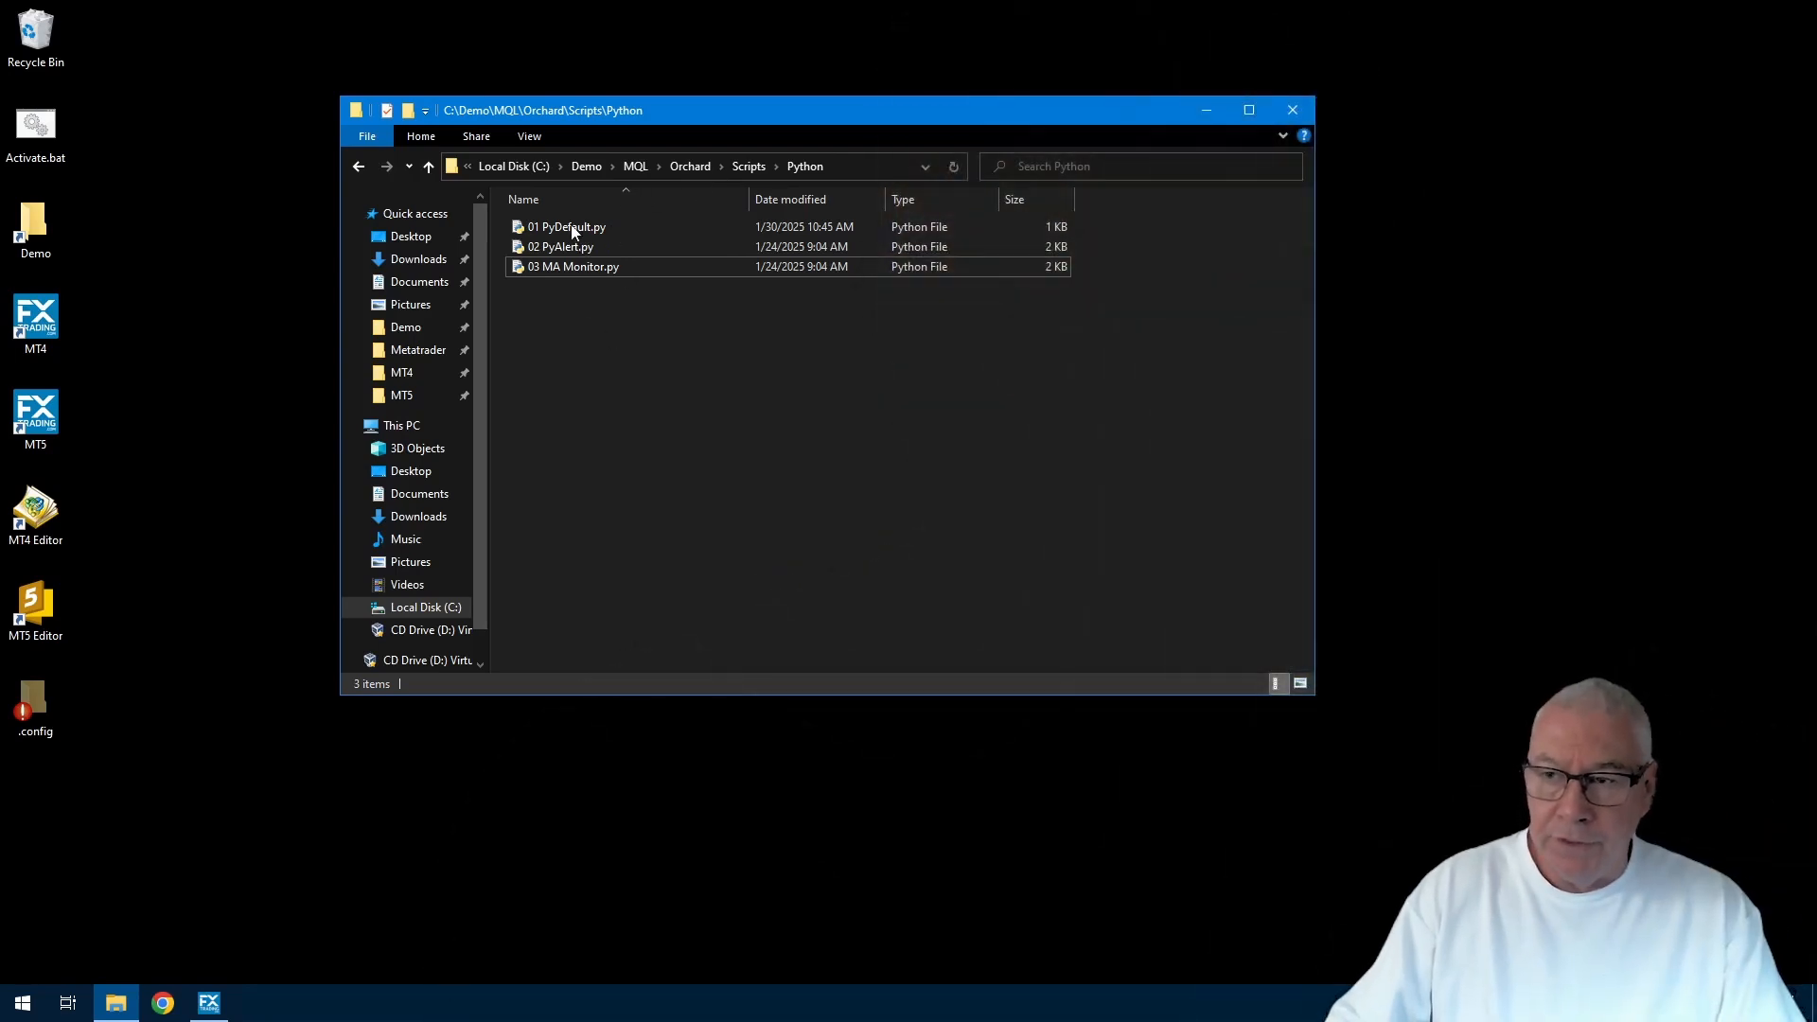
Step: Select the PyDefault, PyAlert and MA Monitor scripts, then open the folder in VS Code
click(566, 226)
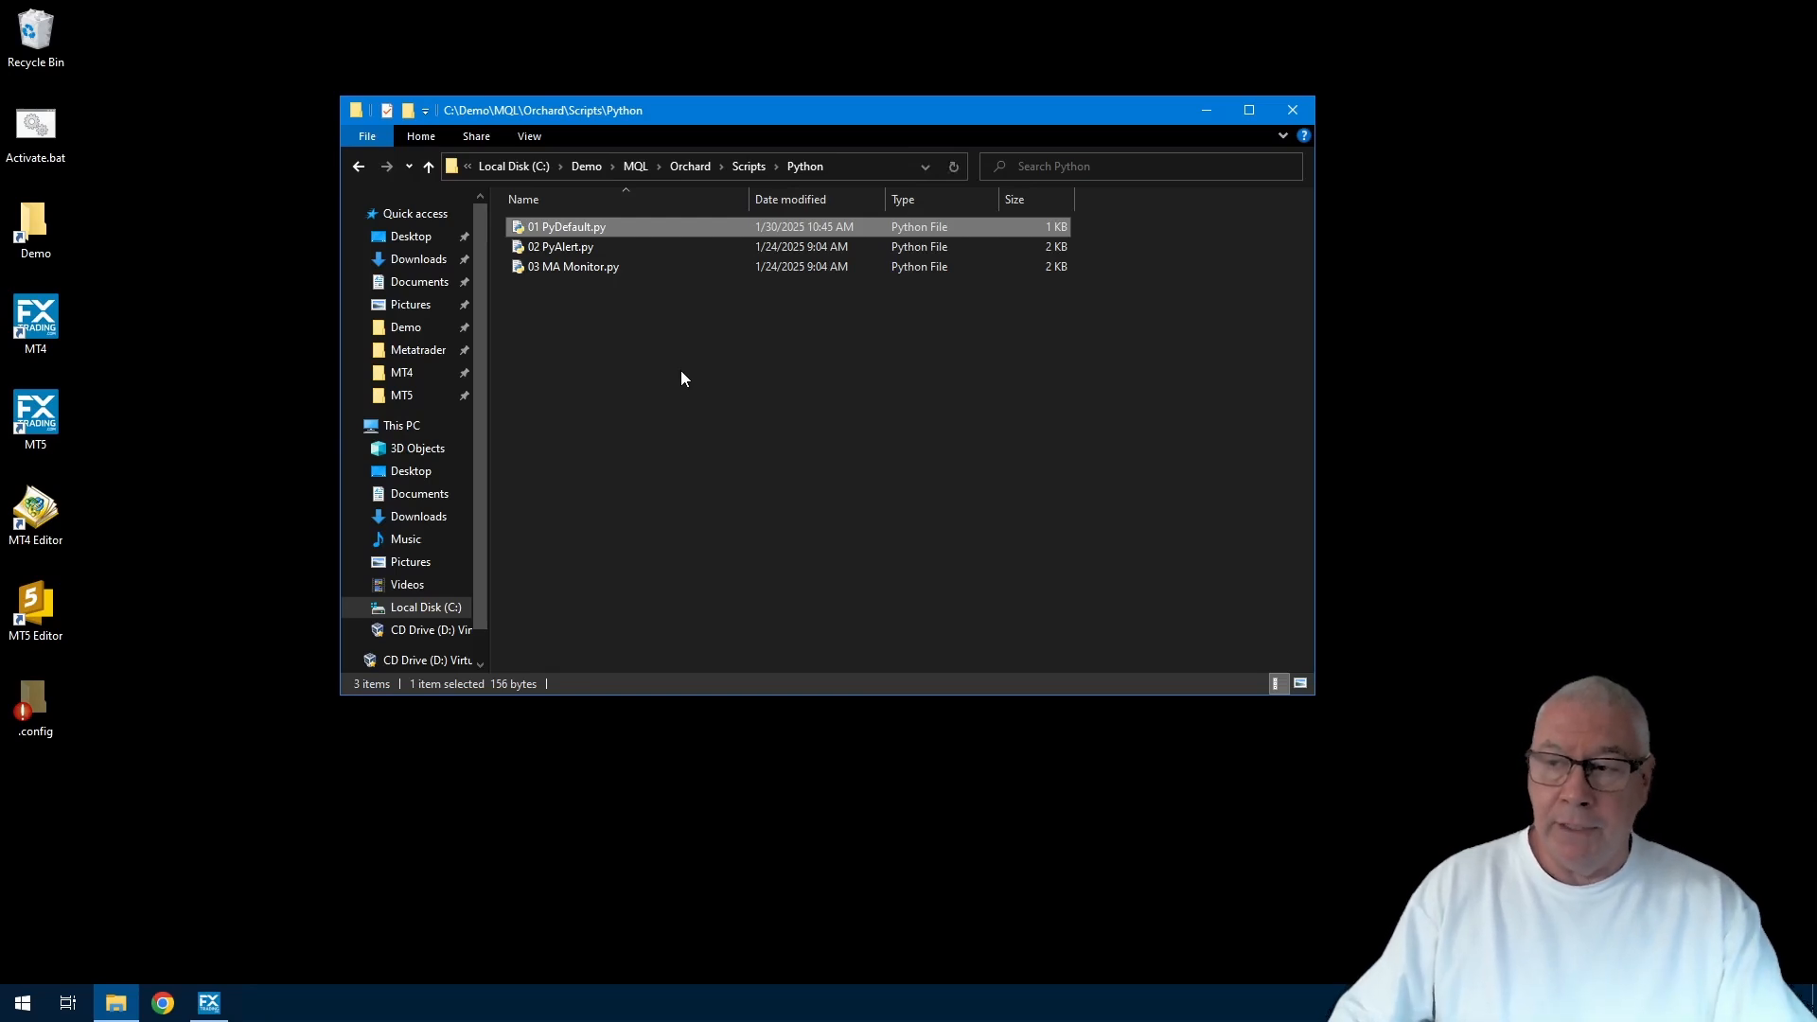
click(565, 246)
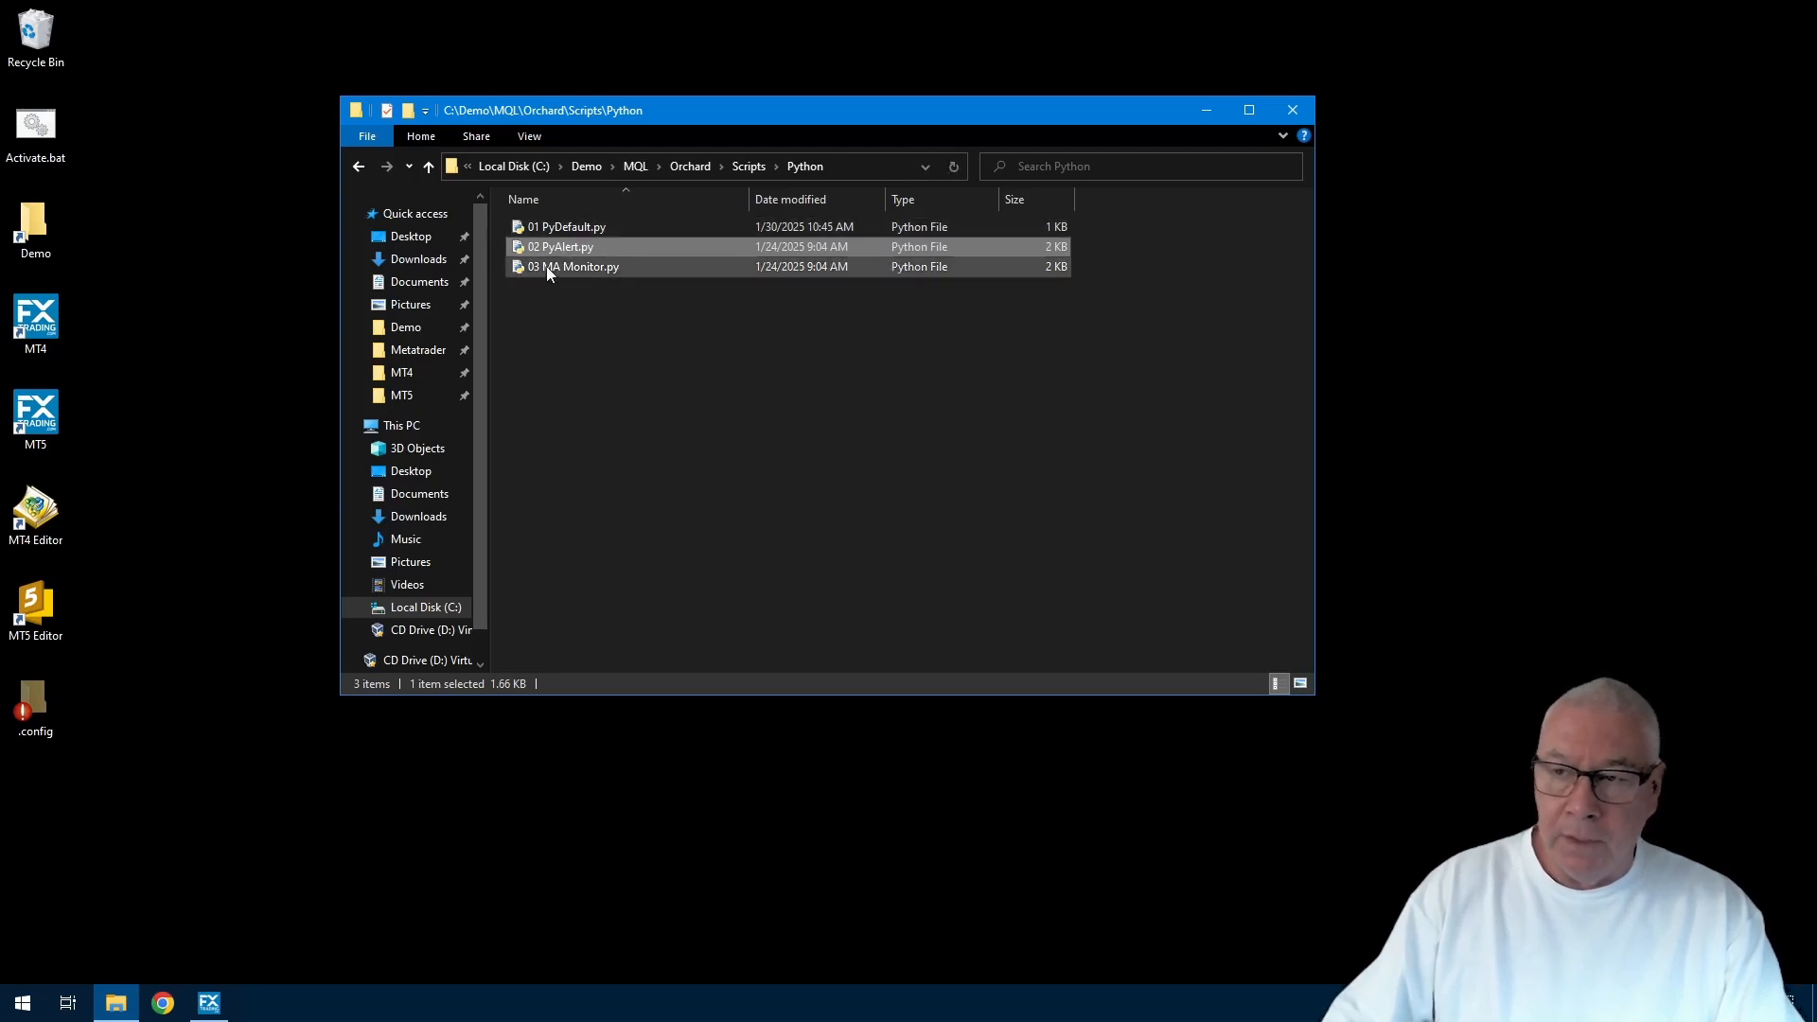
click(579, 266)
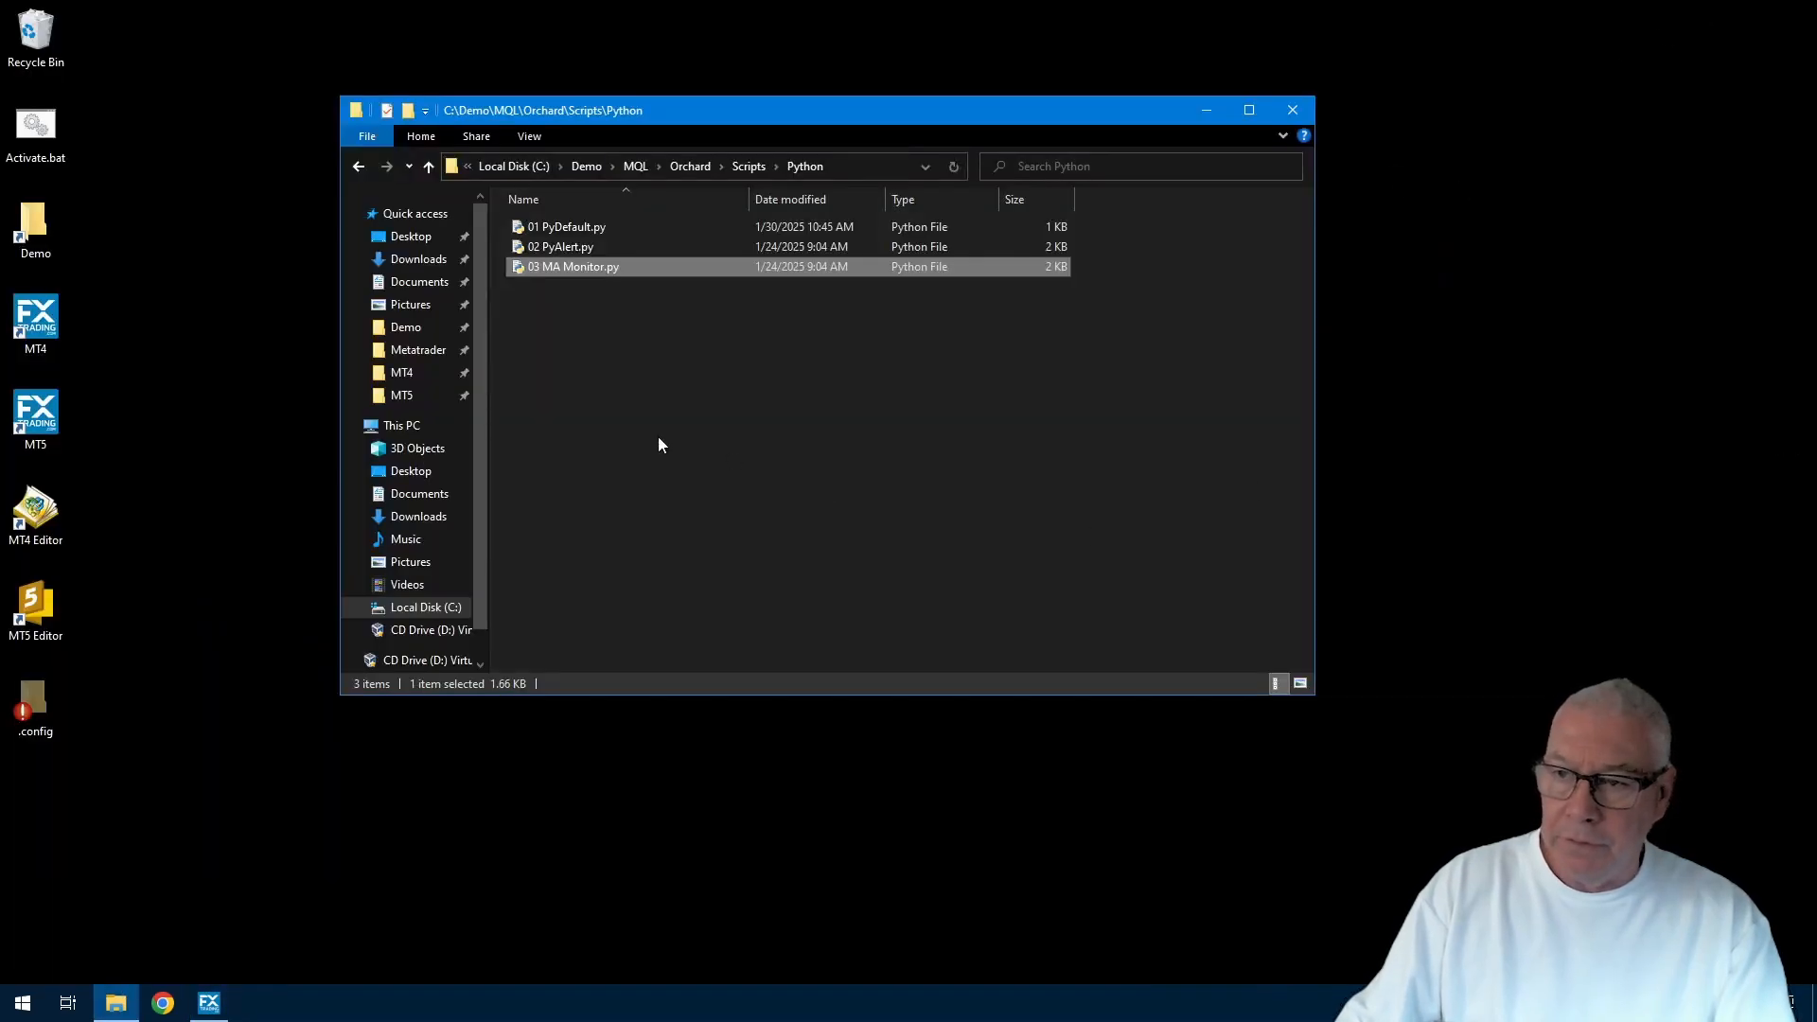
click(651, 434)
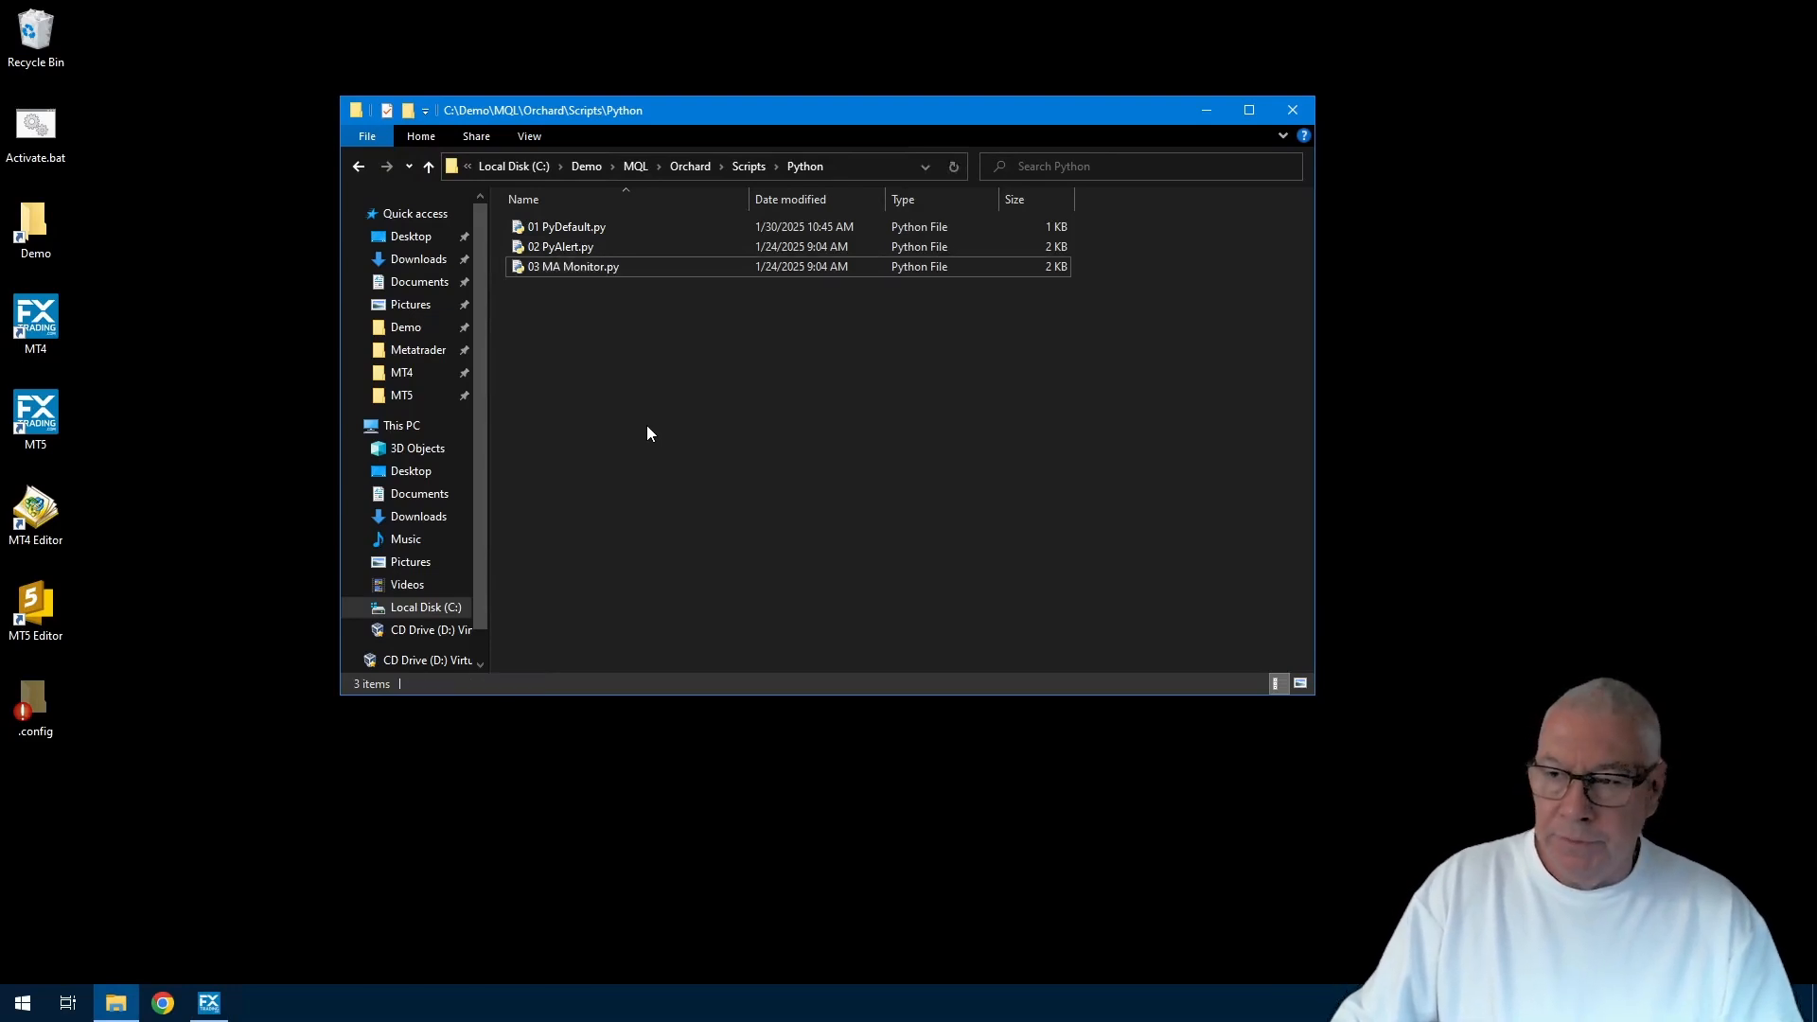
double_click(564, 246)
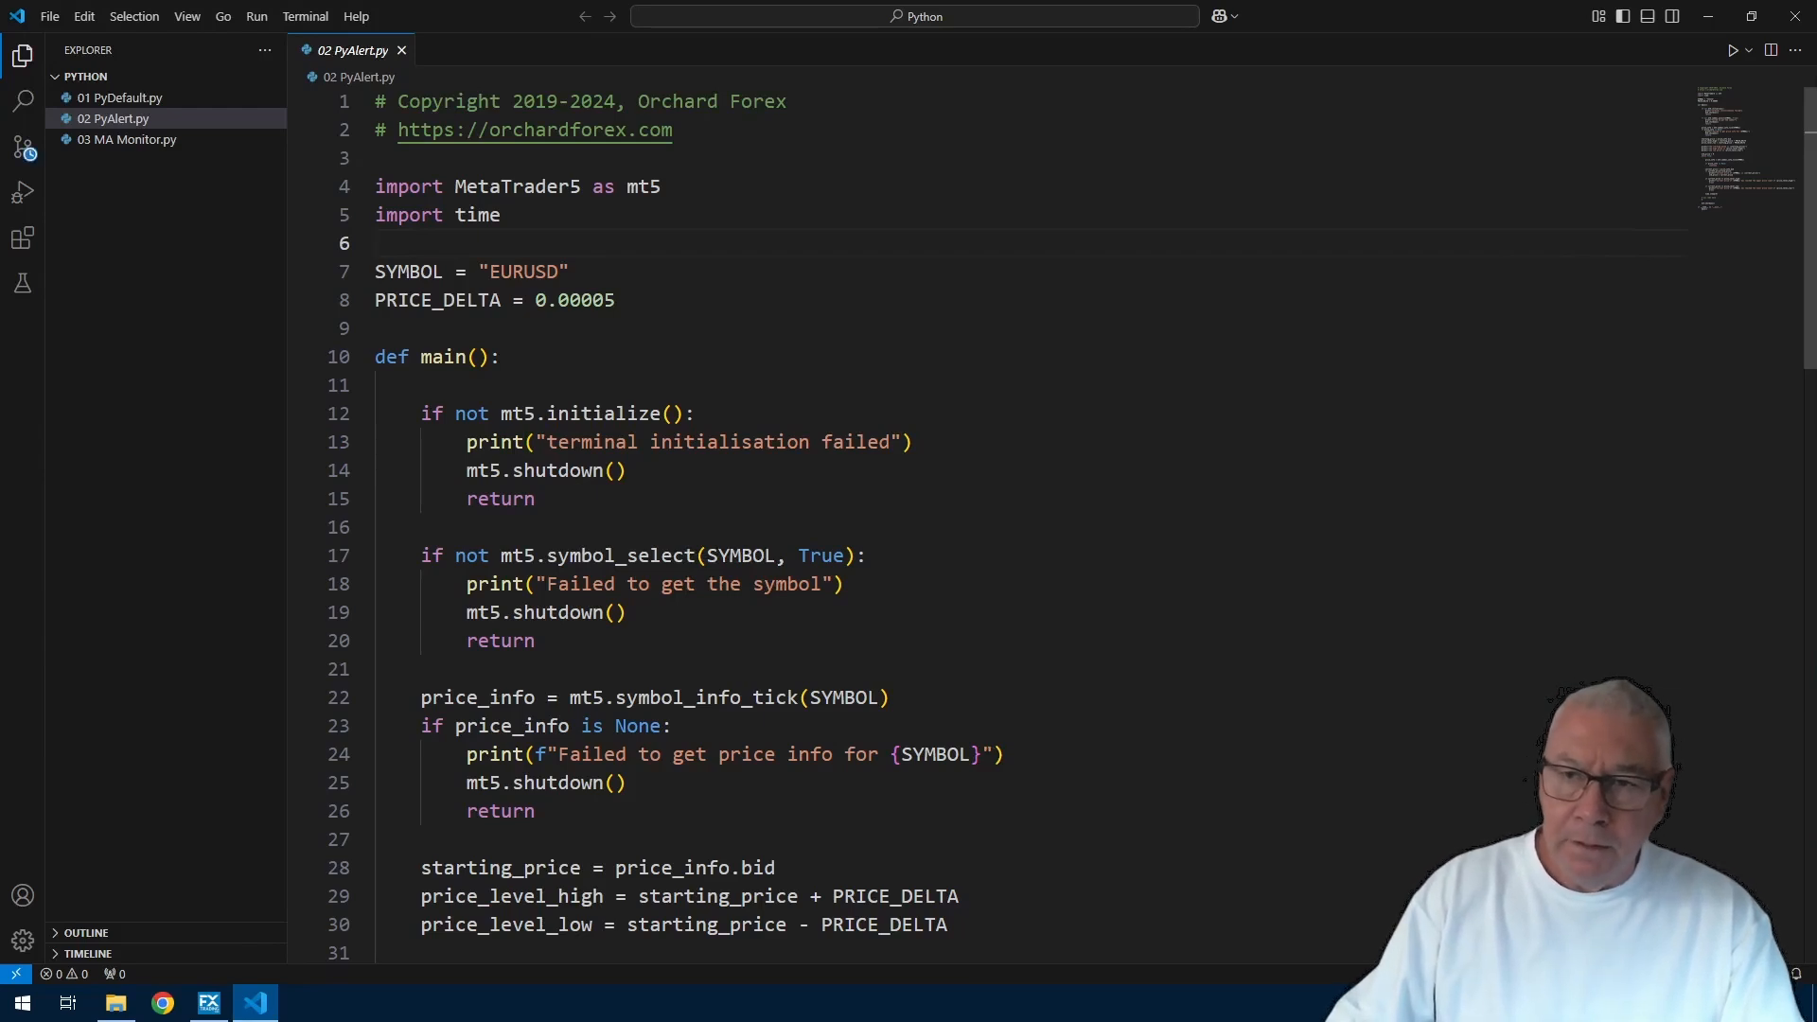
mouse_move(126, 139)
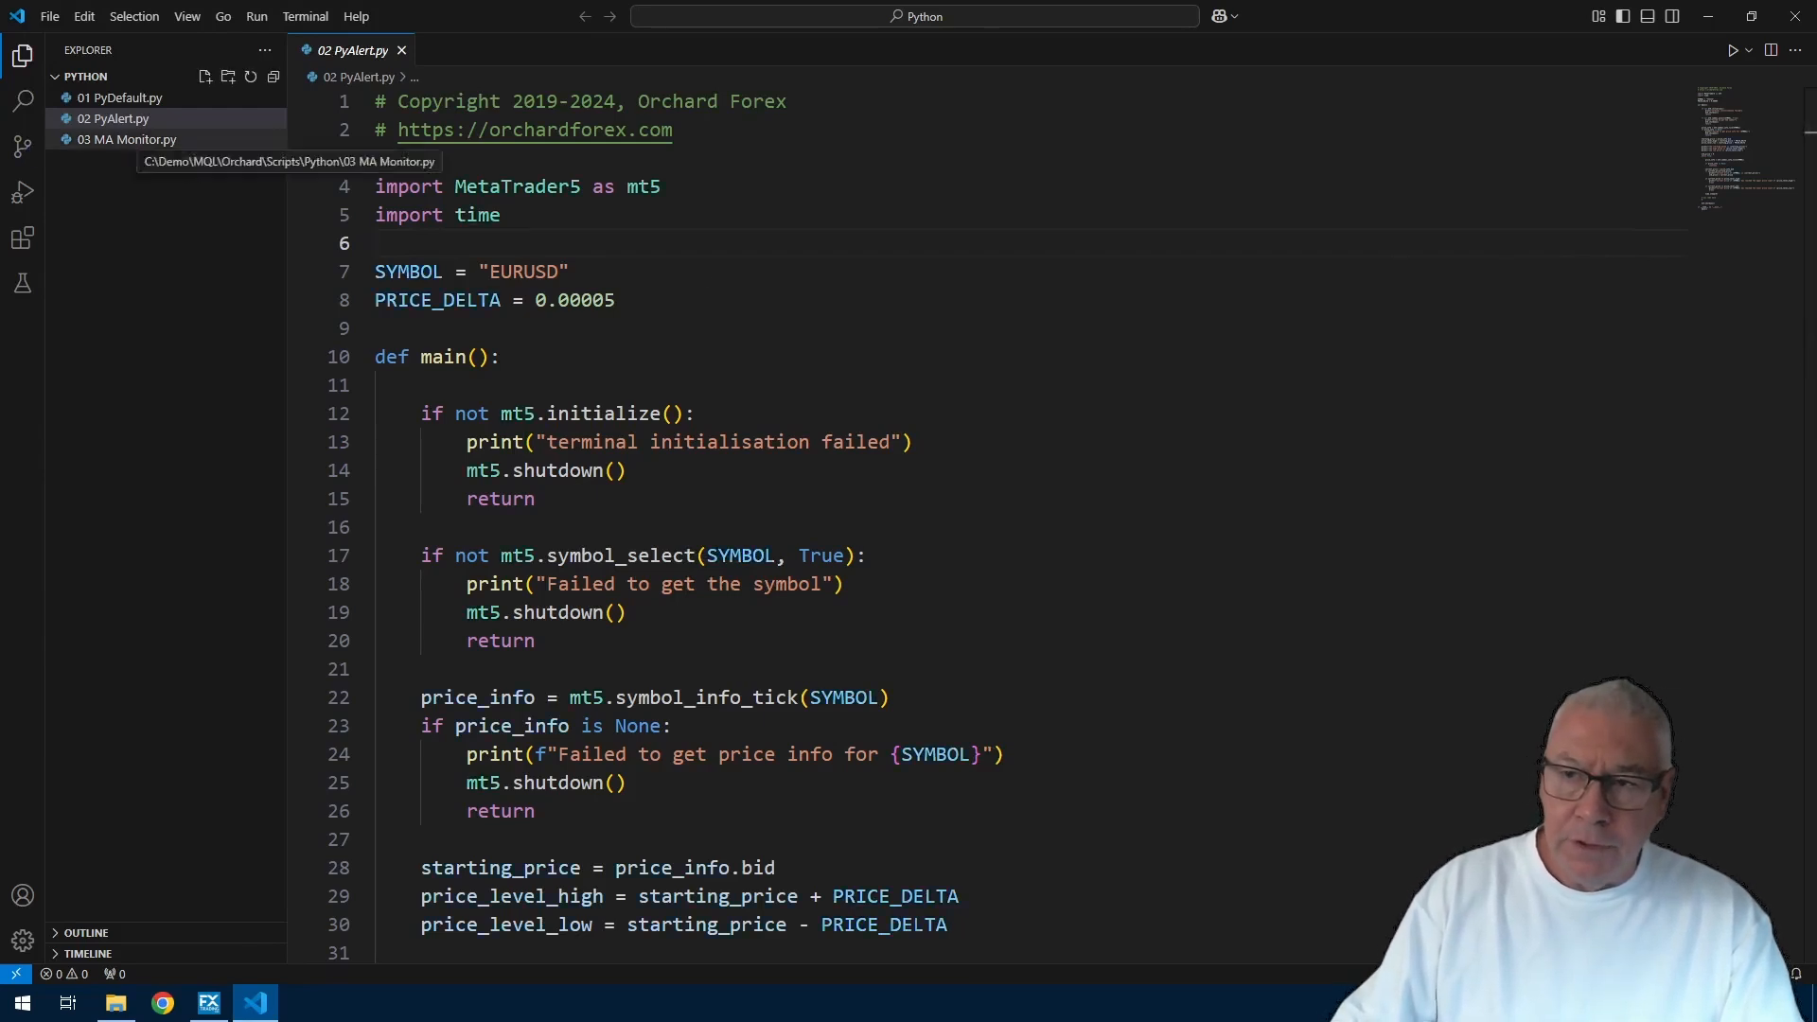
Step: Open 03 MA Monitor.py from the Explorer and scroll through its EURUSD code
click(125, 139)
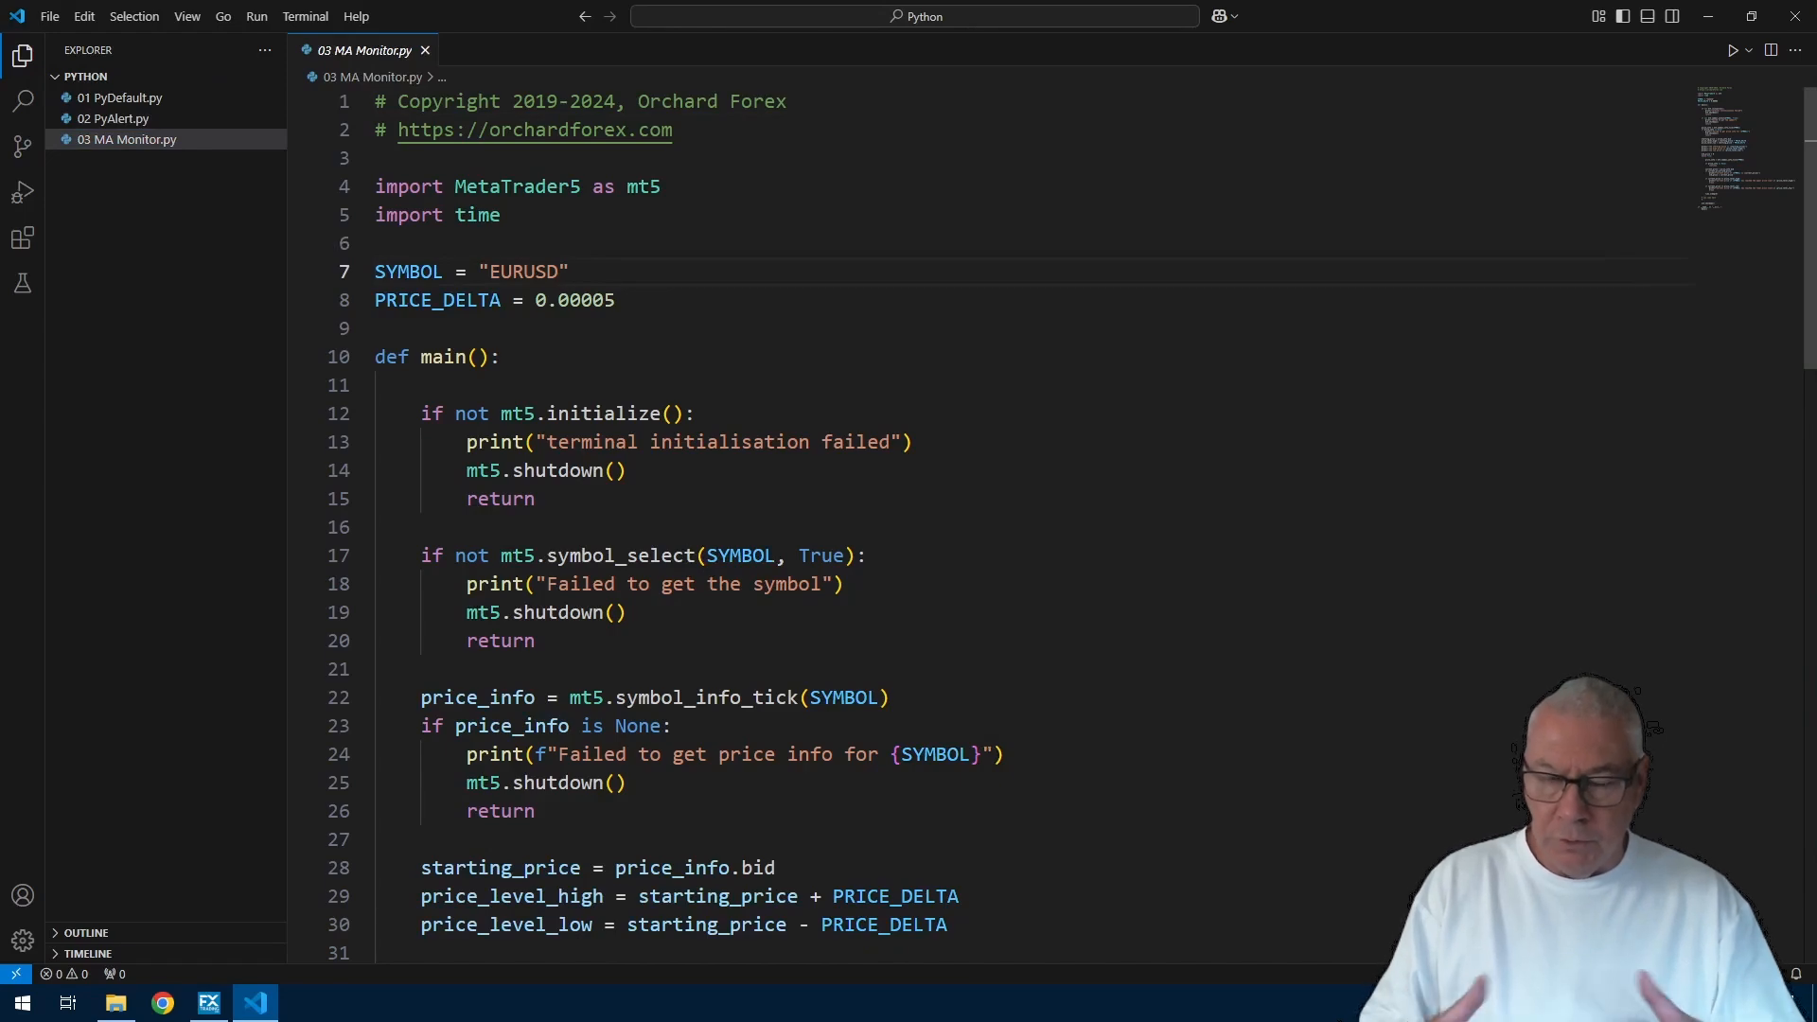
scroll(down, 3)
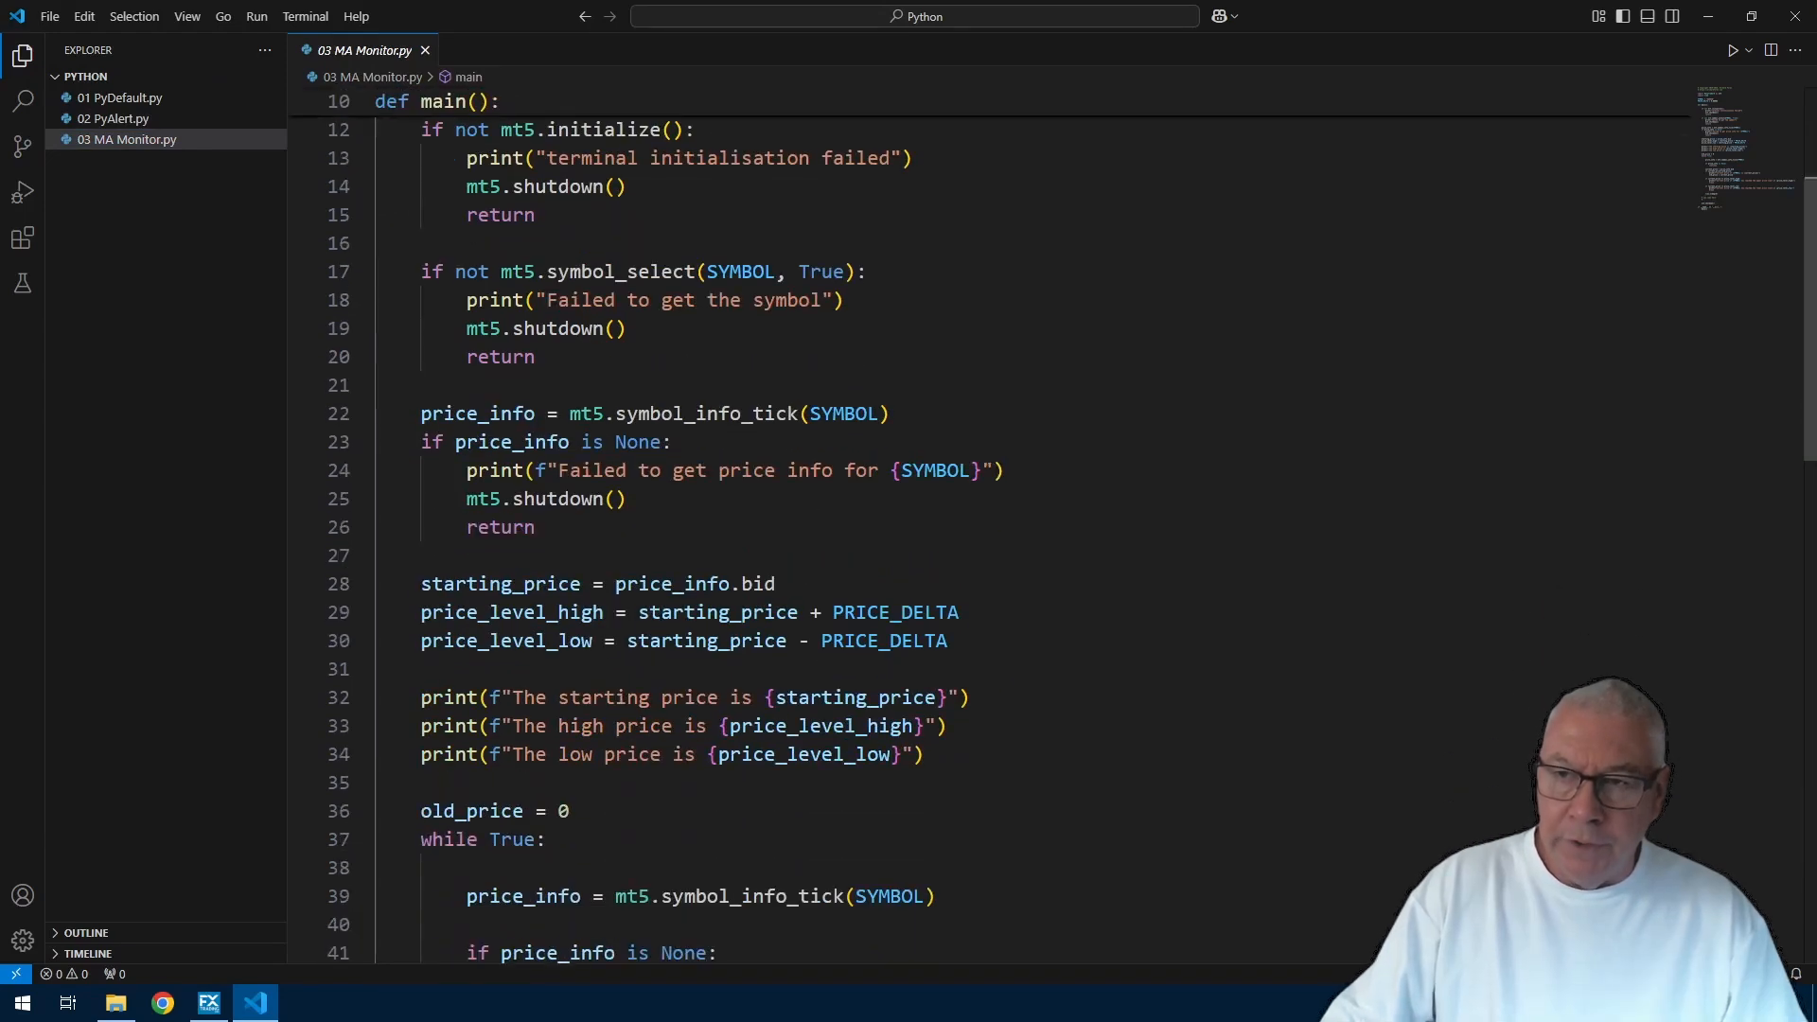
scroll(down, 3)
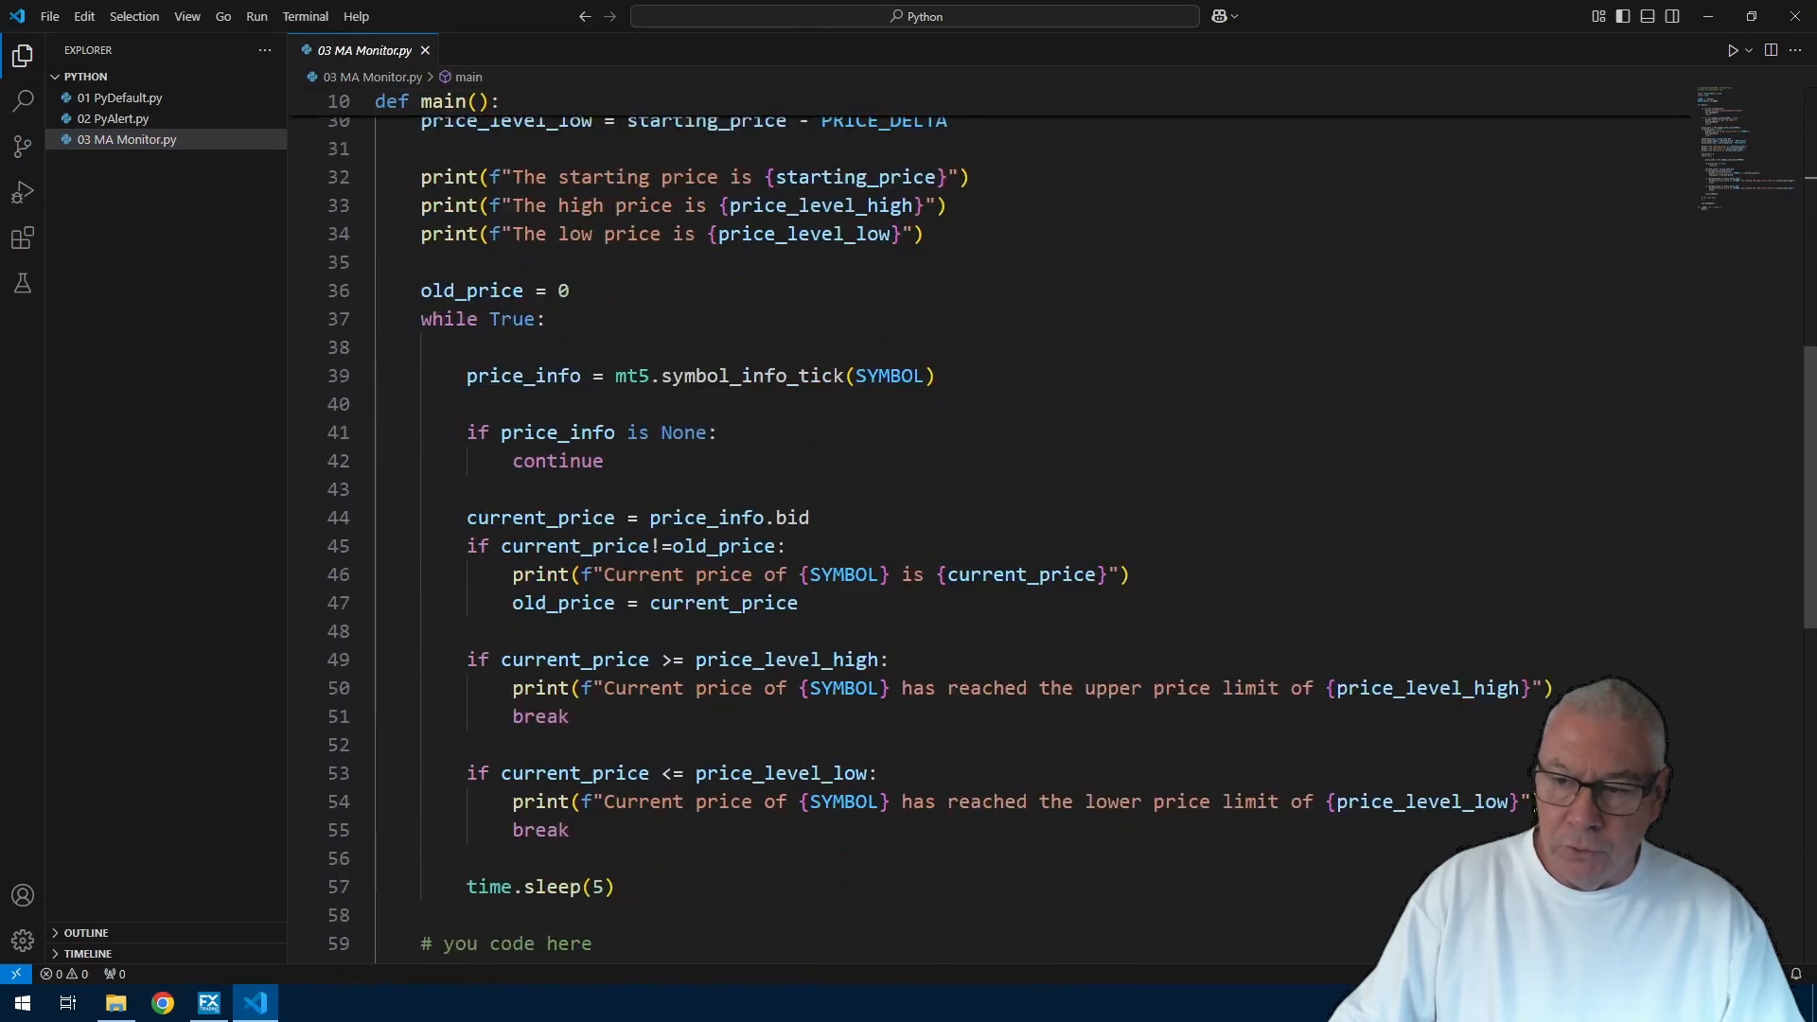
scroll(down, 3)
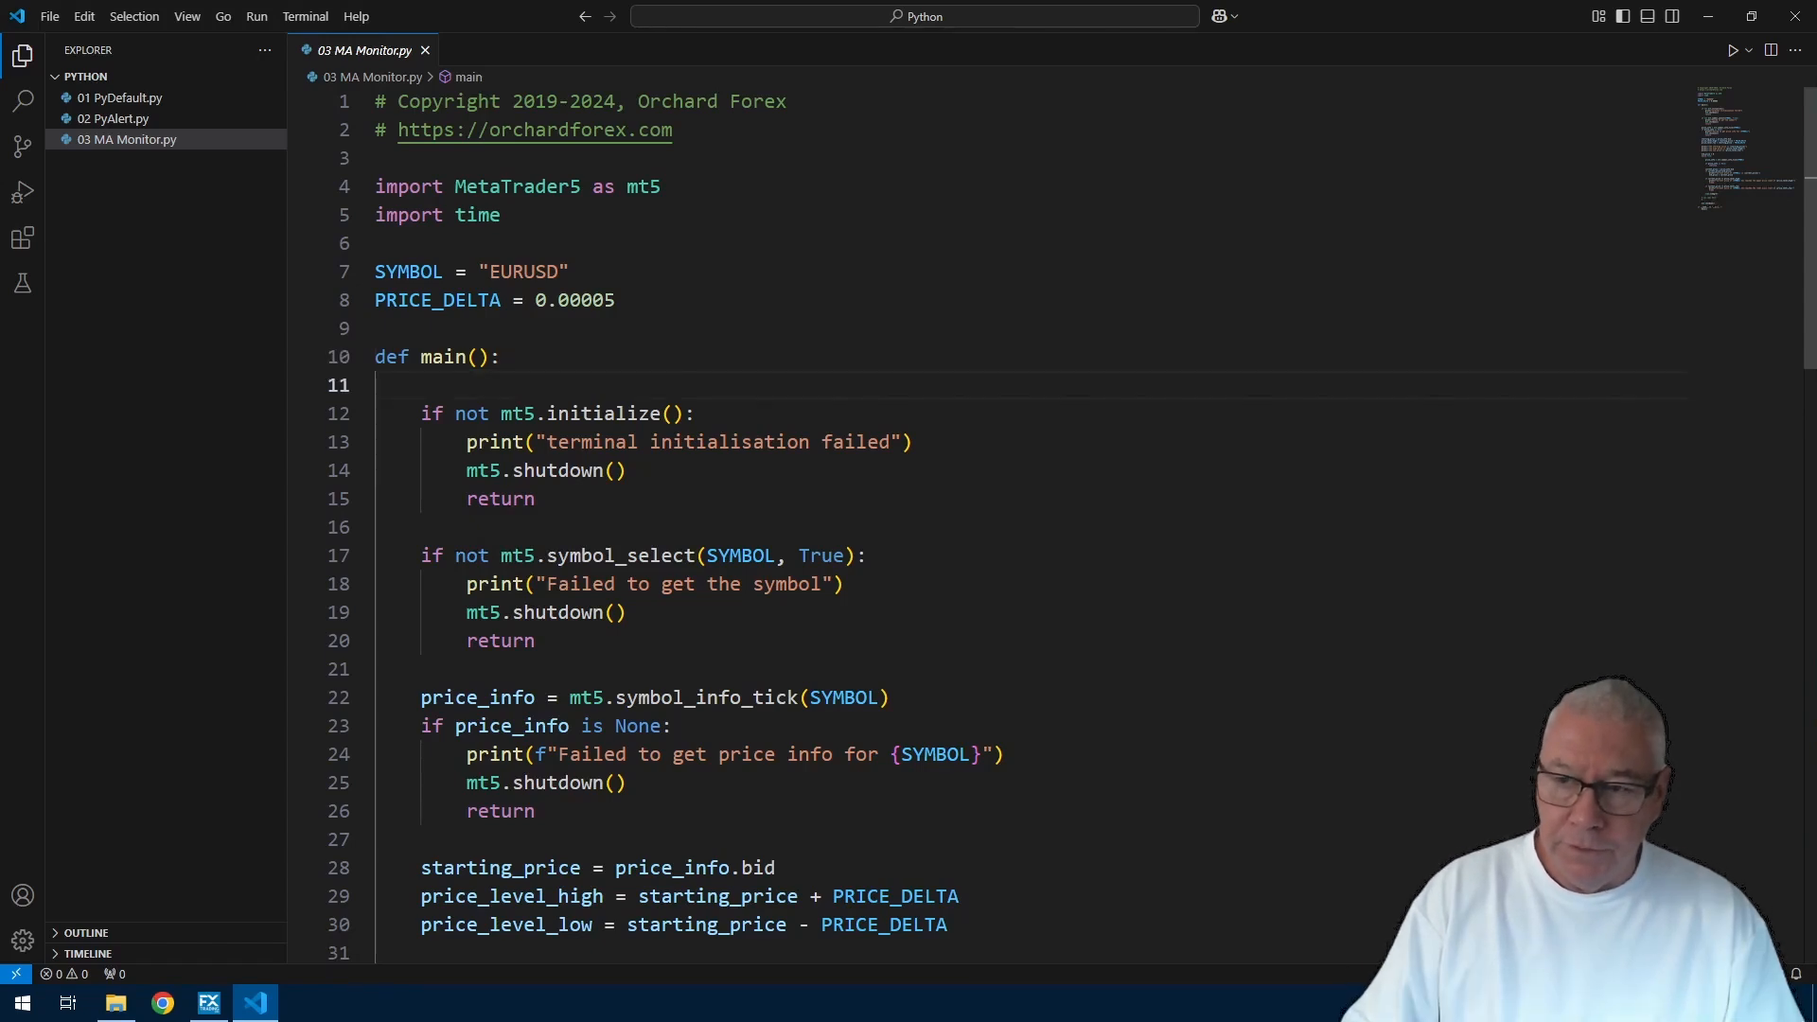
drag(420, 414, 658, 697)
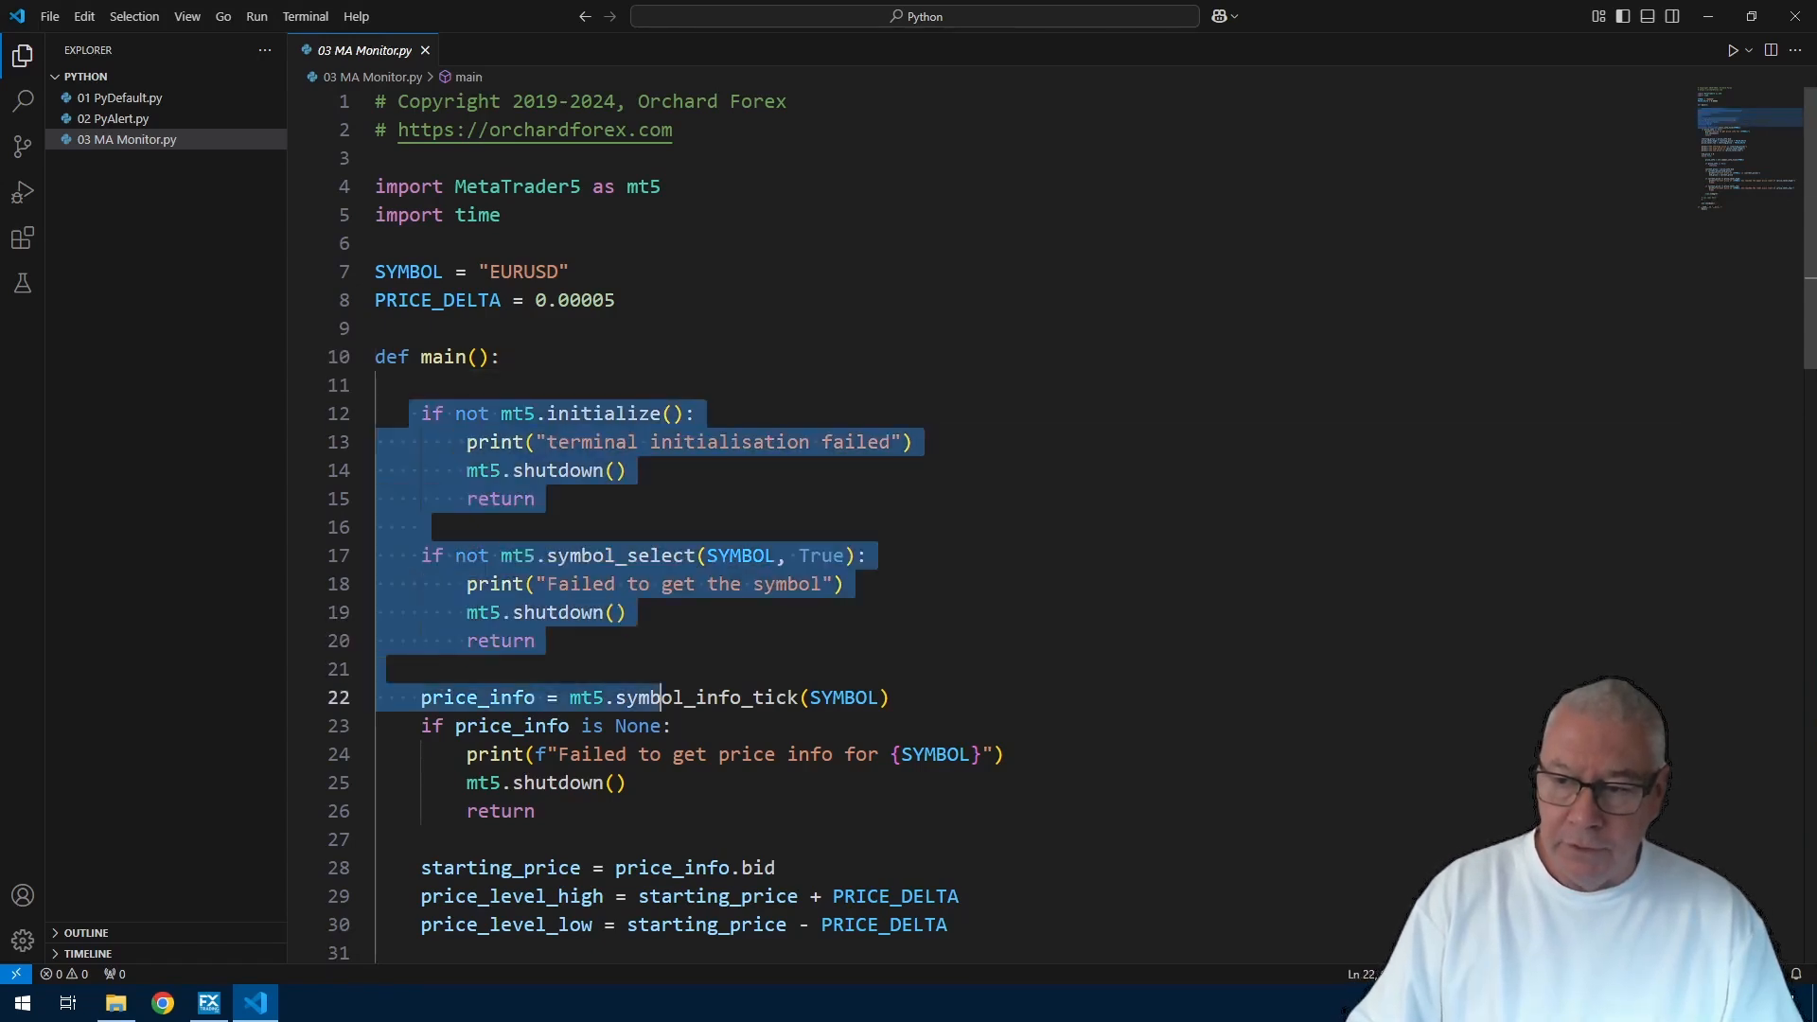
drag(660, 696, 420, 839)
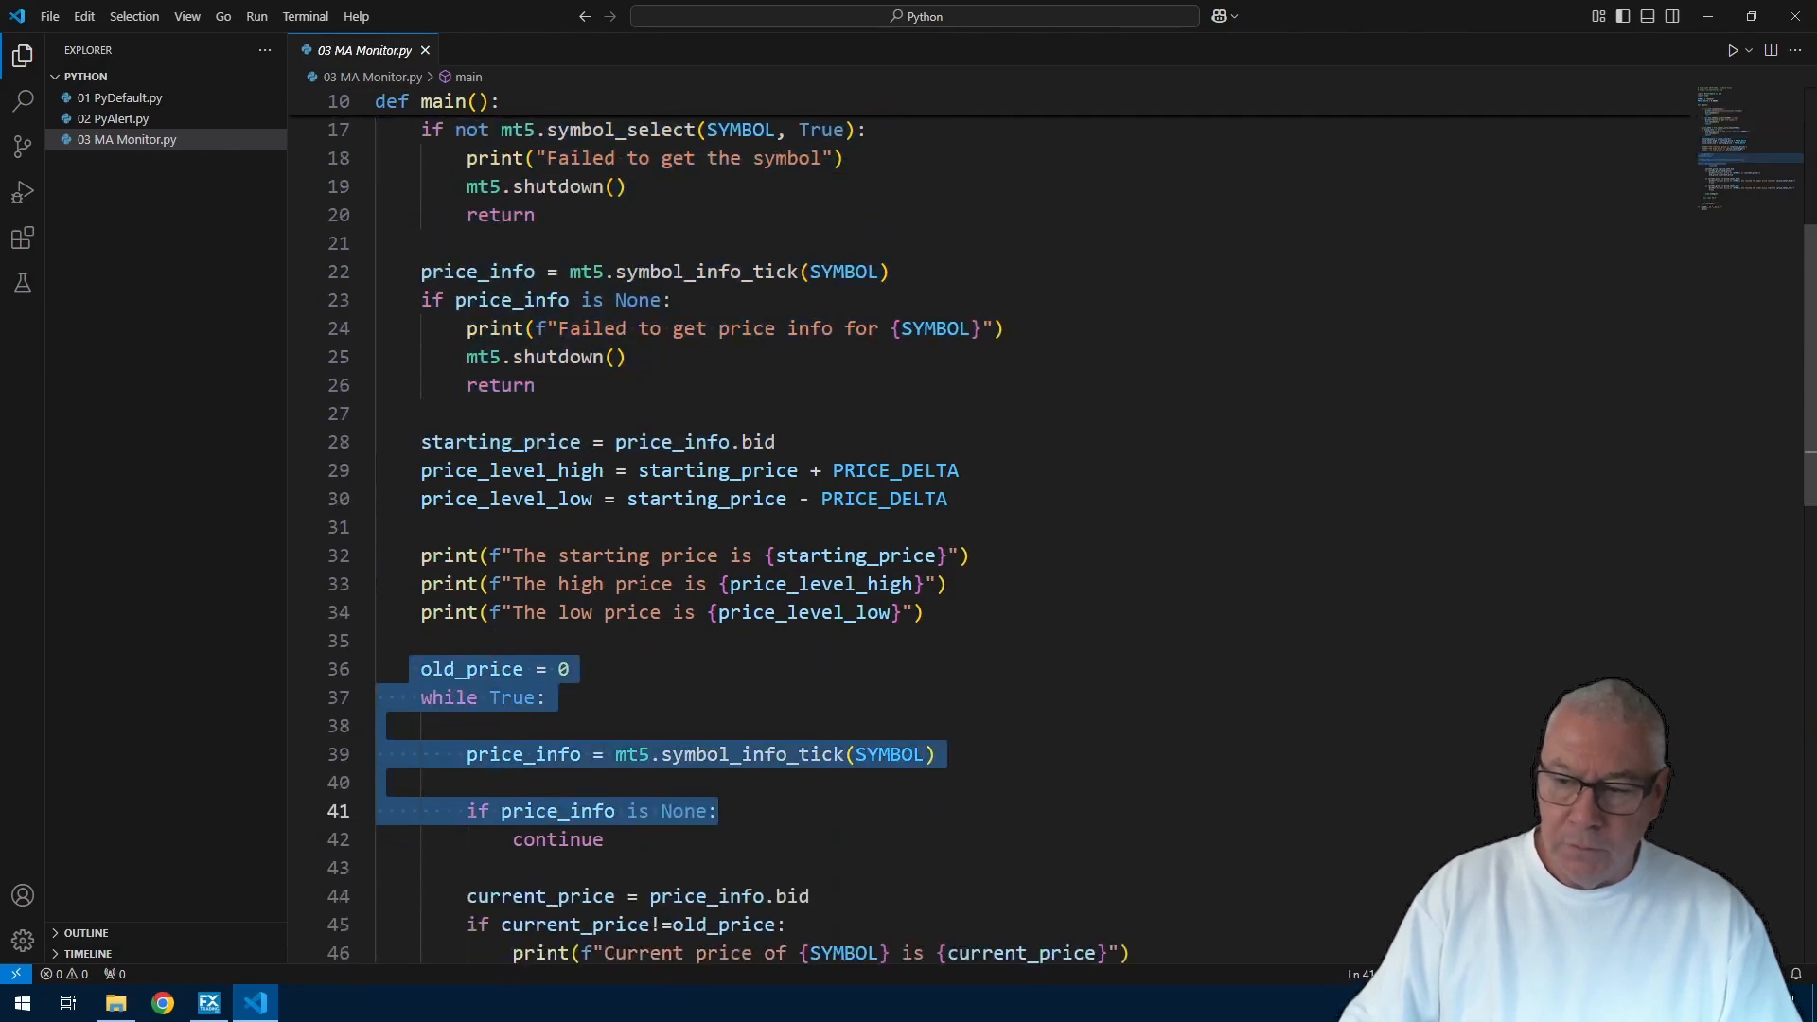
scroll(down, 3)
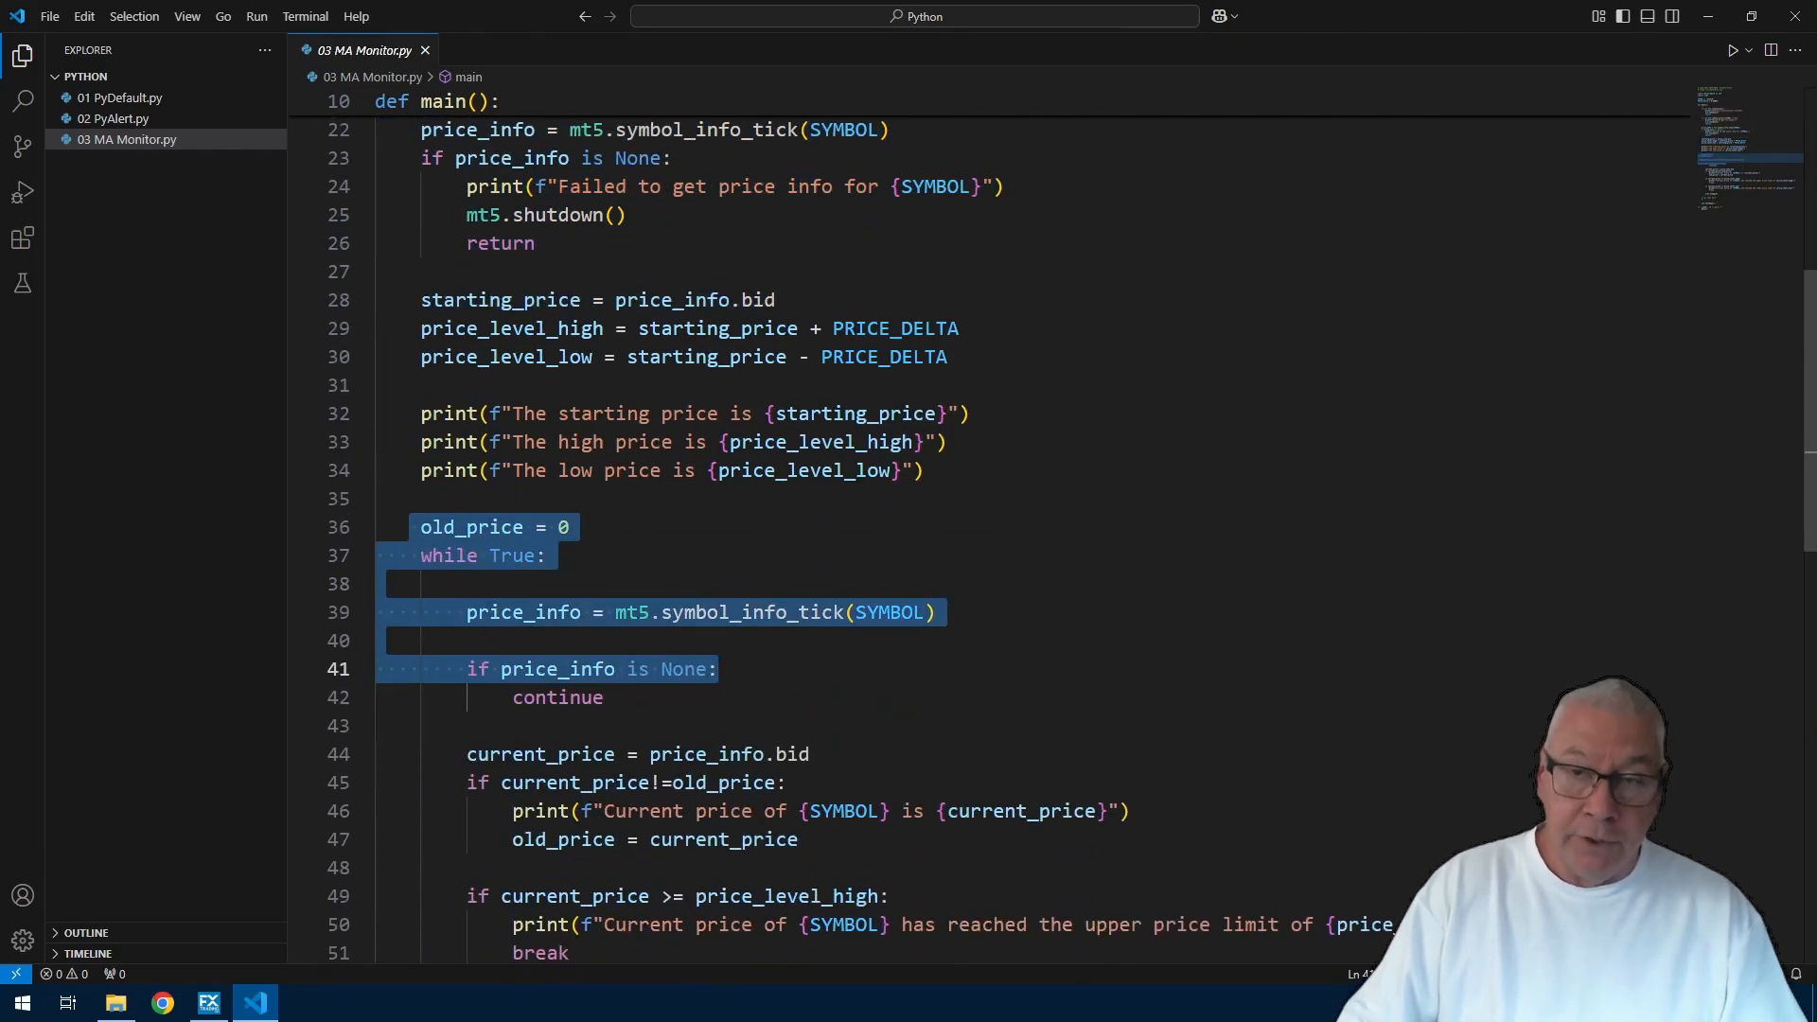
scroll(down, 3)
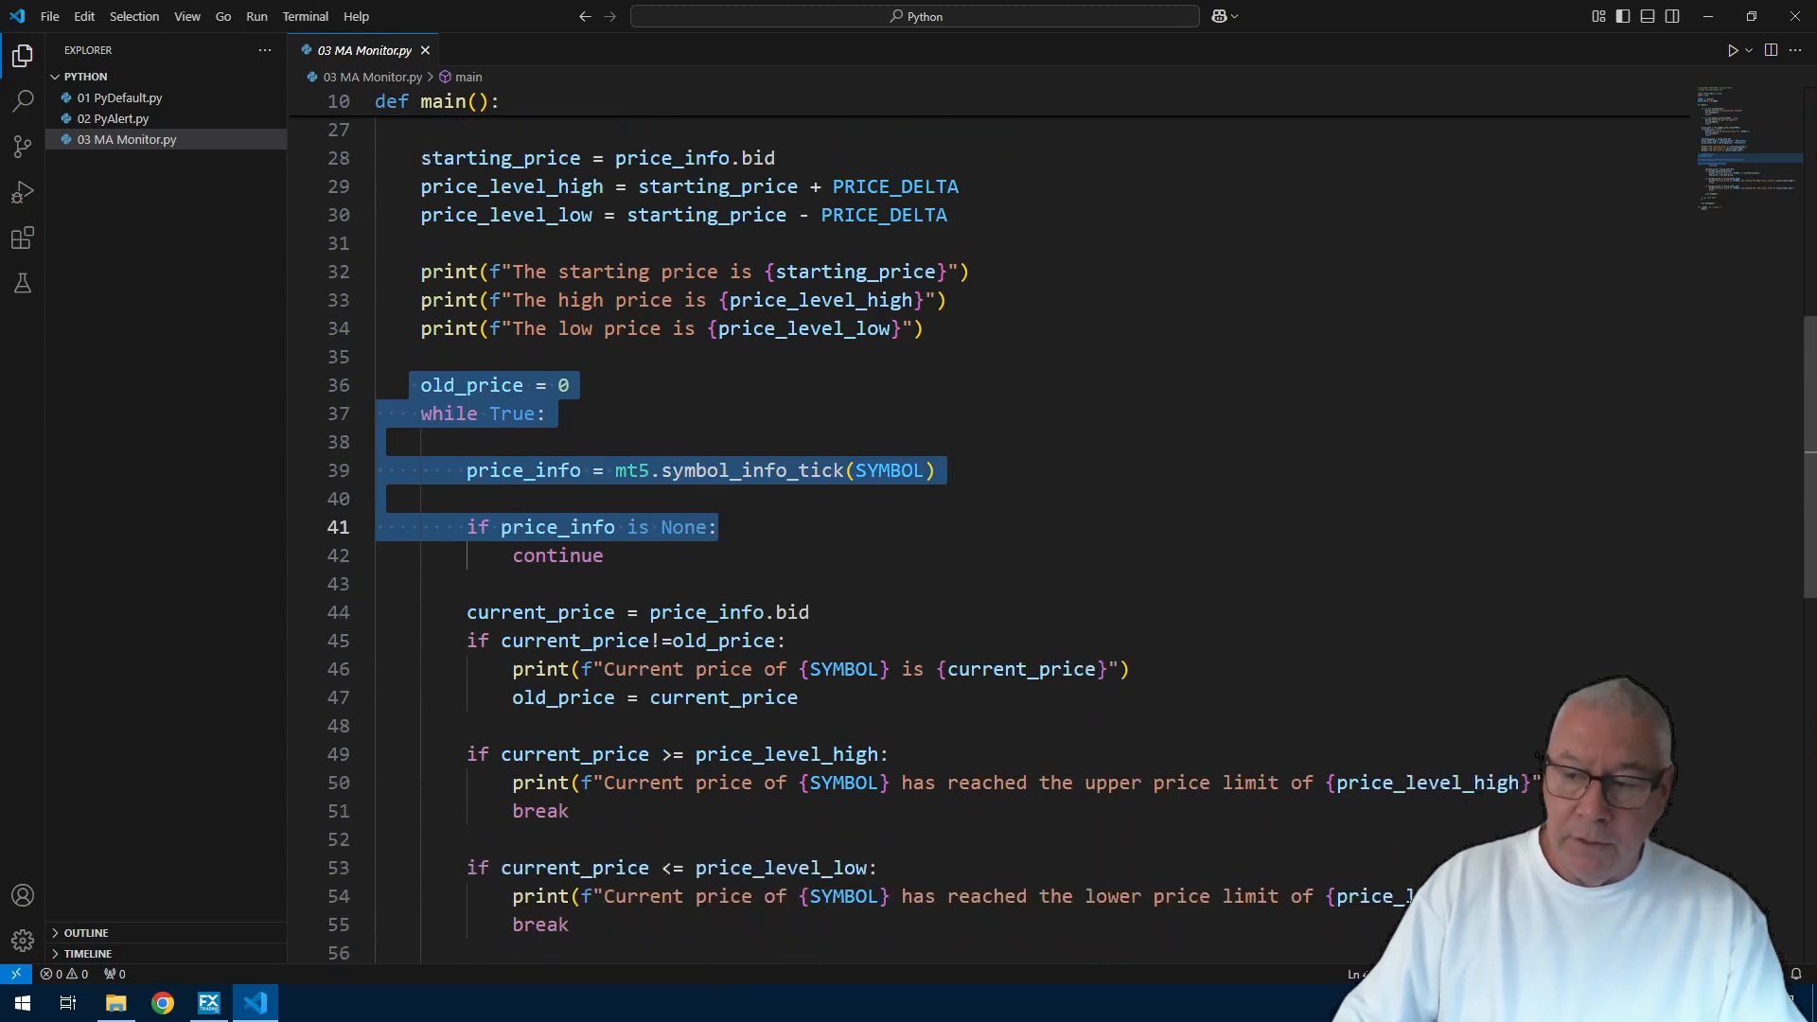
scroll(down, 3)
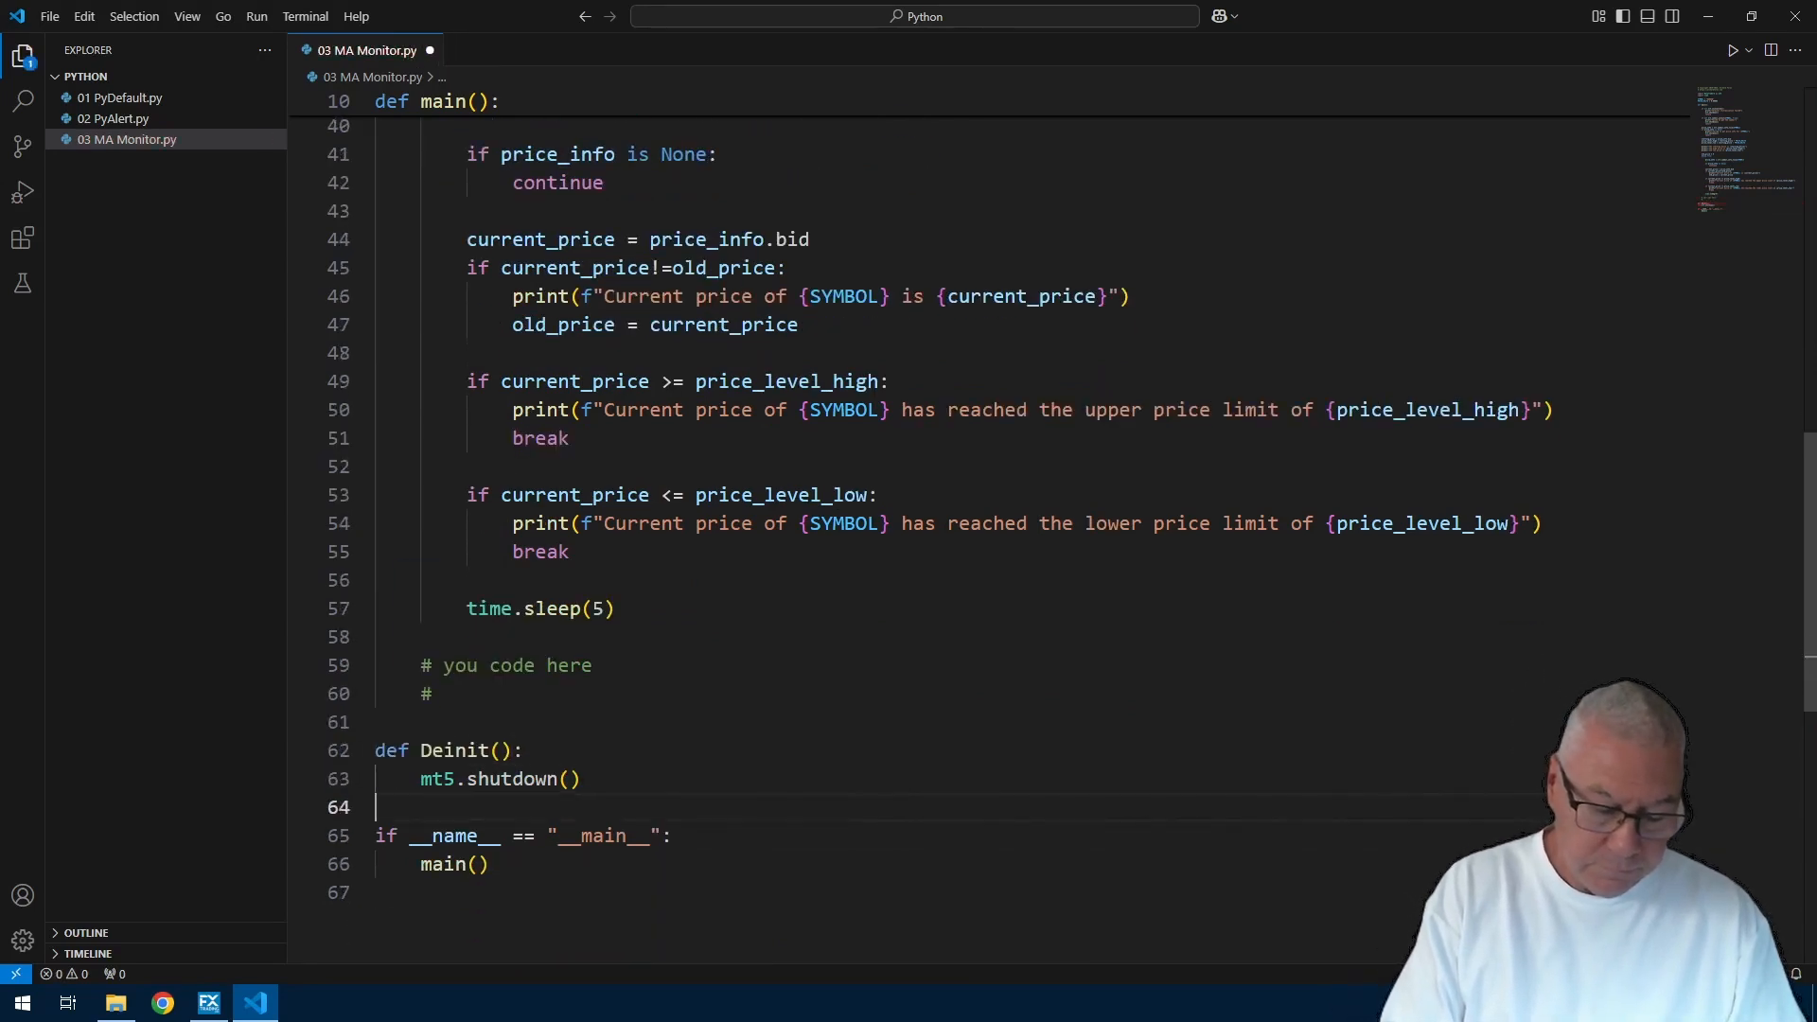
Step: Add return and def Loop(): above the loop body, and def Init(): above the setup code
text(return)
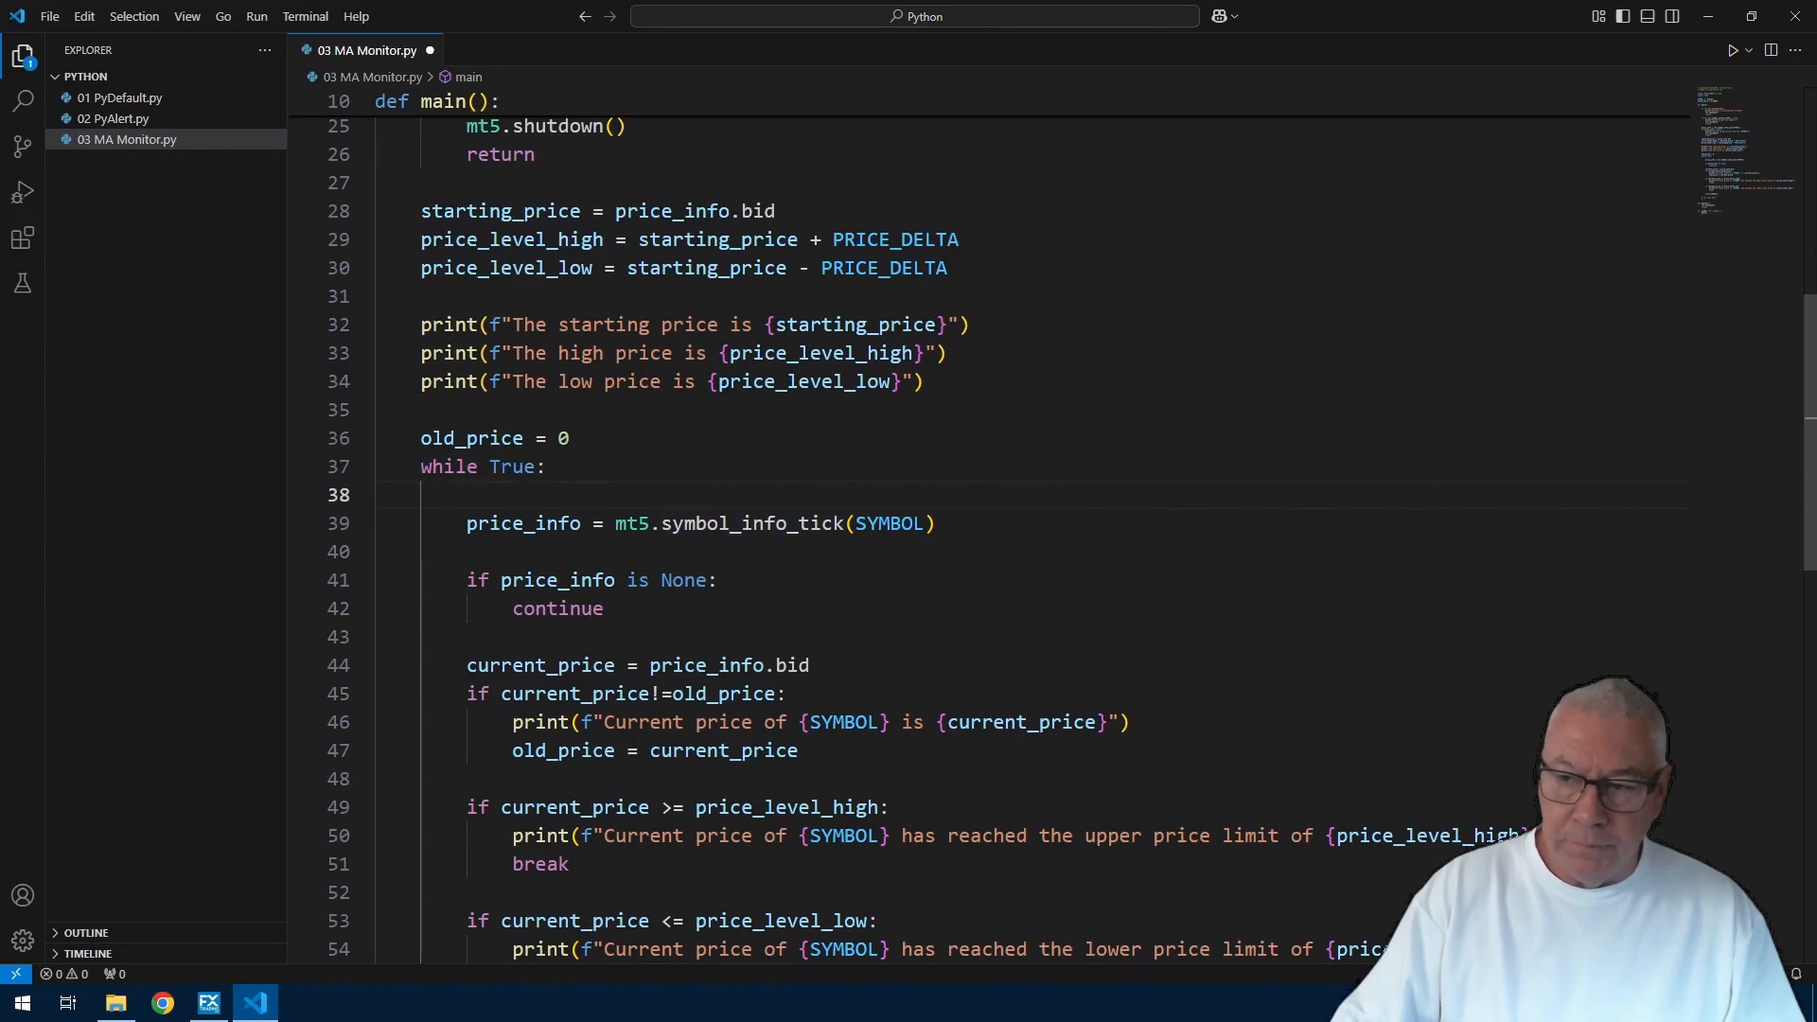
text(def)
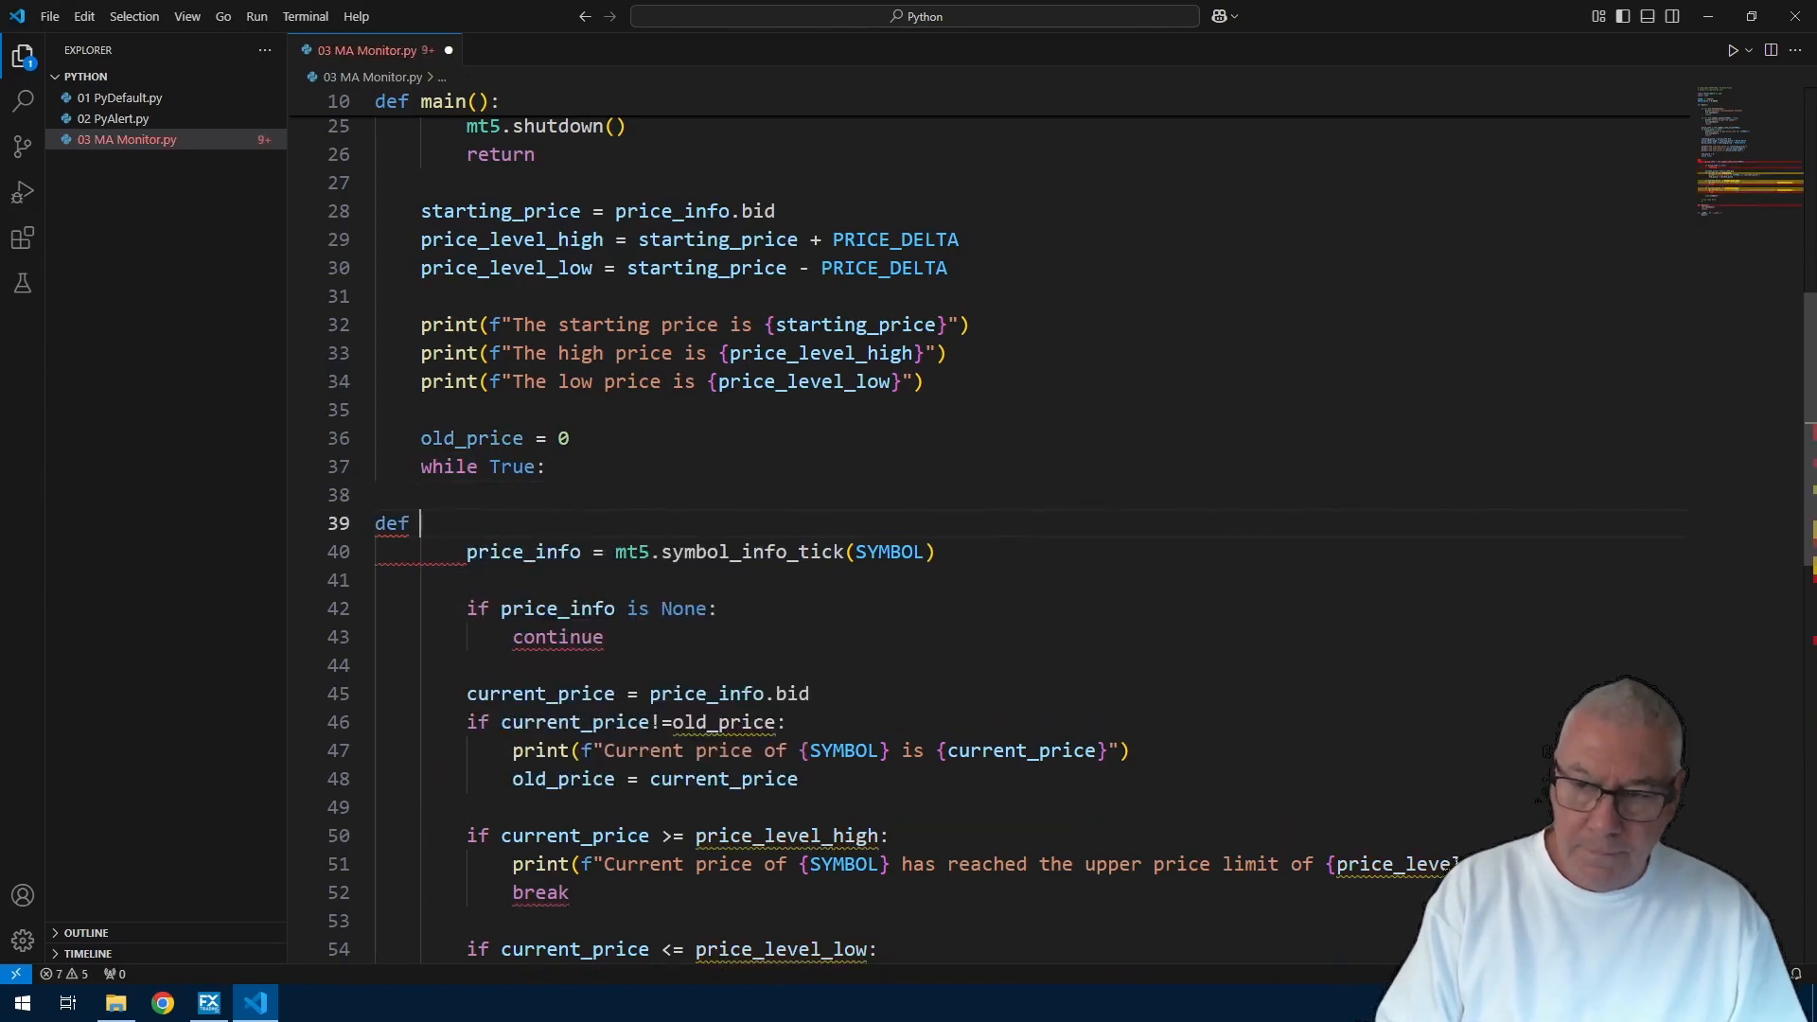
text(Loop():)
click(1031, 495)
text(time.sleep(5))
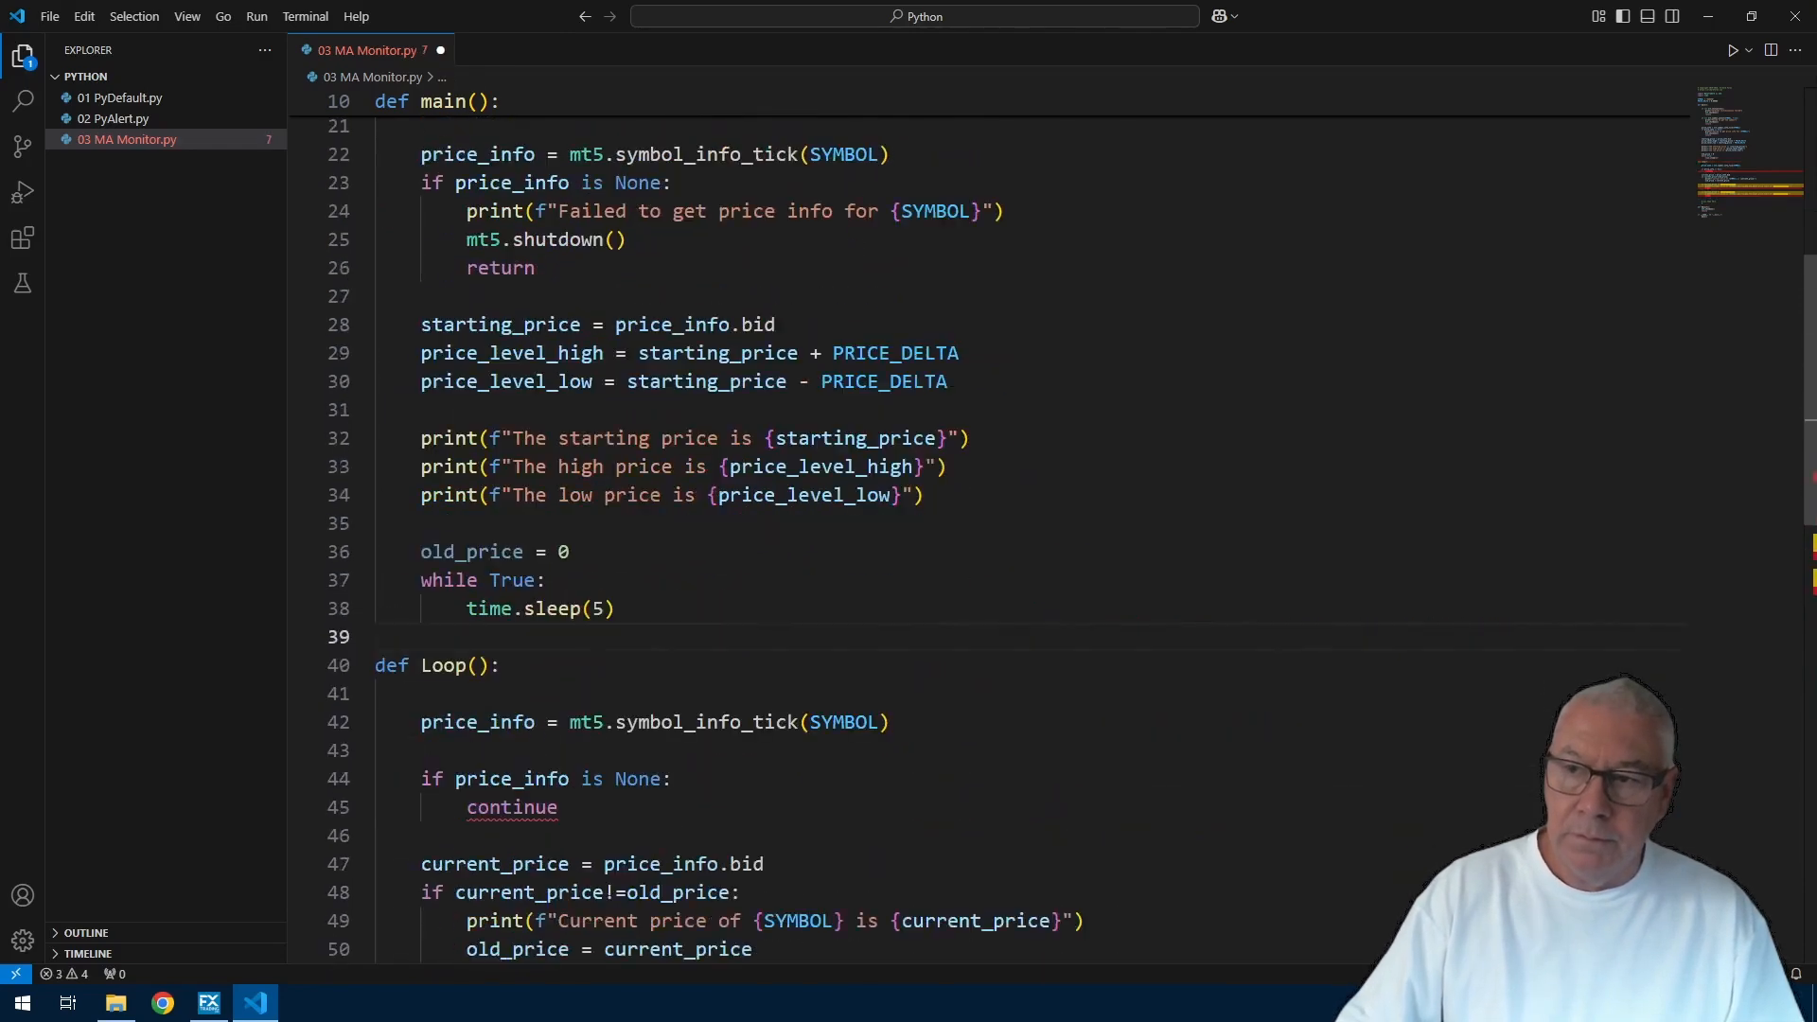
scroll(up, 3)
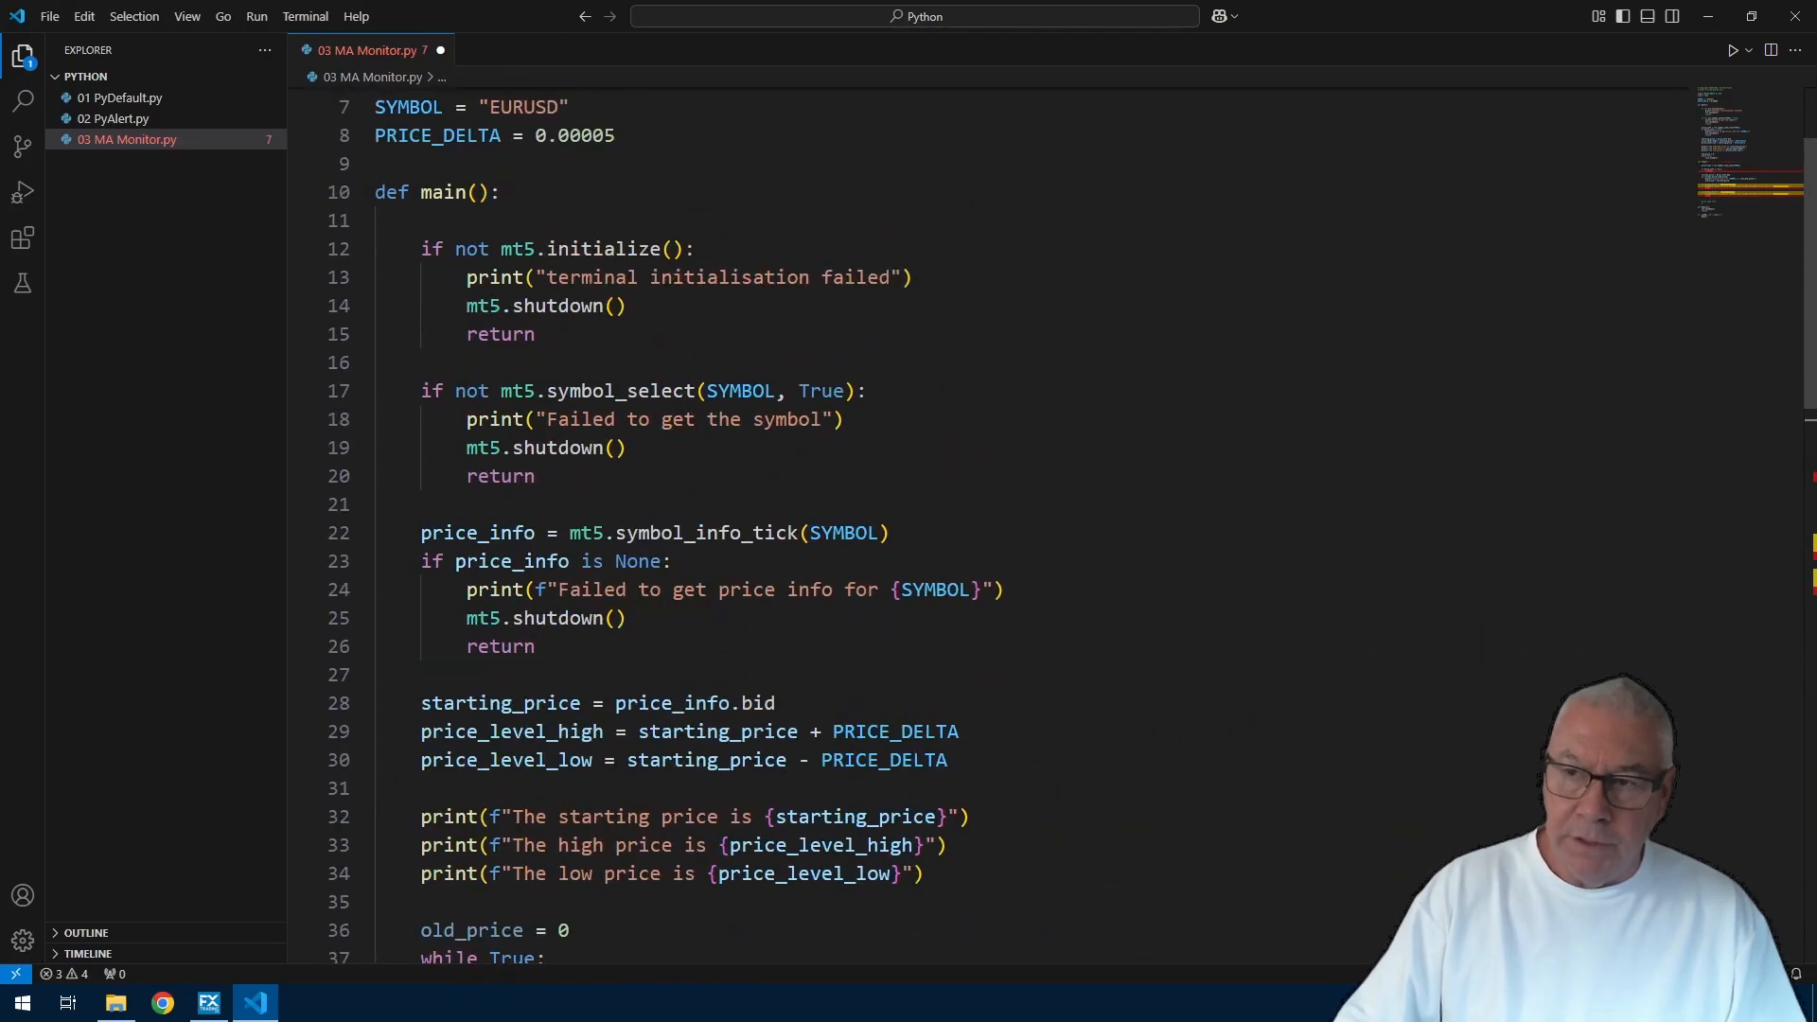
text(def Init():)
text(if Init():)
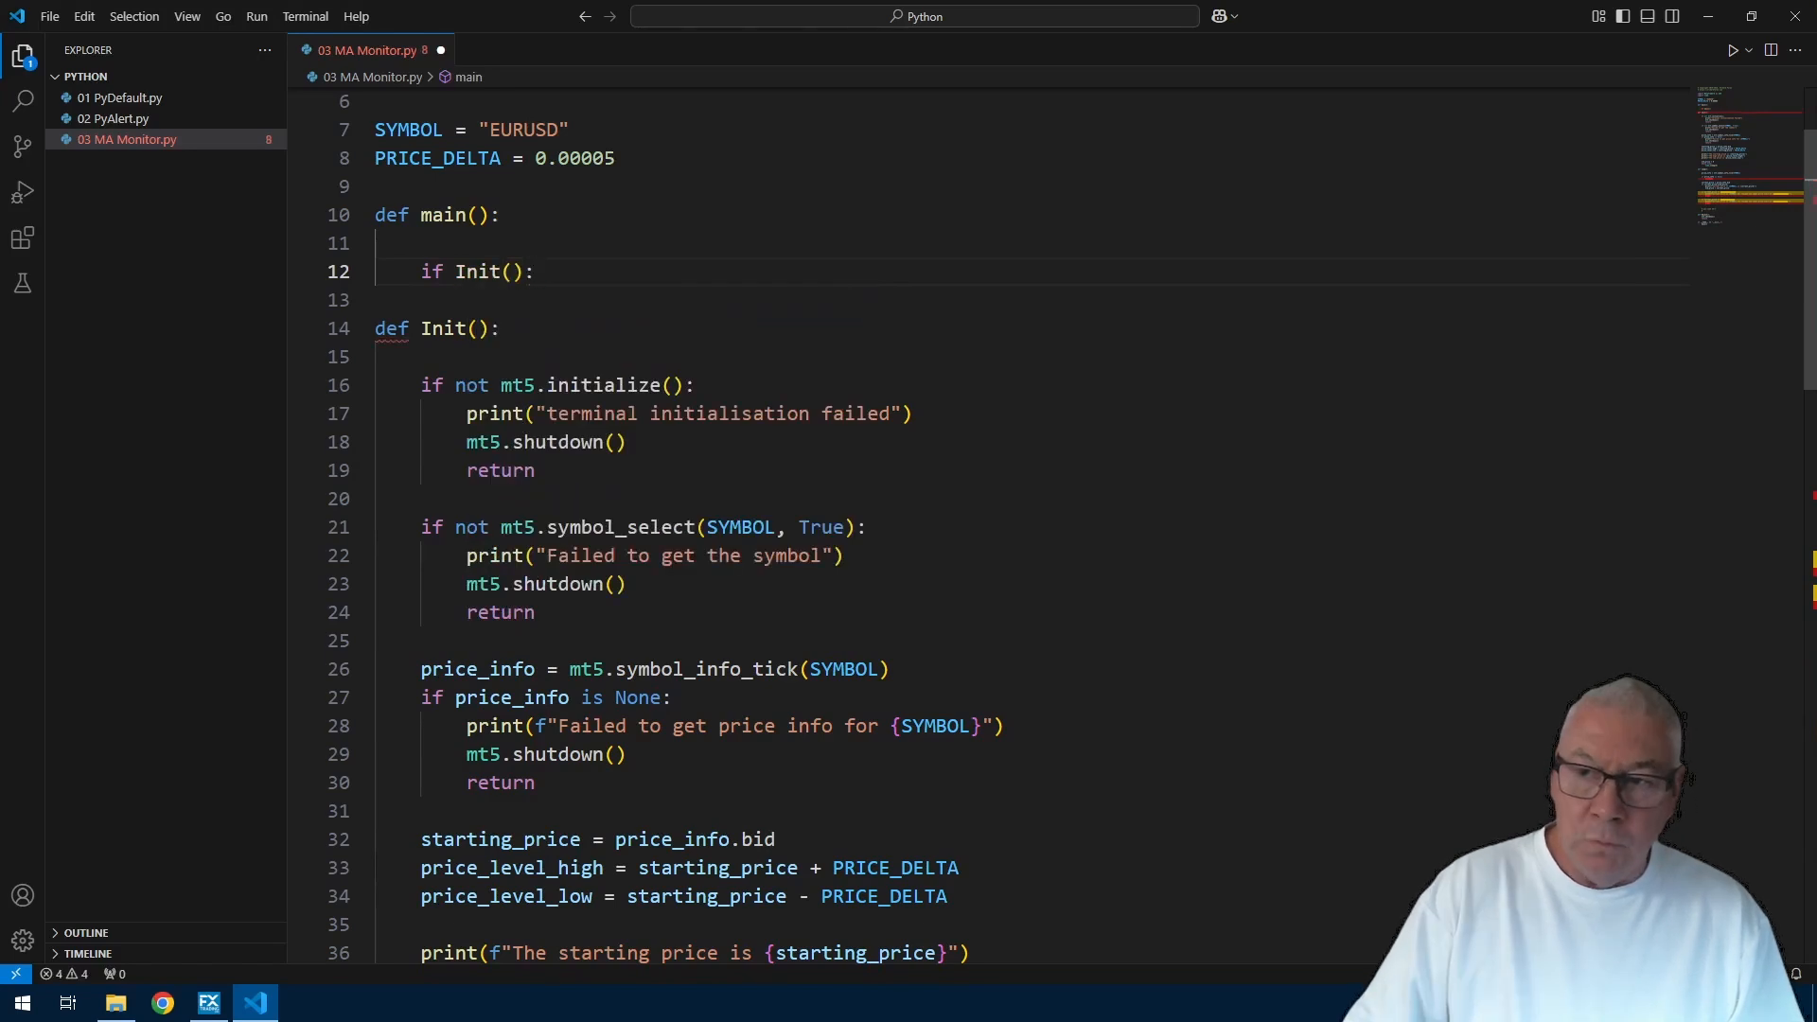
Step: Rewrite main as while Loop() with time.sleep(5), accepting autocomplete suggestions
scroll(down, 3)
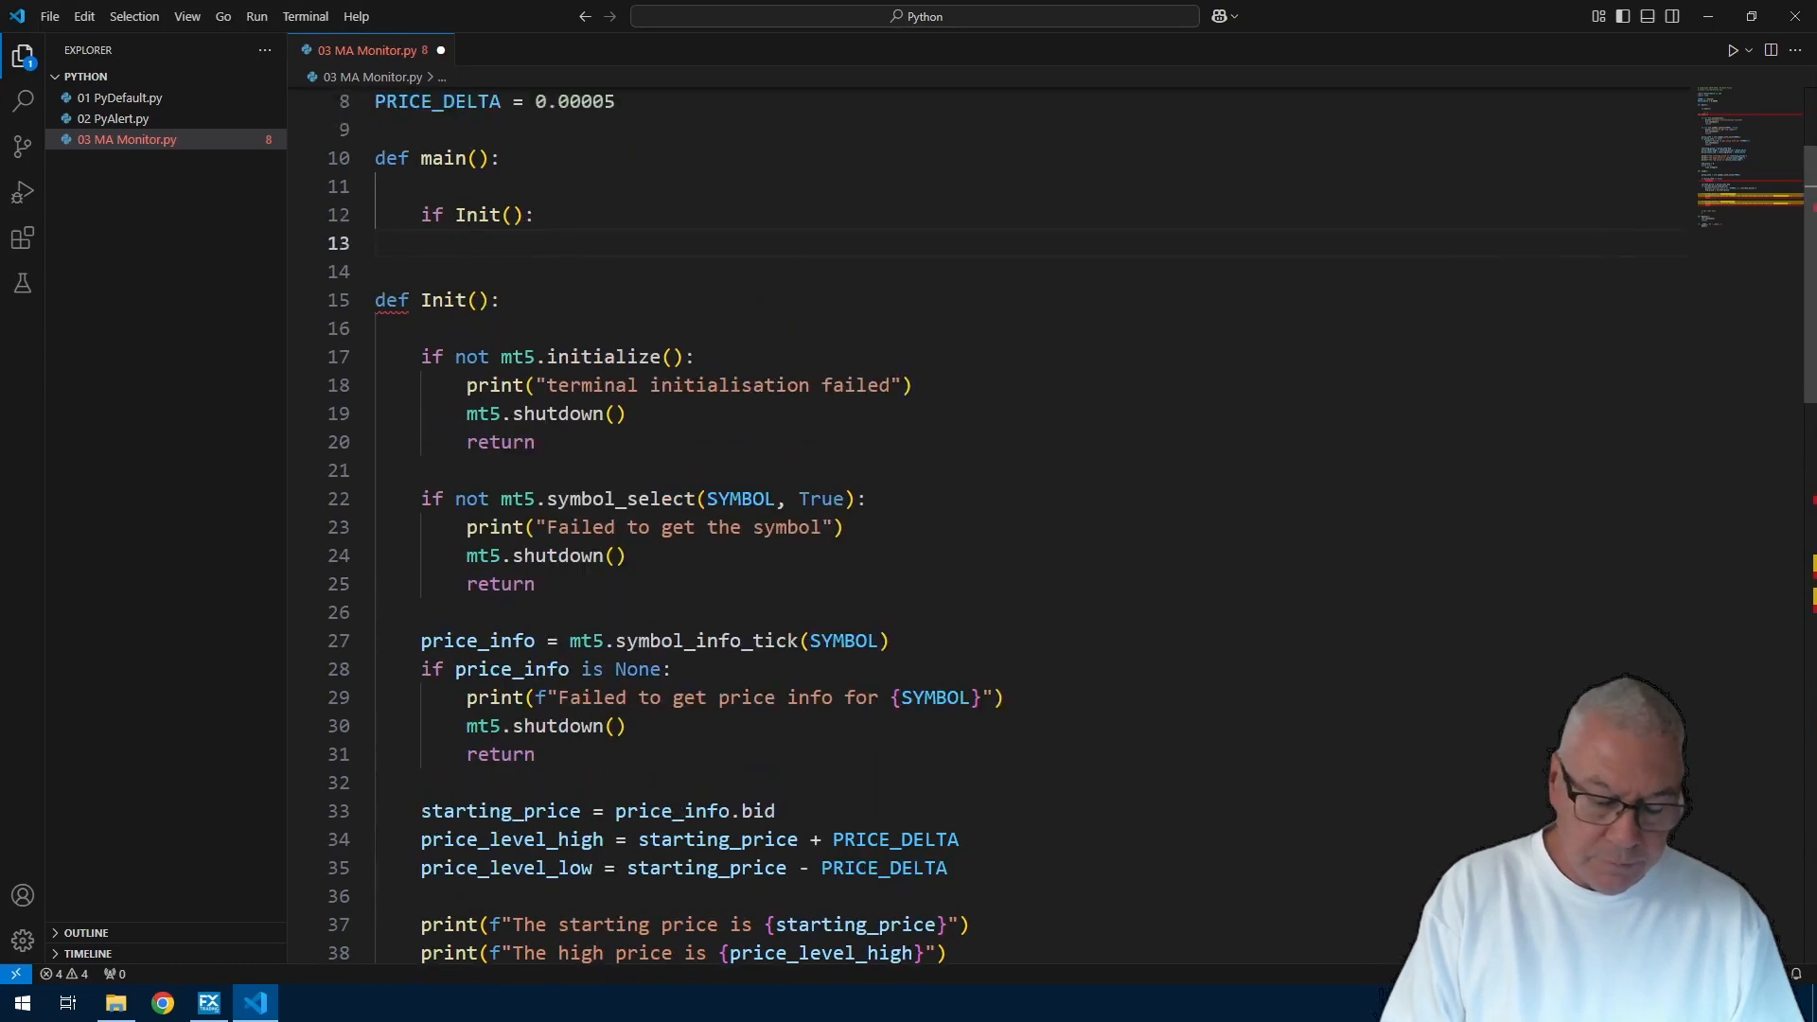
text(While True)
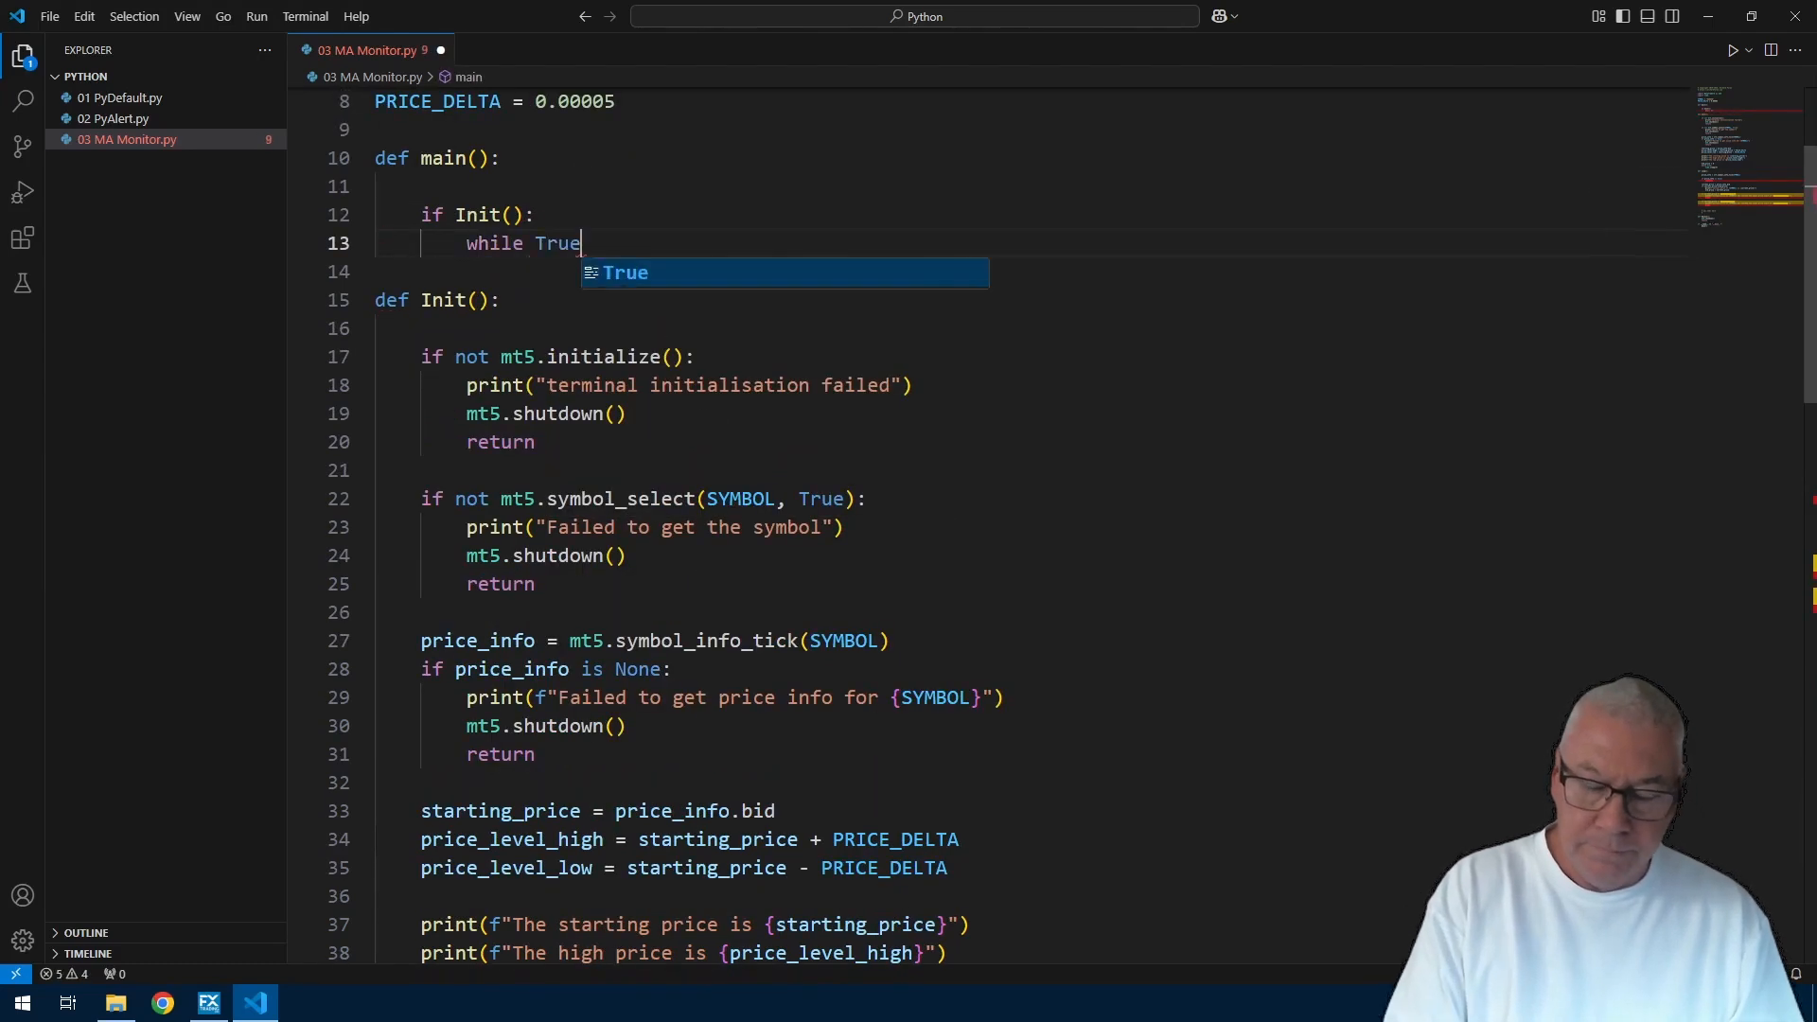
key(Backspace)
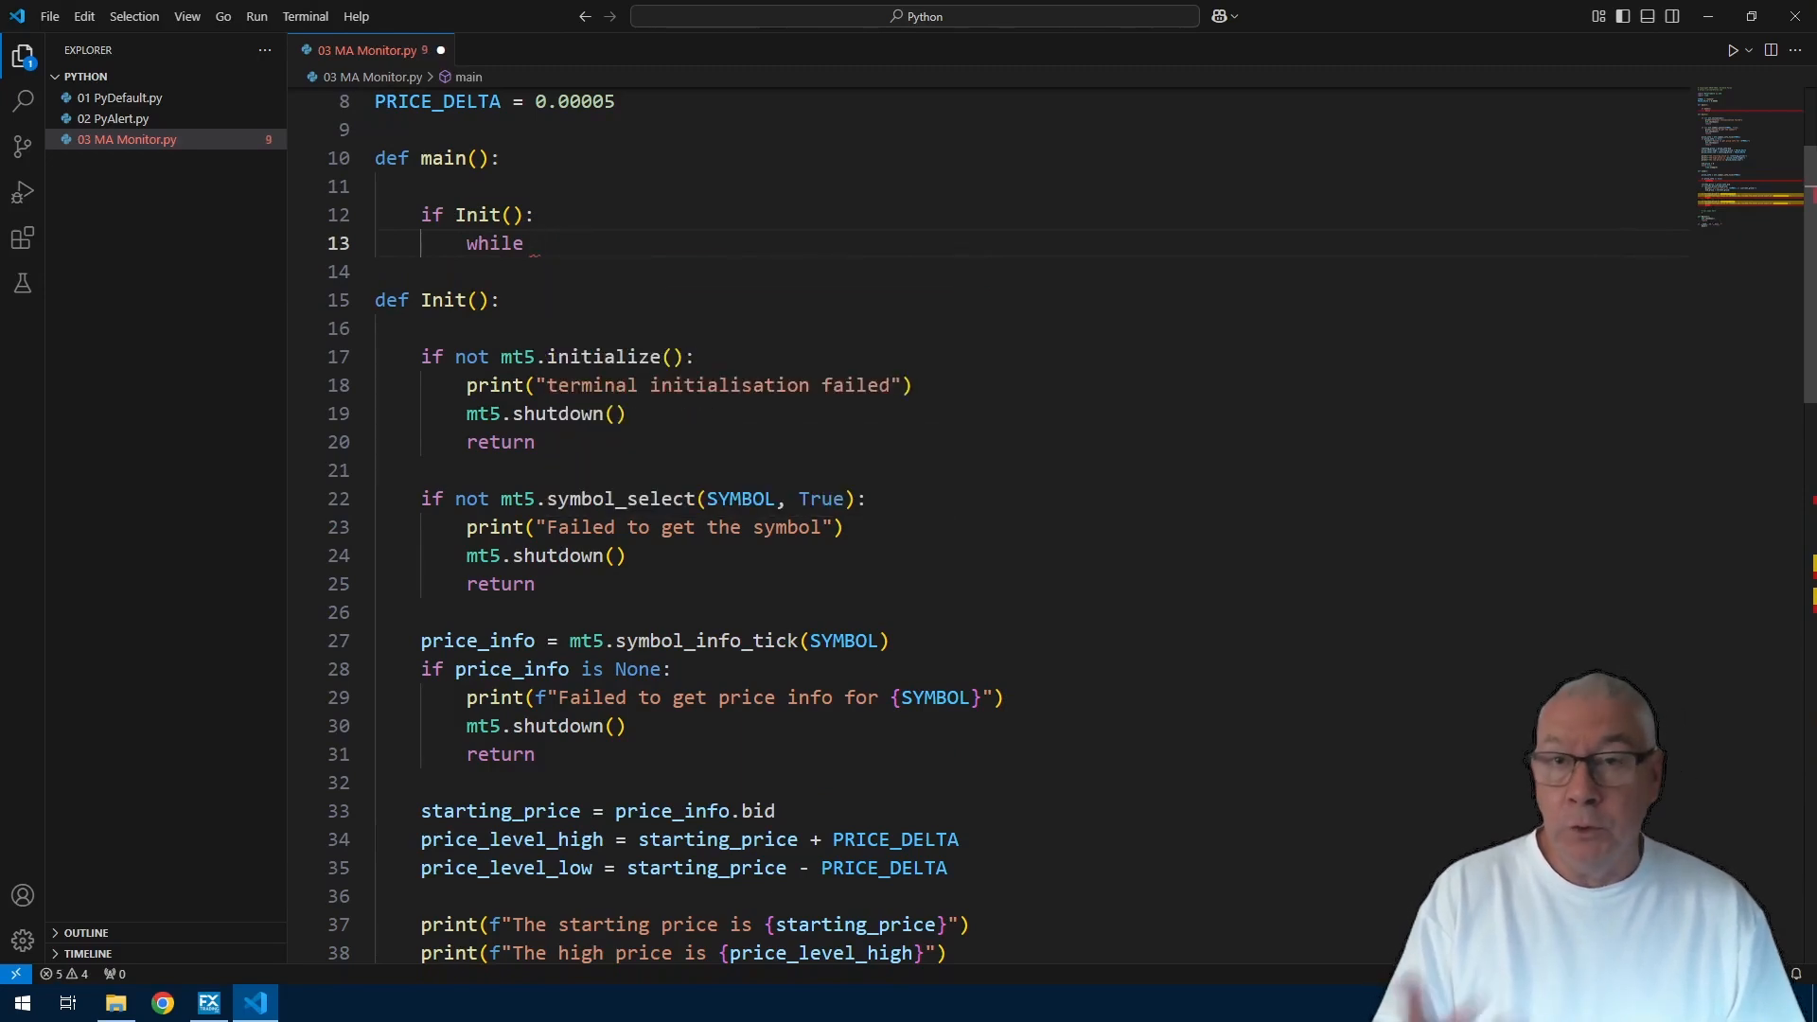
text(Loop():)
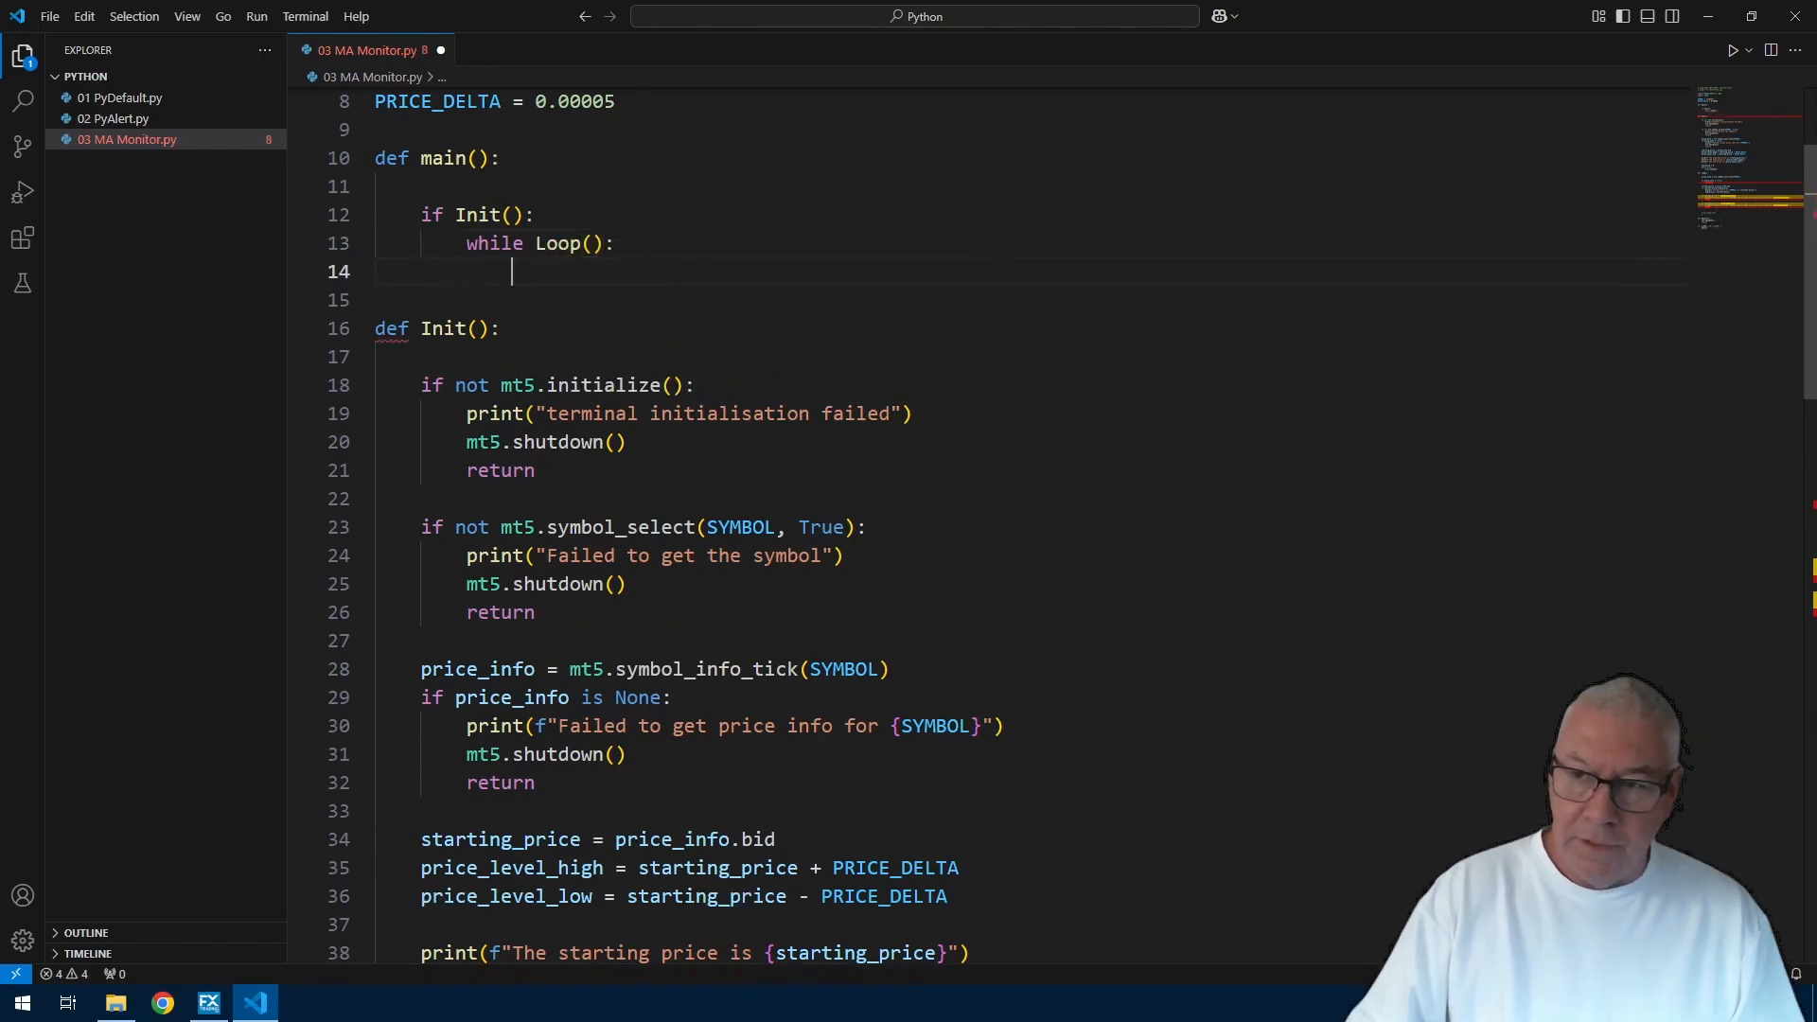
text(time.sleep(5)
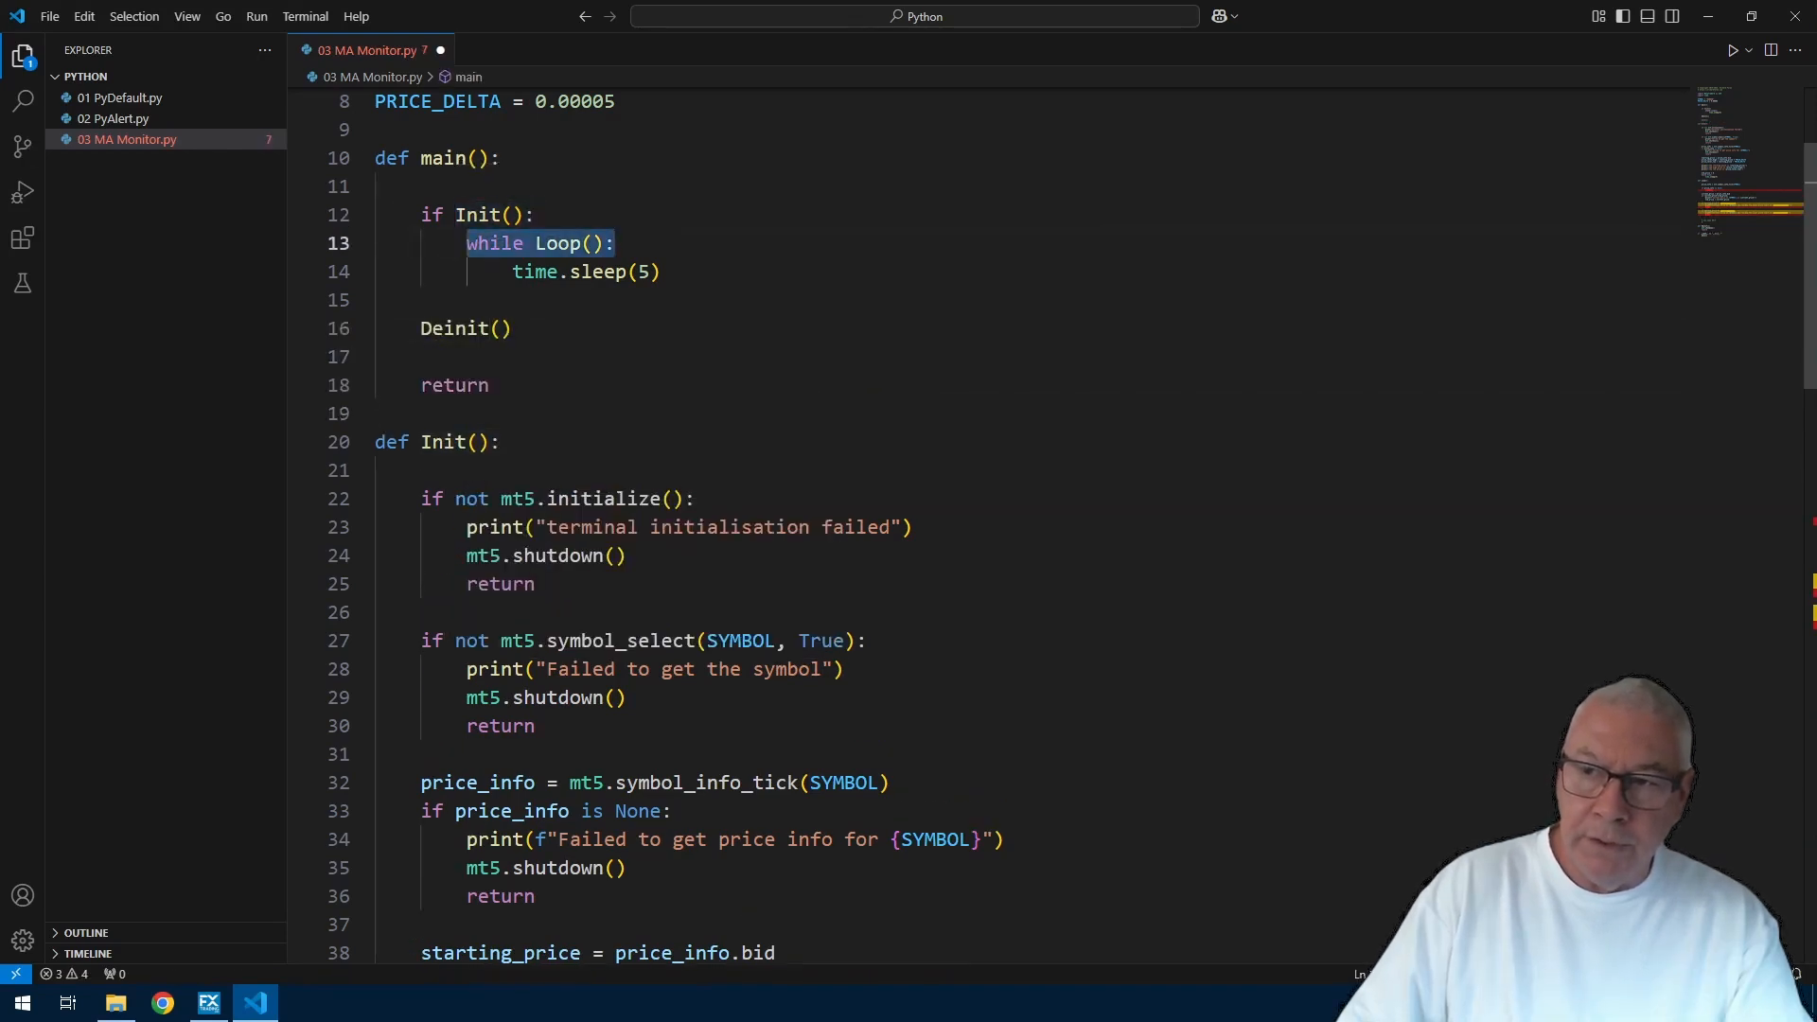
click(575, 243)
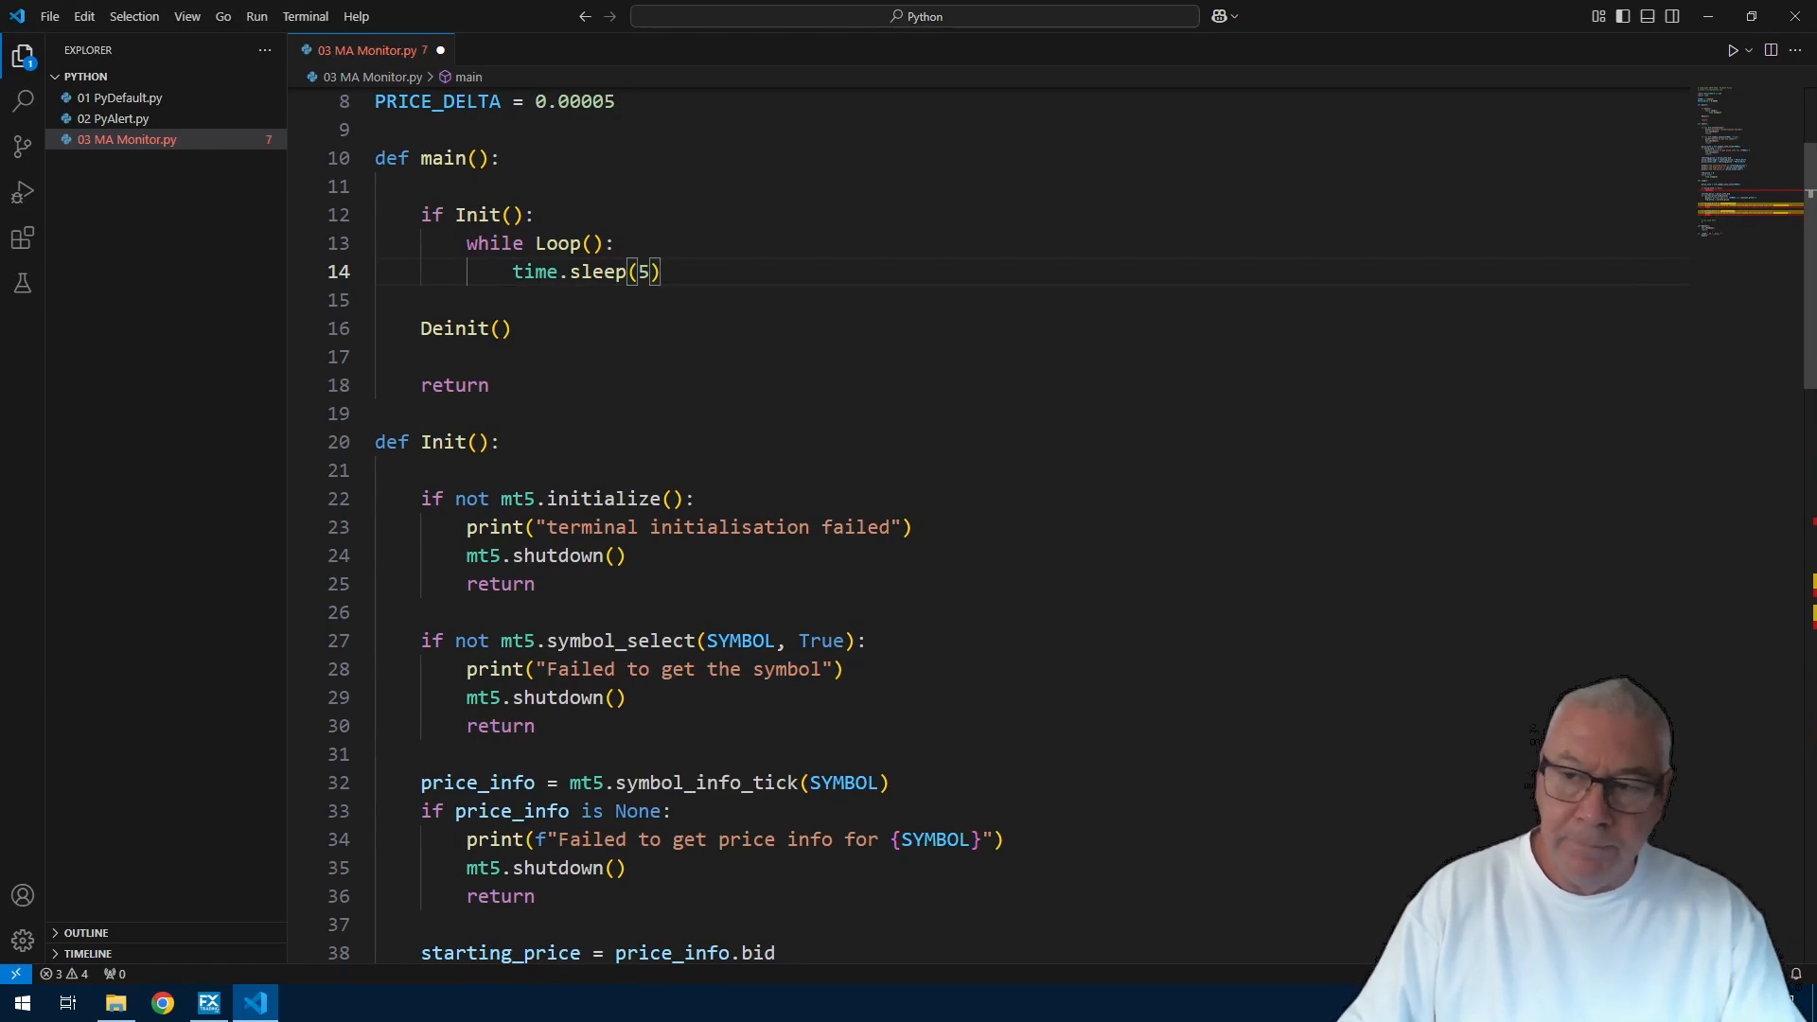
scroll(down, 3)
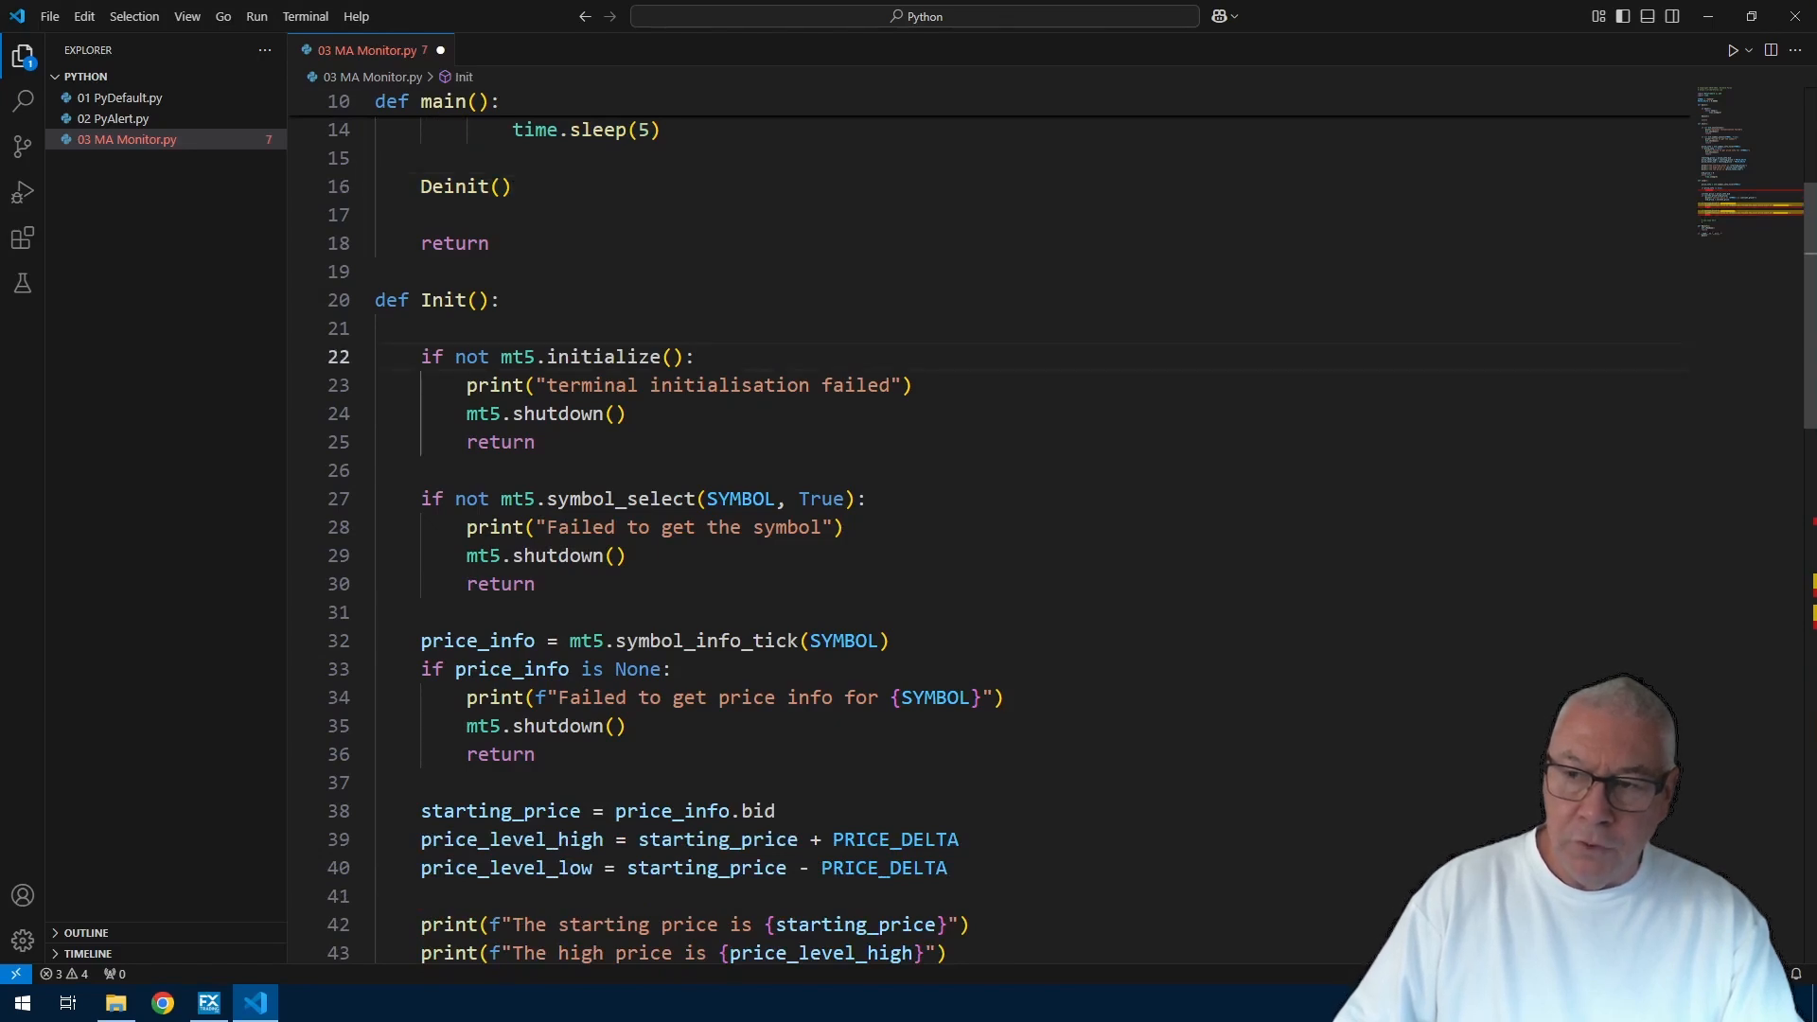
Step: Remove Init's sleep loop, add old_price = 0, and end Init with return True
double_click(450, 186)
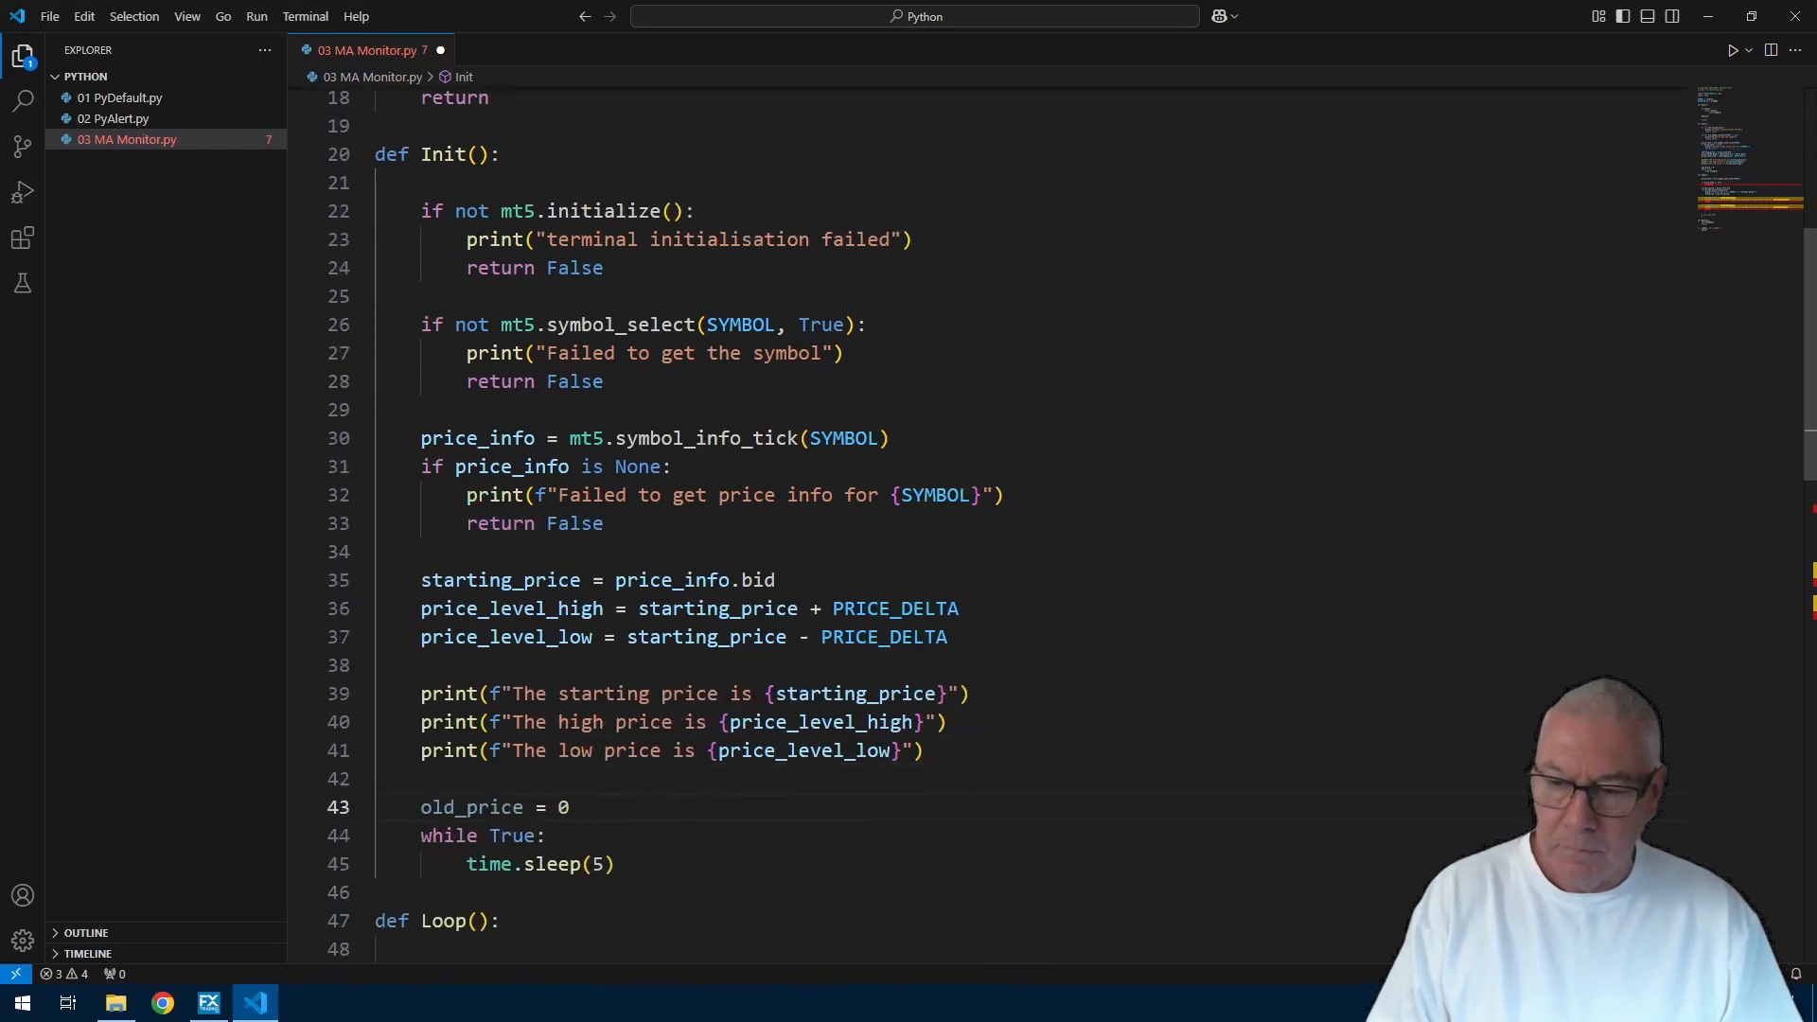
scroll(down, 3)
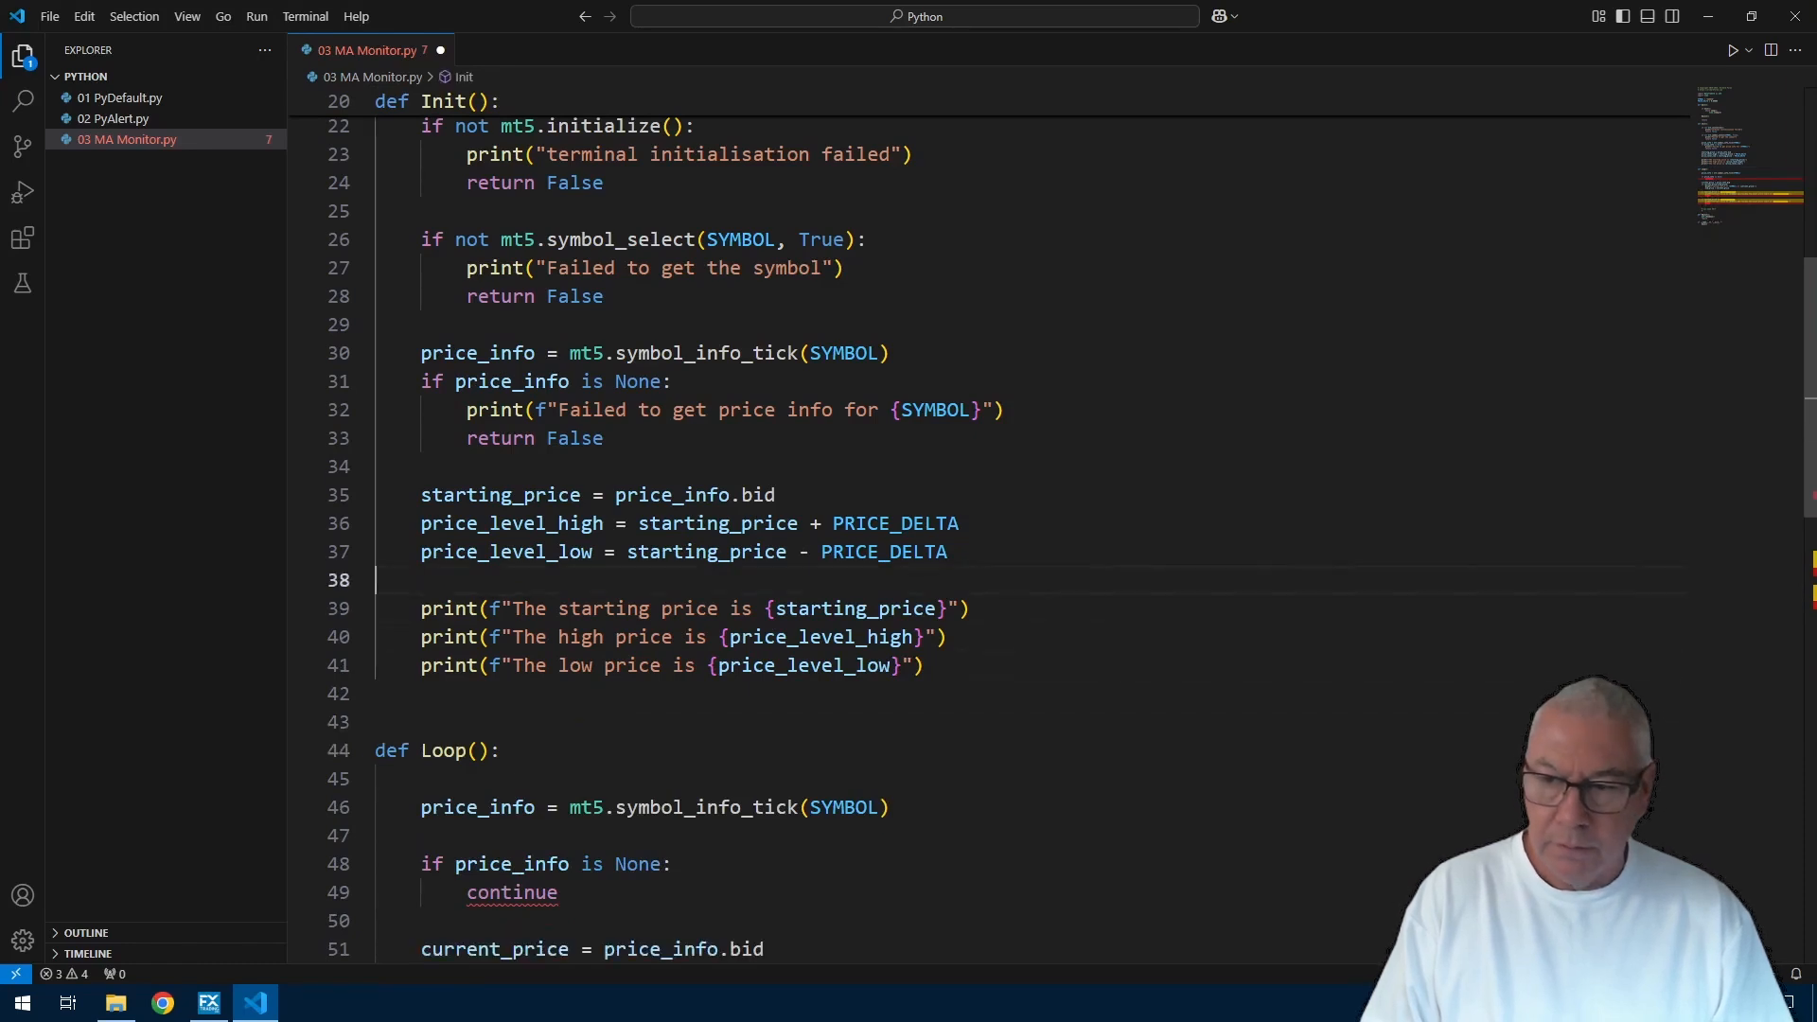
text(old_price = 0)
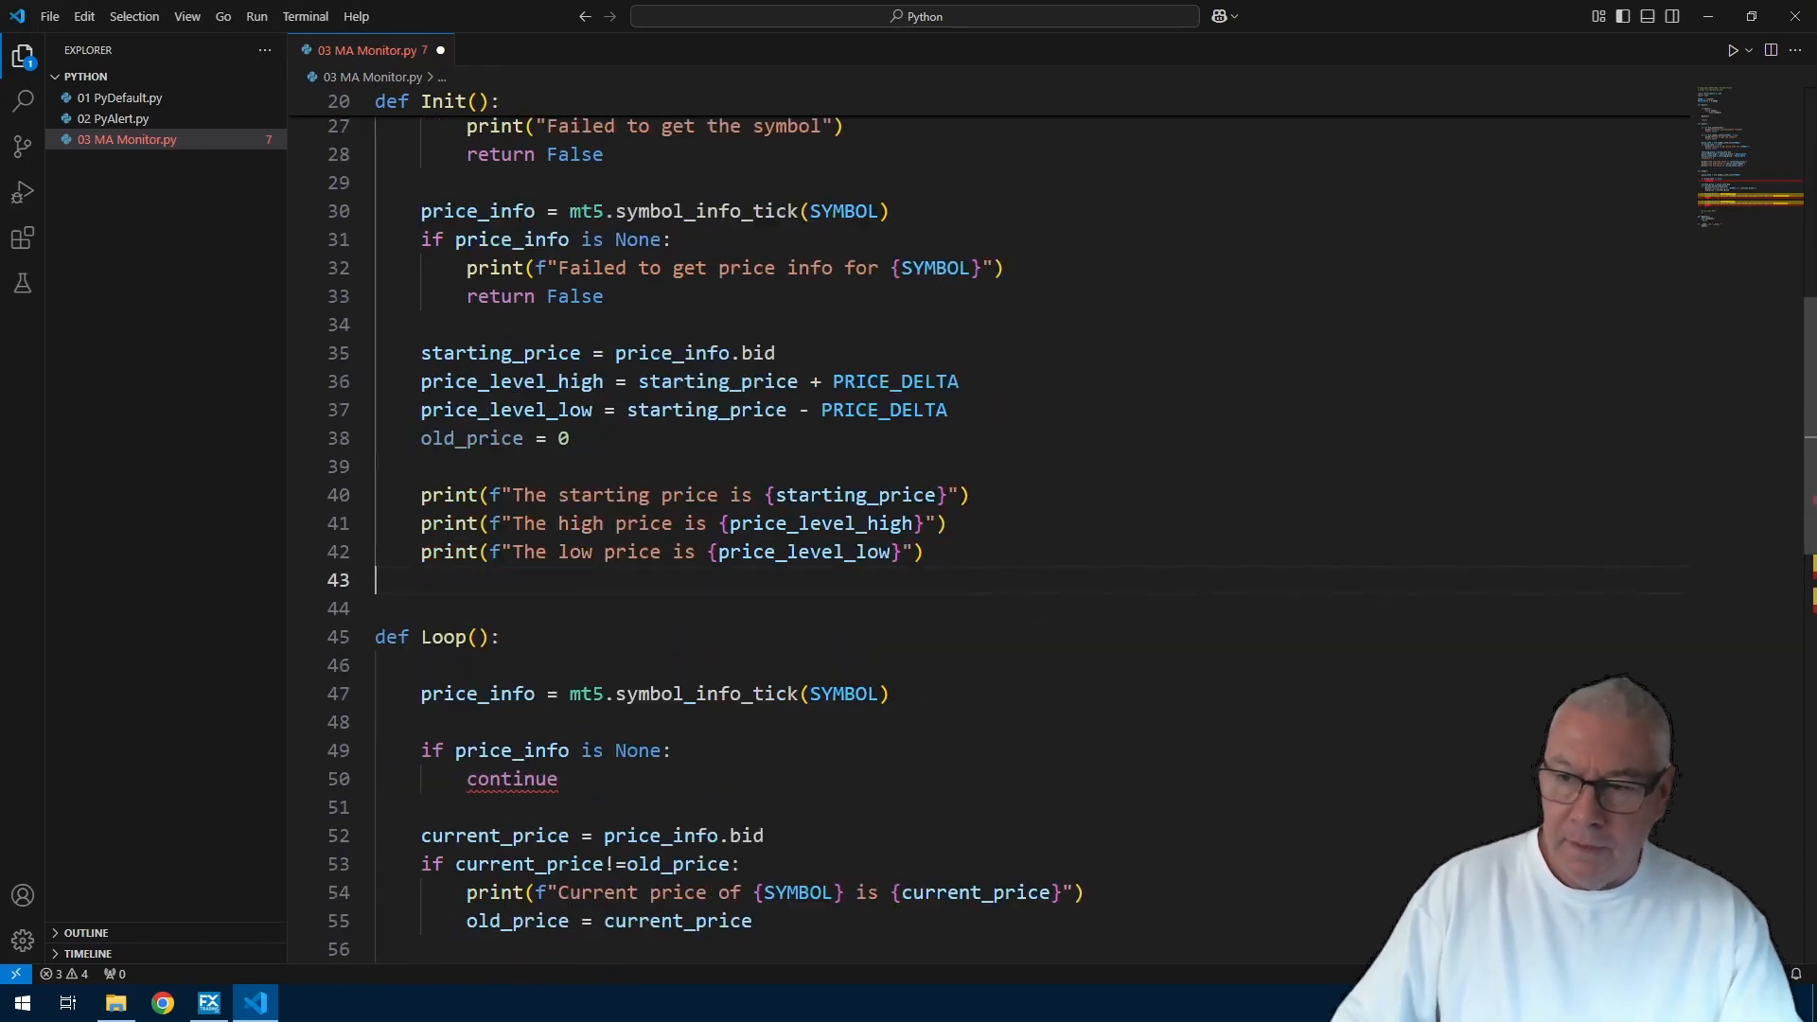
key(Enter)
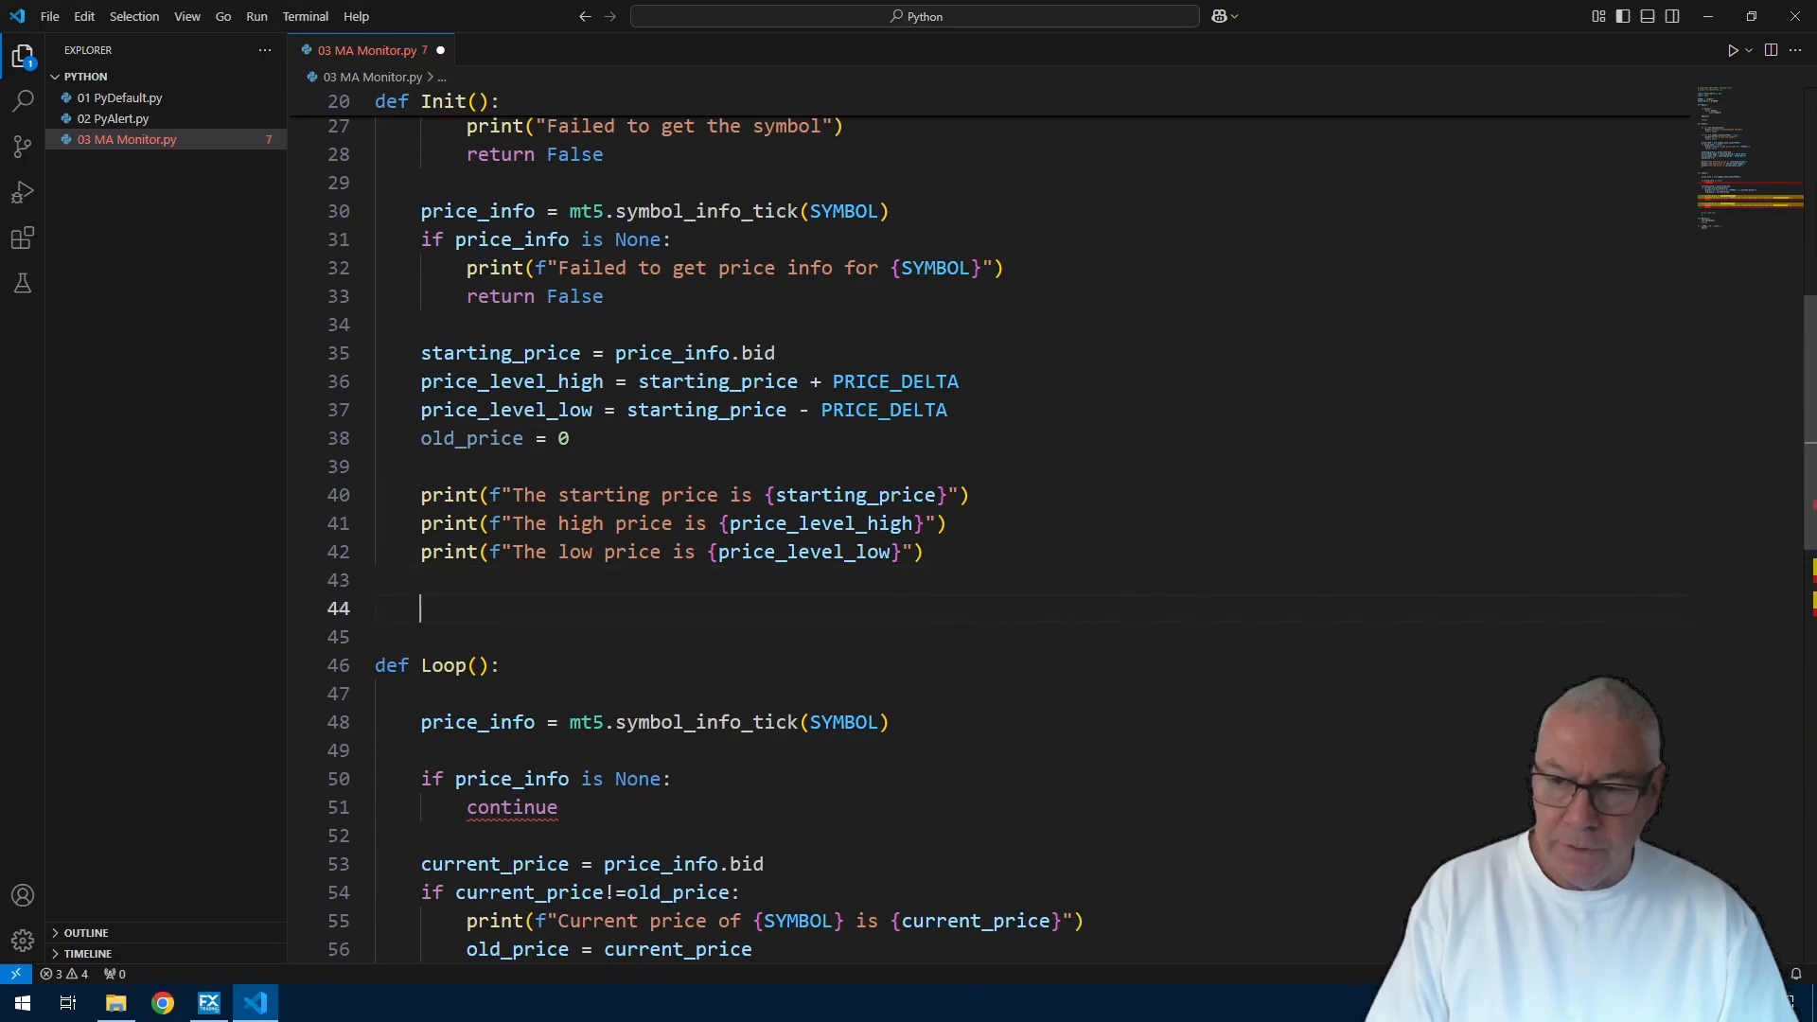
text(return True)
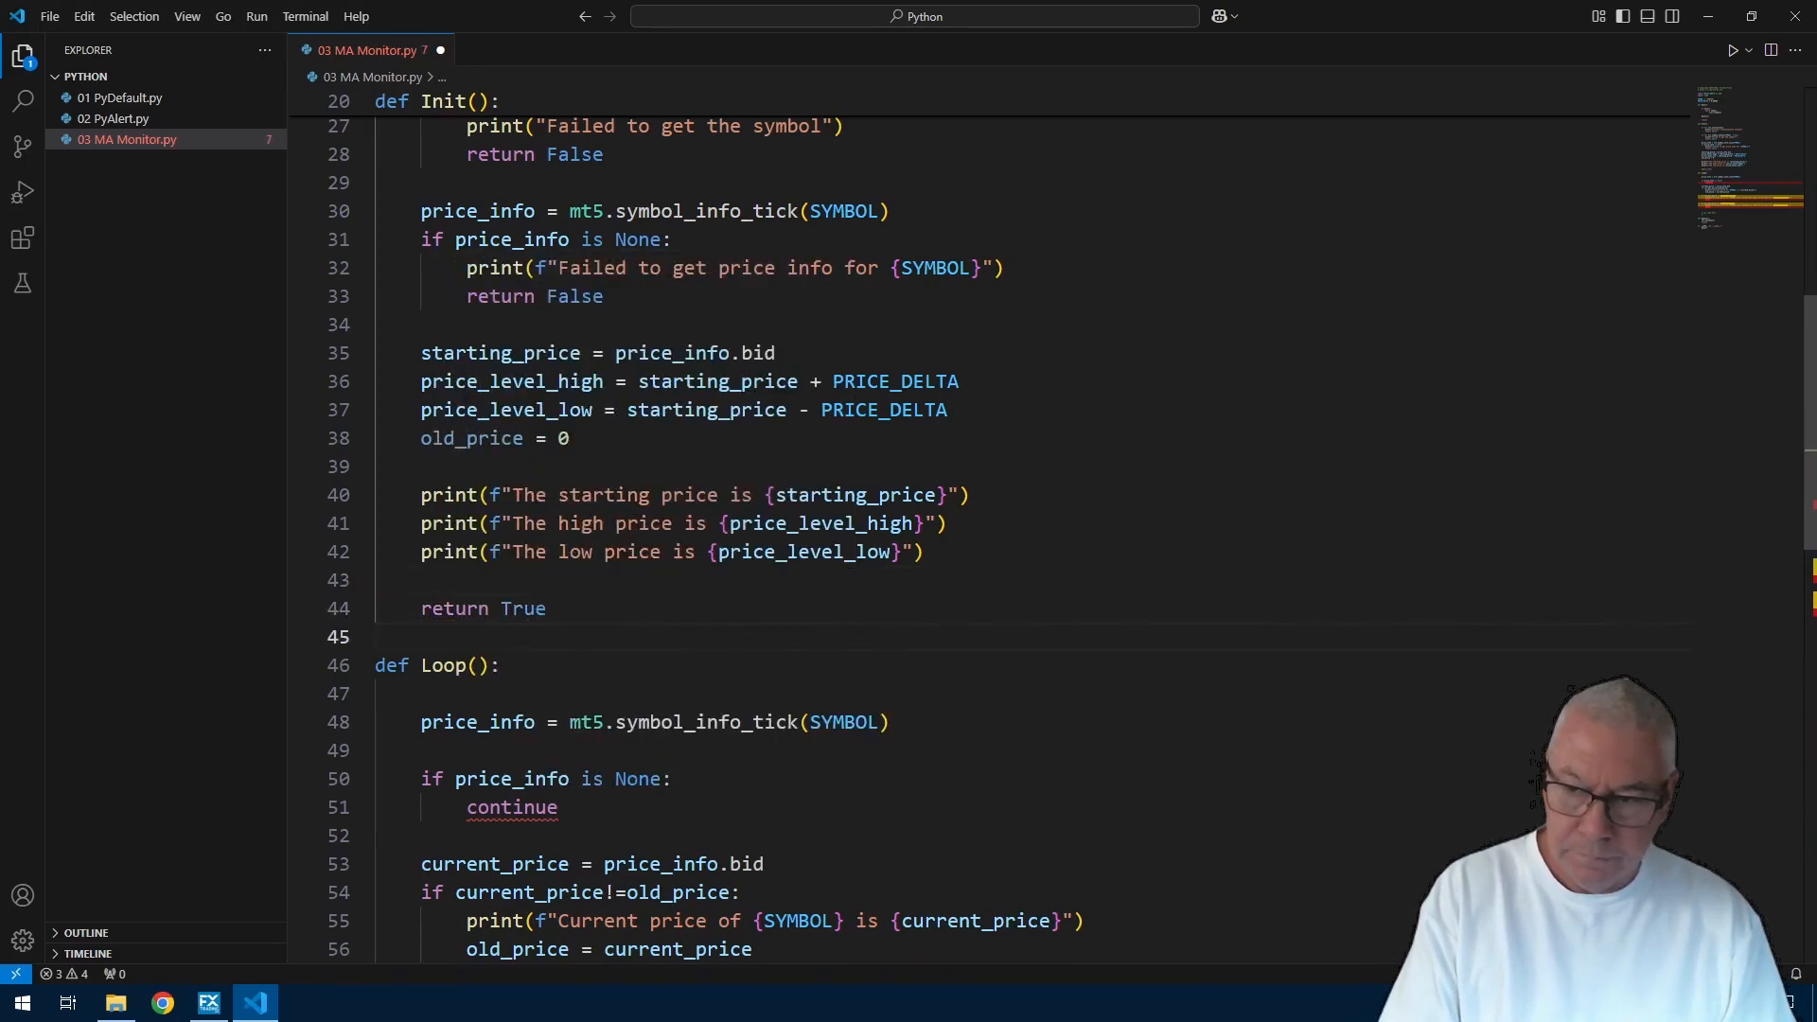
scroll(up, 3)
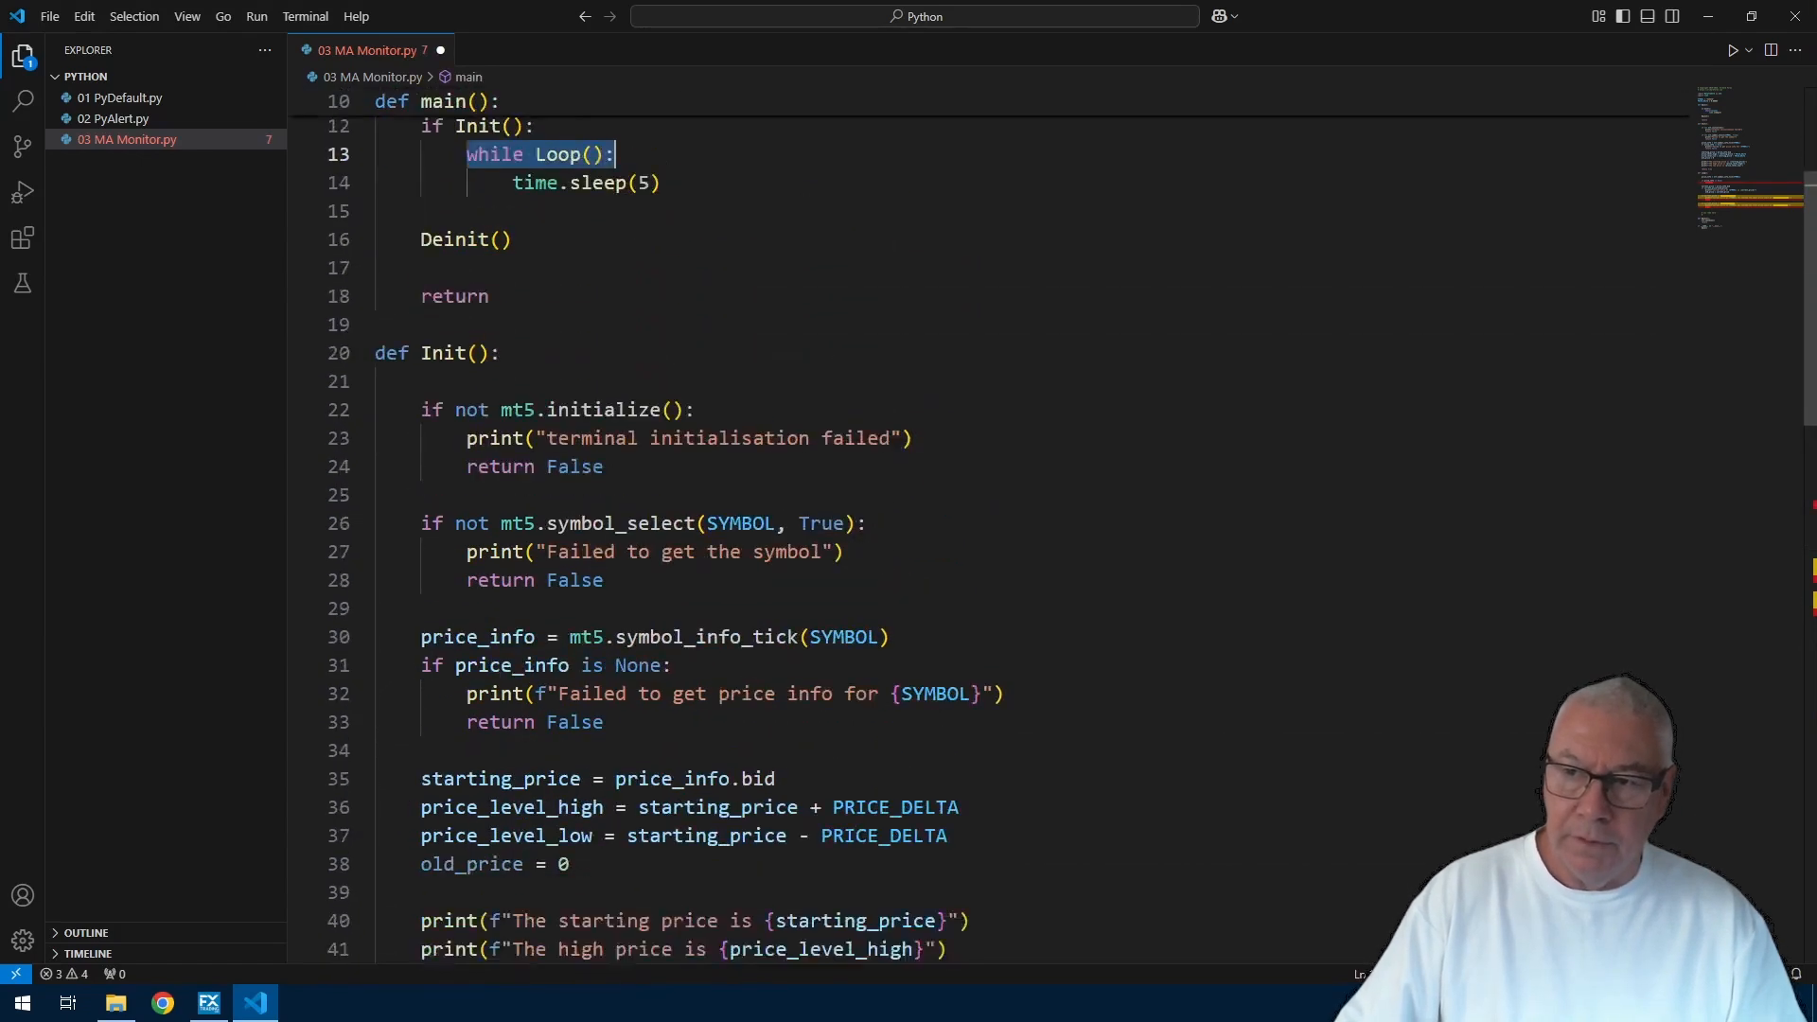
Step: In Loop, return True when price info is None and False at each price limit
scroll(down, 3)
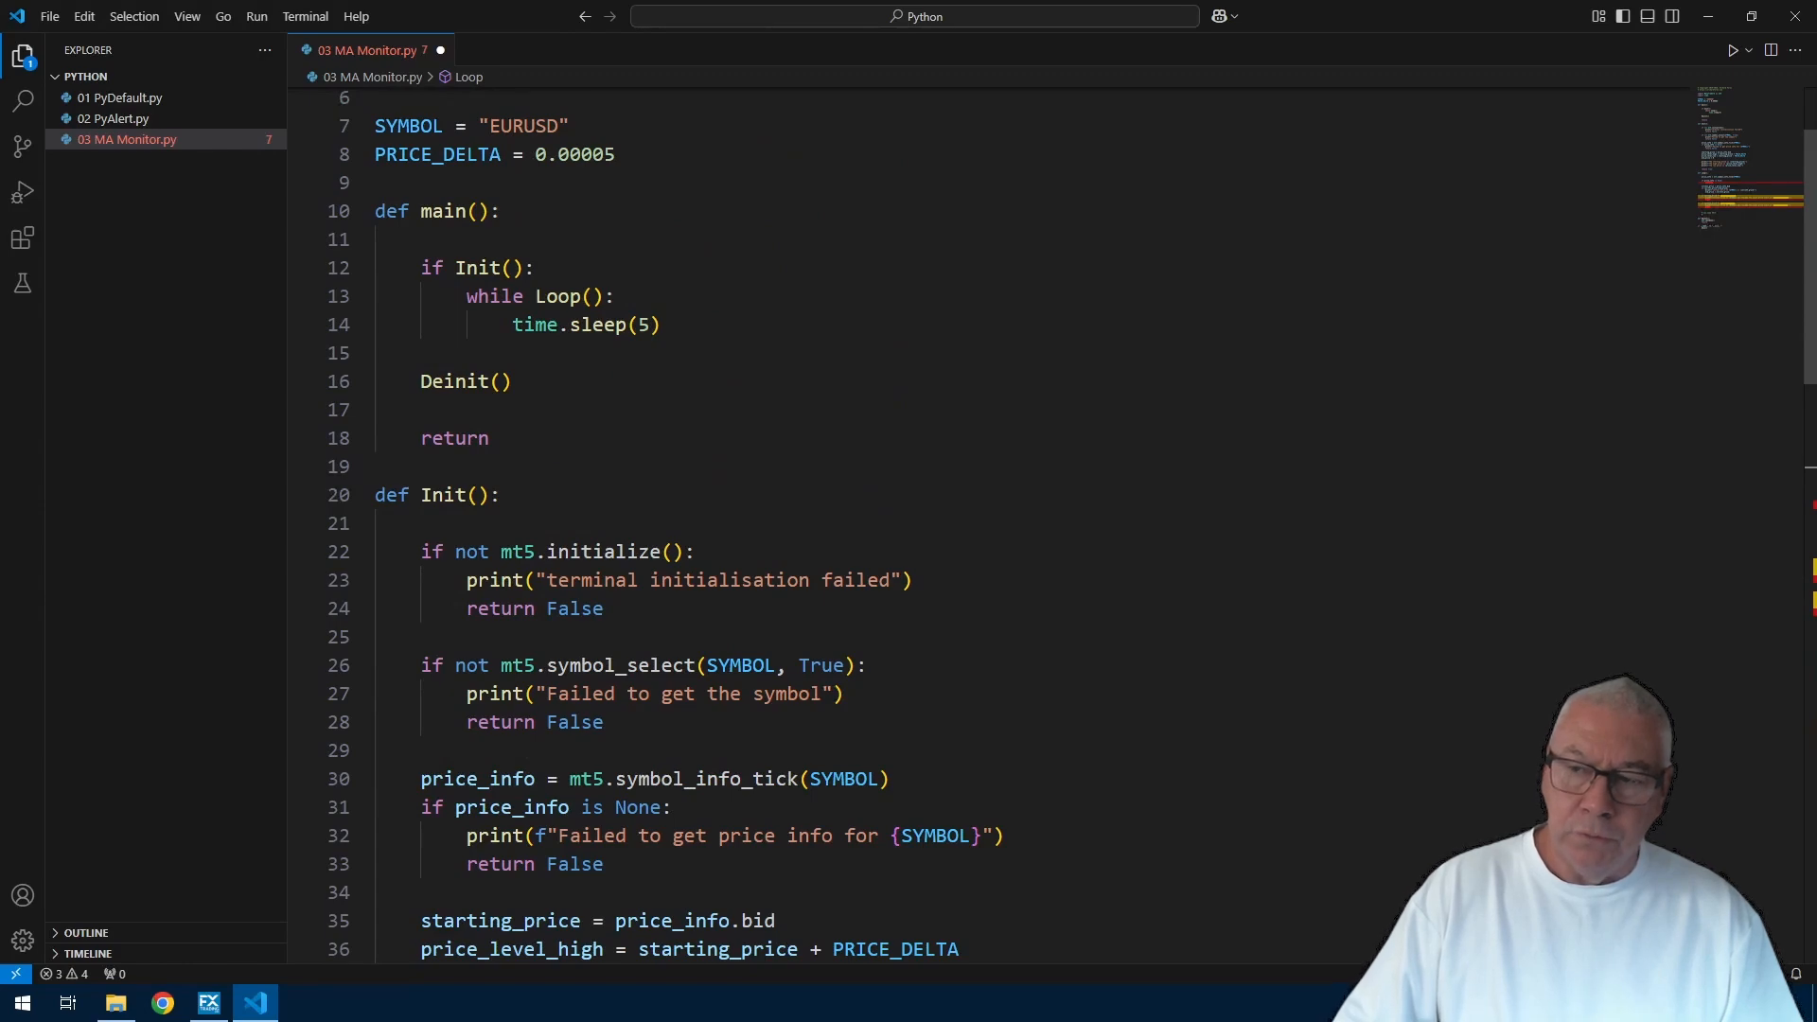
scroll(down, 3)
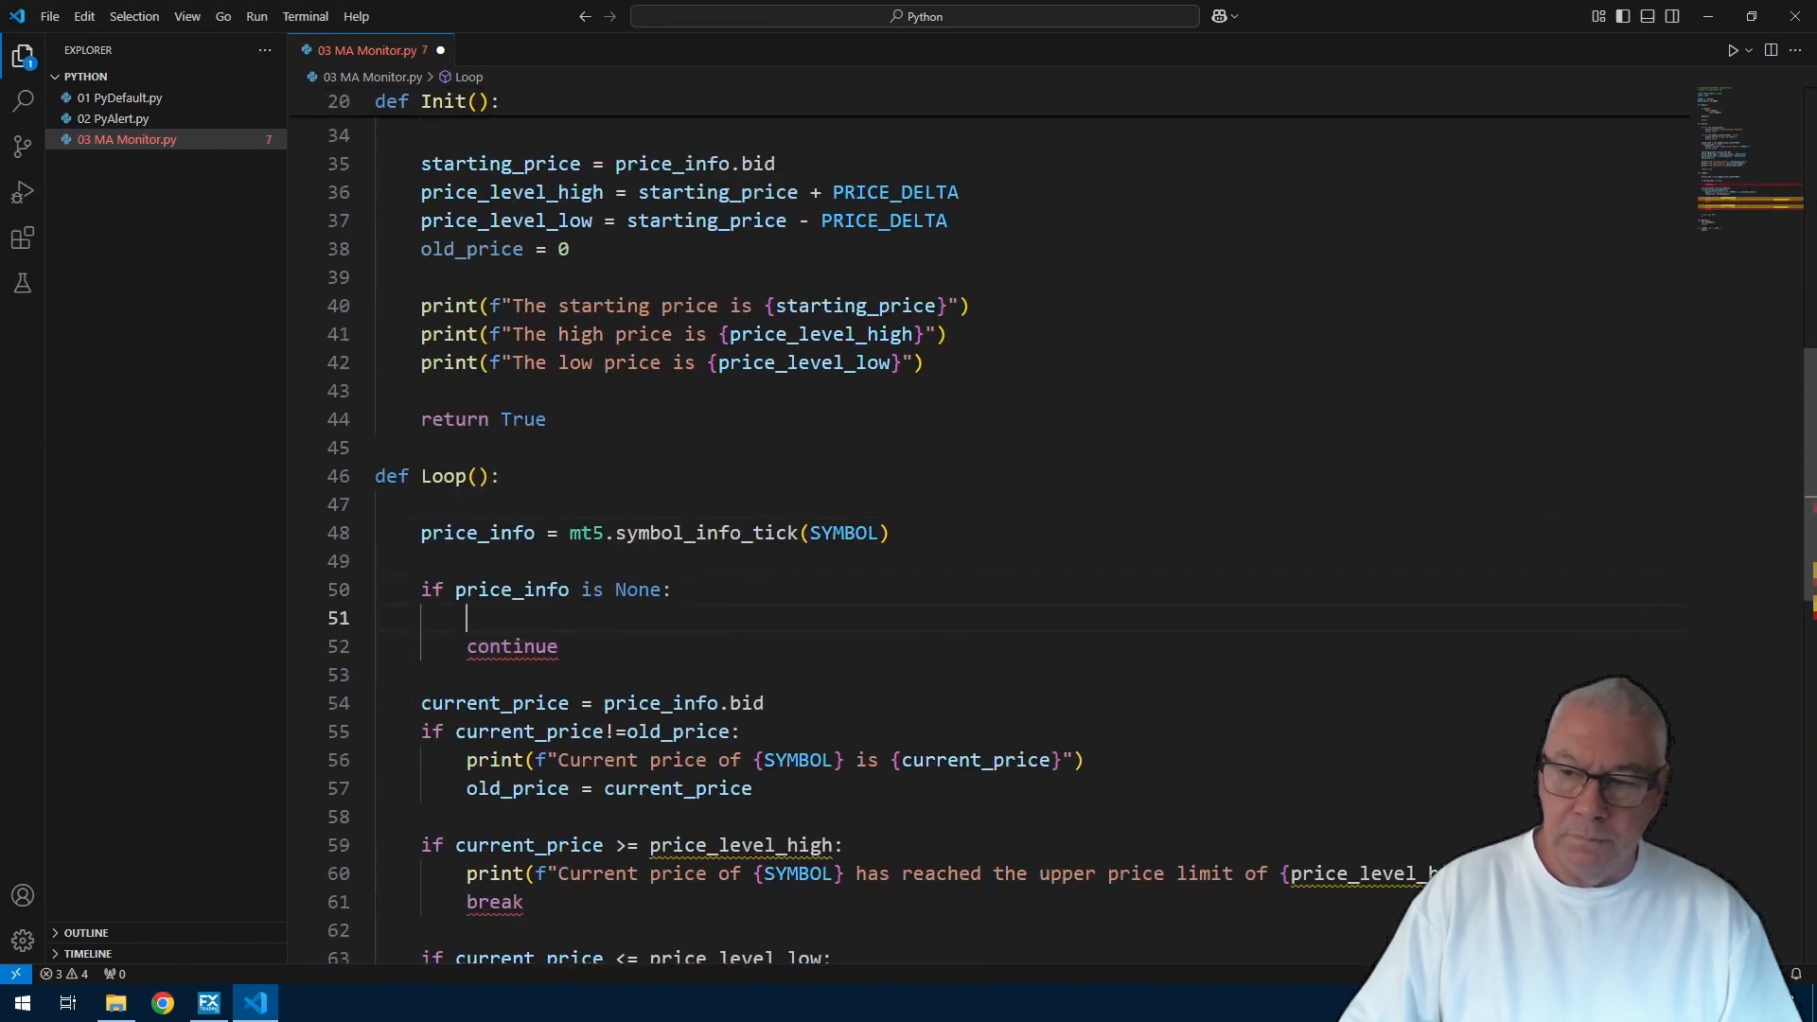
text(return True)
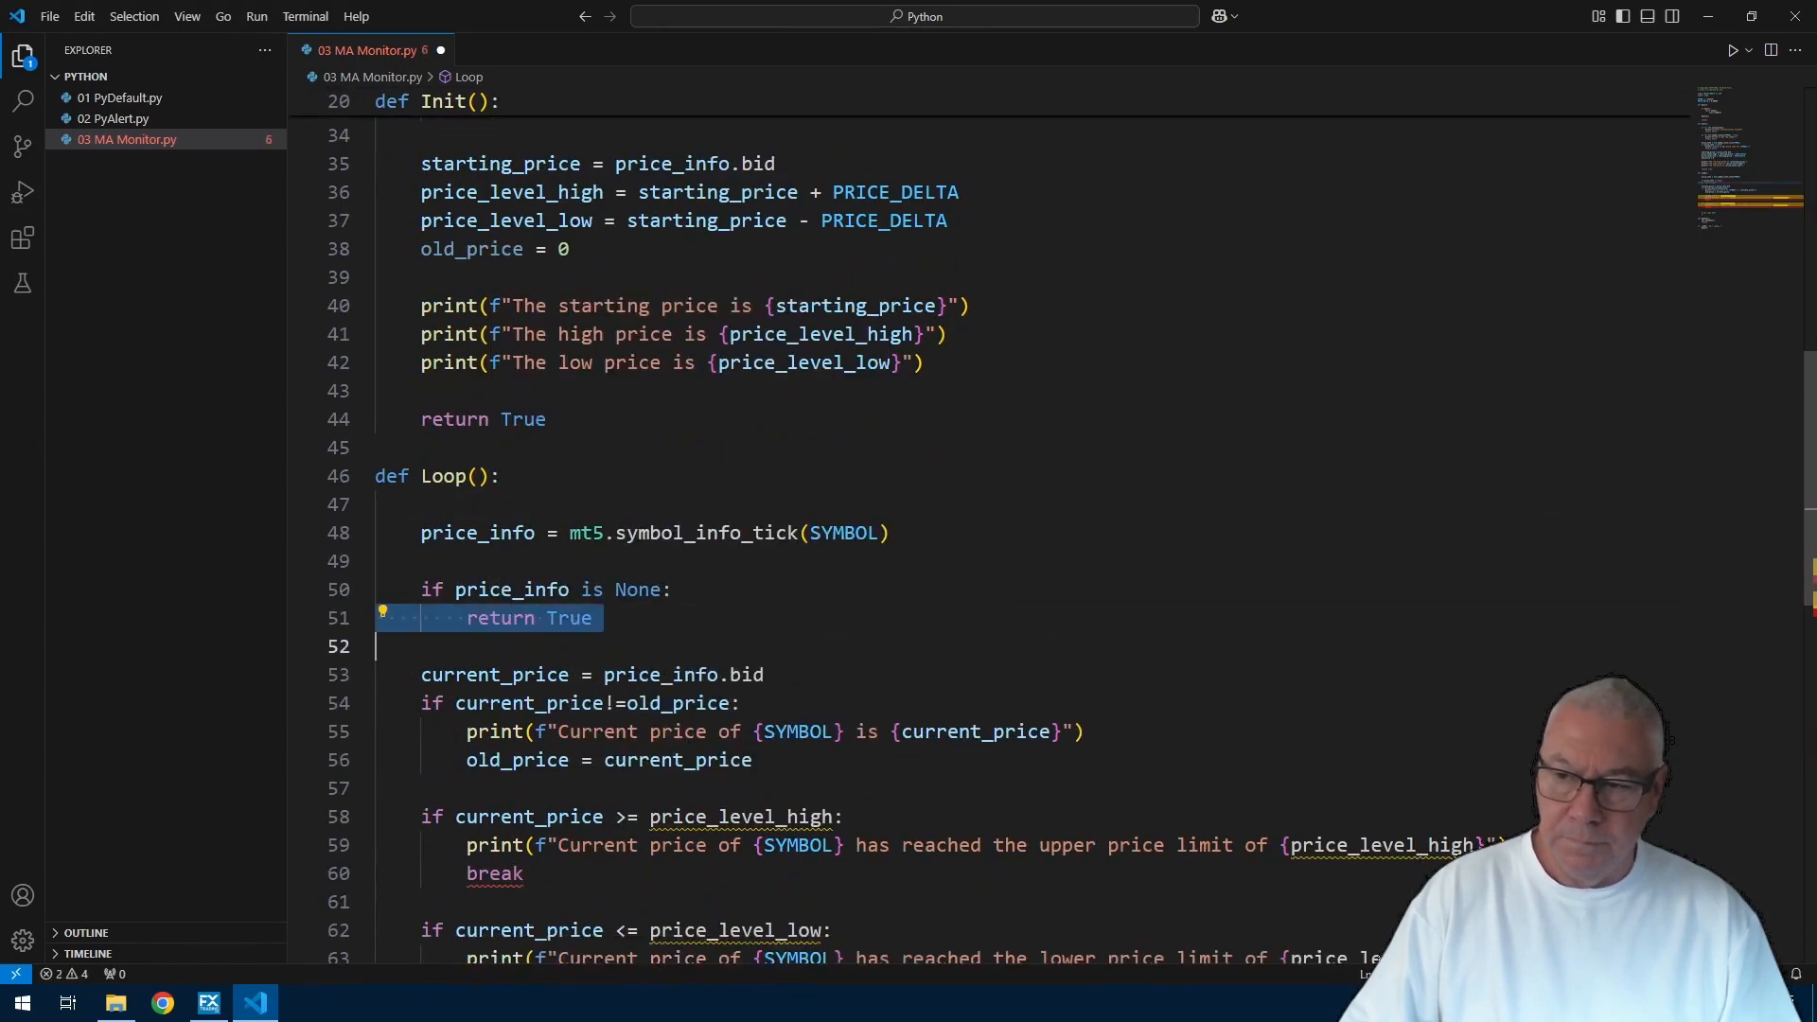
scroll(down, 3)
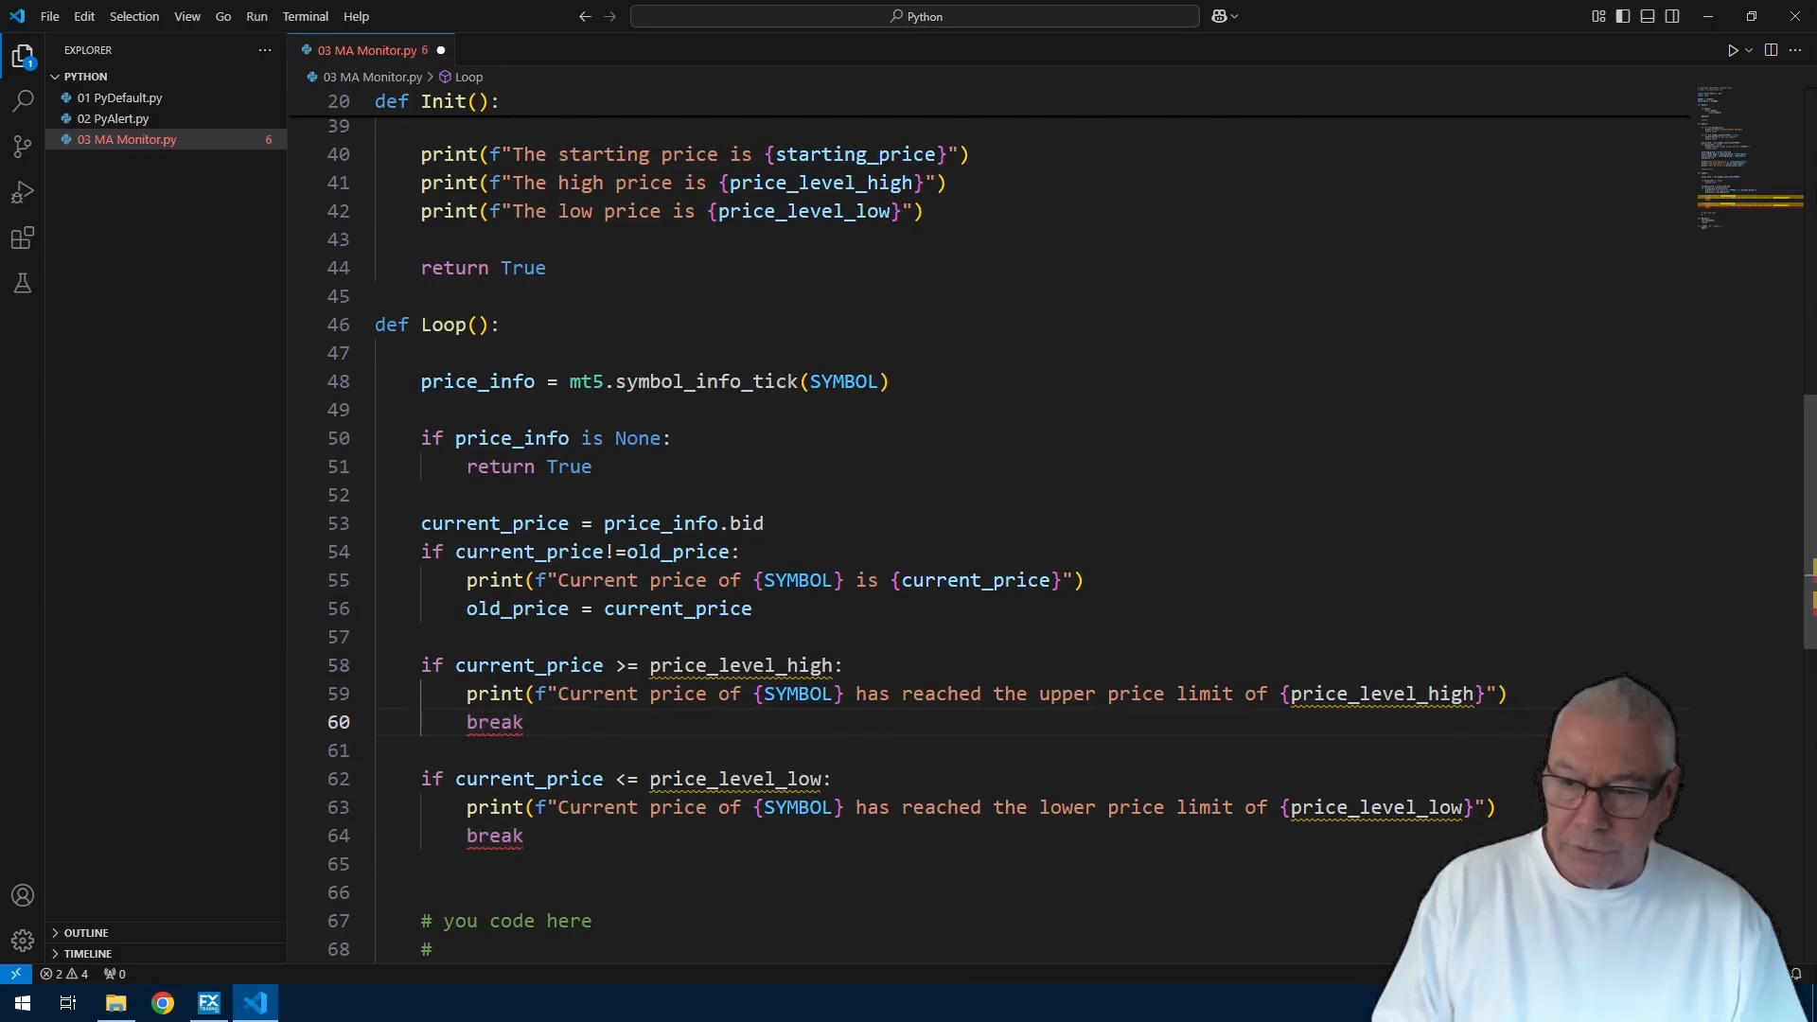
text(return False)
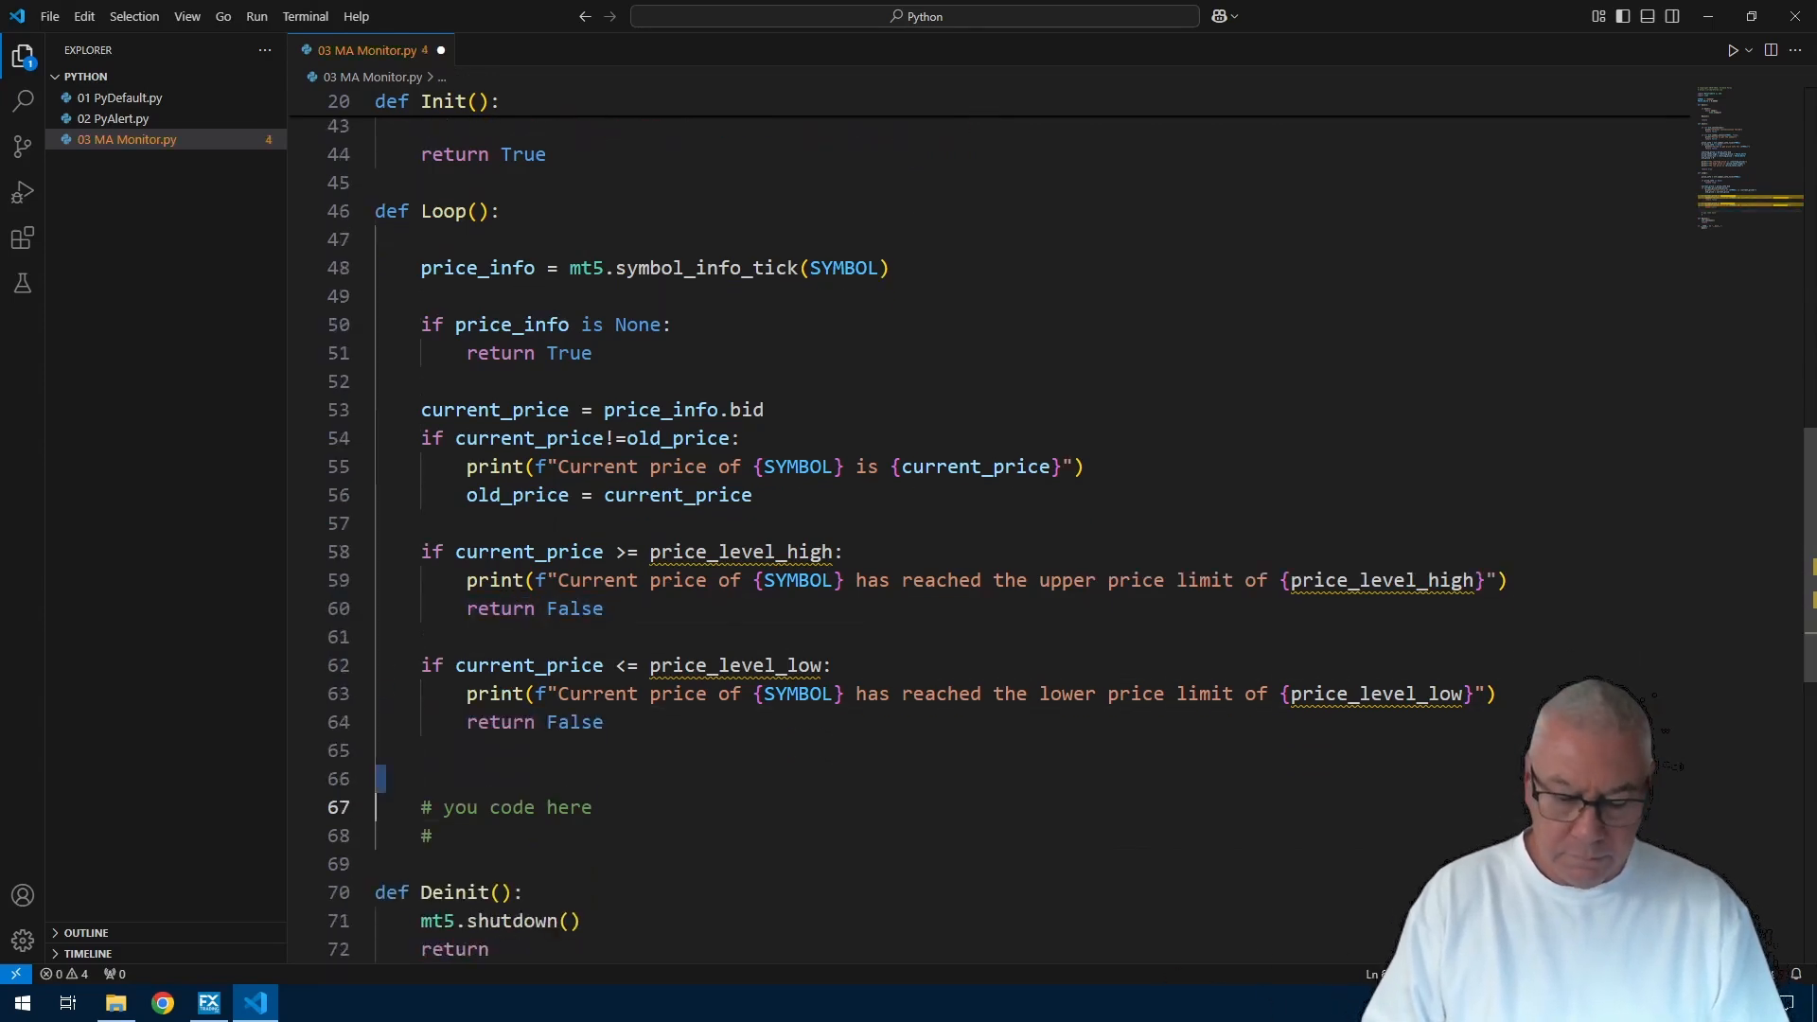
scroll(up, 3)
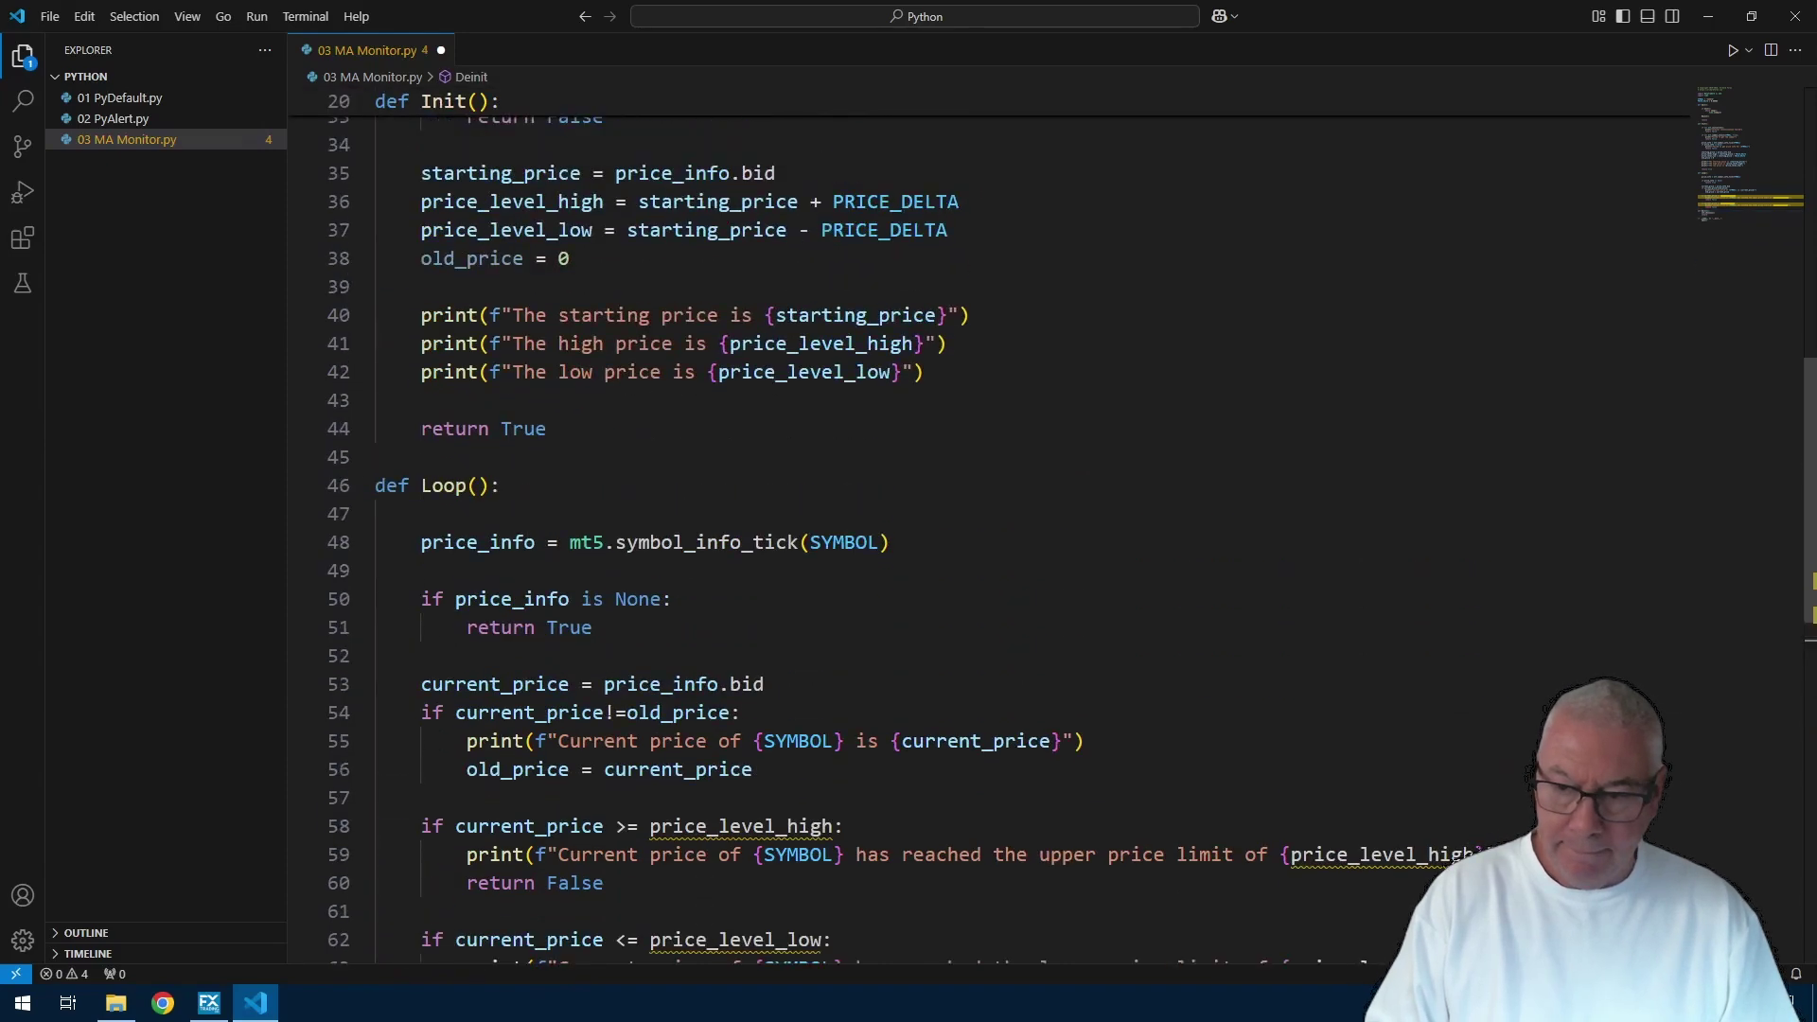
scroll(up, 3)
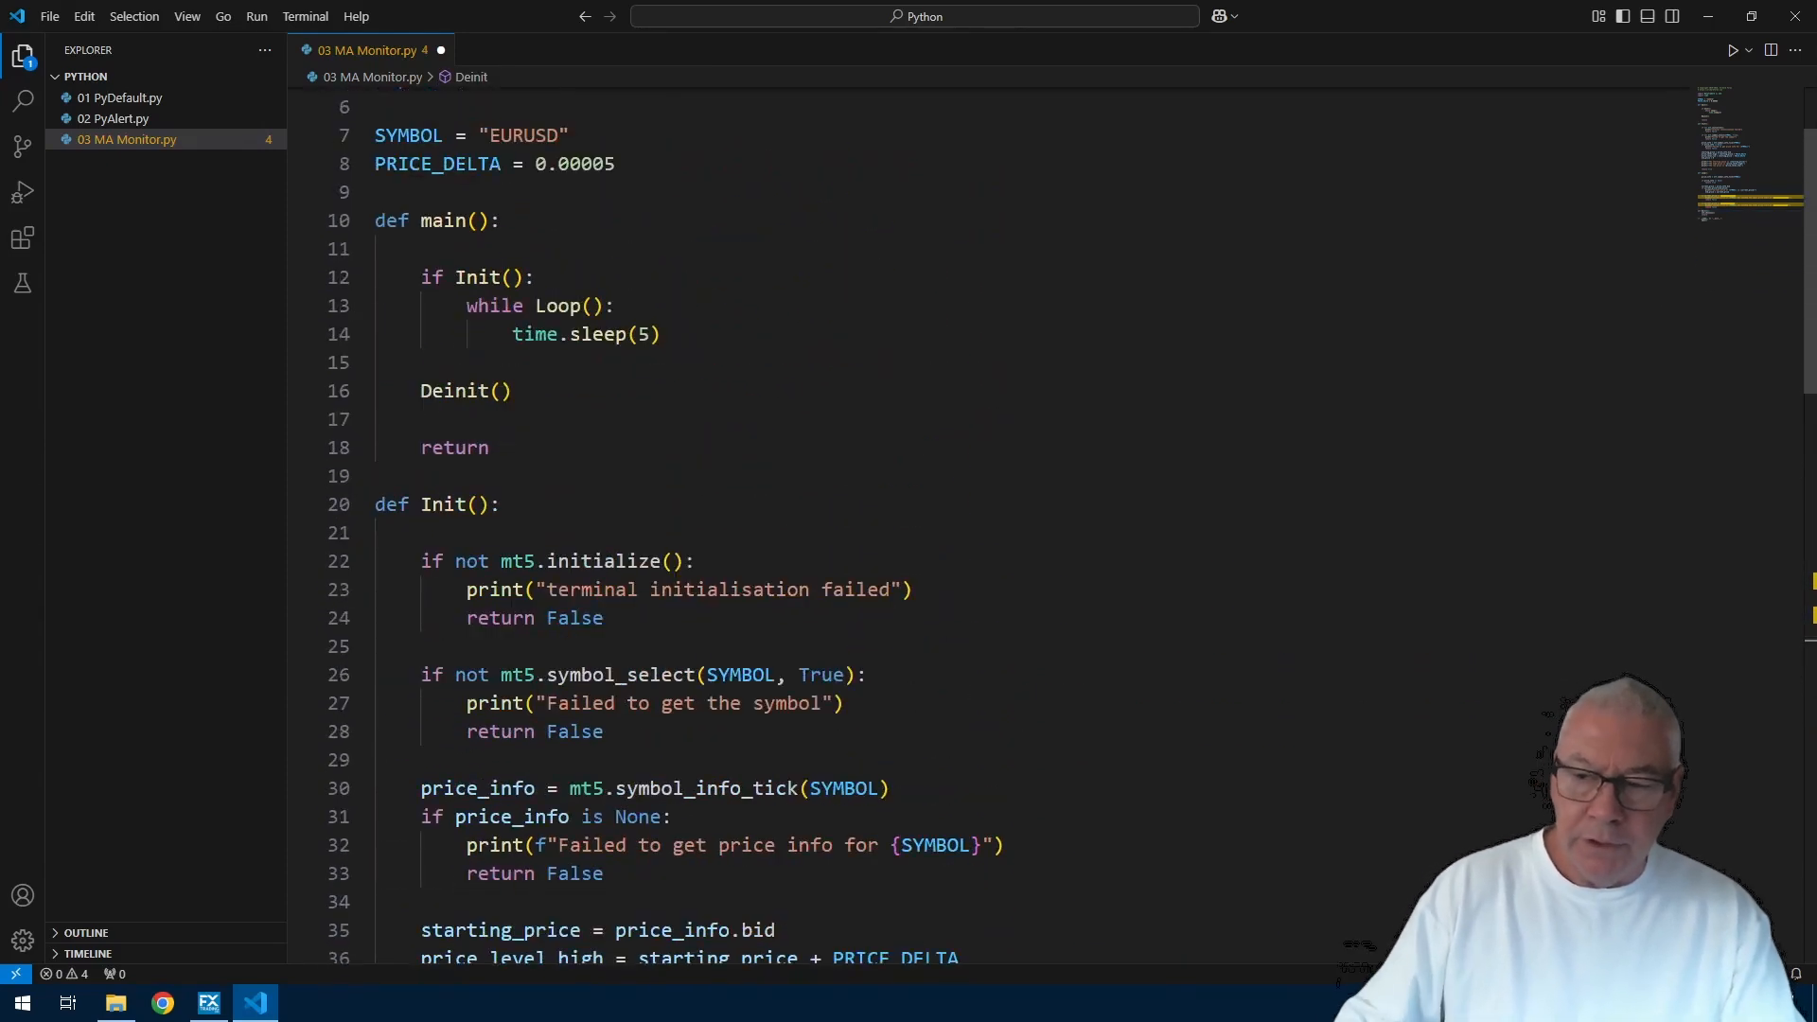
scroll(down, 3)
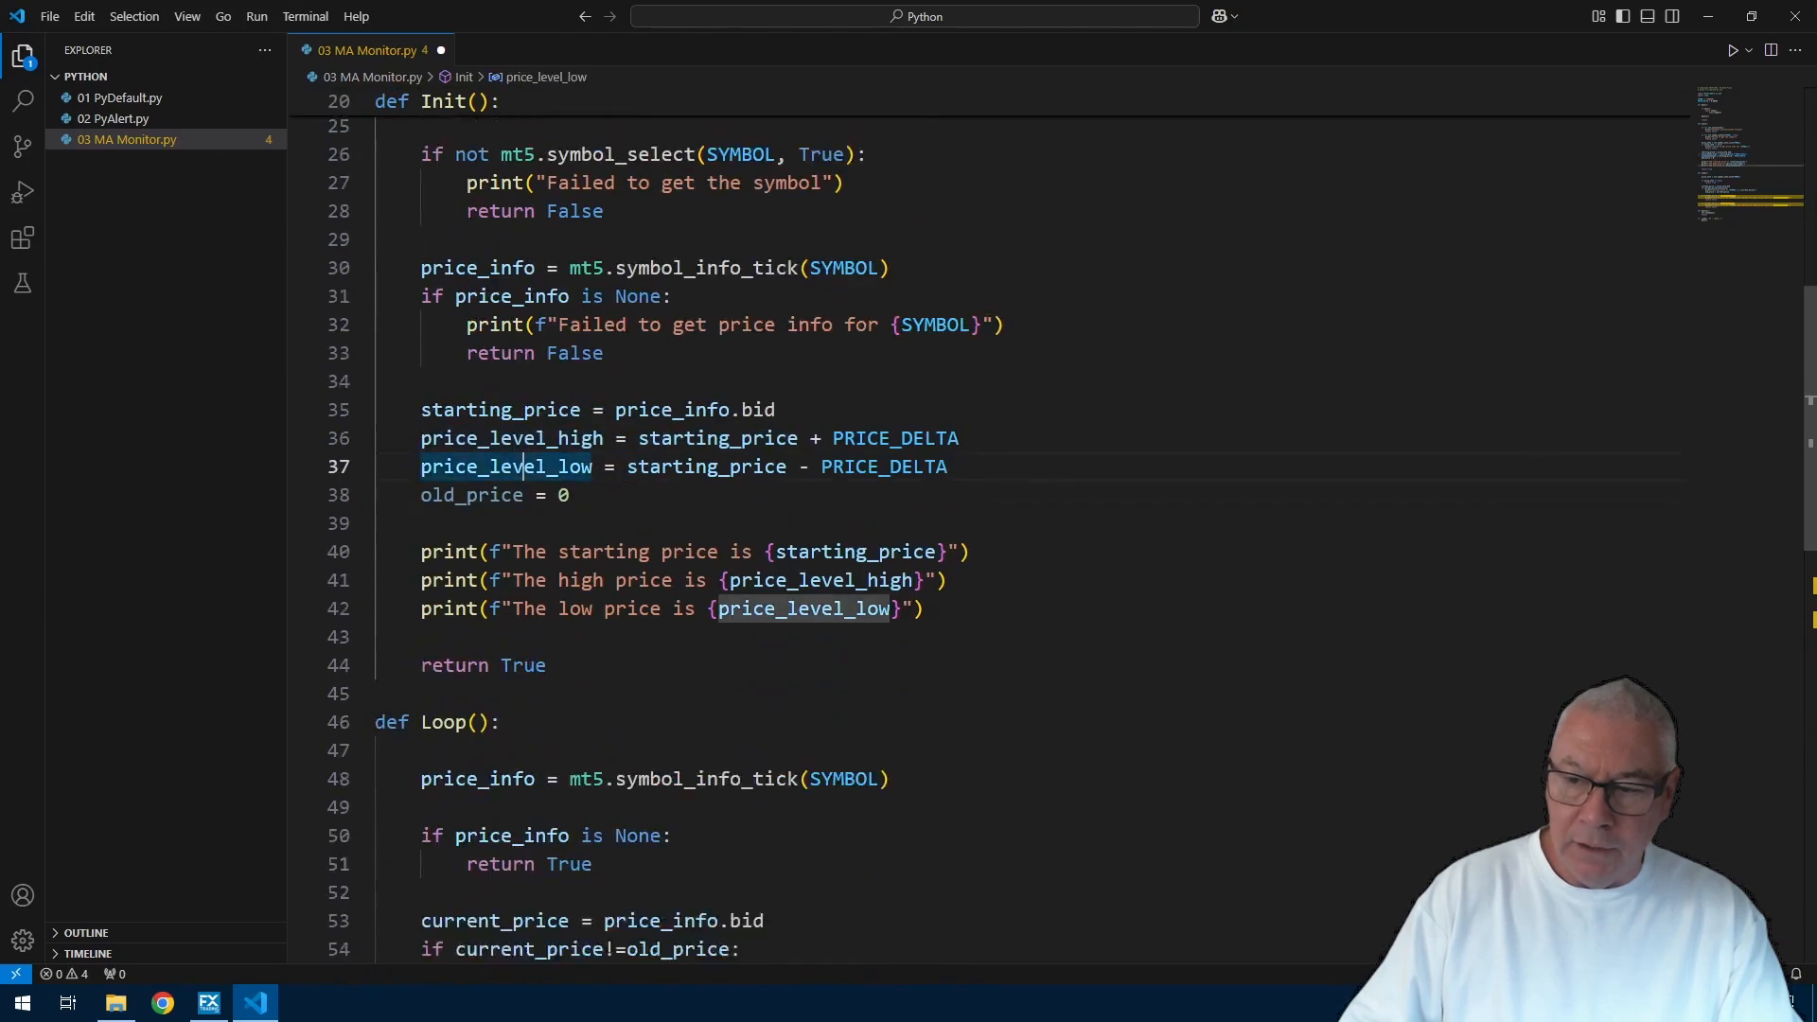
scroll(down, 3)
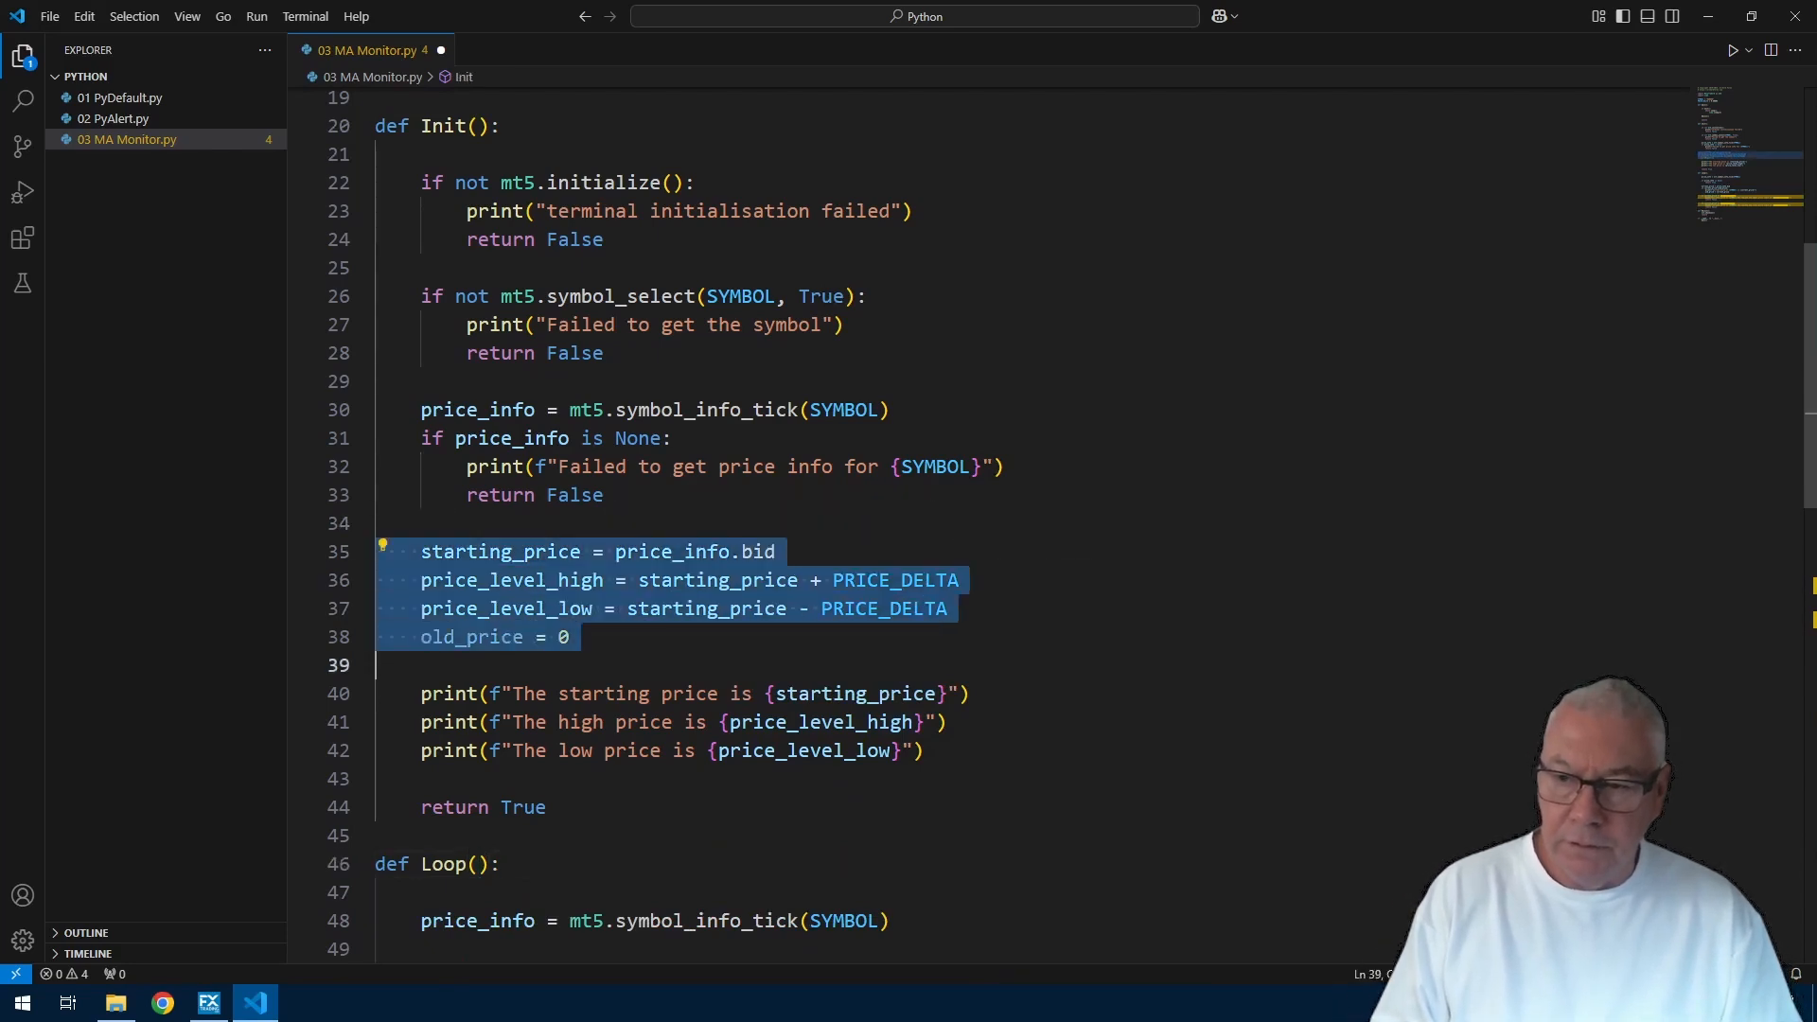
Step: Add the starting_price and price level variables at module level above main
scroll(up, 3)
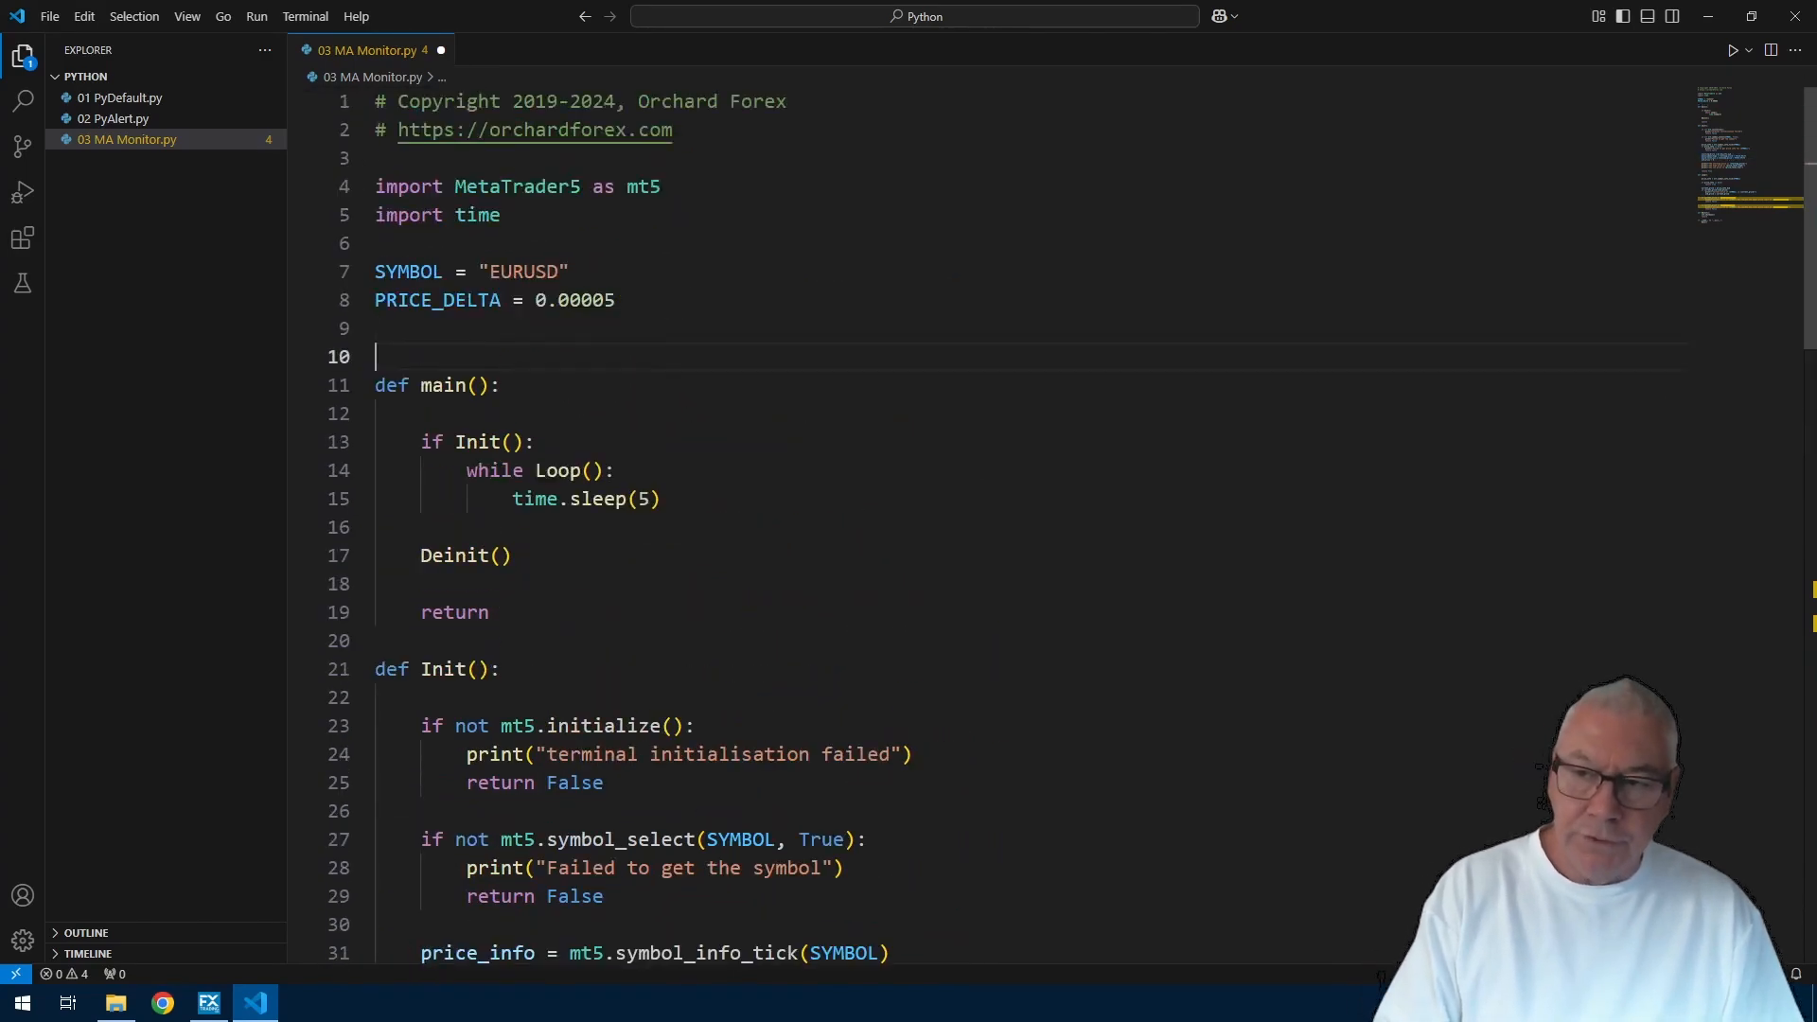
text(starting_price = price_info.bid)
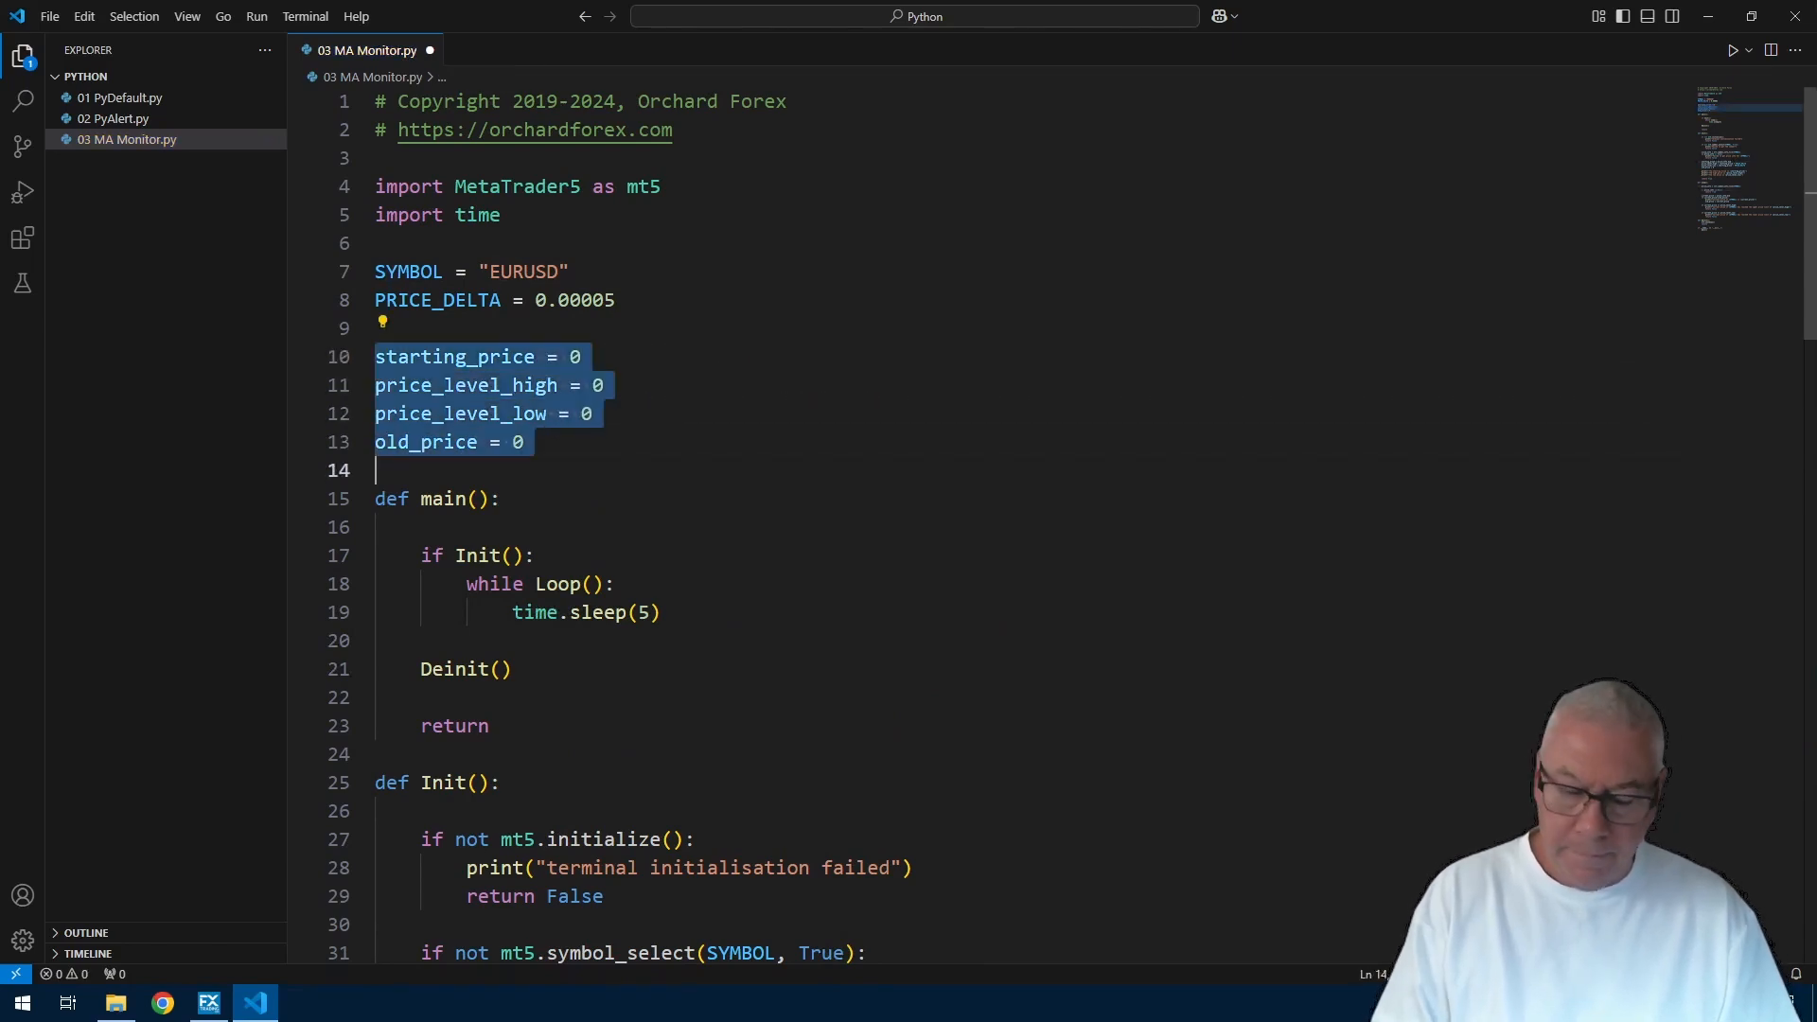
scroll(down, 3)
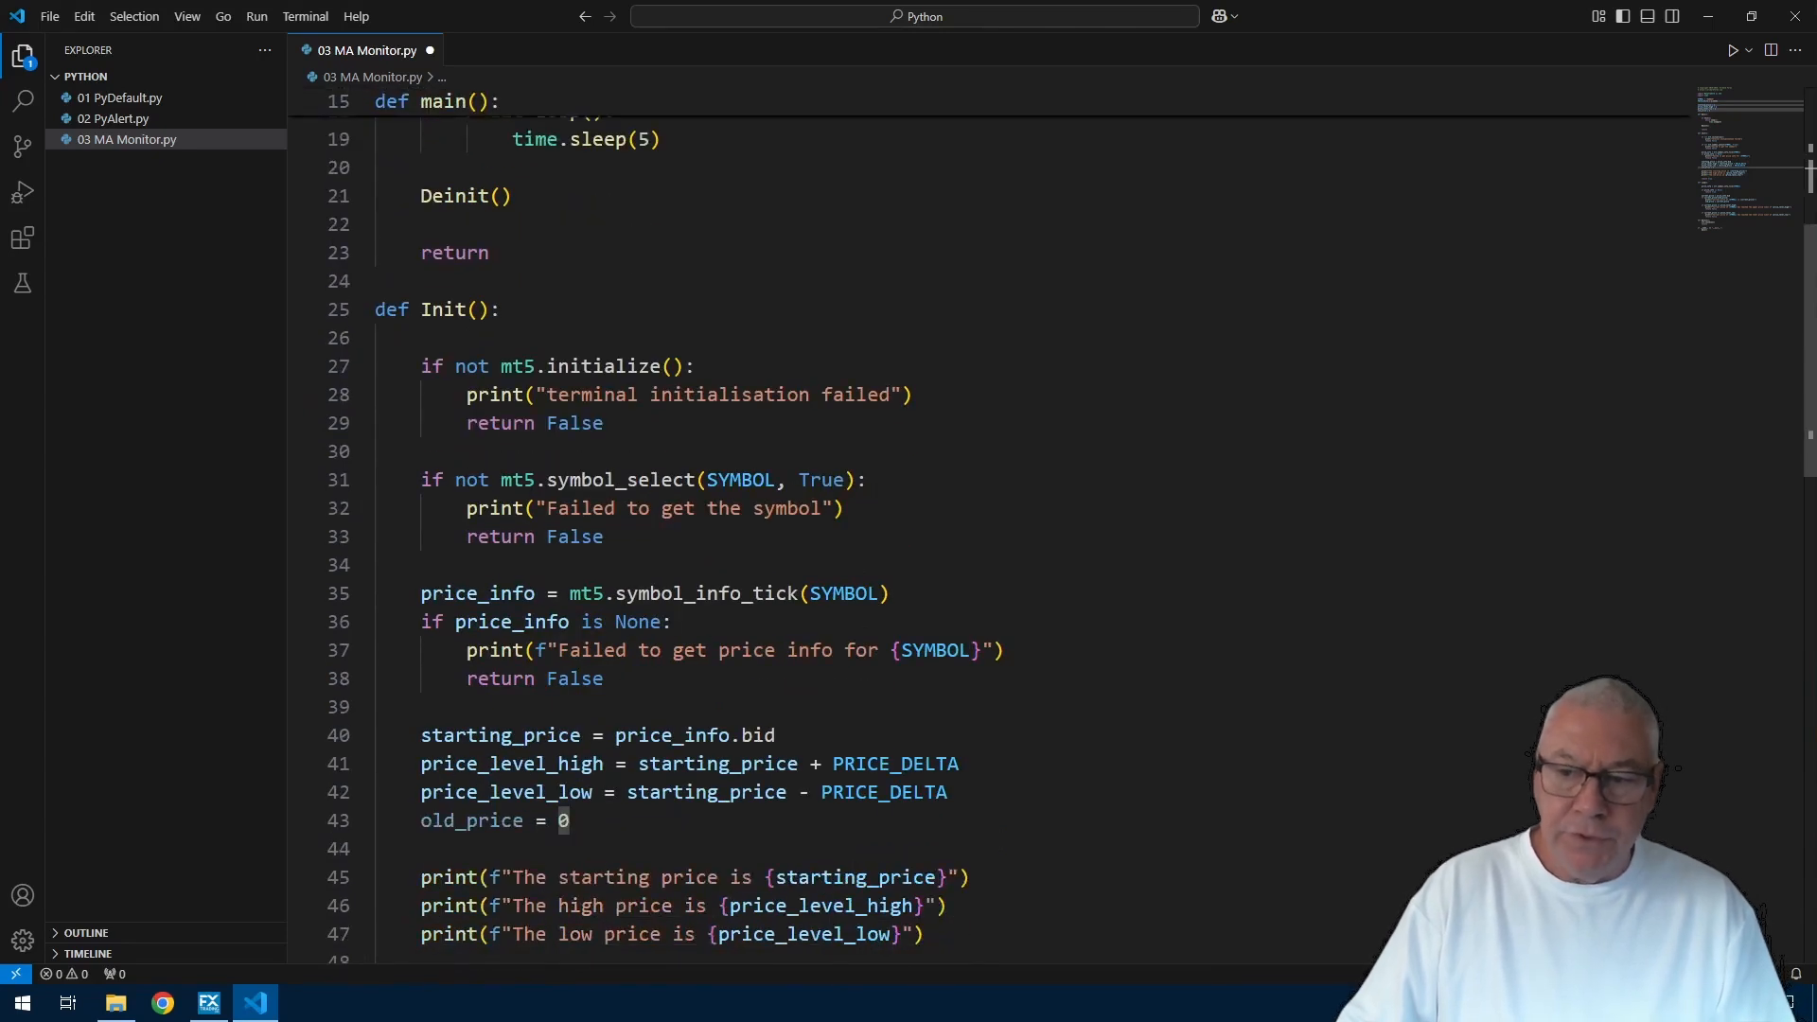
mouse_move(501, 734)
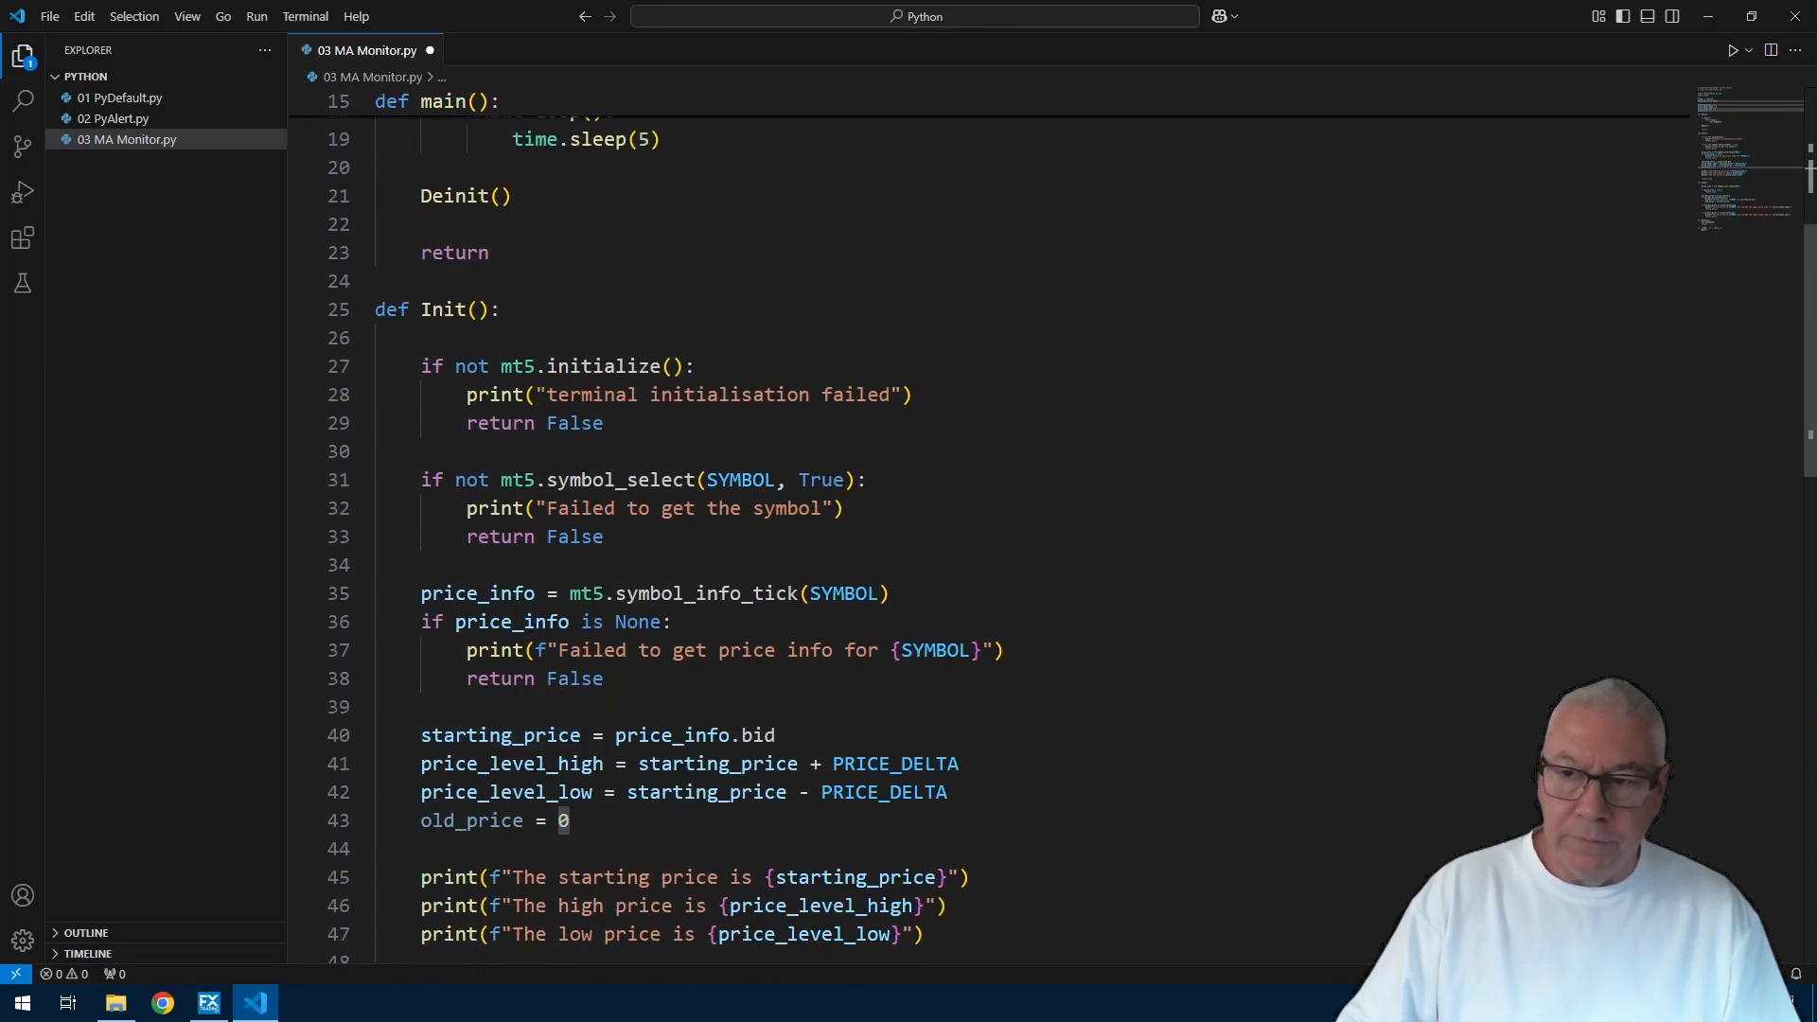
Step: Declare starting_price and the other price variables global at the top of Init
click(421, 338)
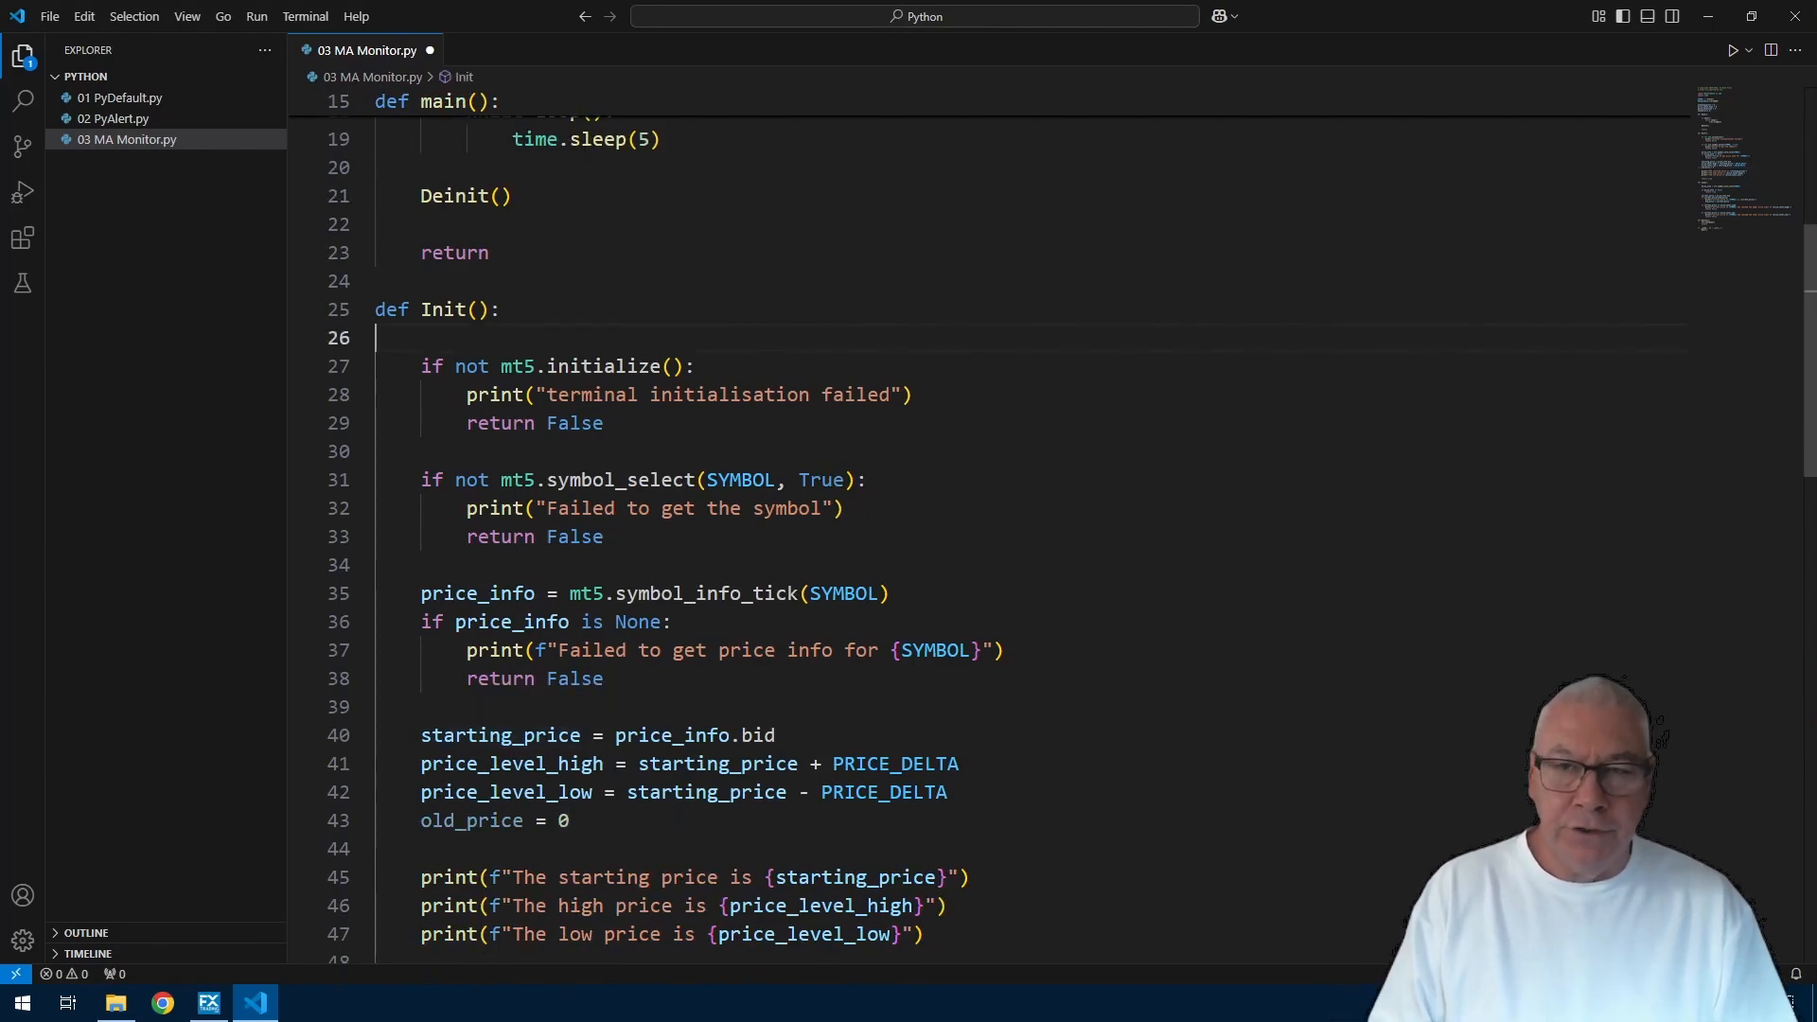
text(starting_price = 0)
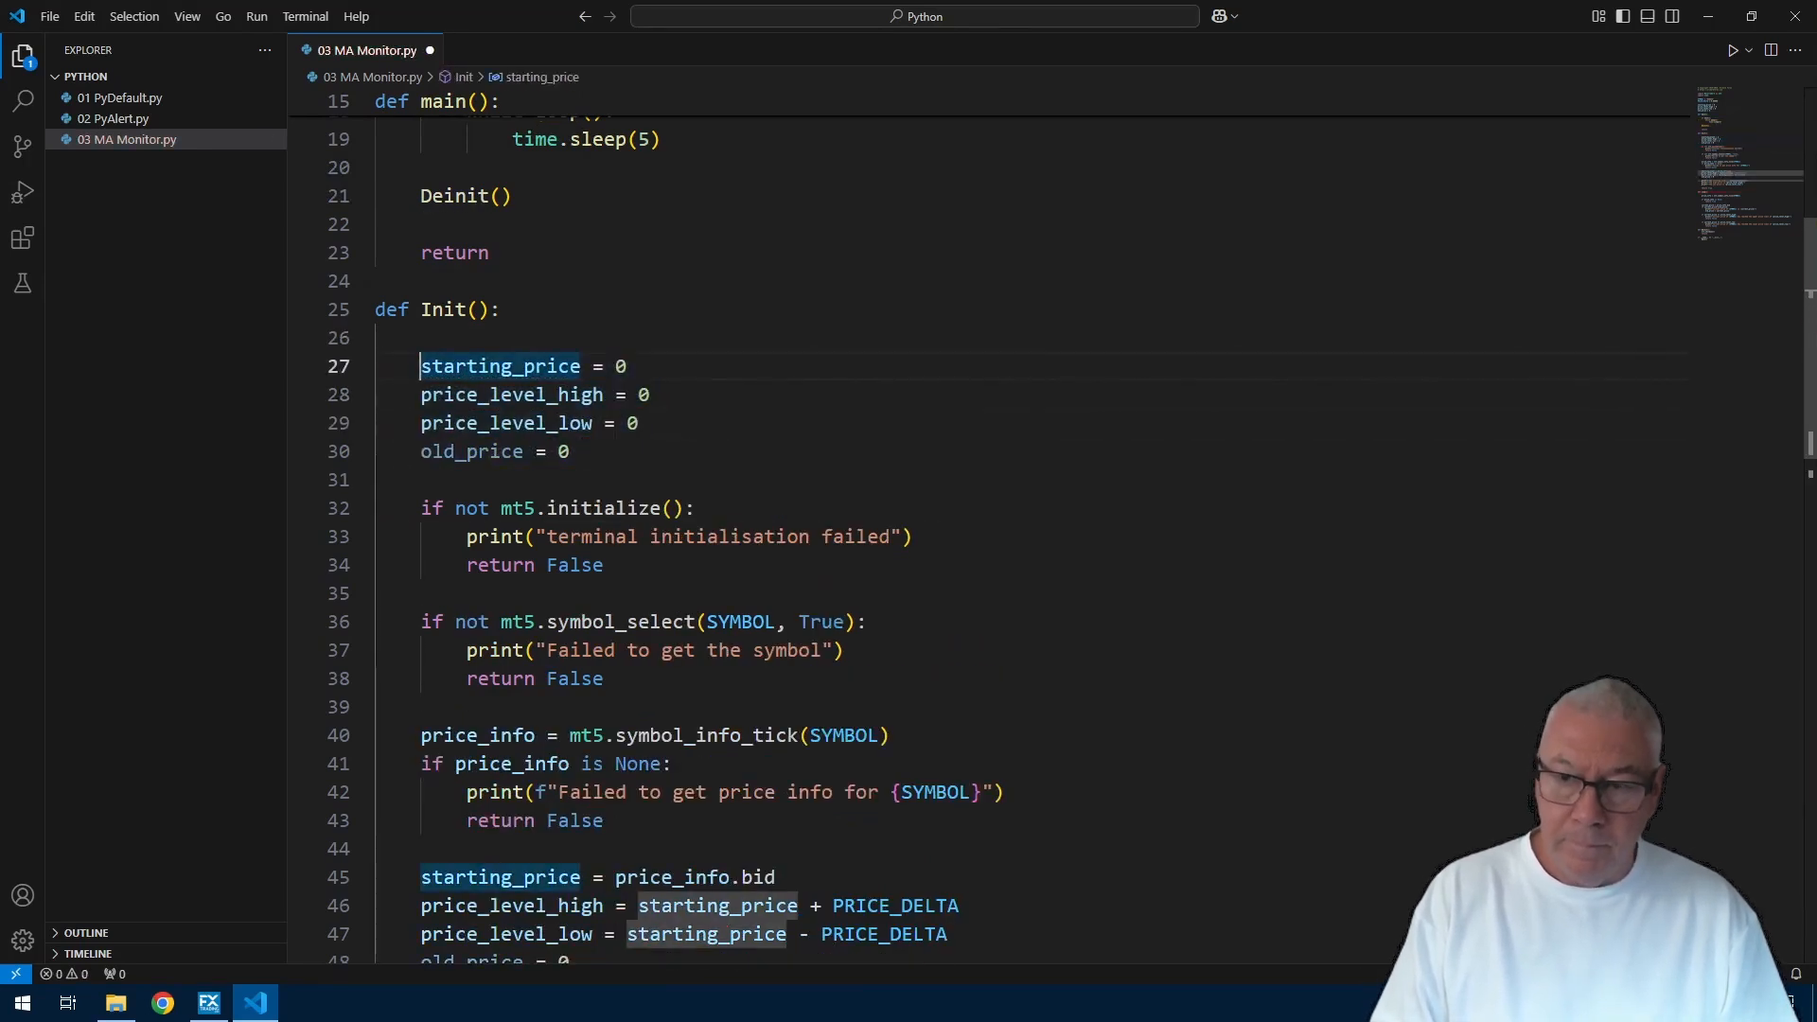
text(global)
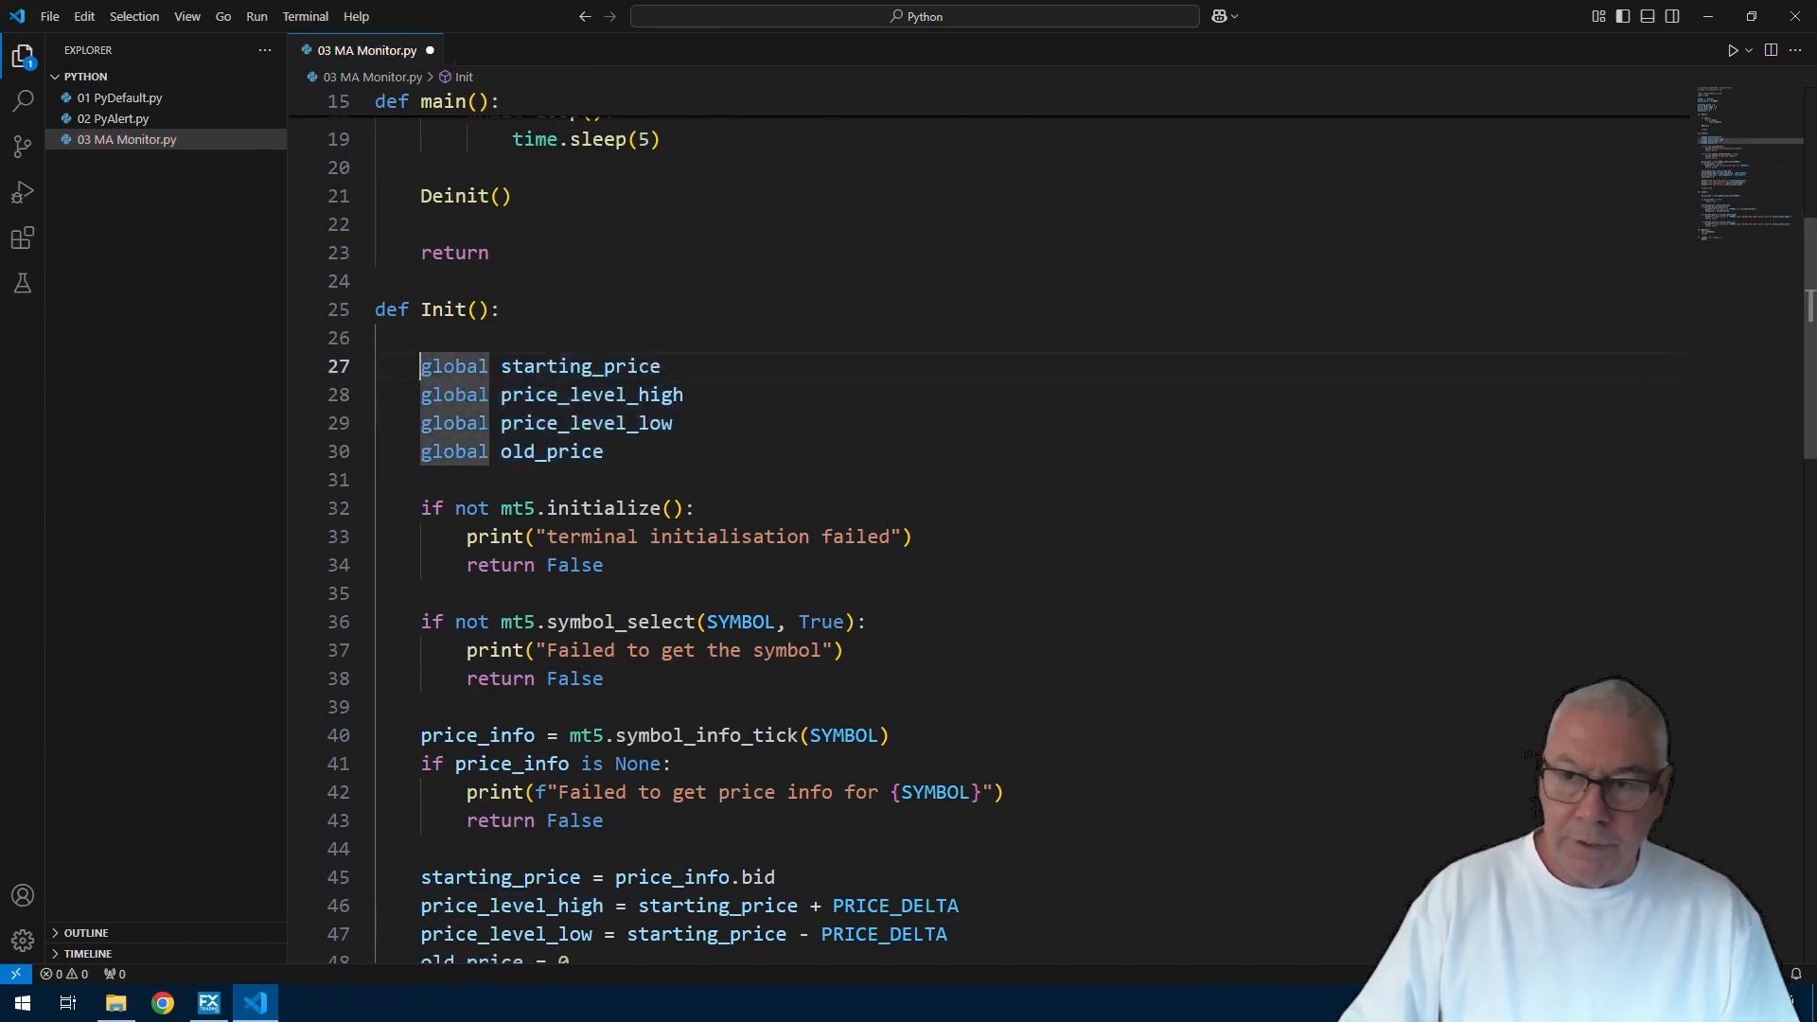
mouse_move(579, 367)
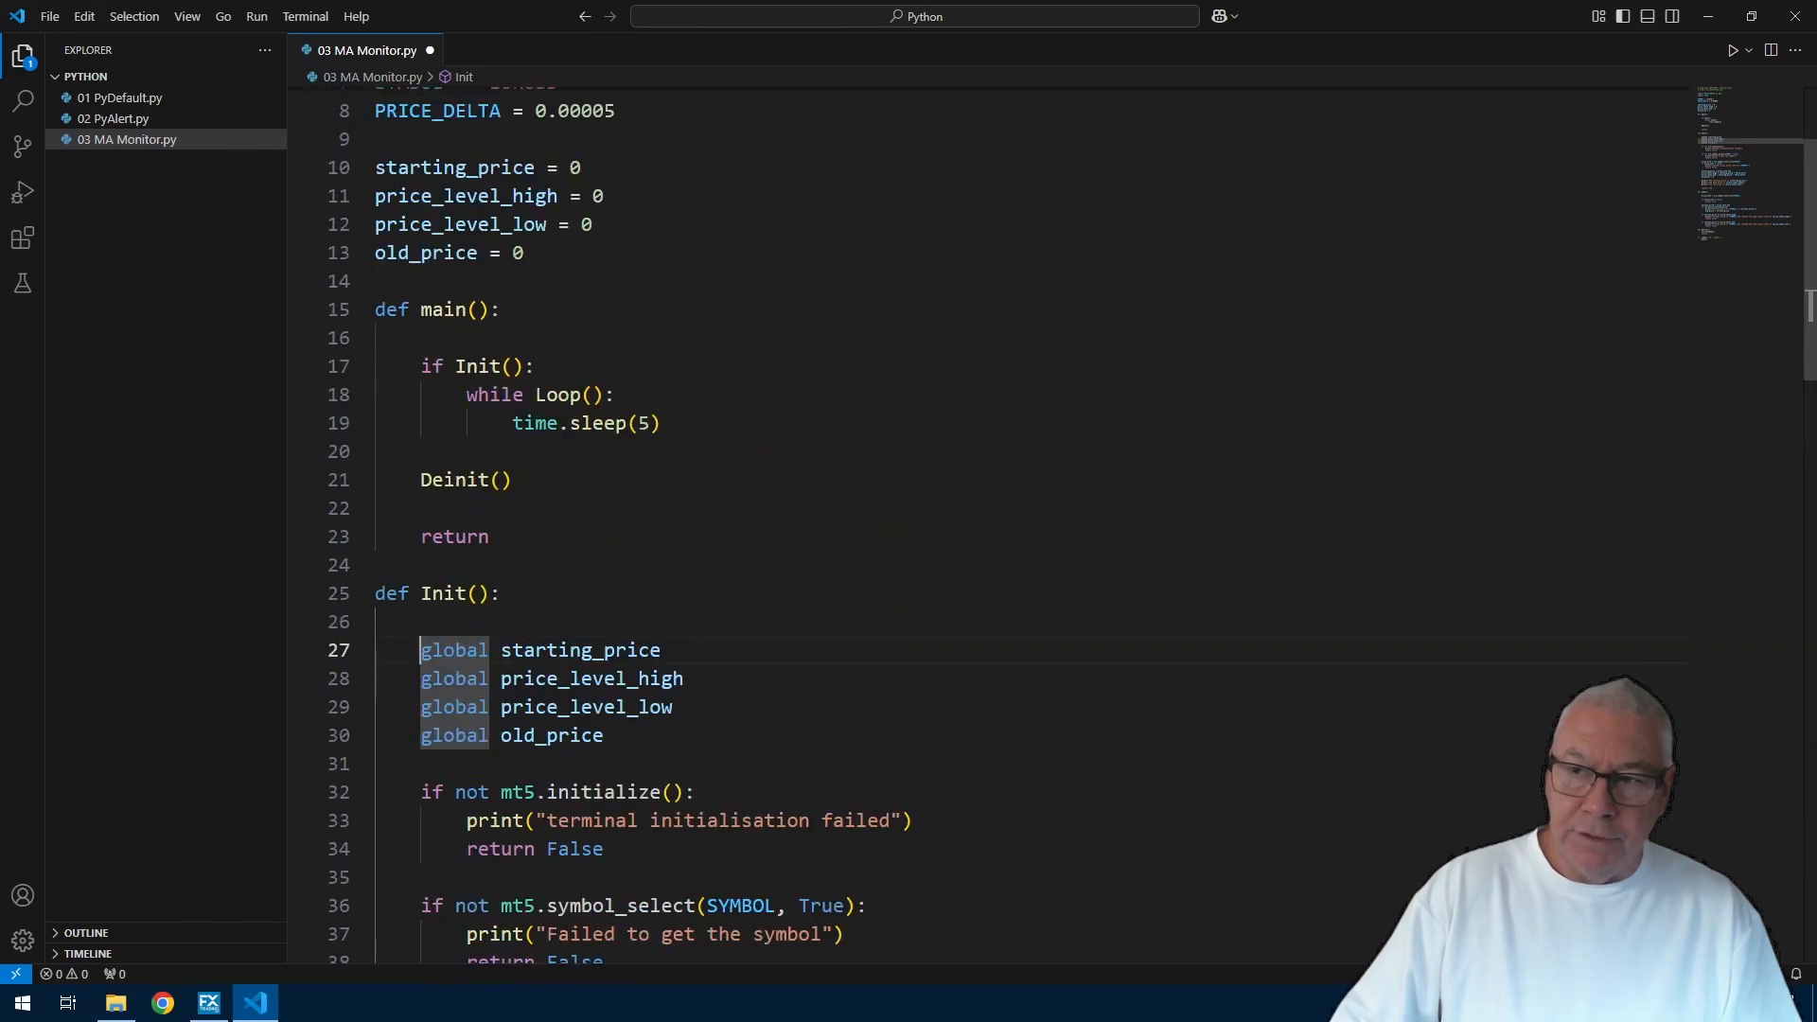
scroll(down, 3)
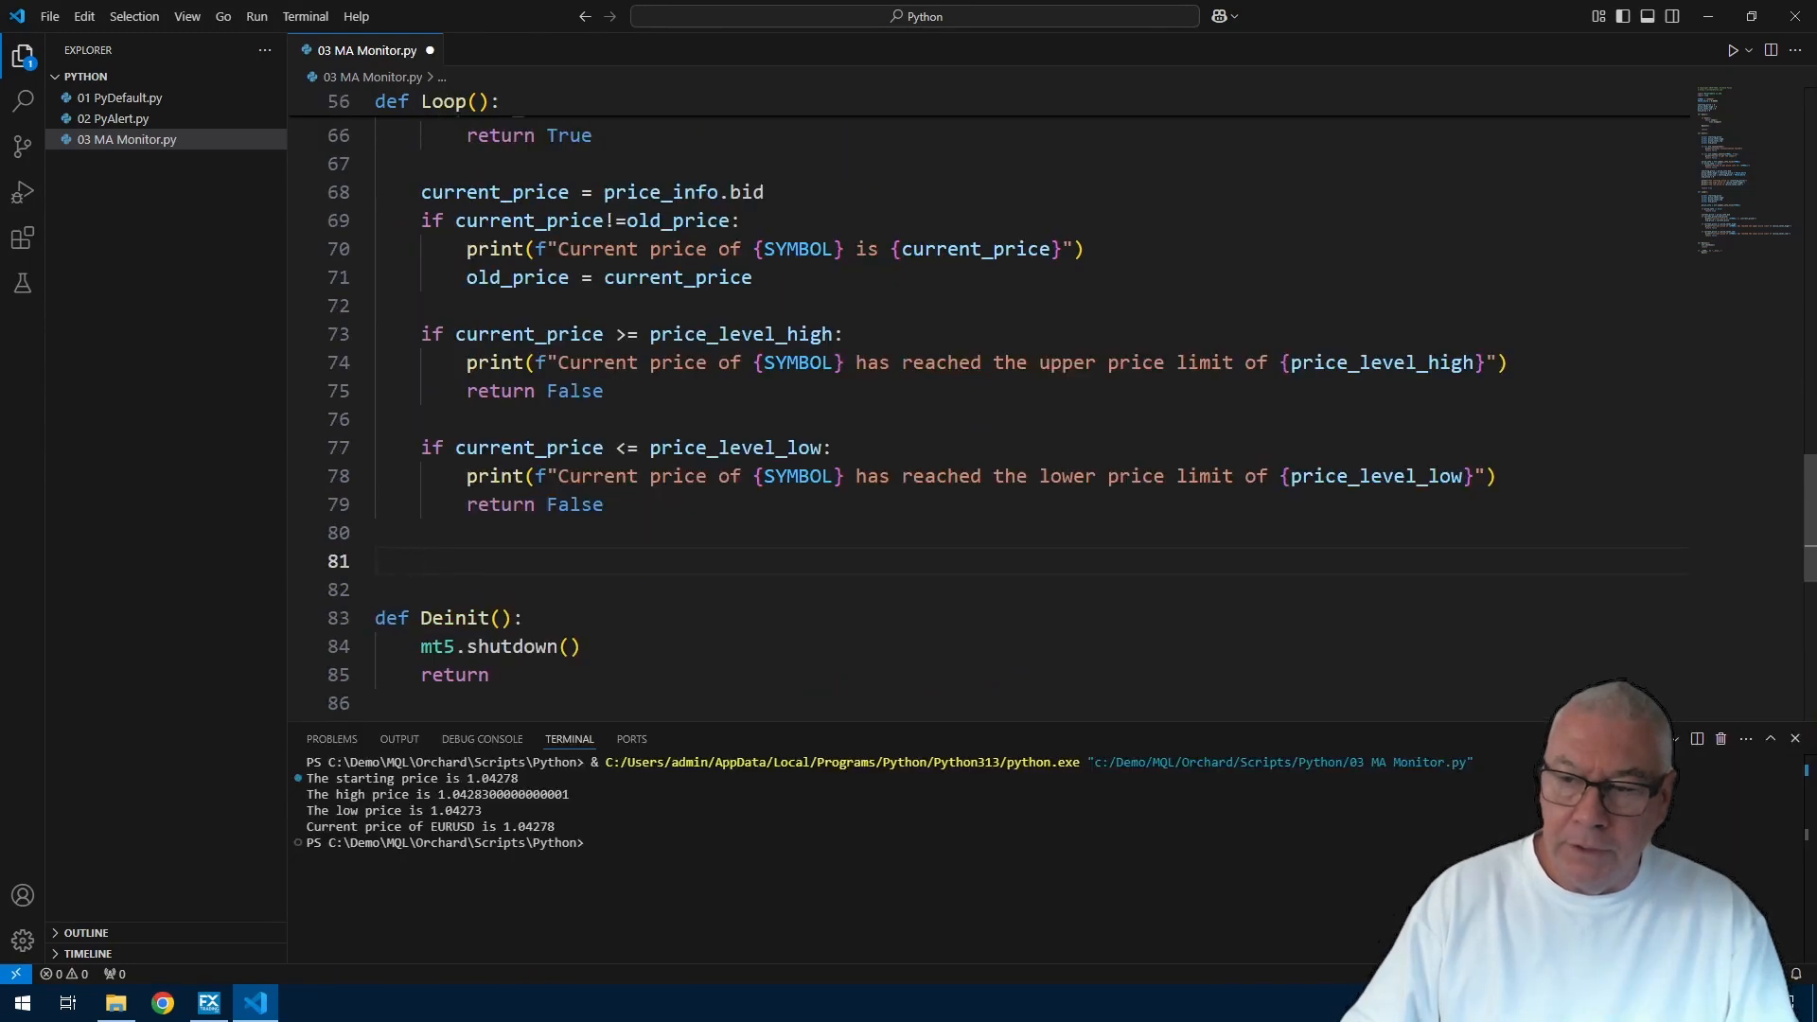
Step: End Loop with return True using the IntelliSense return suggestion
text(re)
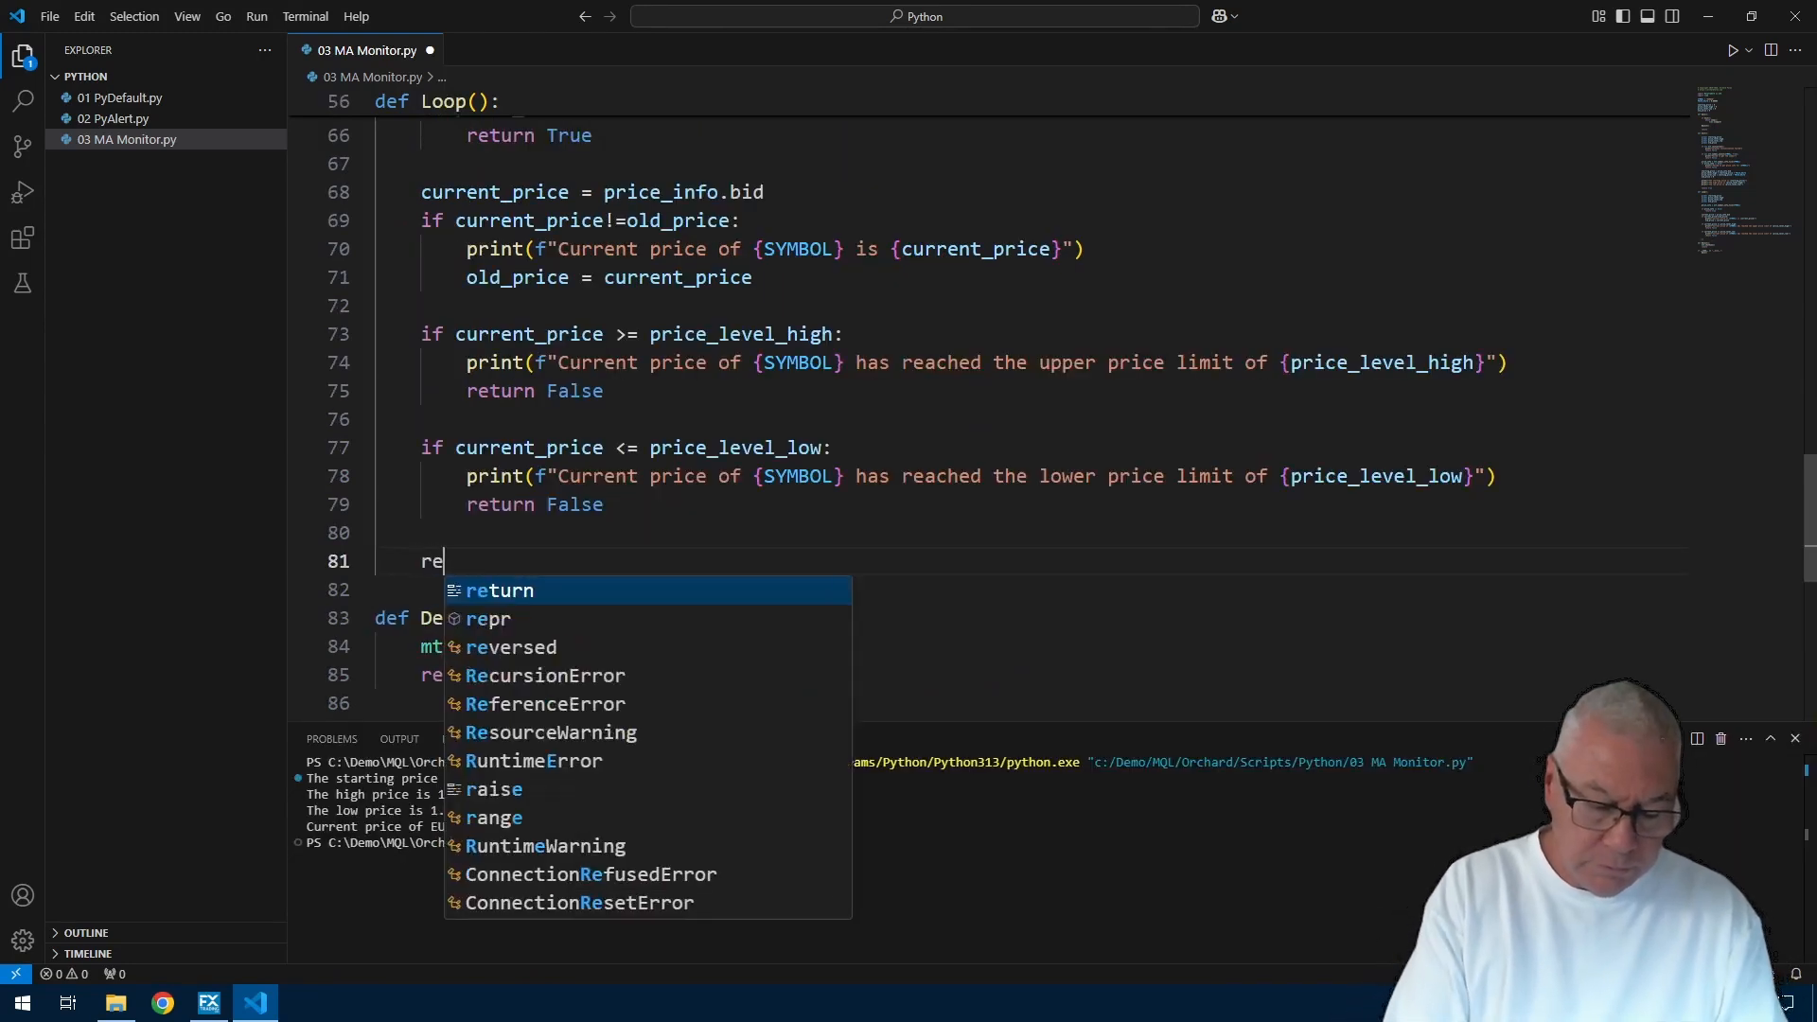
key(Enter)
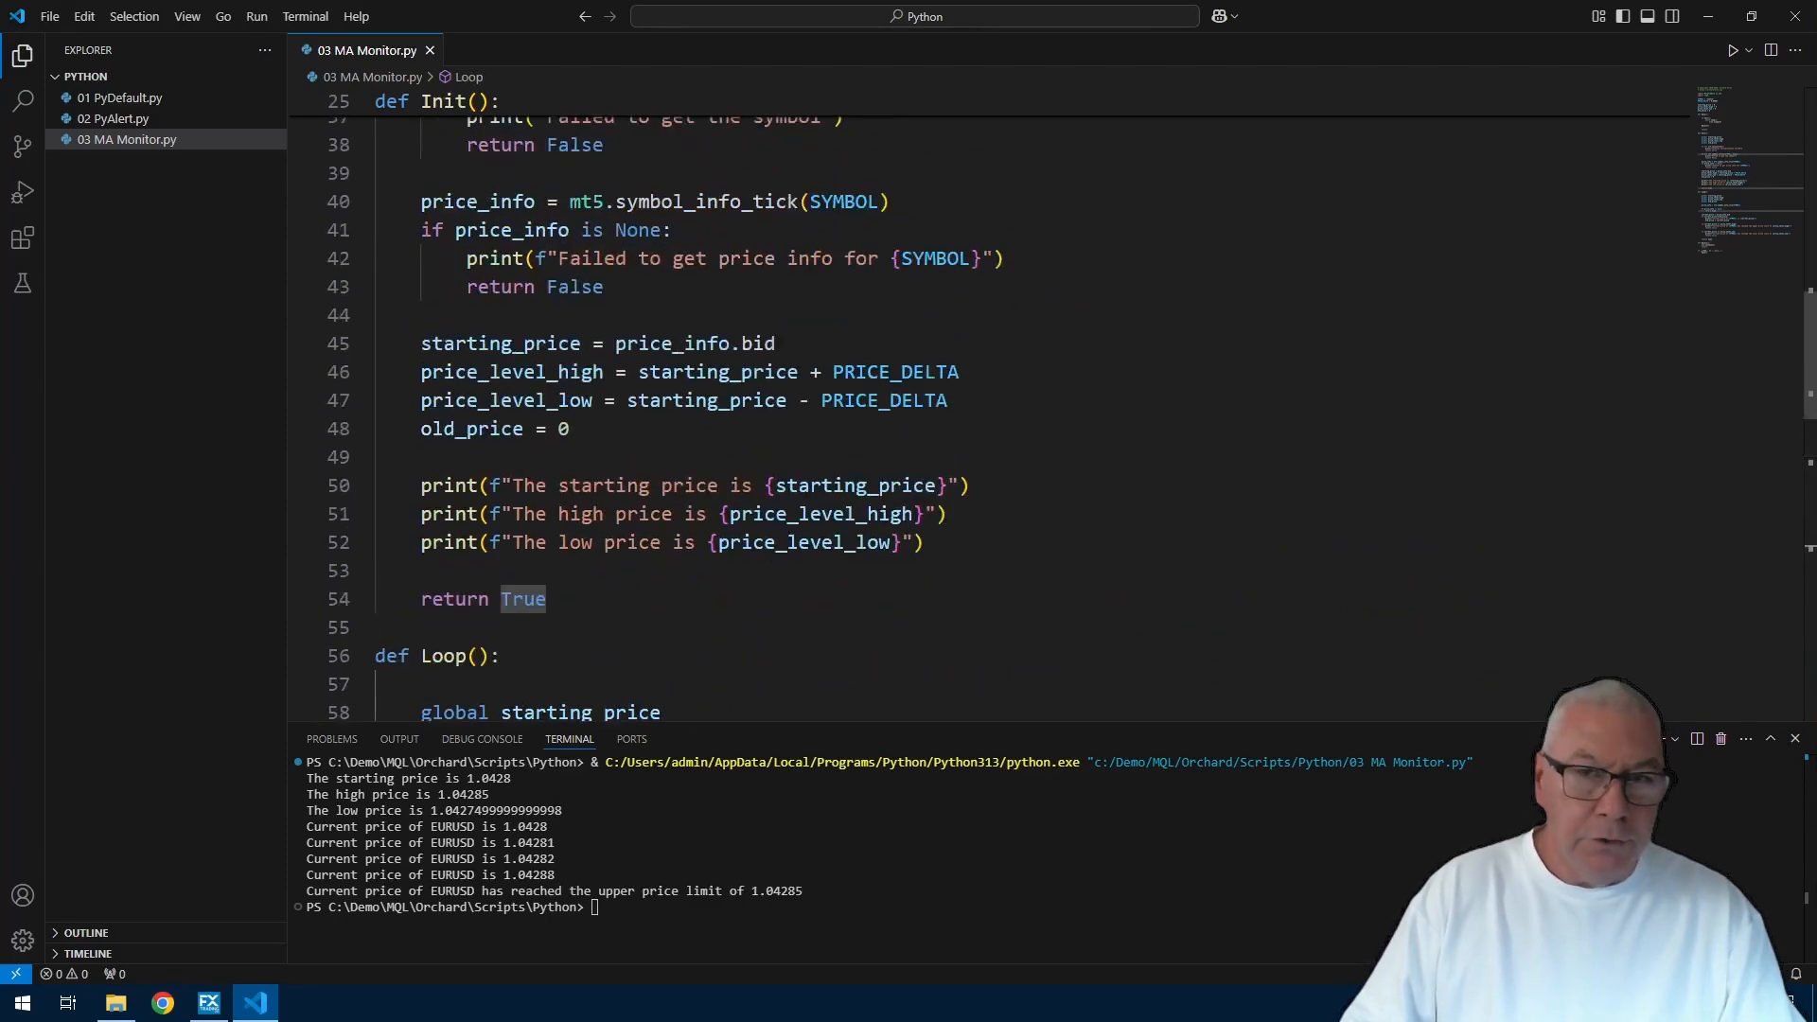
mouse_move(895, 372)
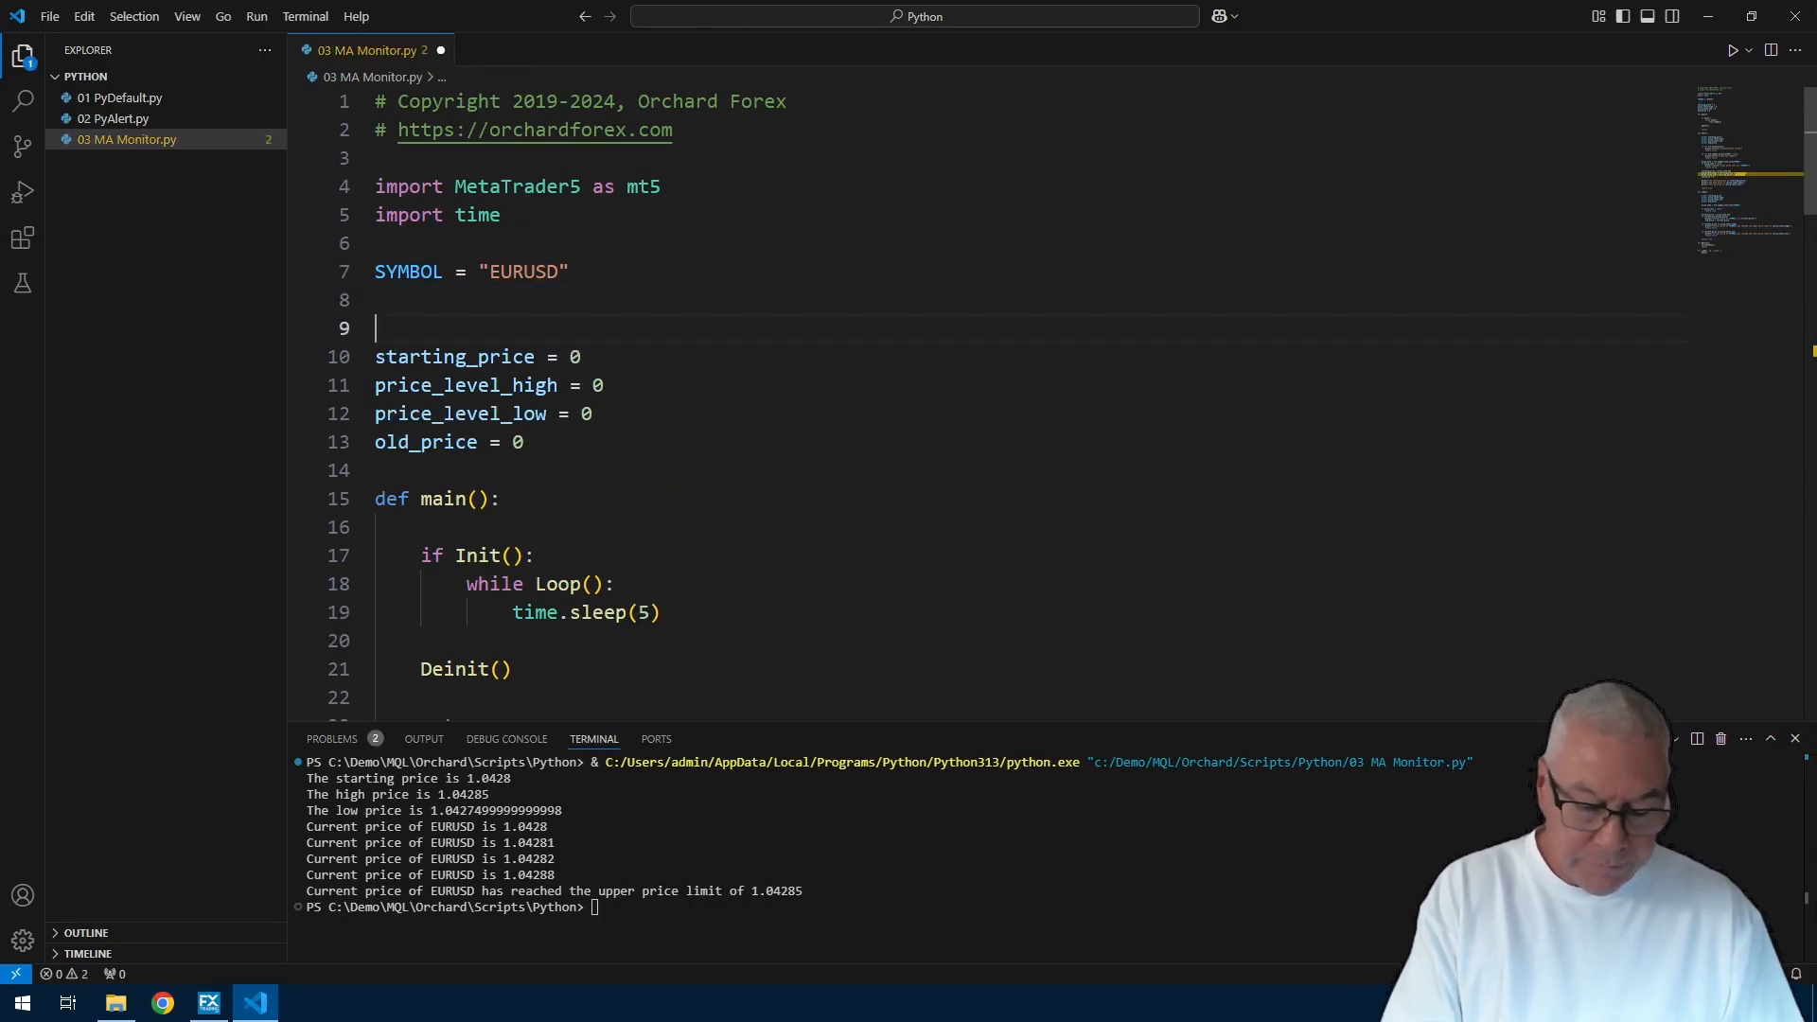
Step: Add constants MA_TIMEFRAME = mt5.TIMEFRAME_M5, MA_PERIOD = 5 and MA_PRICE = 'close'
text(MA_TIMEFRAME =)
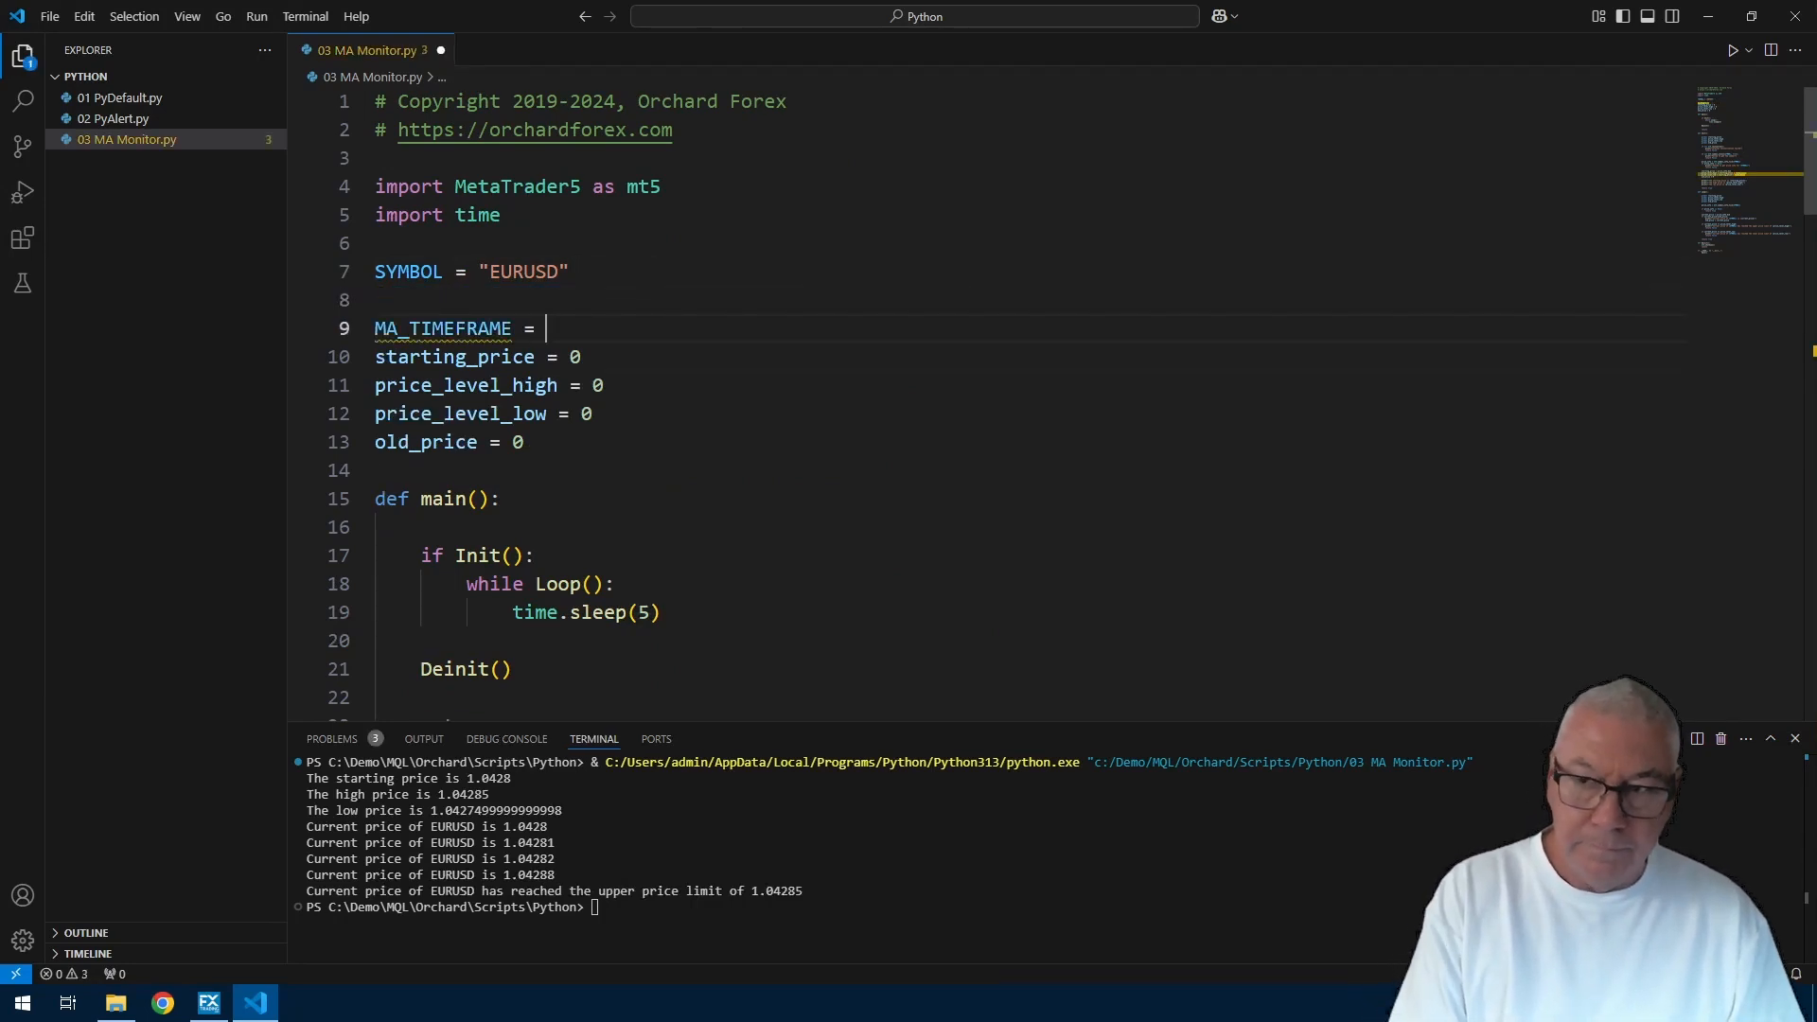
text(mt5.TIMEFRAME_M5)
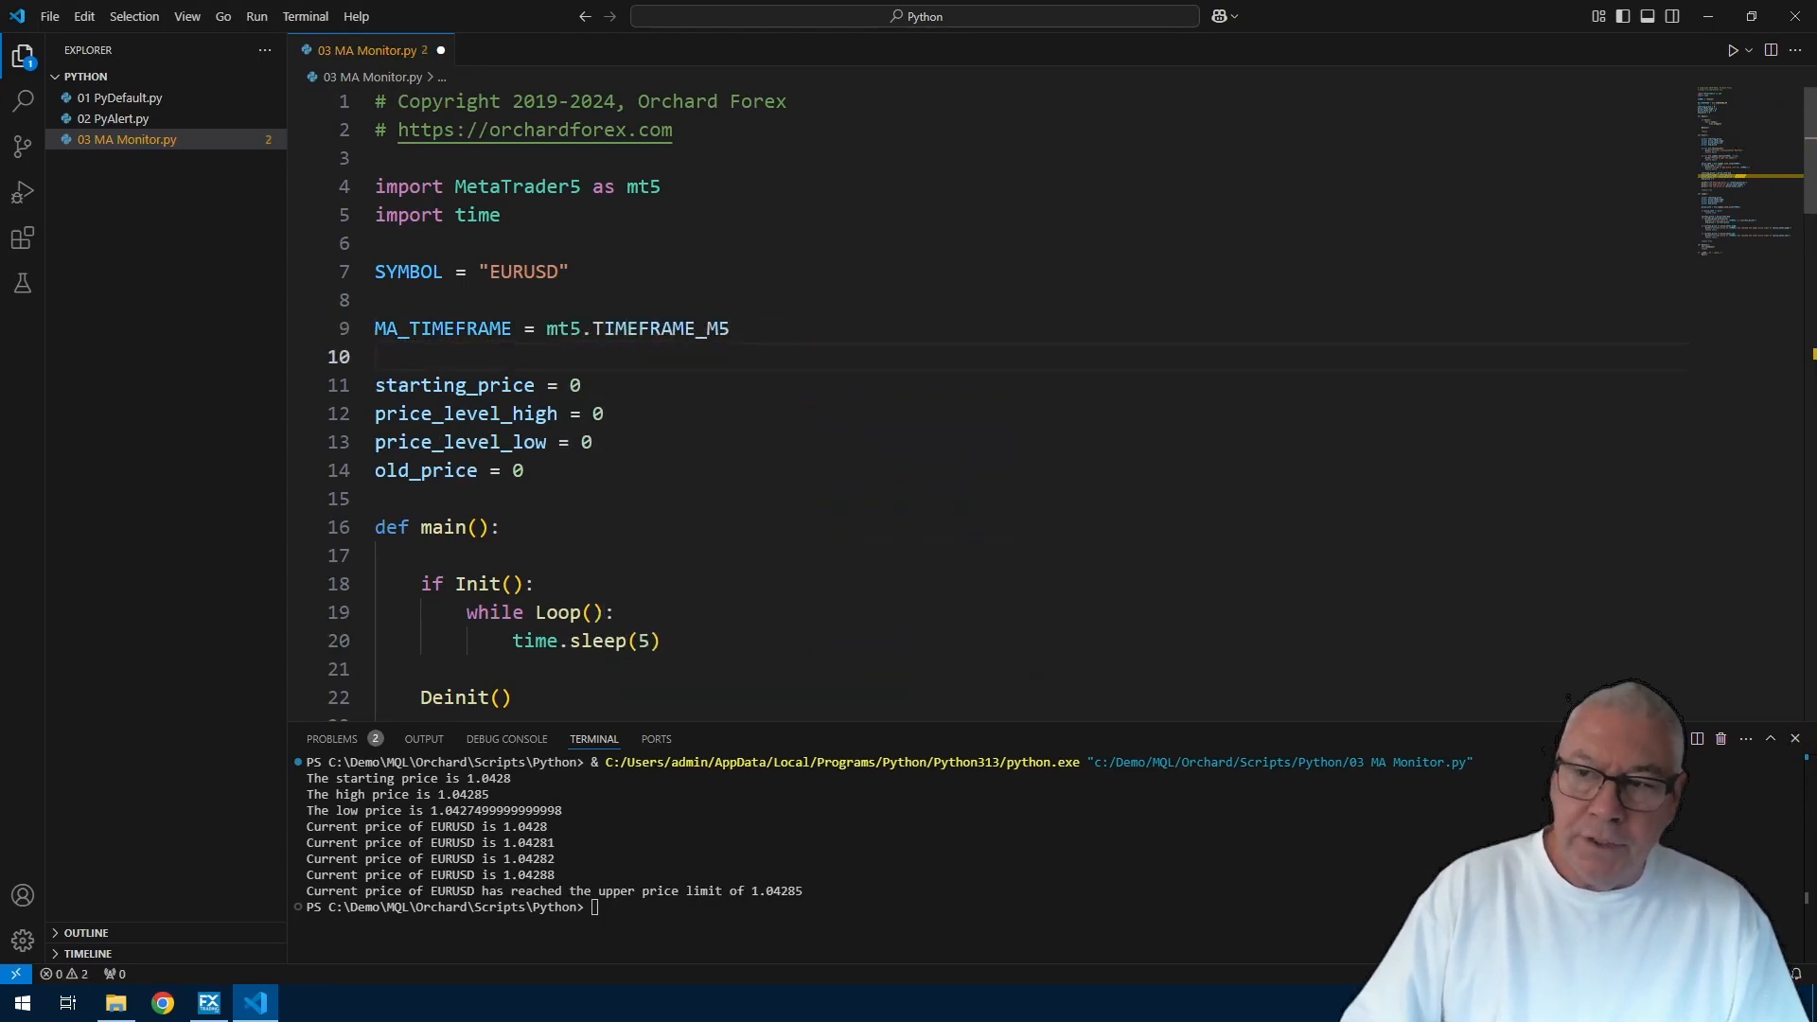
double_click(660, 328)
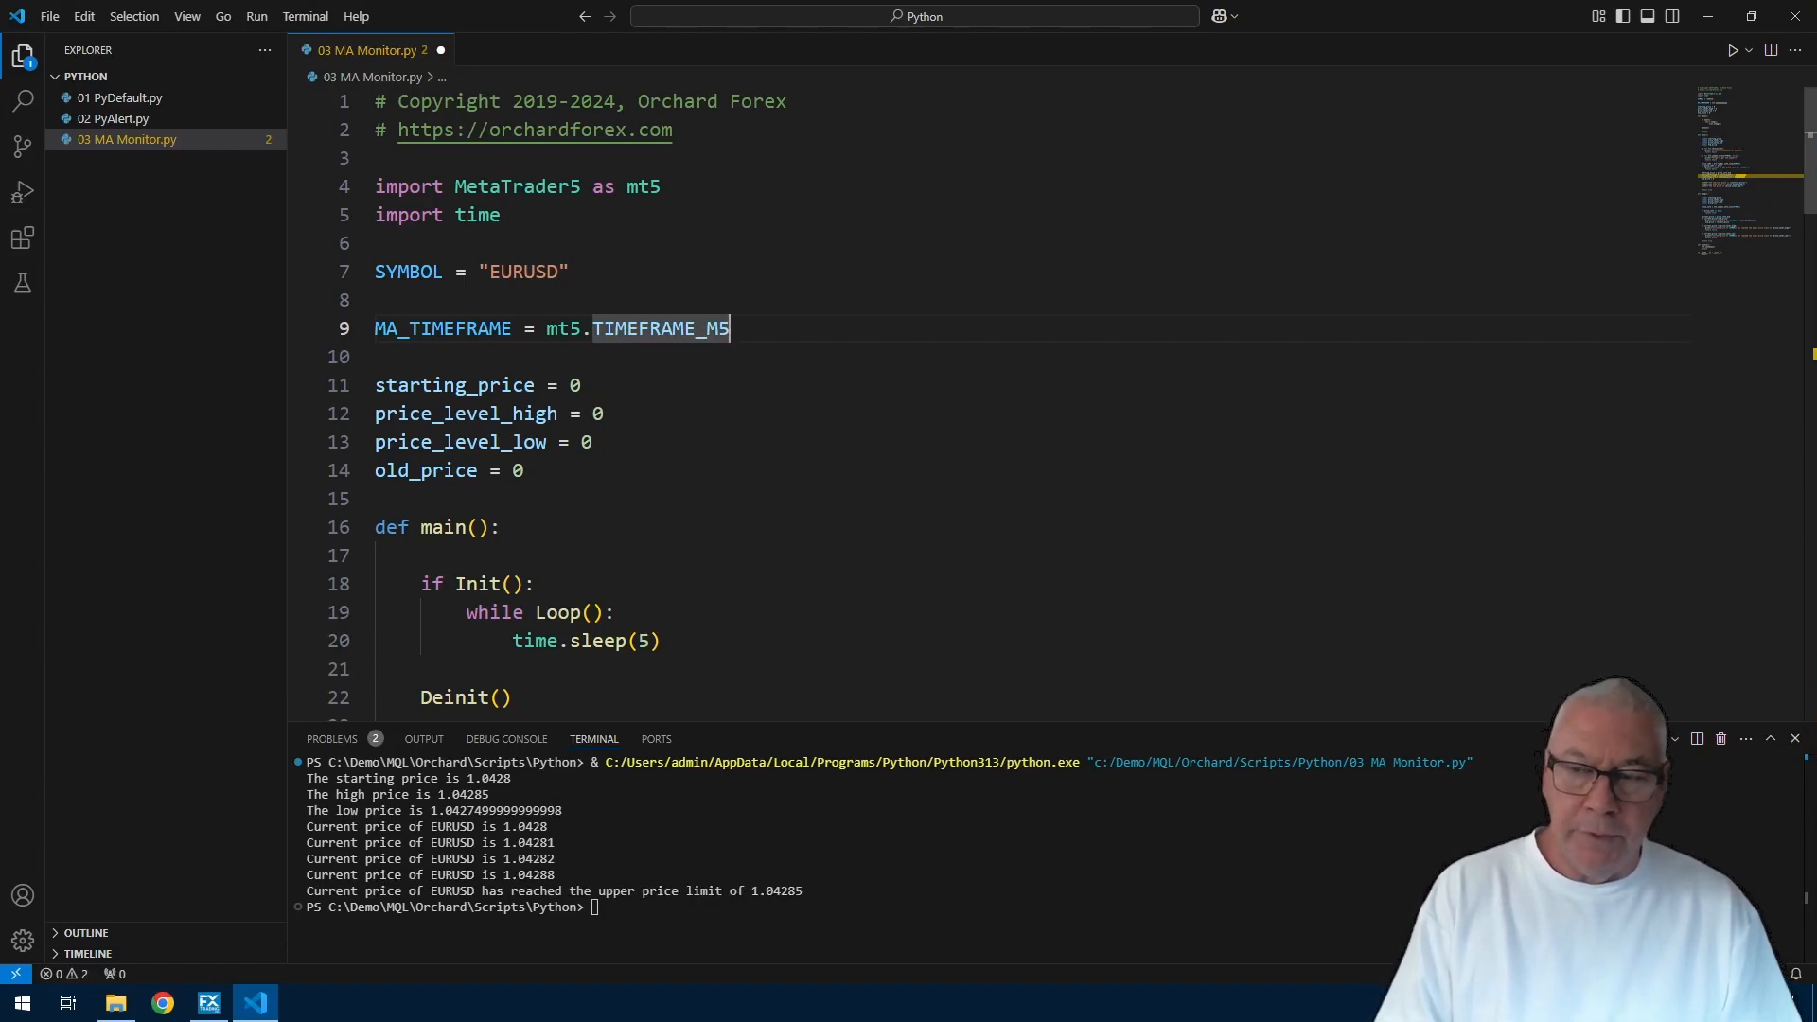
key(Enter)
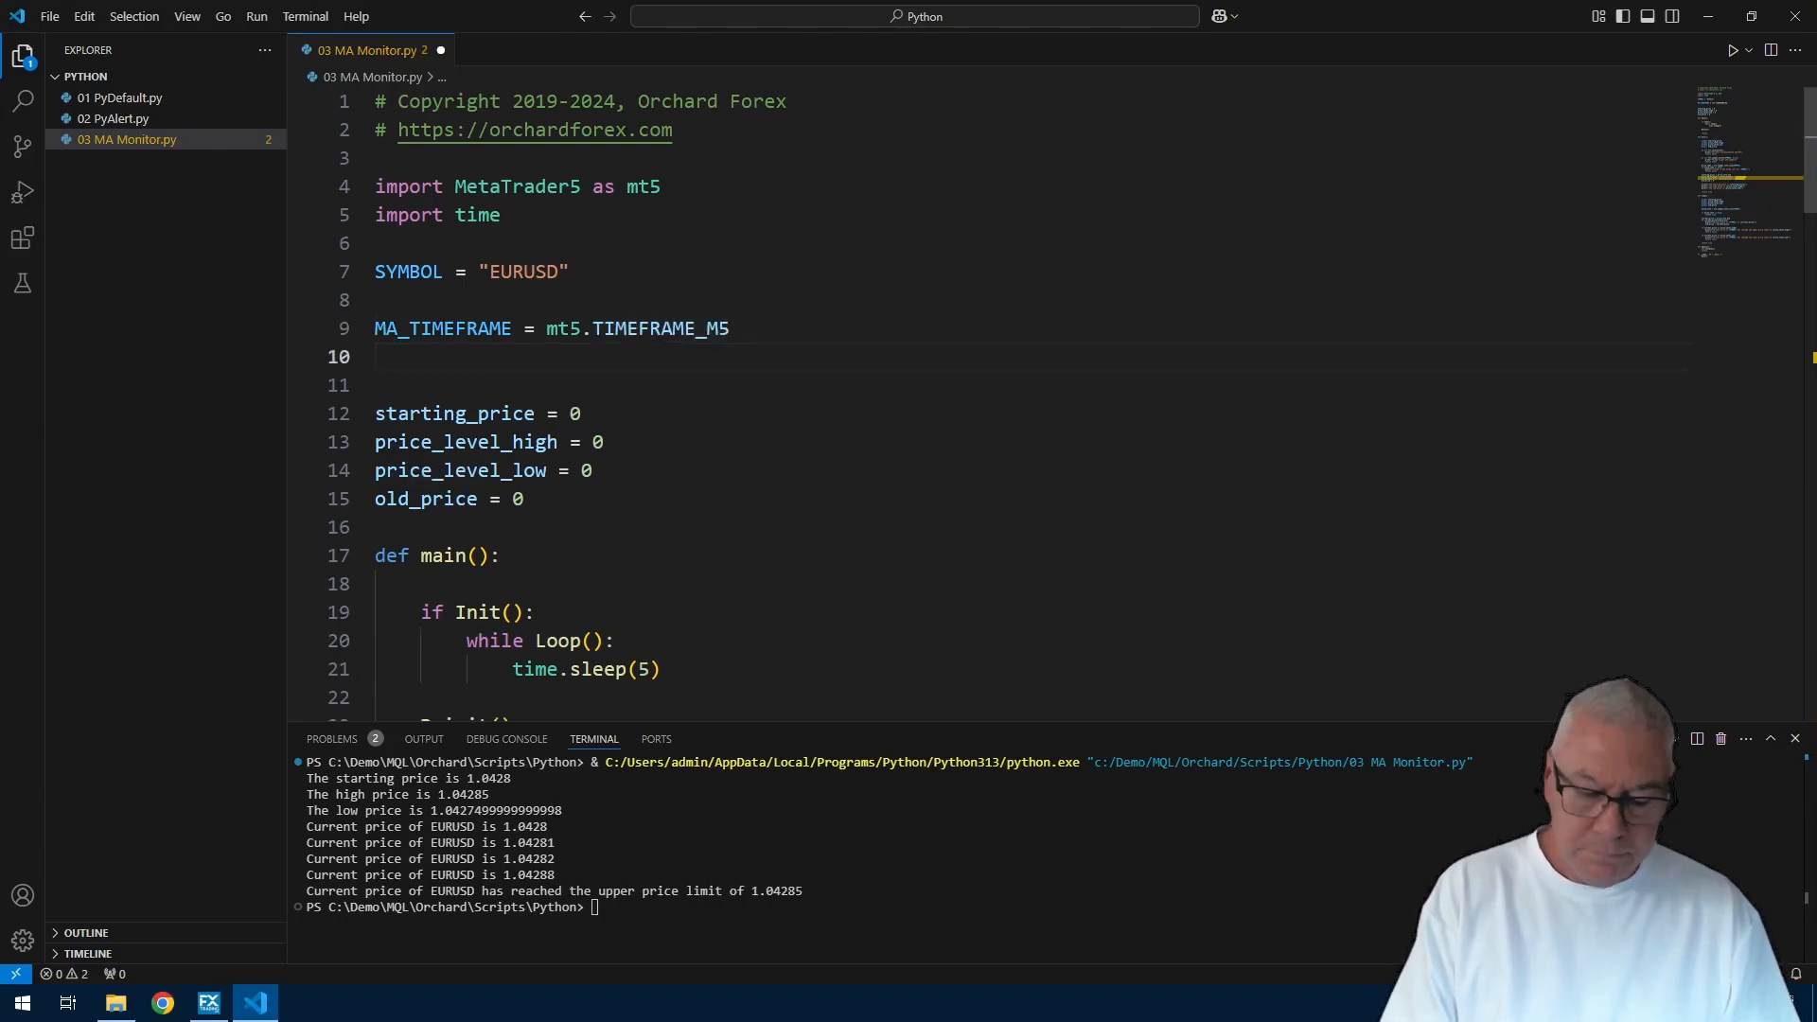
text(MA_PERIOD = 5)
click(1032, 384)
text(MA_PR)
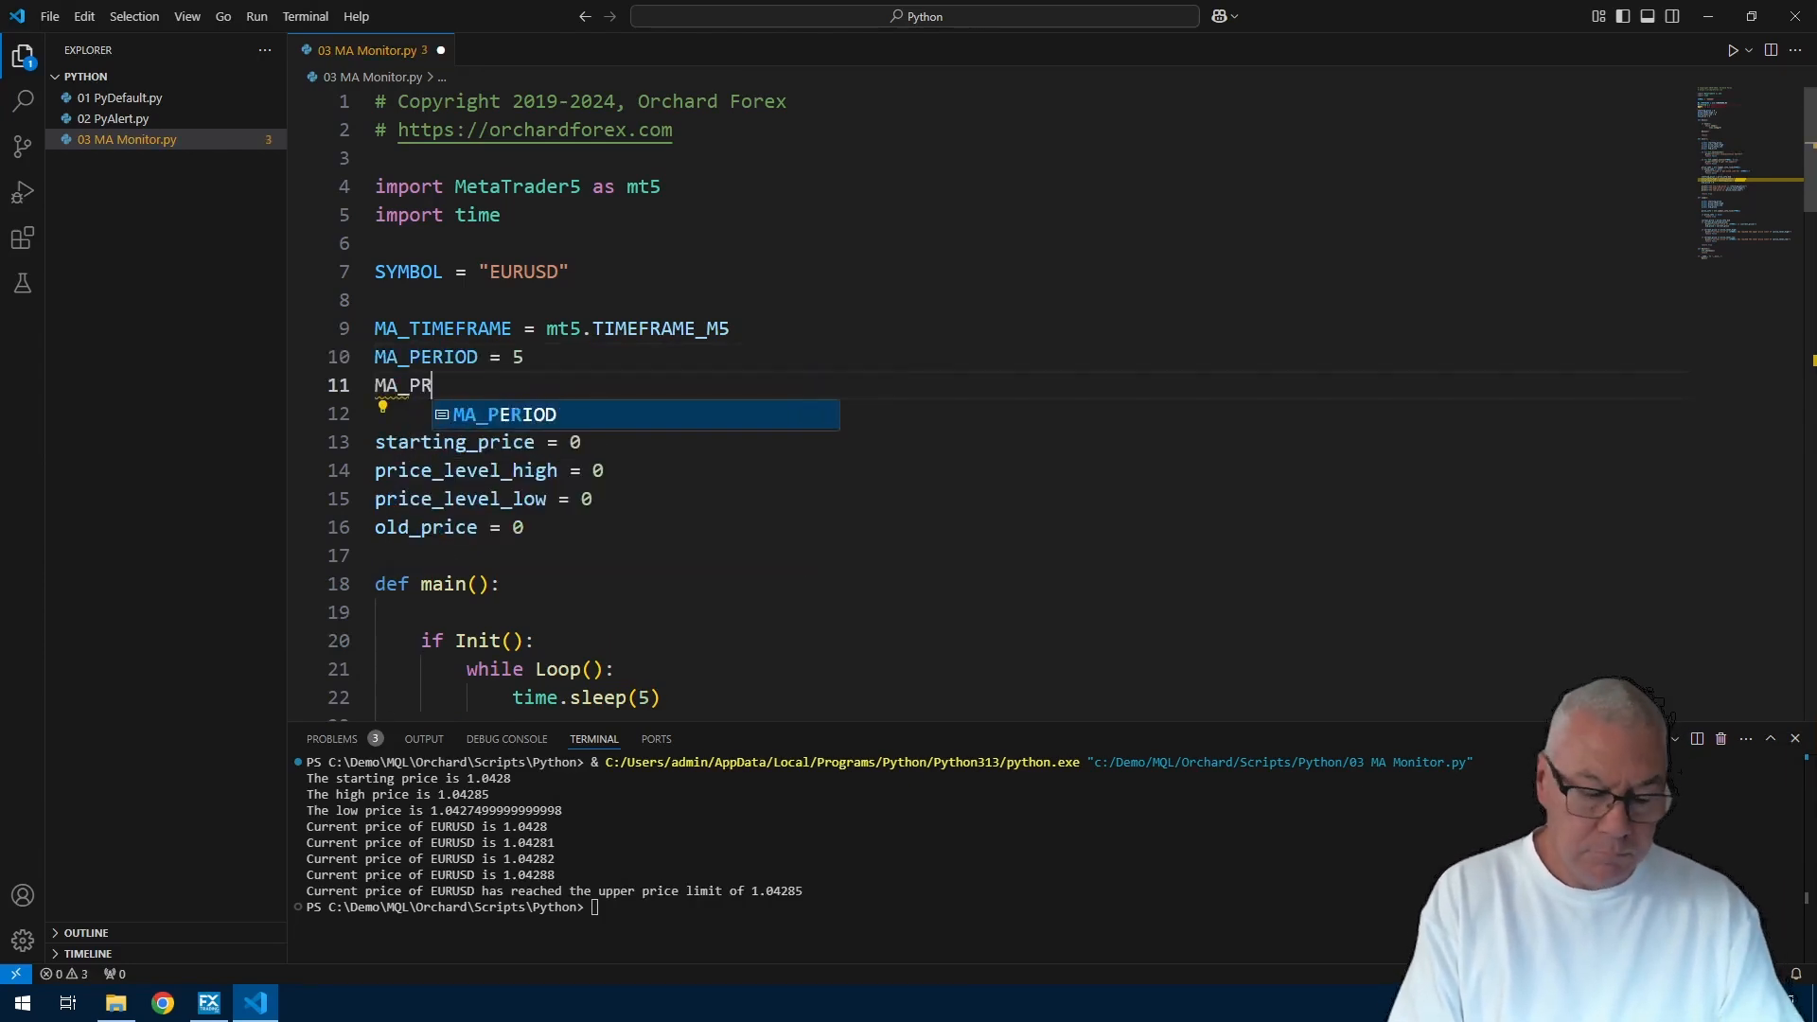
text(ICE = 'close')
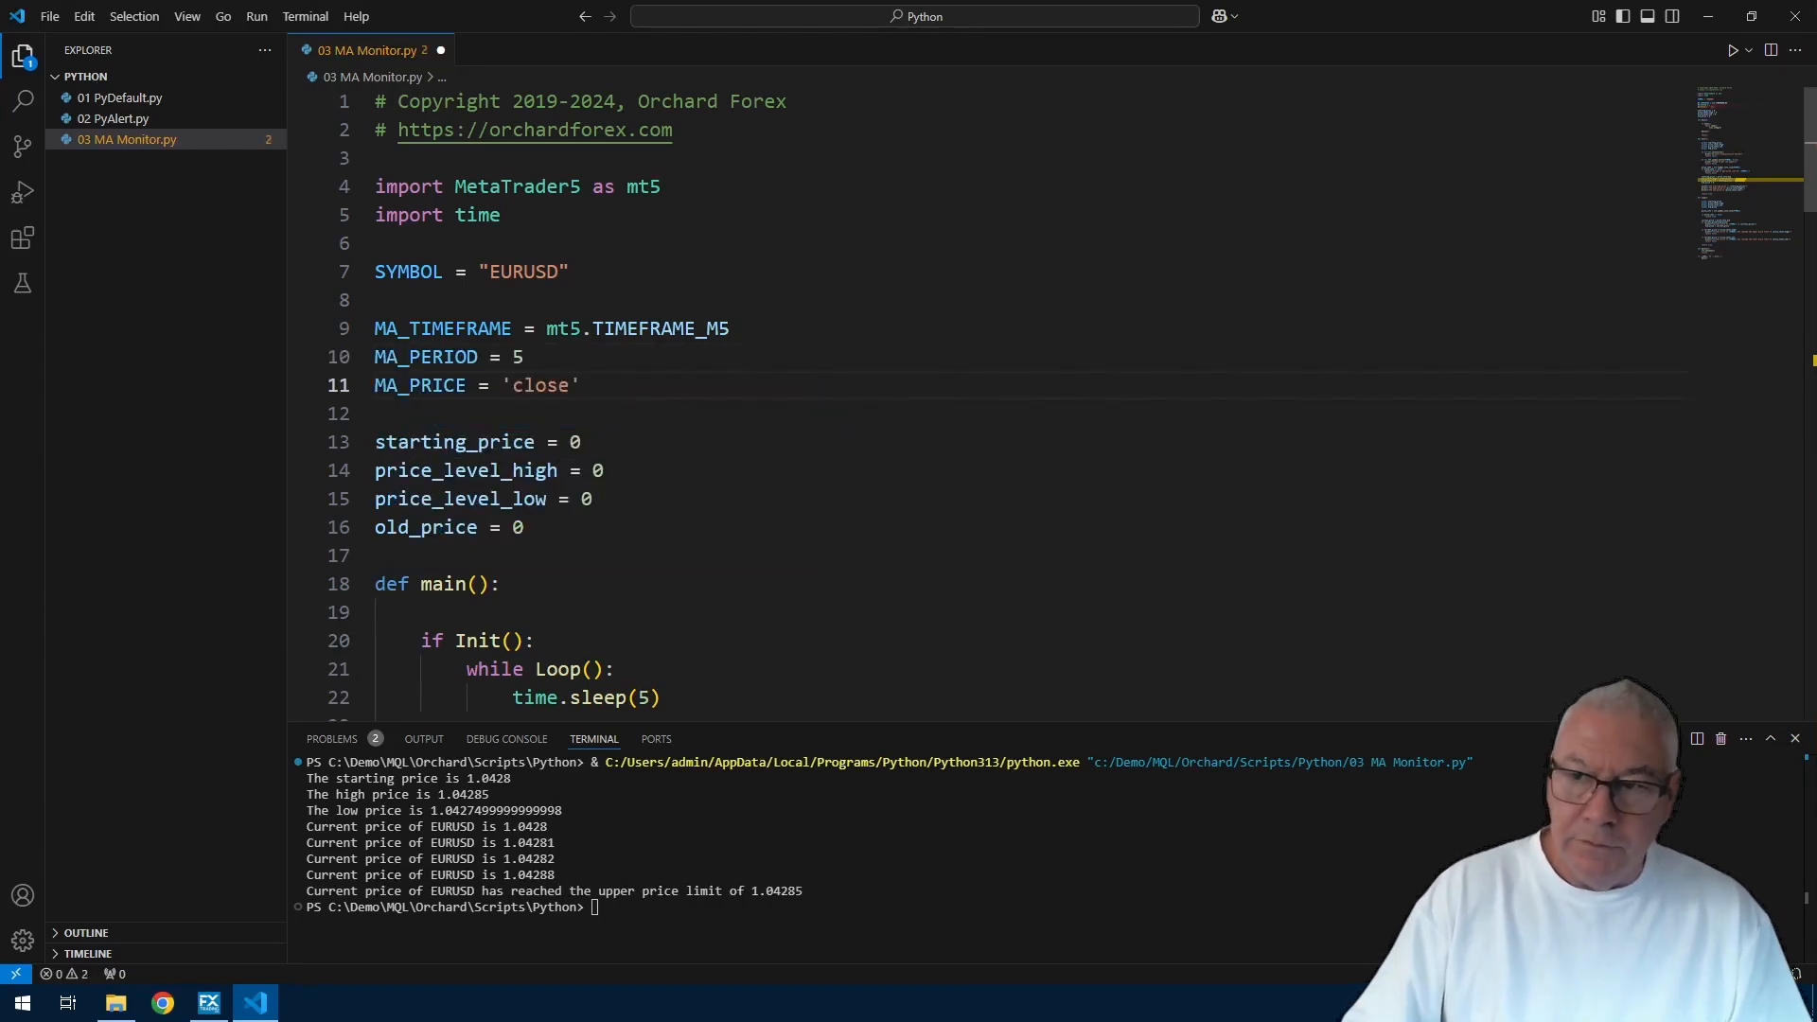
double_click(659, 329)
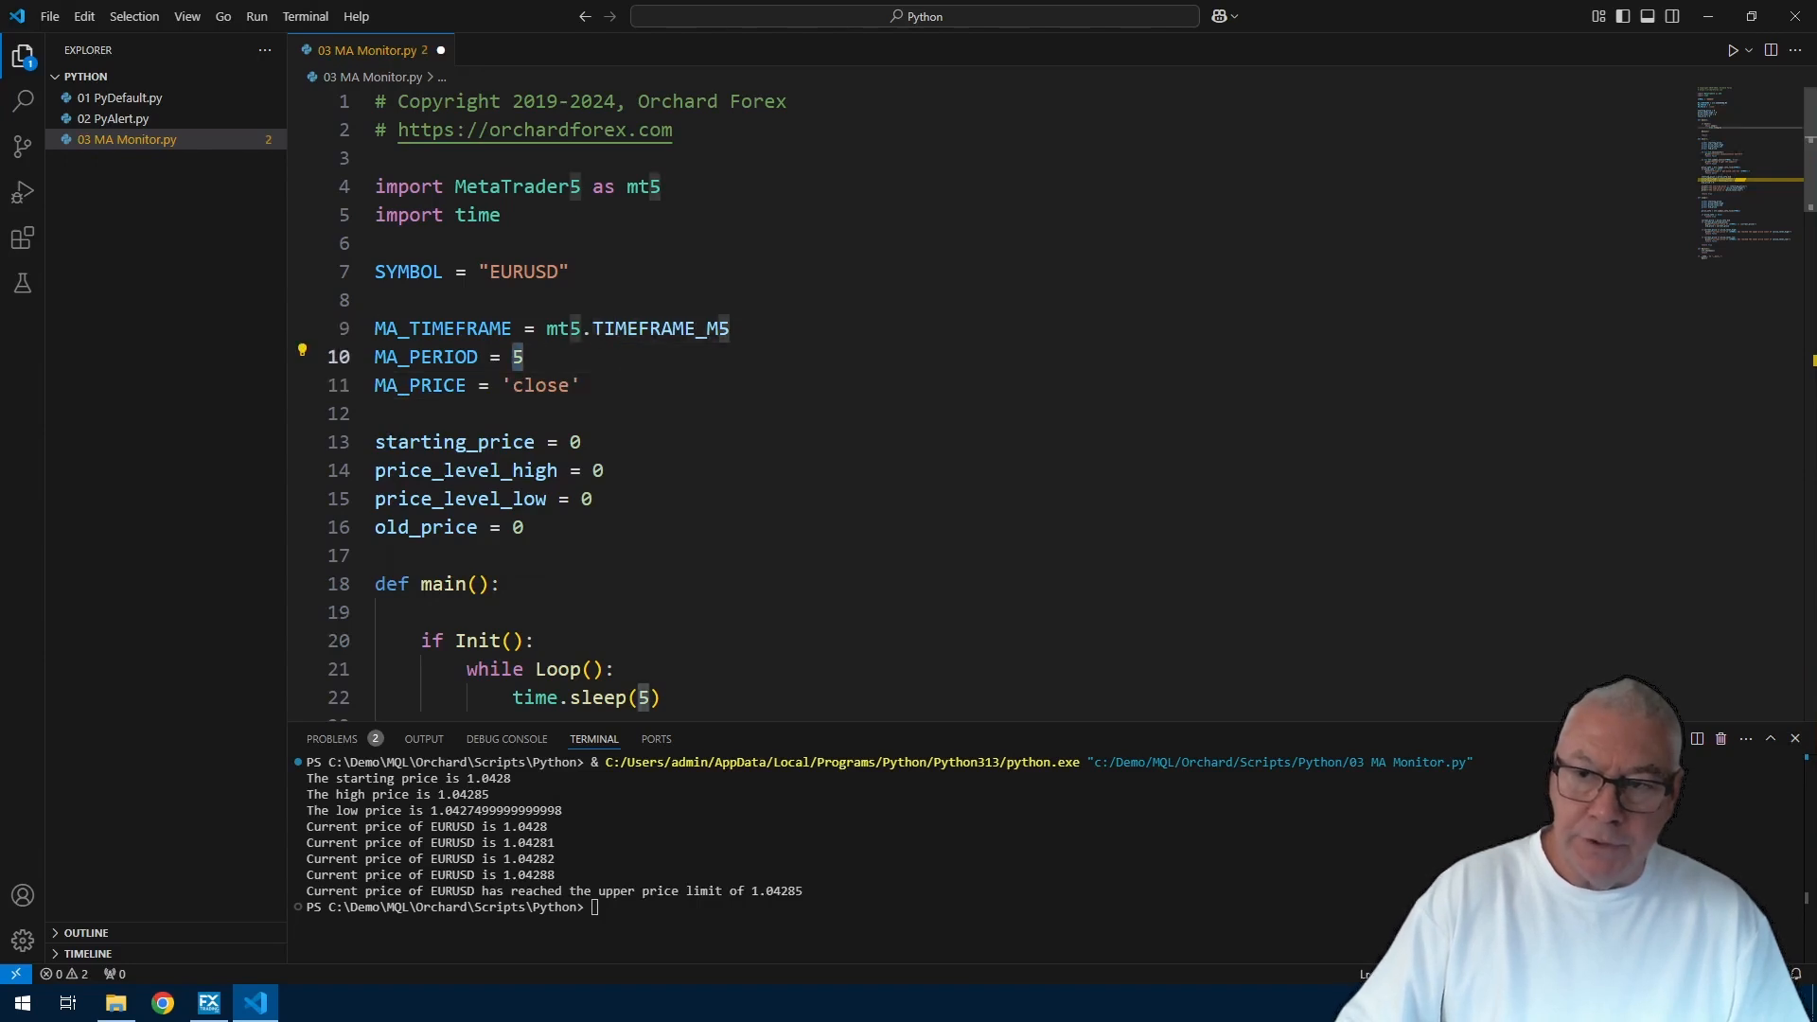
double_click(536, 385)
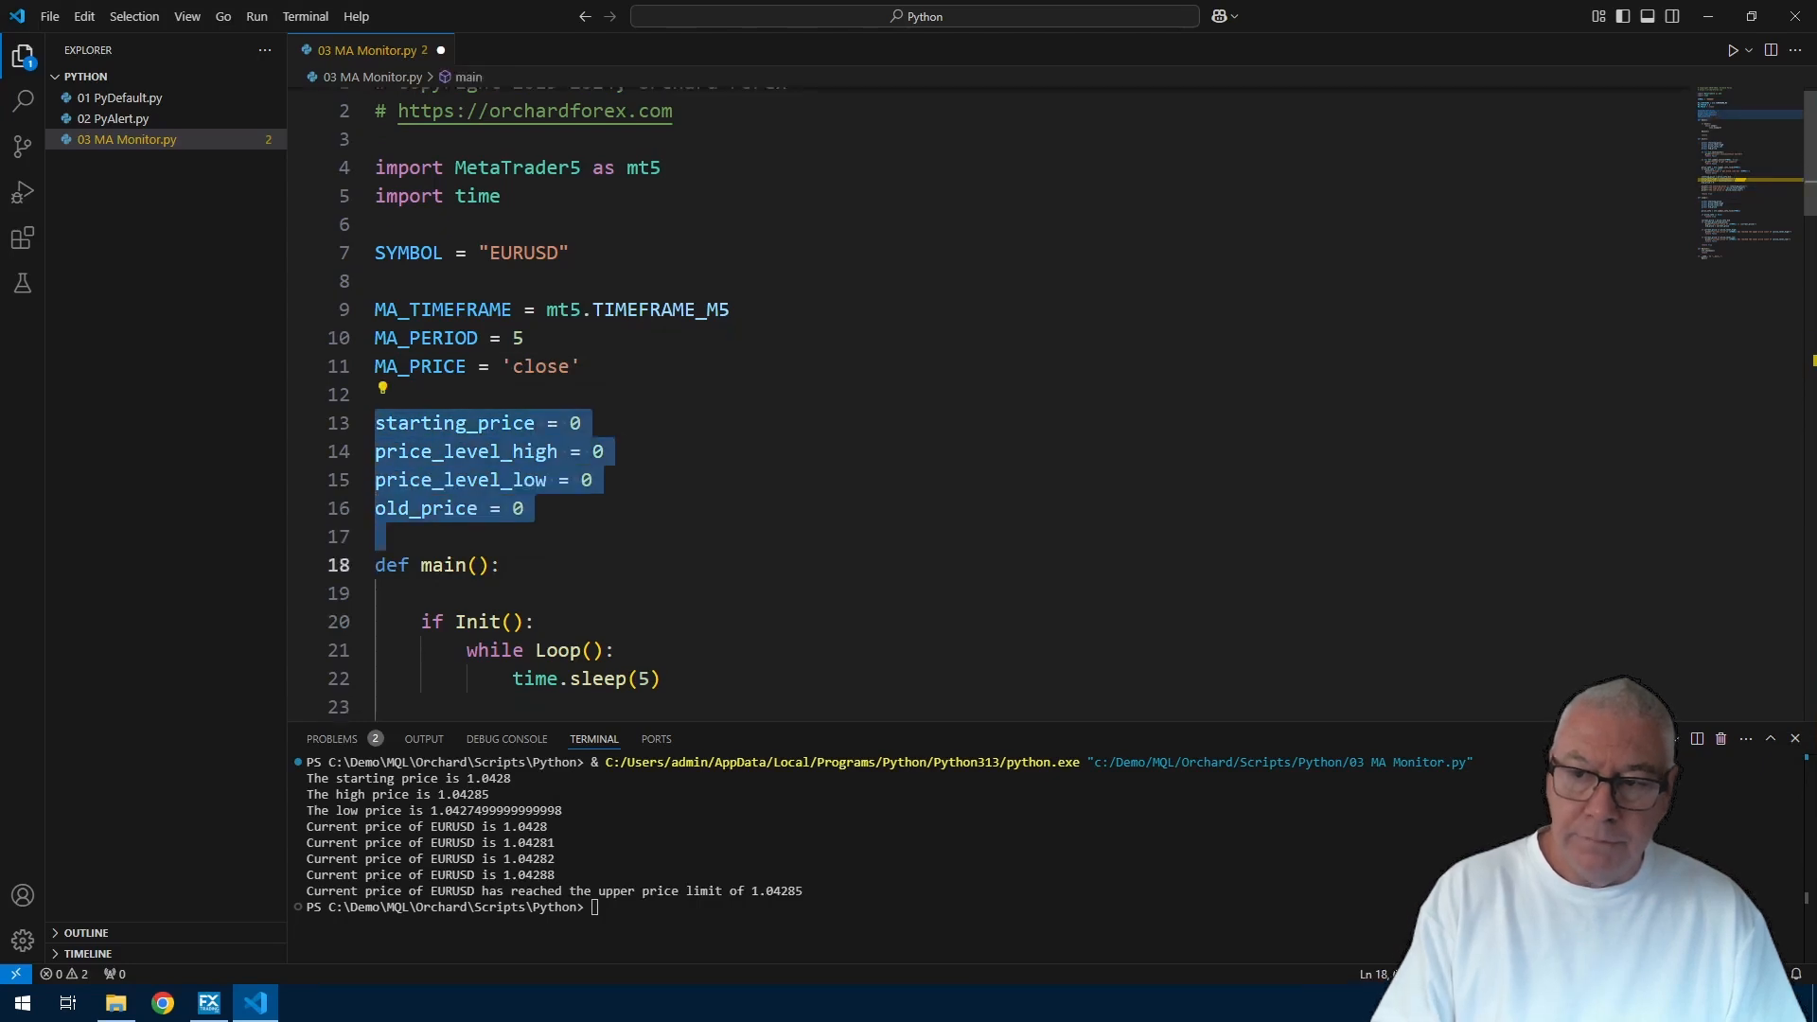
Step: Delete the starting_price and price_level globals and Init's price_info block
key(Delete)
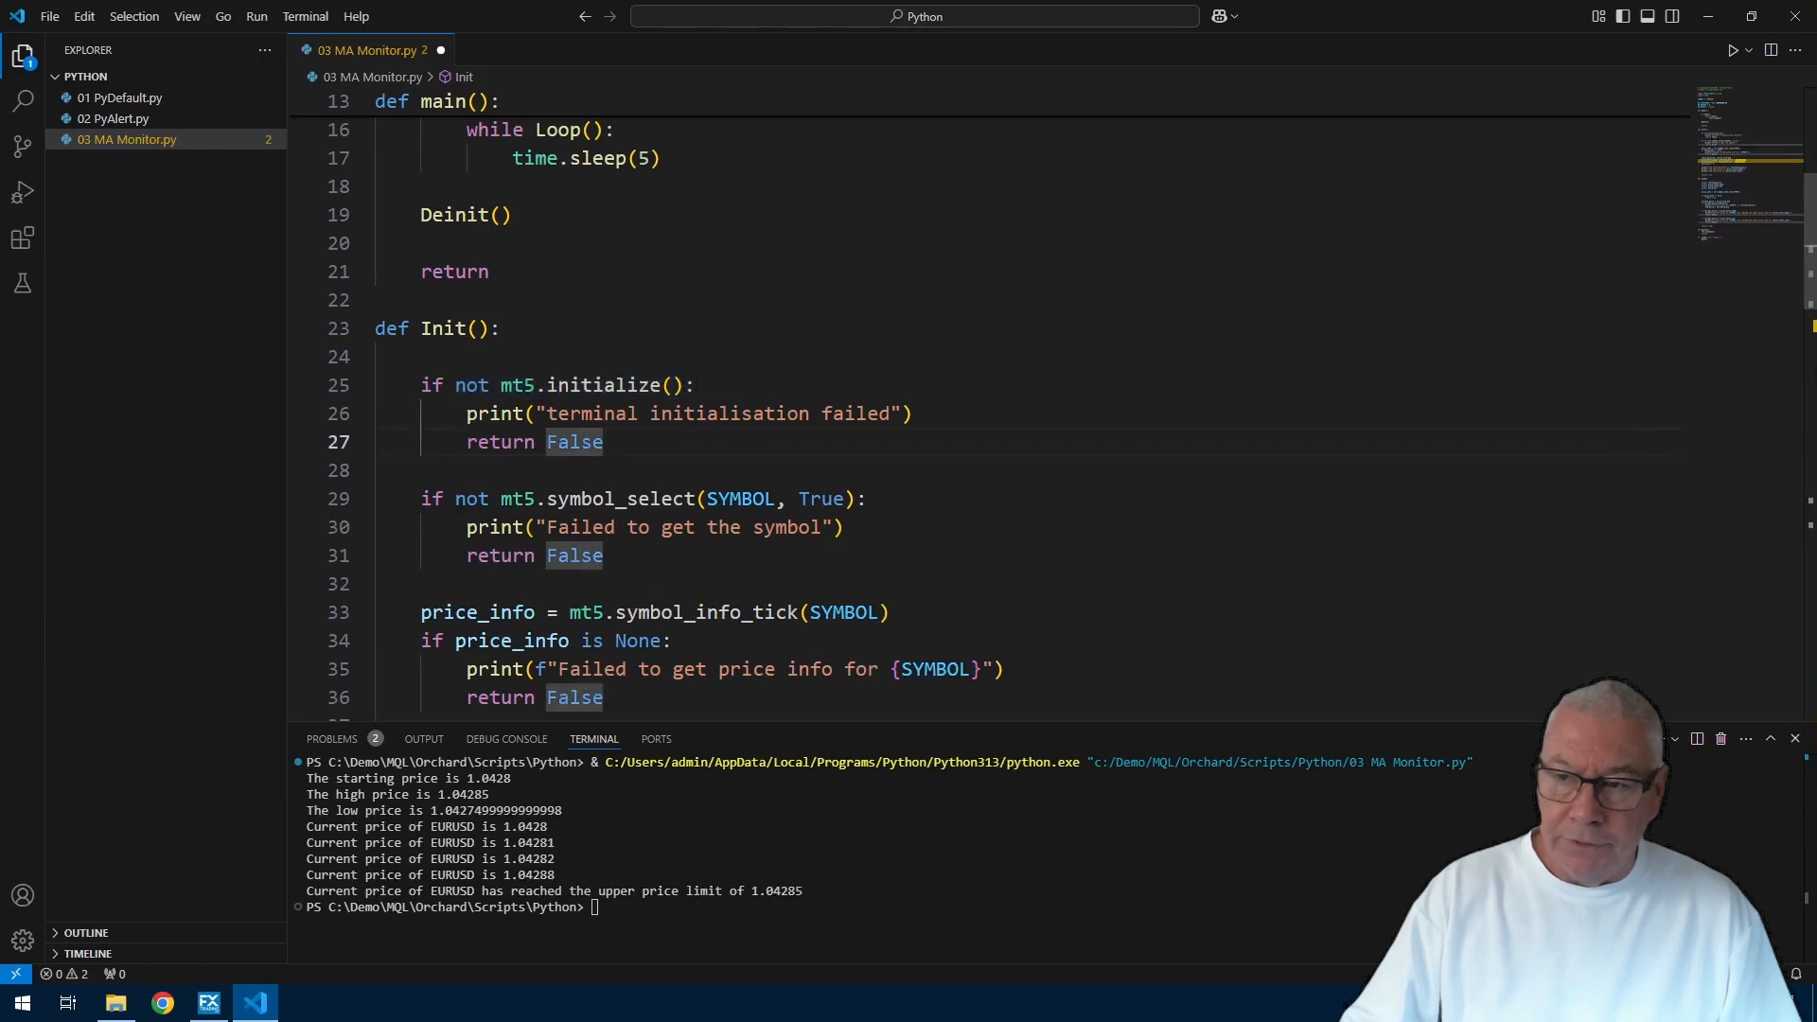
scroll(down, 3)
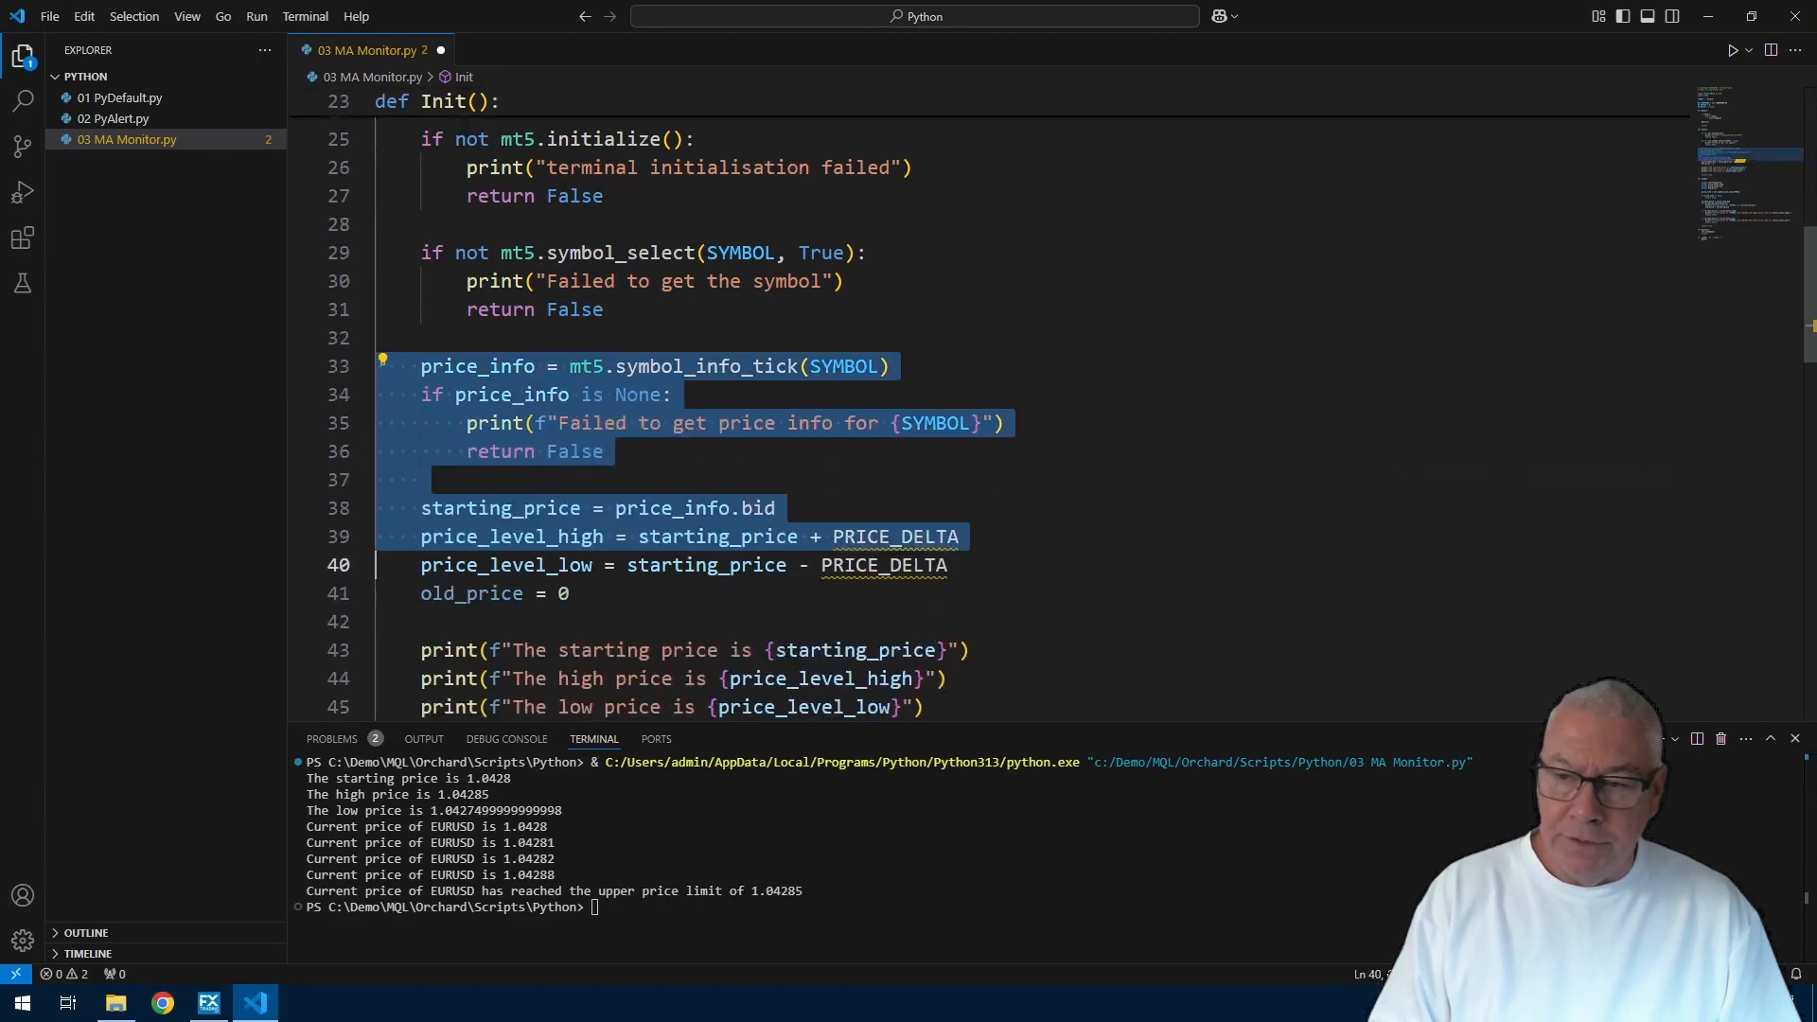
scroll(down, 3)
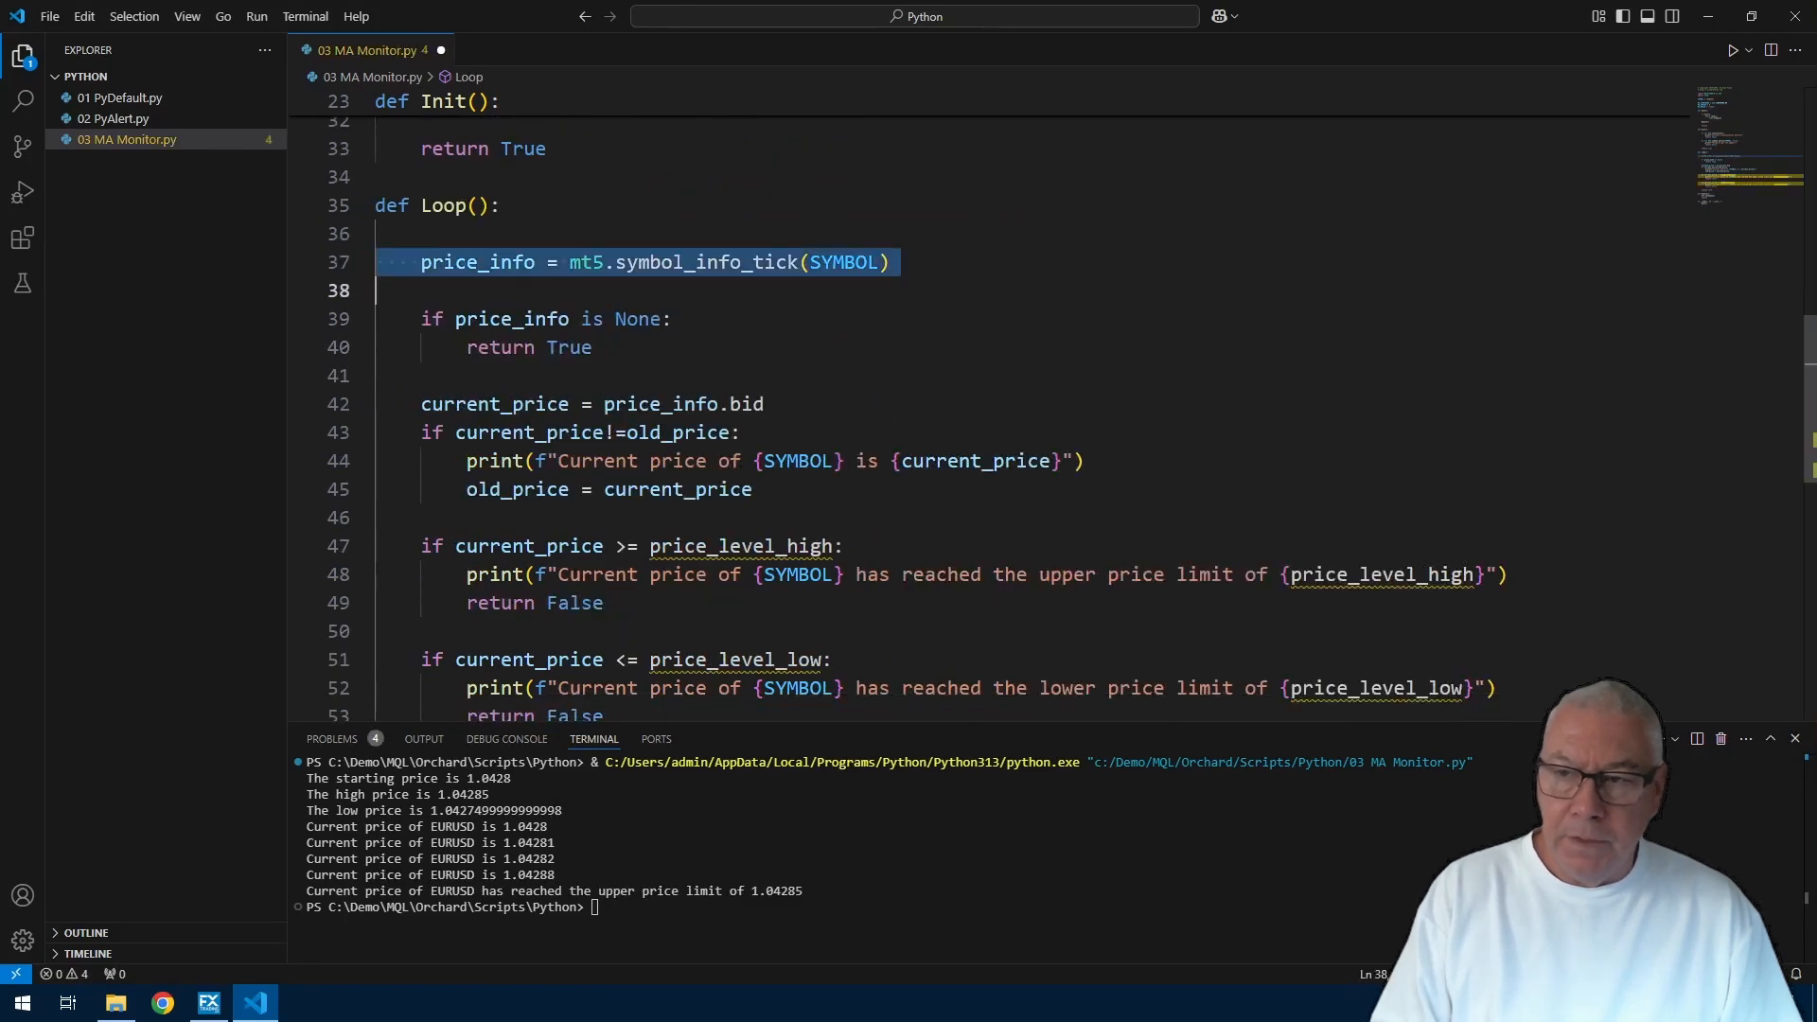
Step: Replace Loop's tick lookup with rates = mt5.copy_rates_from_pos(SYMBOL, MA_TIMEFRAME, 0, MA_PERIOD+1)
key(Delete)
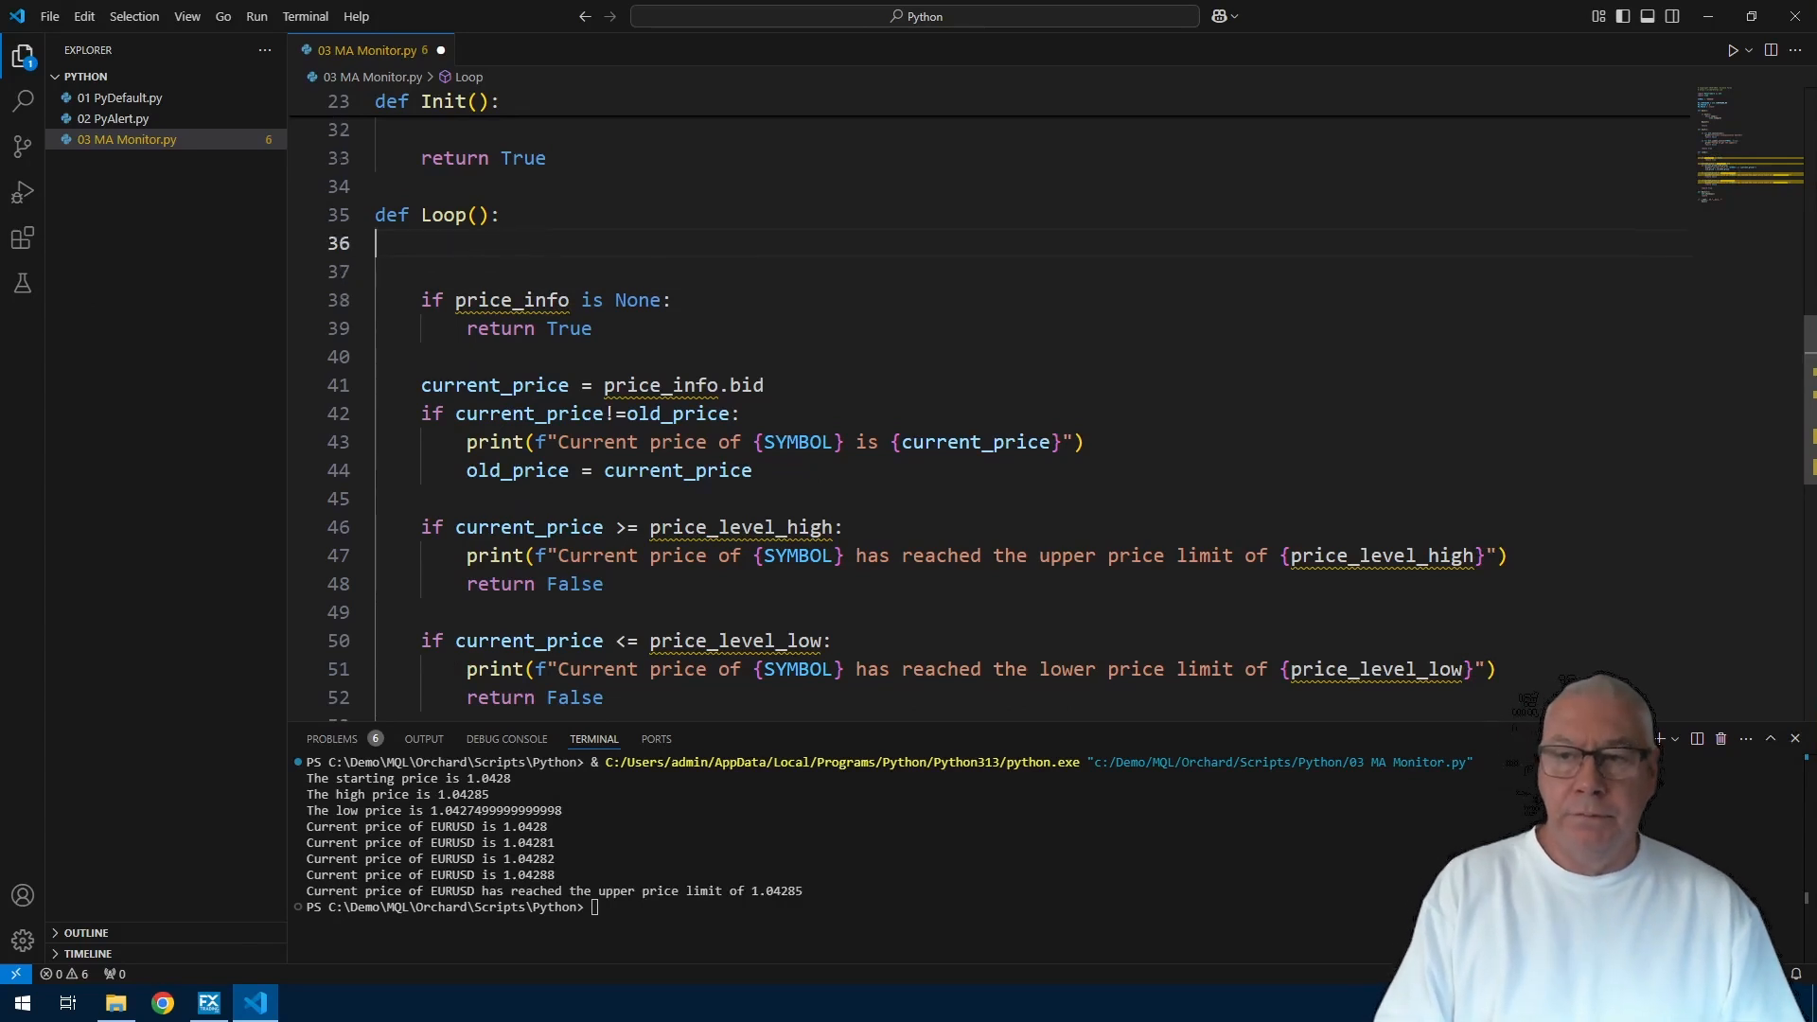
text(rates = mt5.)
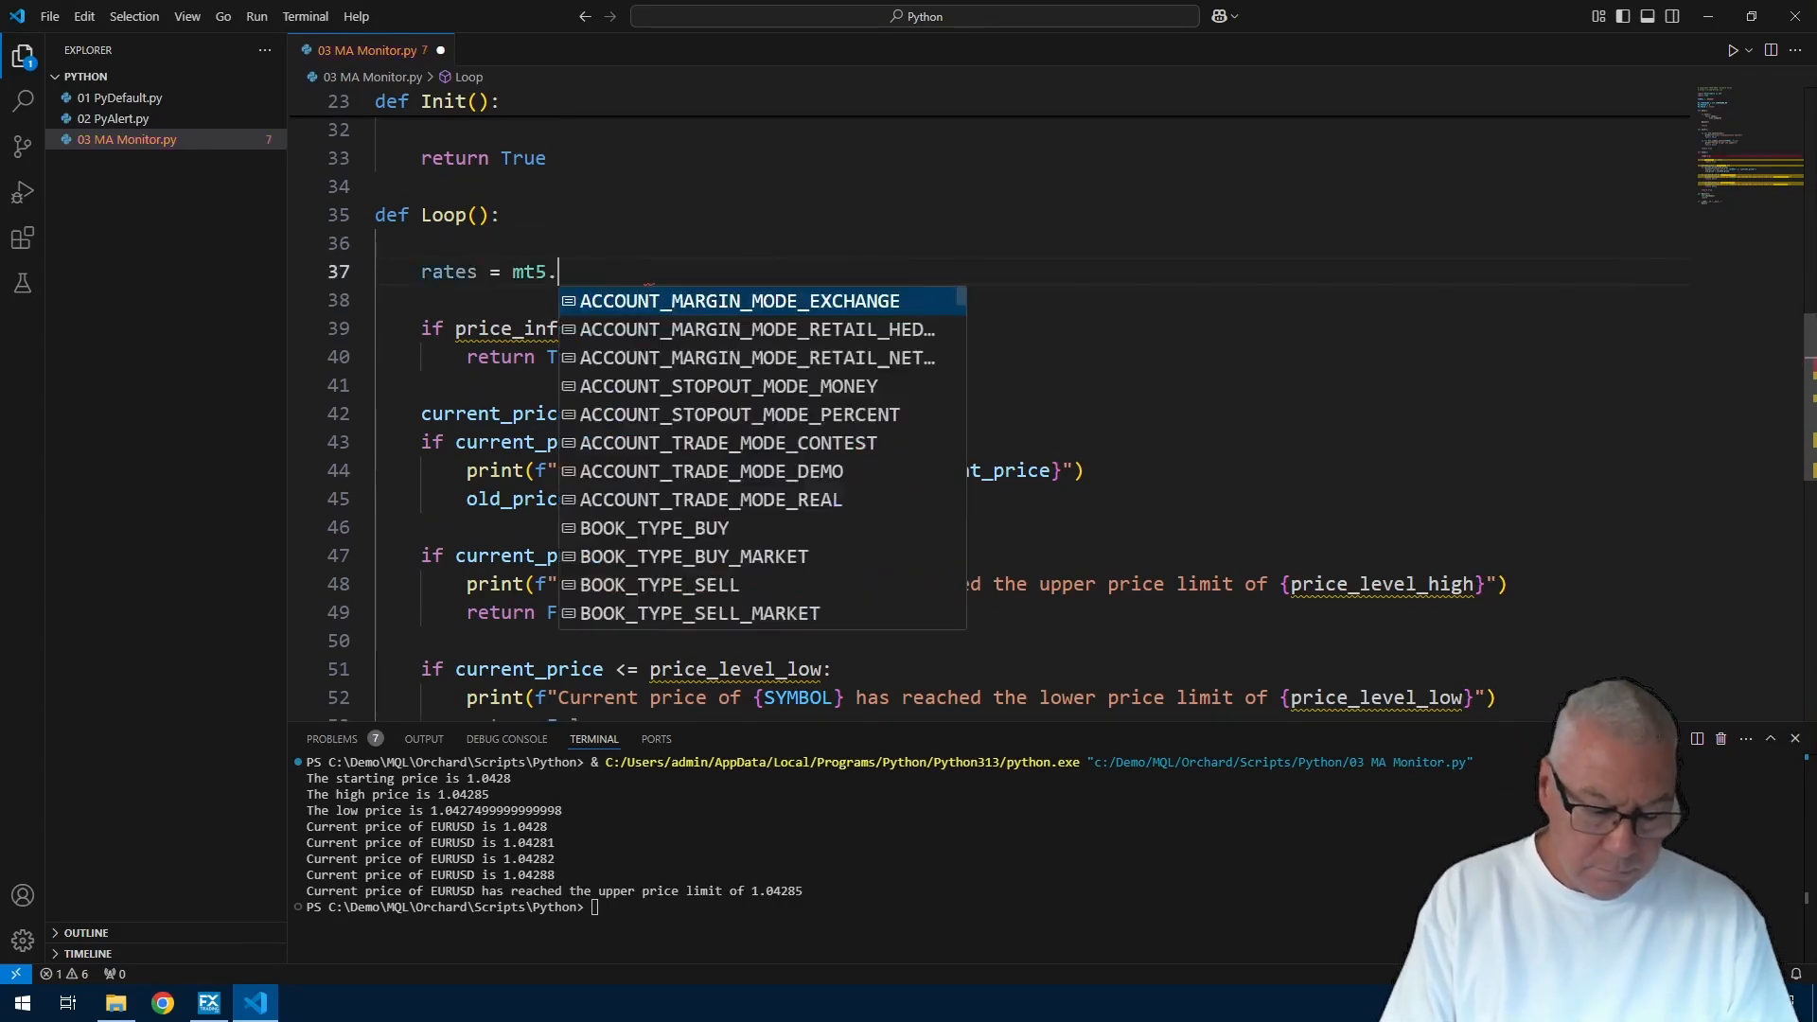
text(copy_rates_from_po)
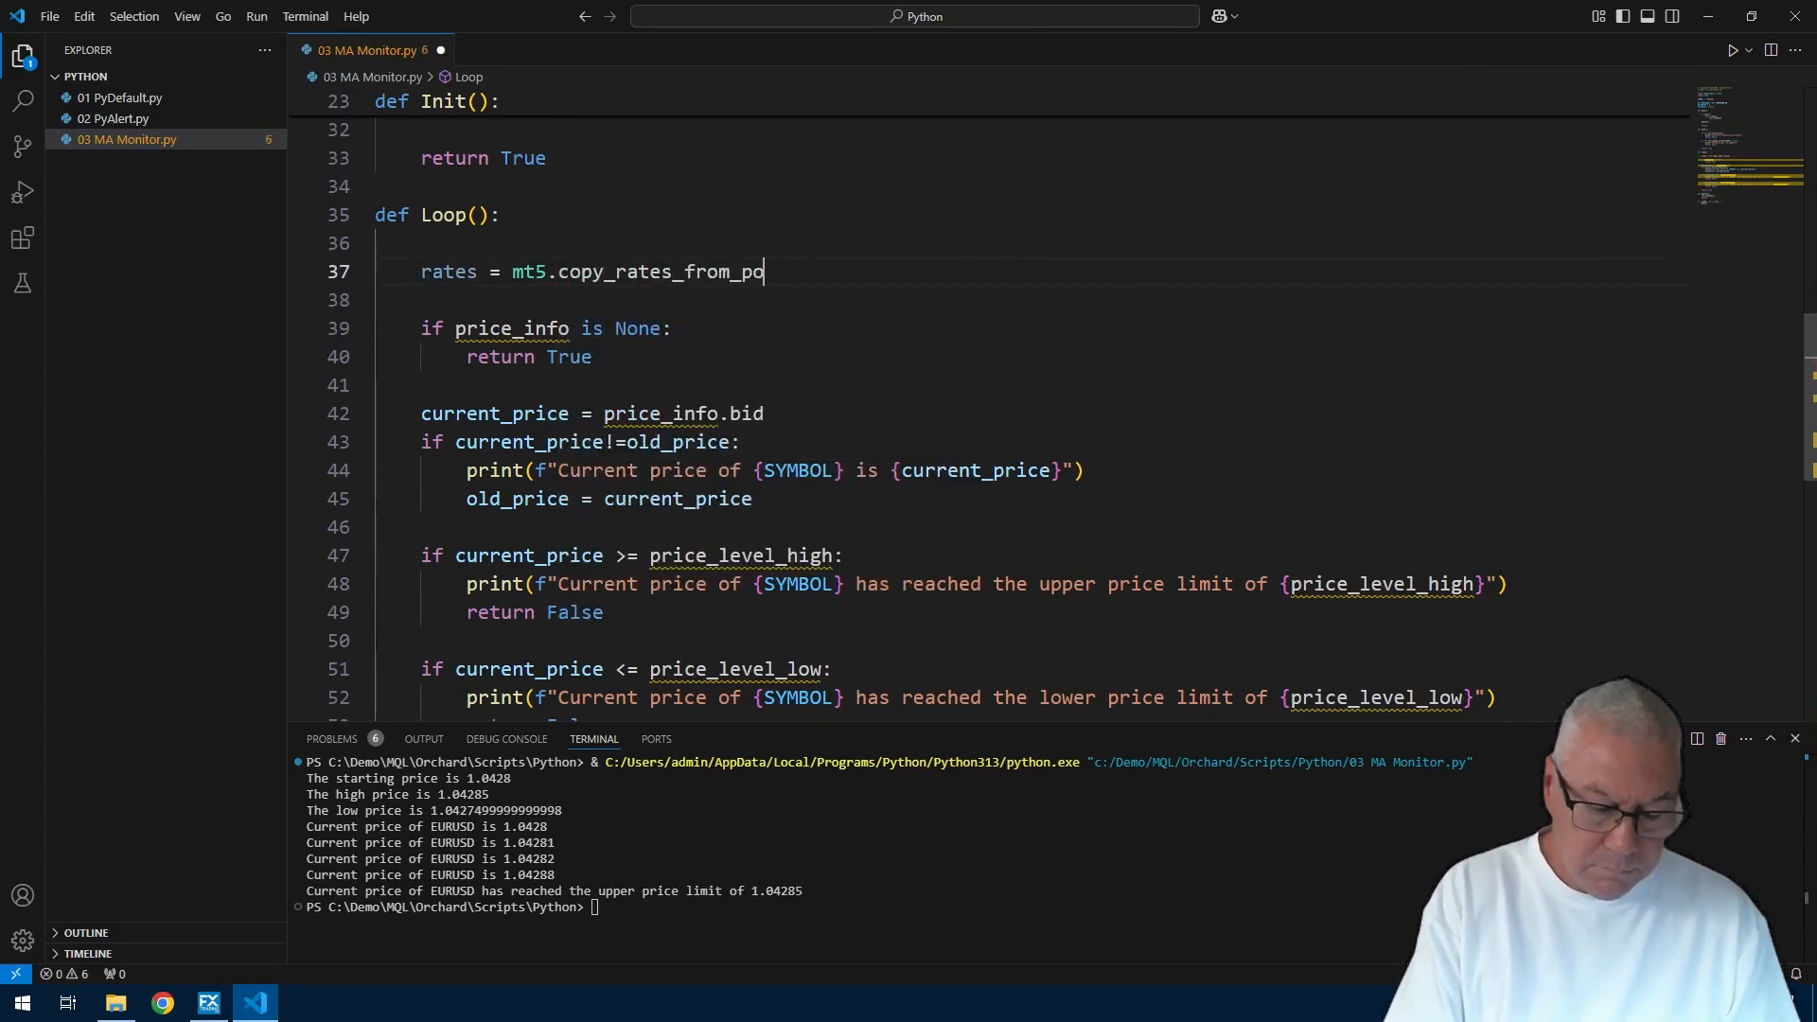
text(s(SYMBOL, MA_TIMEFRAME))
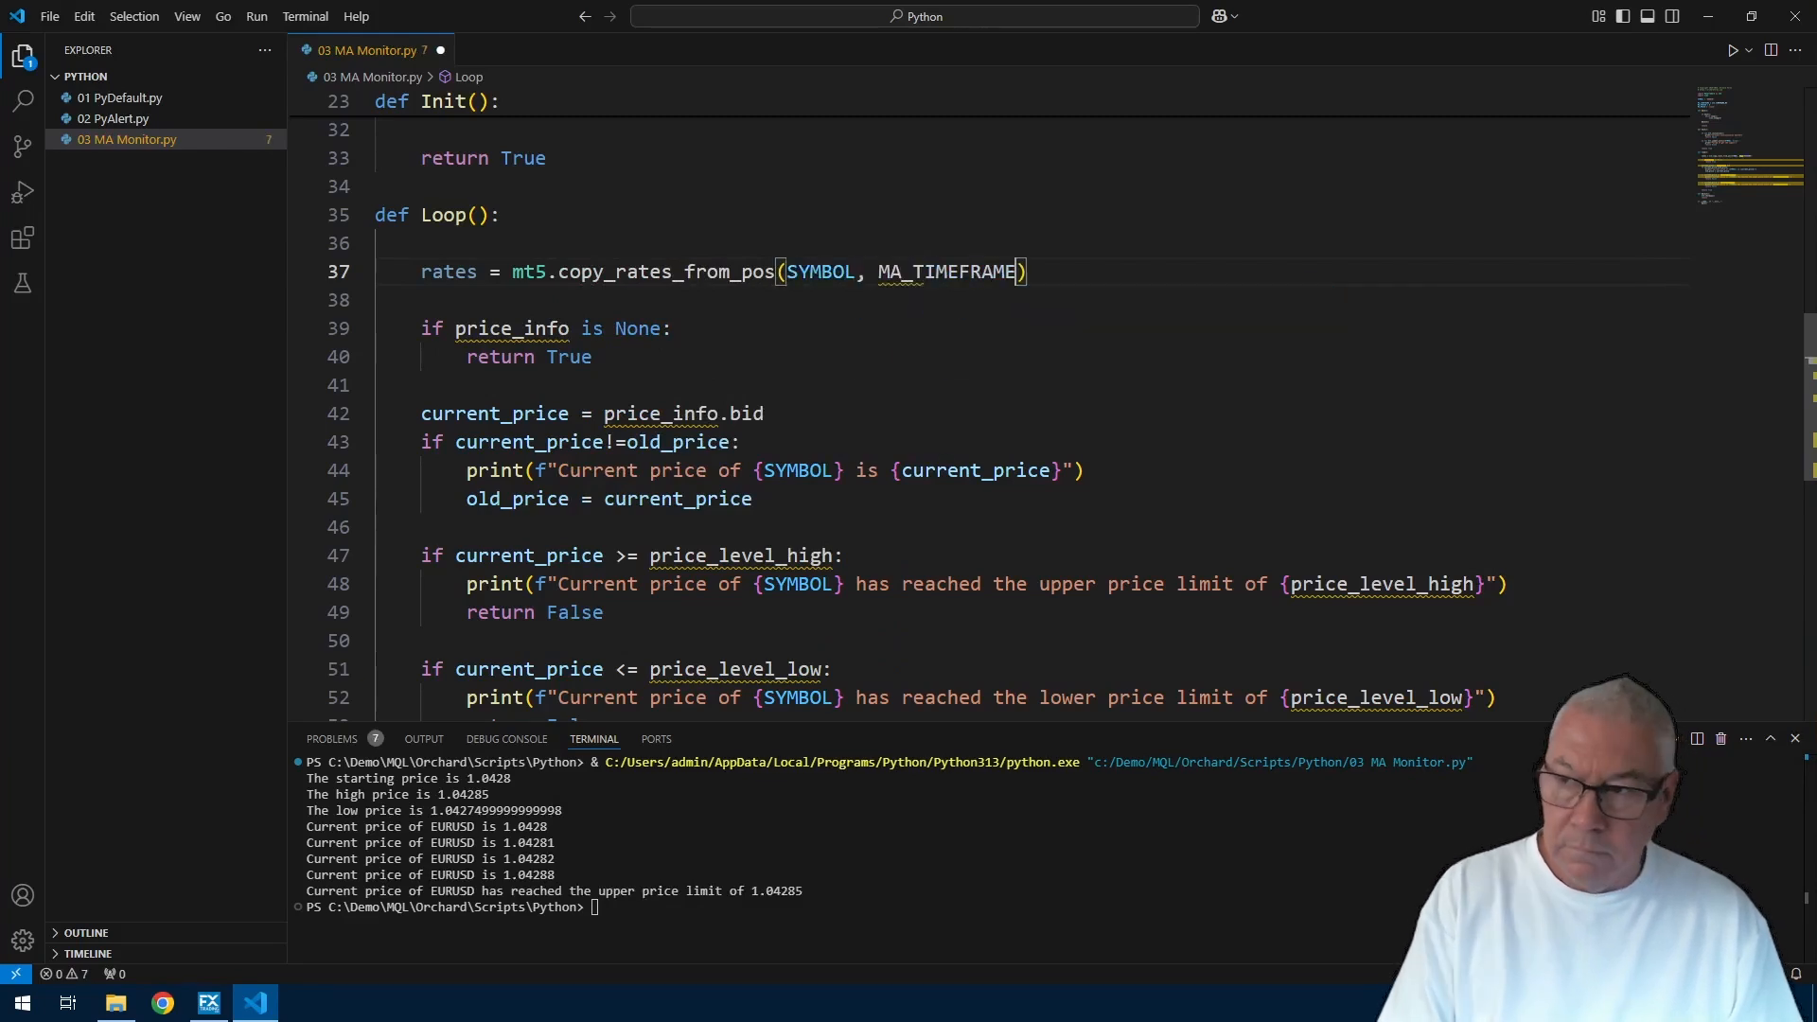
text(, 0, MA_PERIOD)
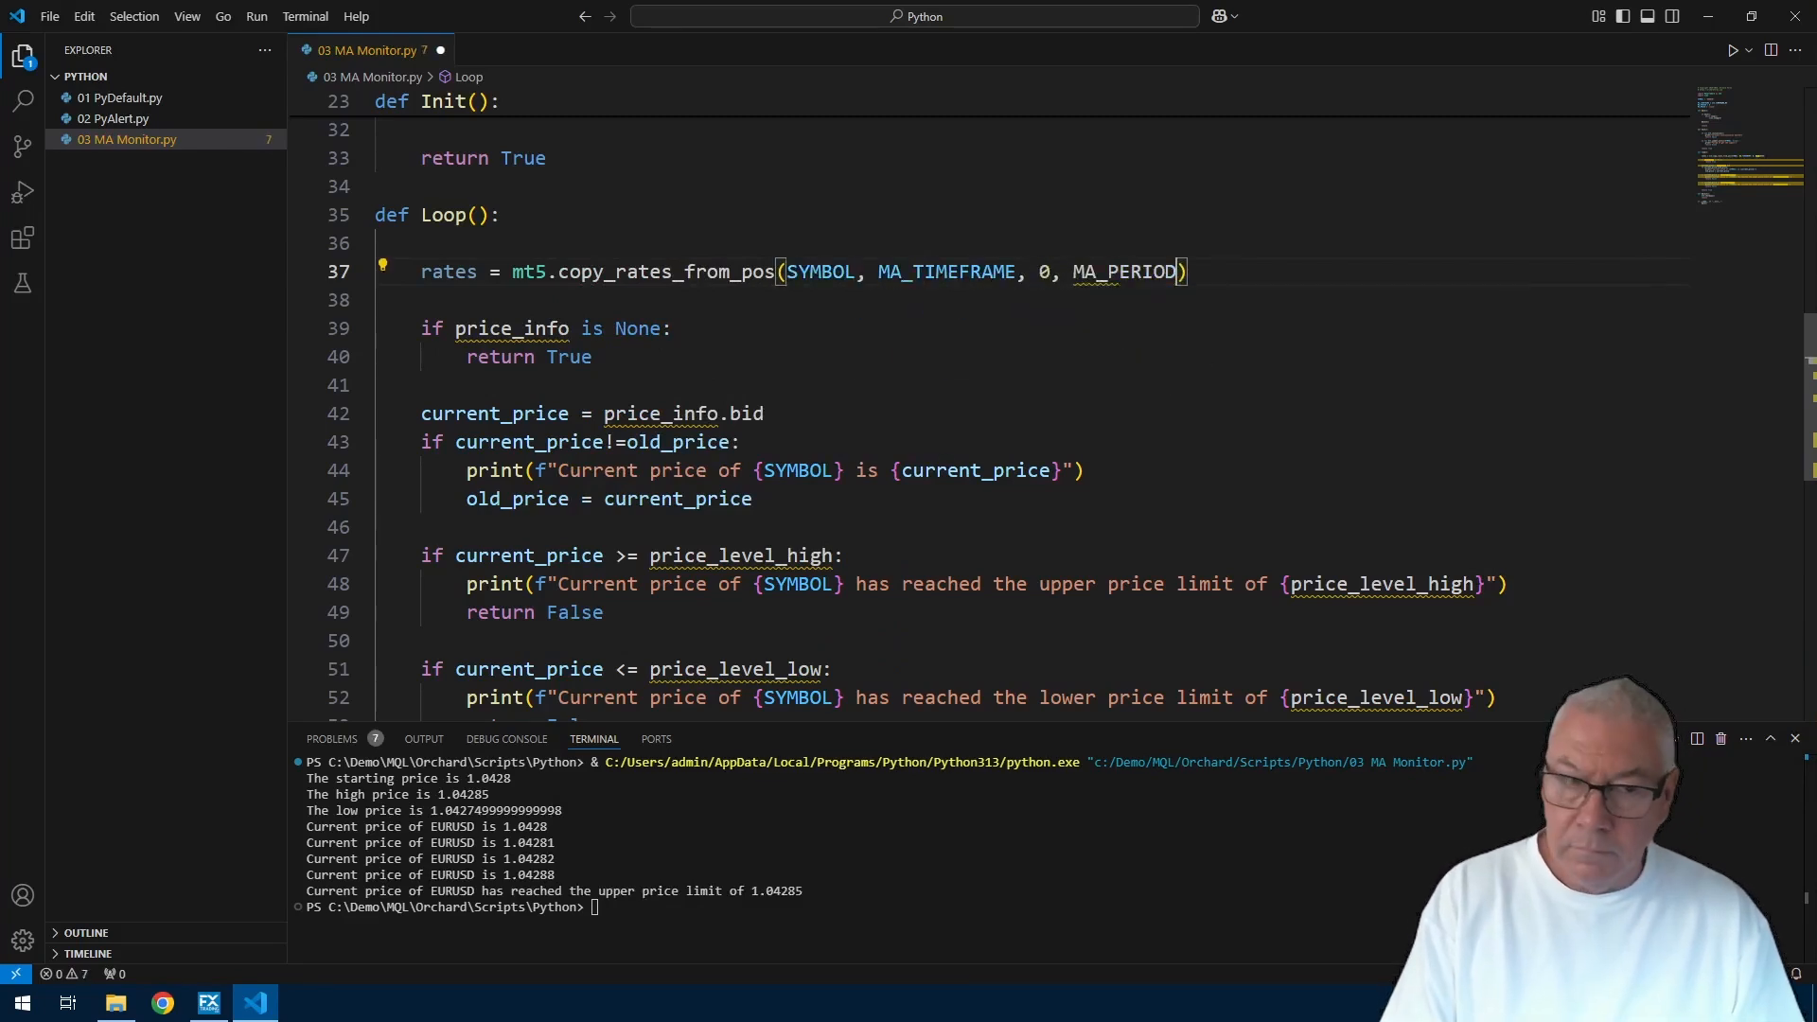
text(+1)
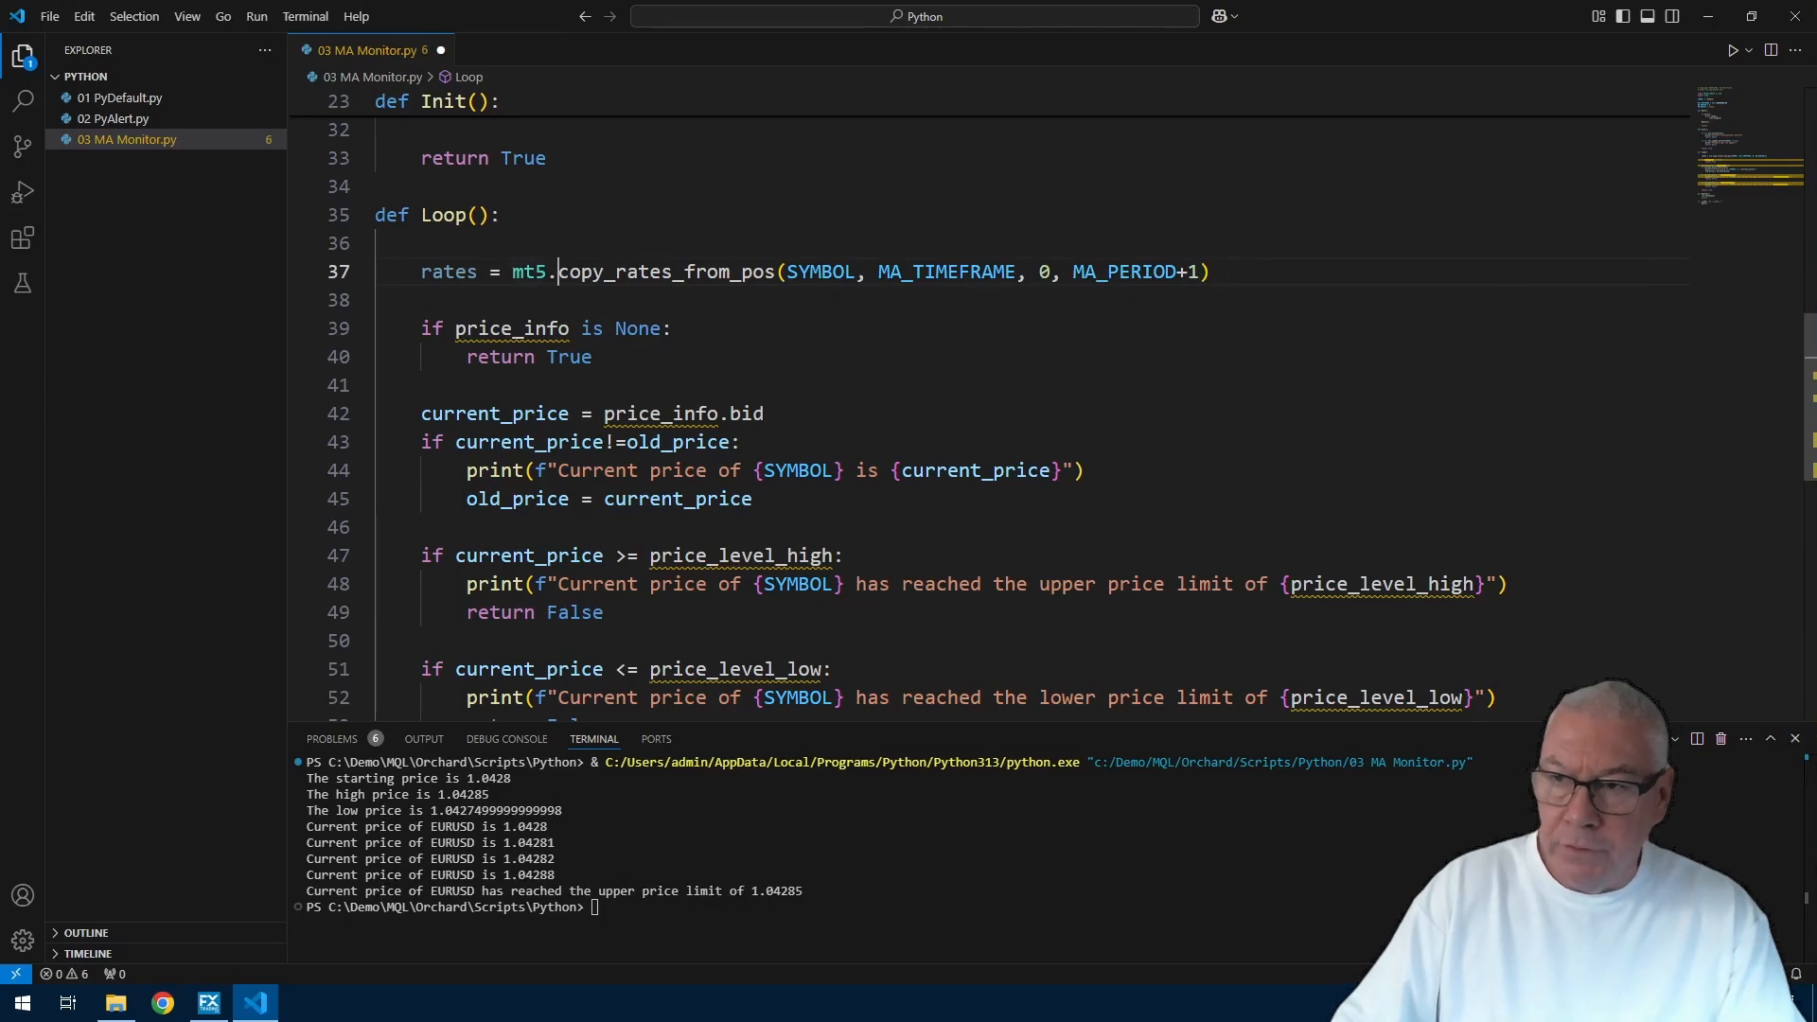
double_click(819, 272)
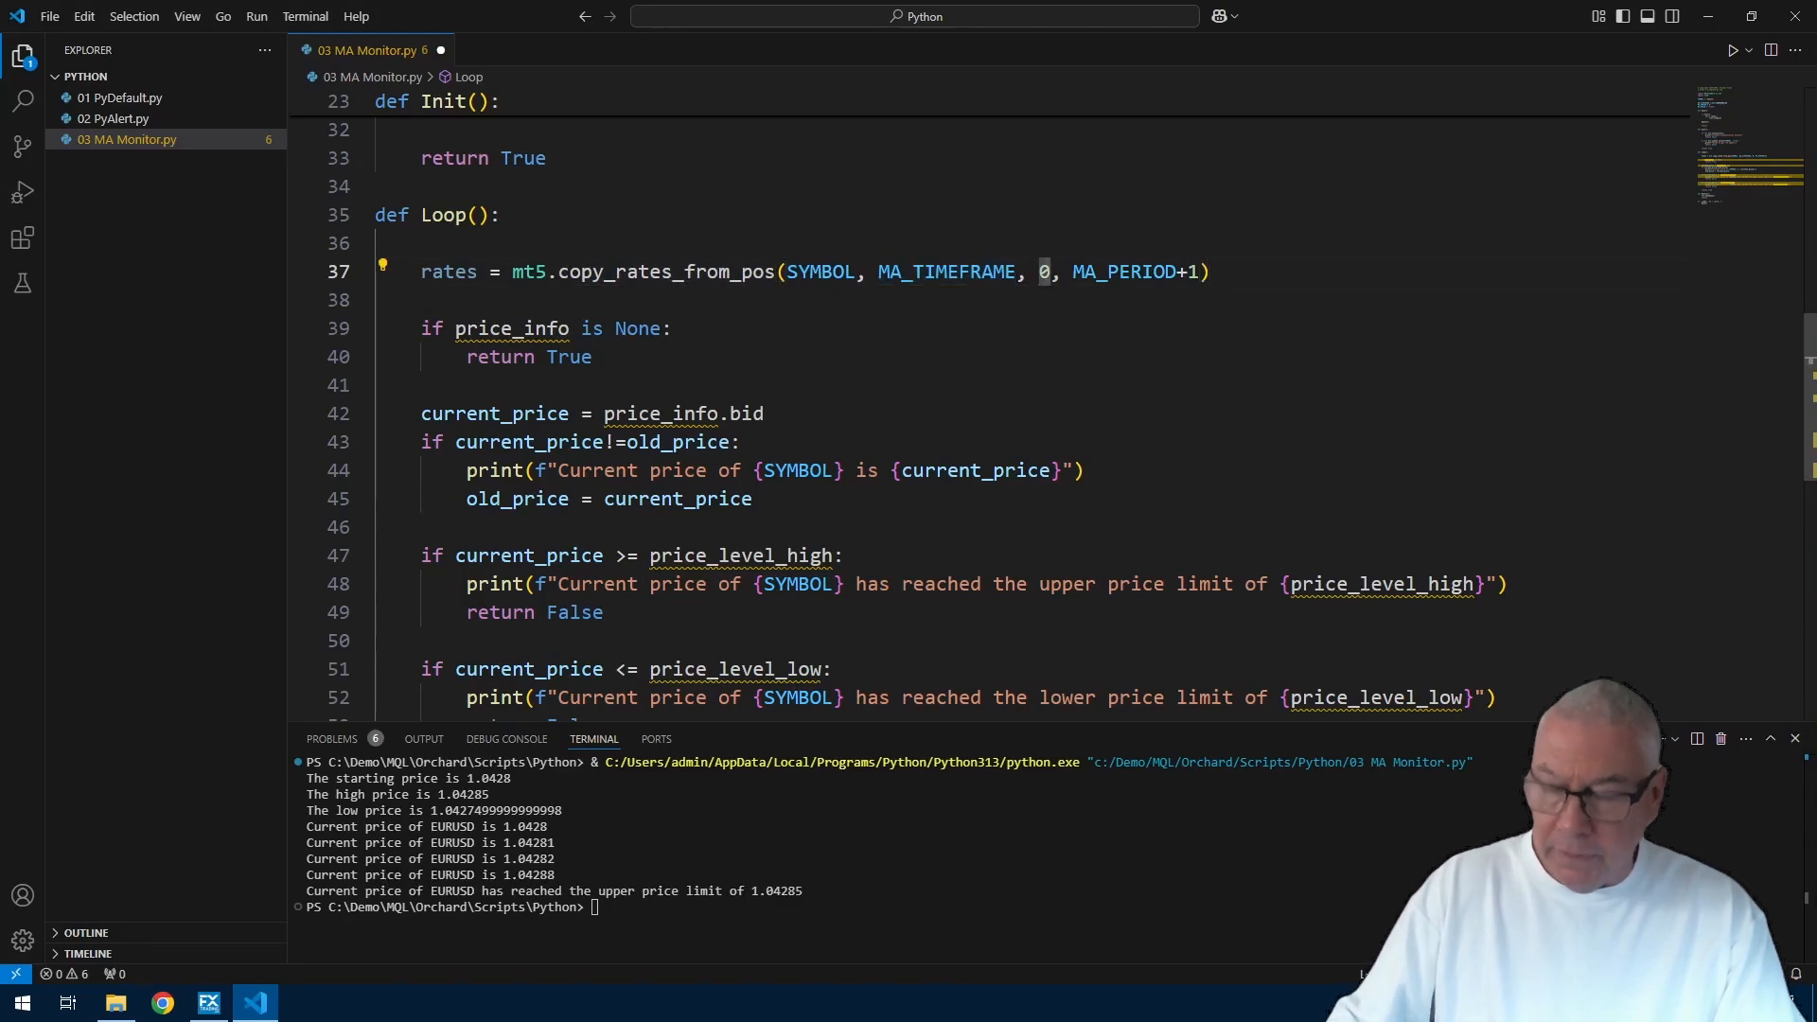
double_click(1124, 273)
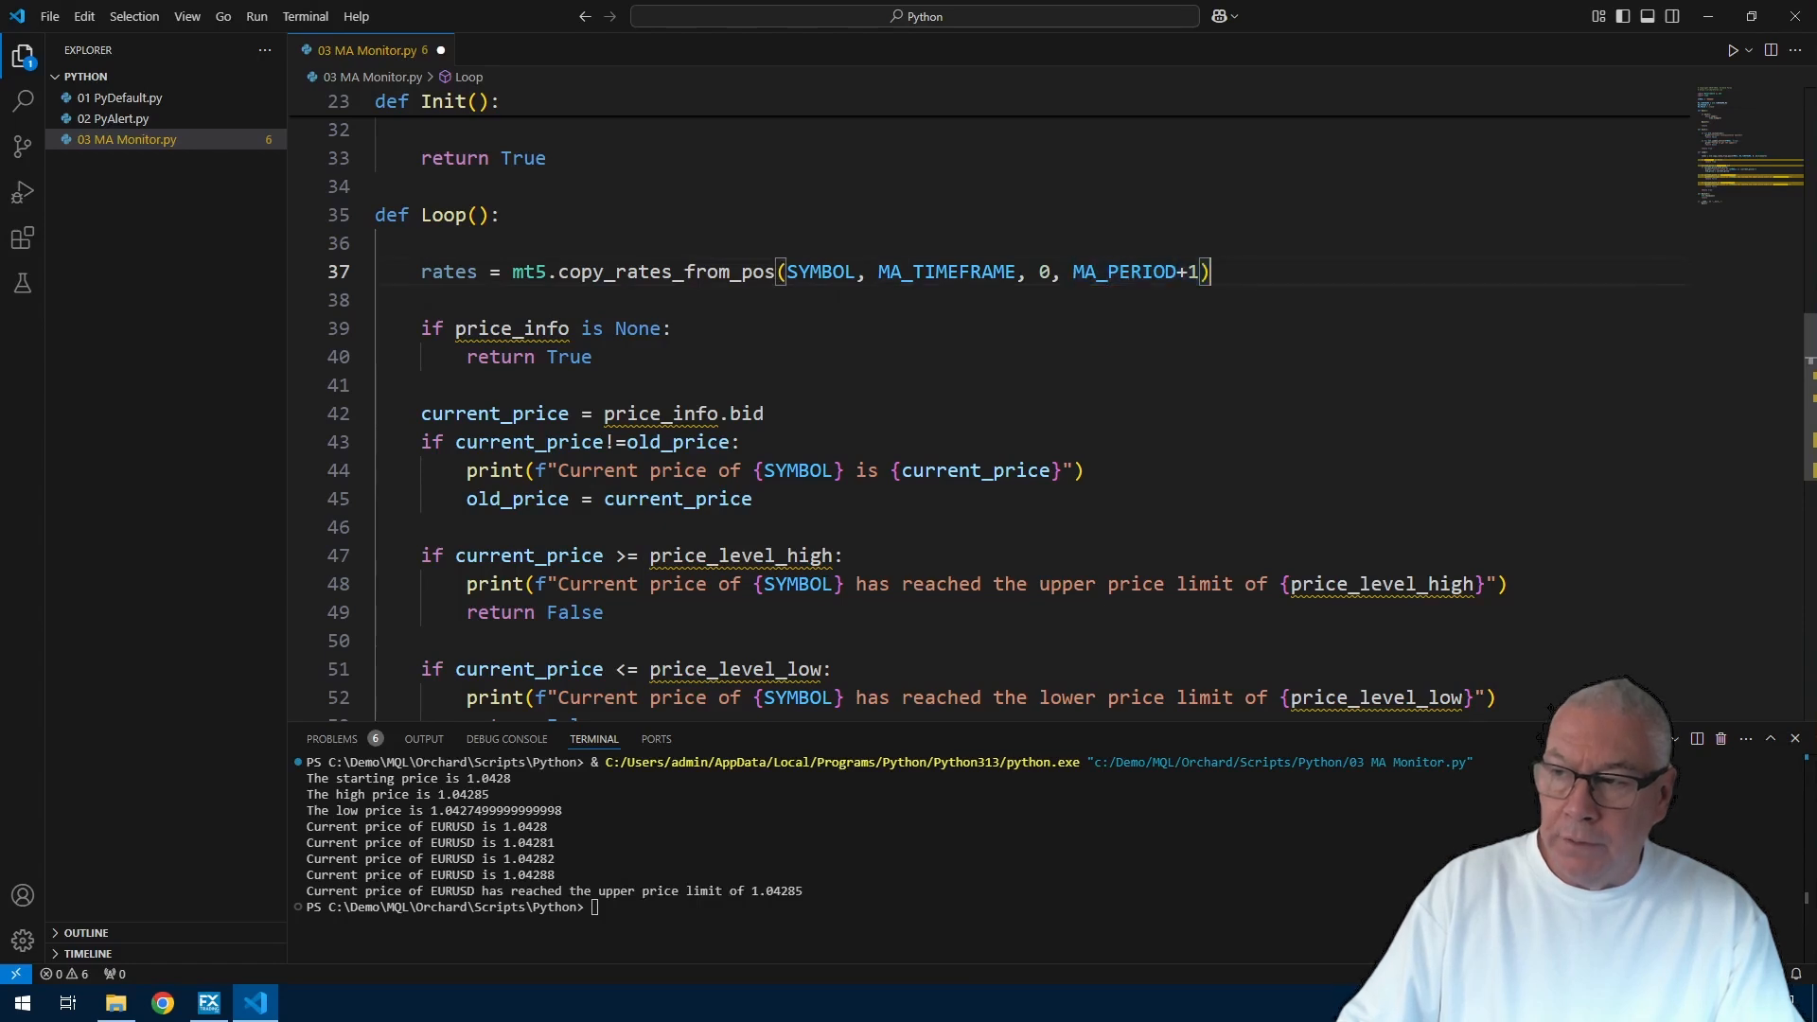
click(382, 300)
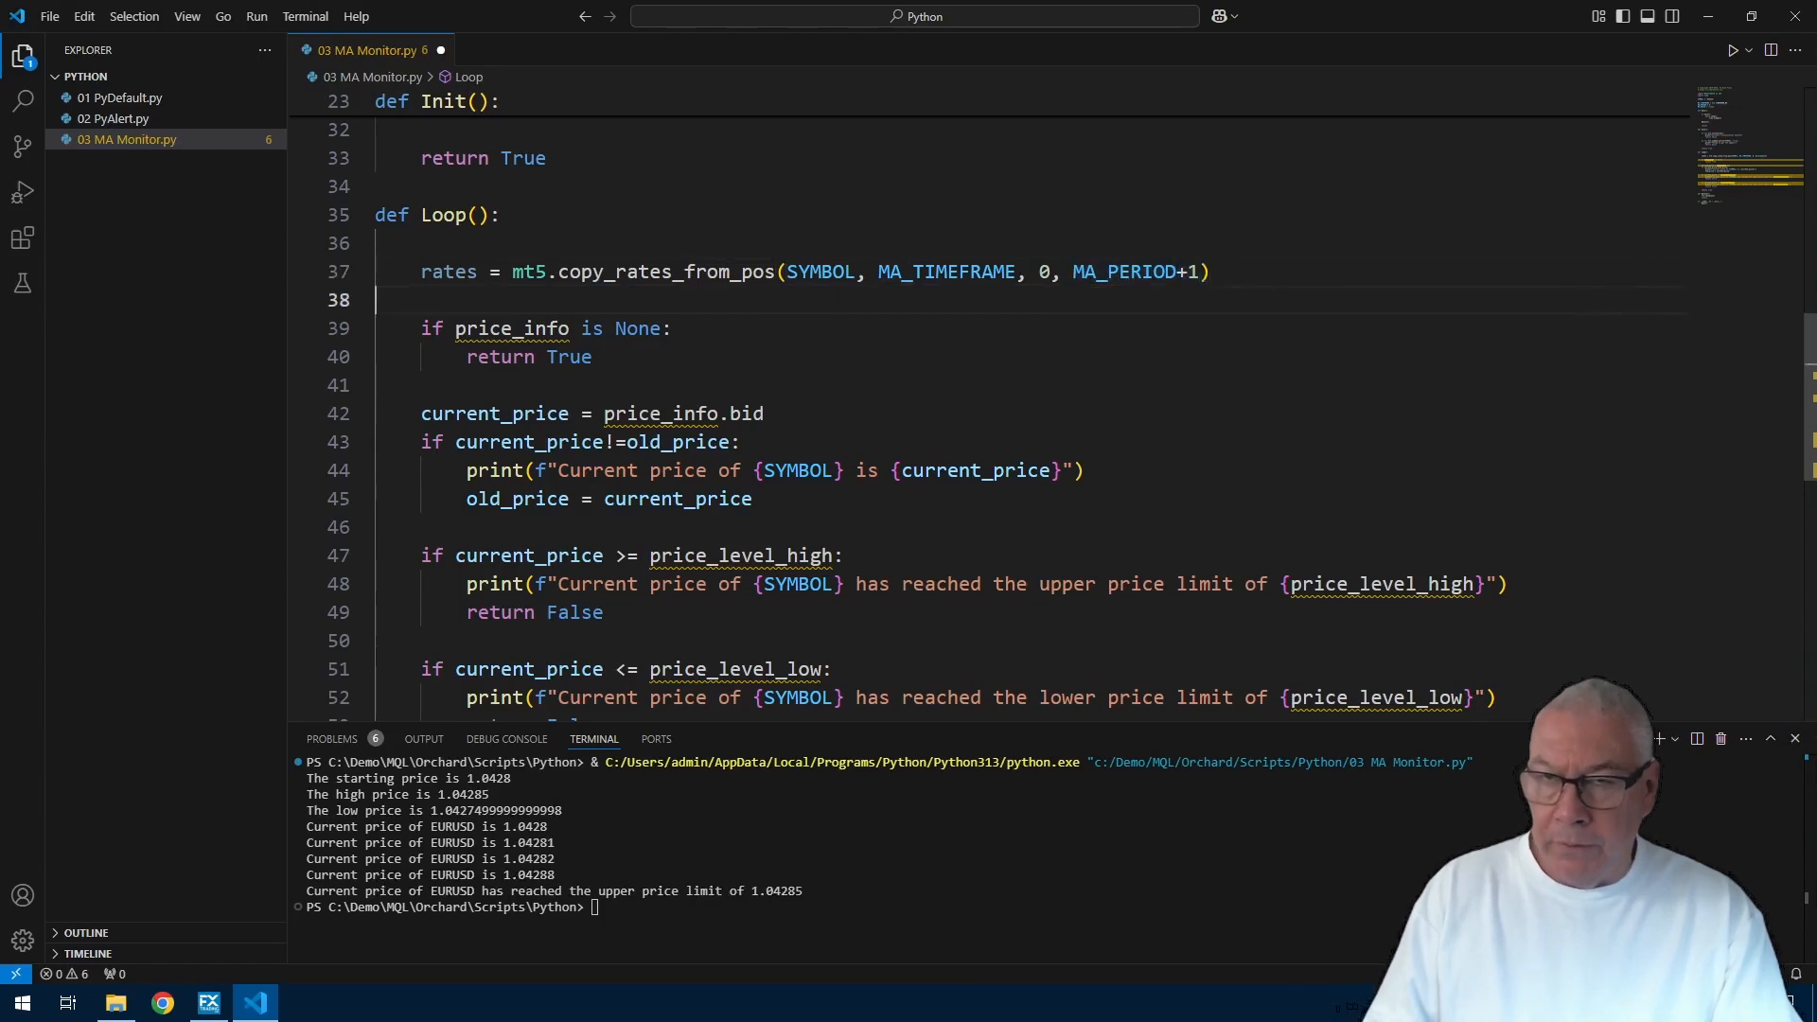
click(1211, 272)
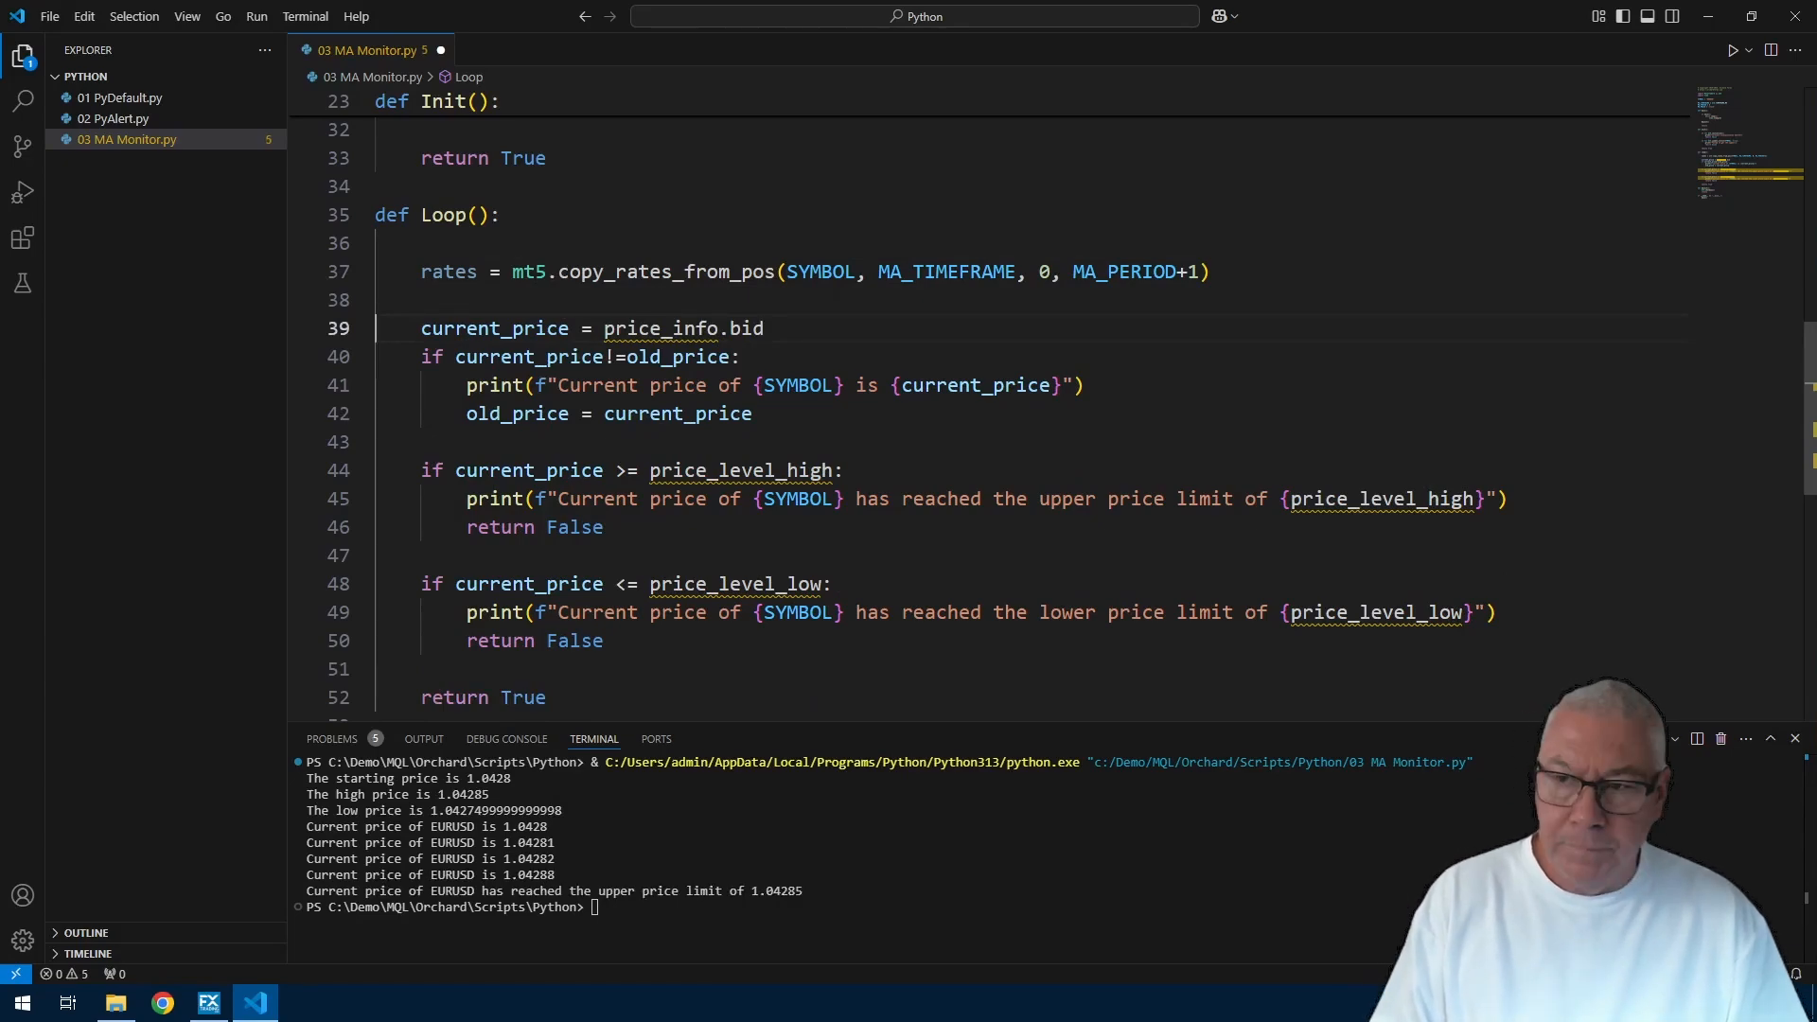
Step: Add an if rates is None check printing 'No rates data retrieved'
text(if rates is)
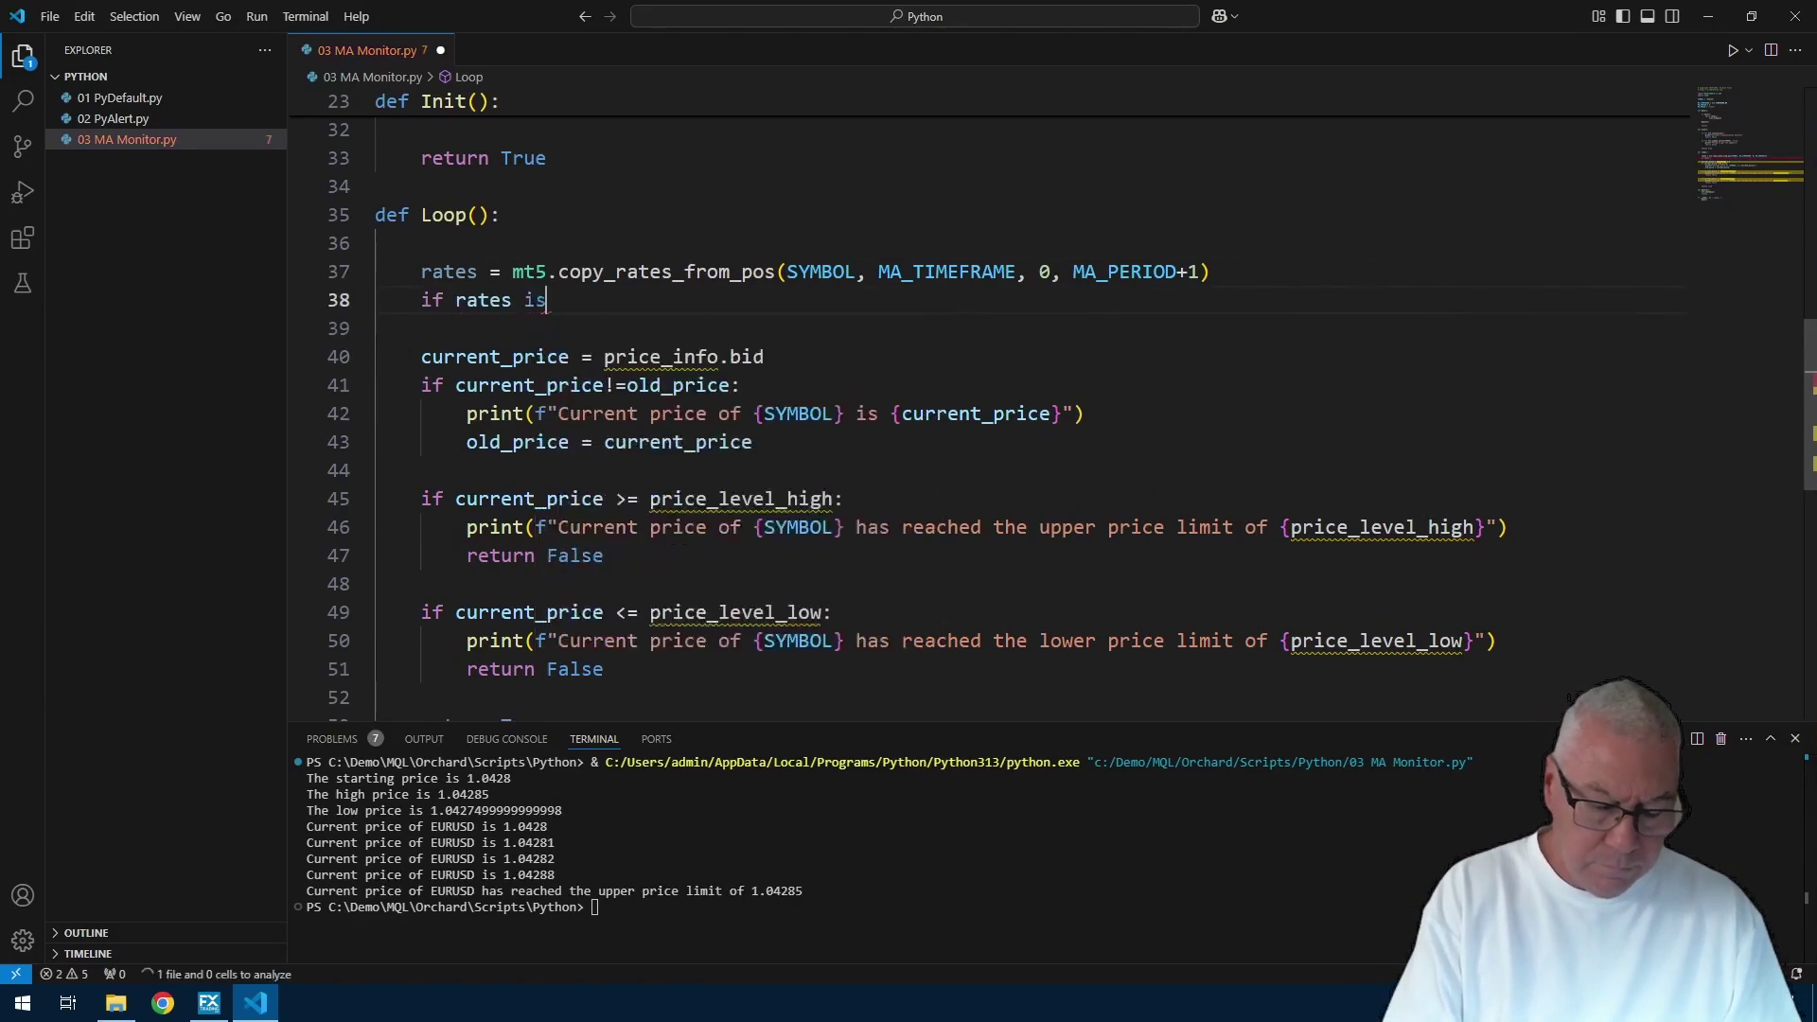
text(print()
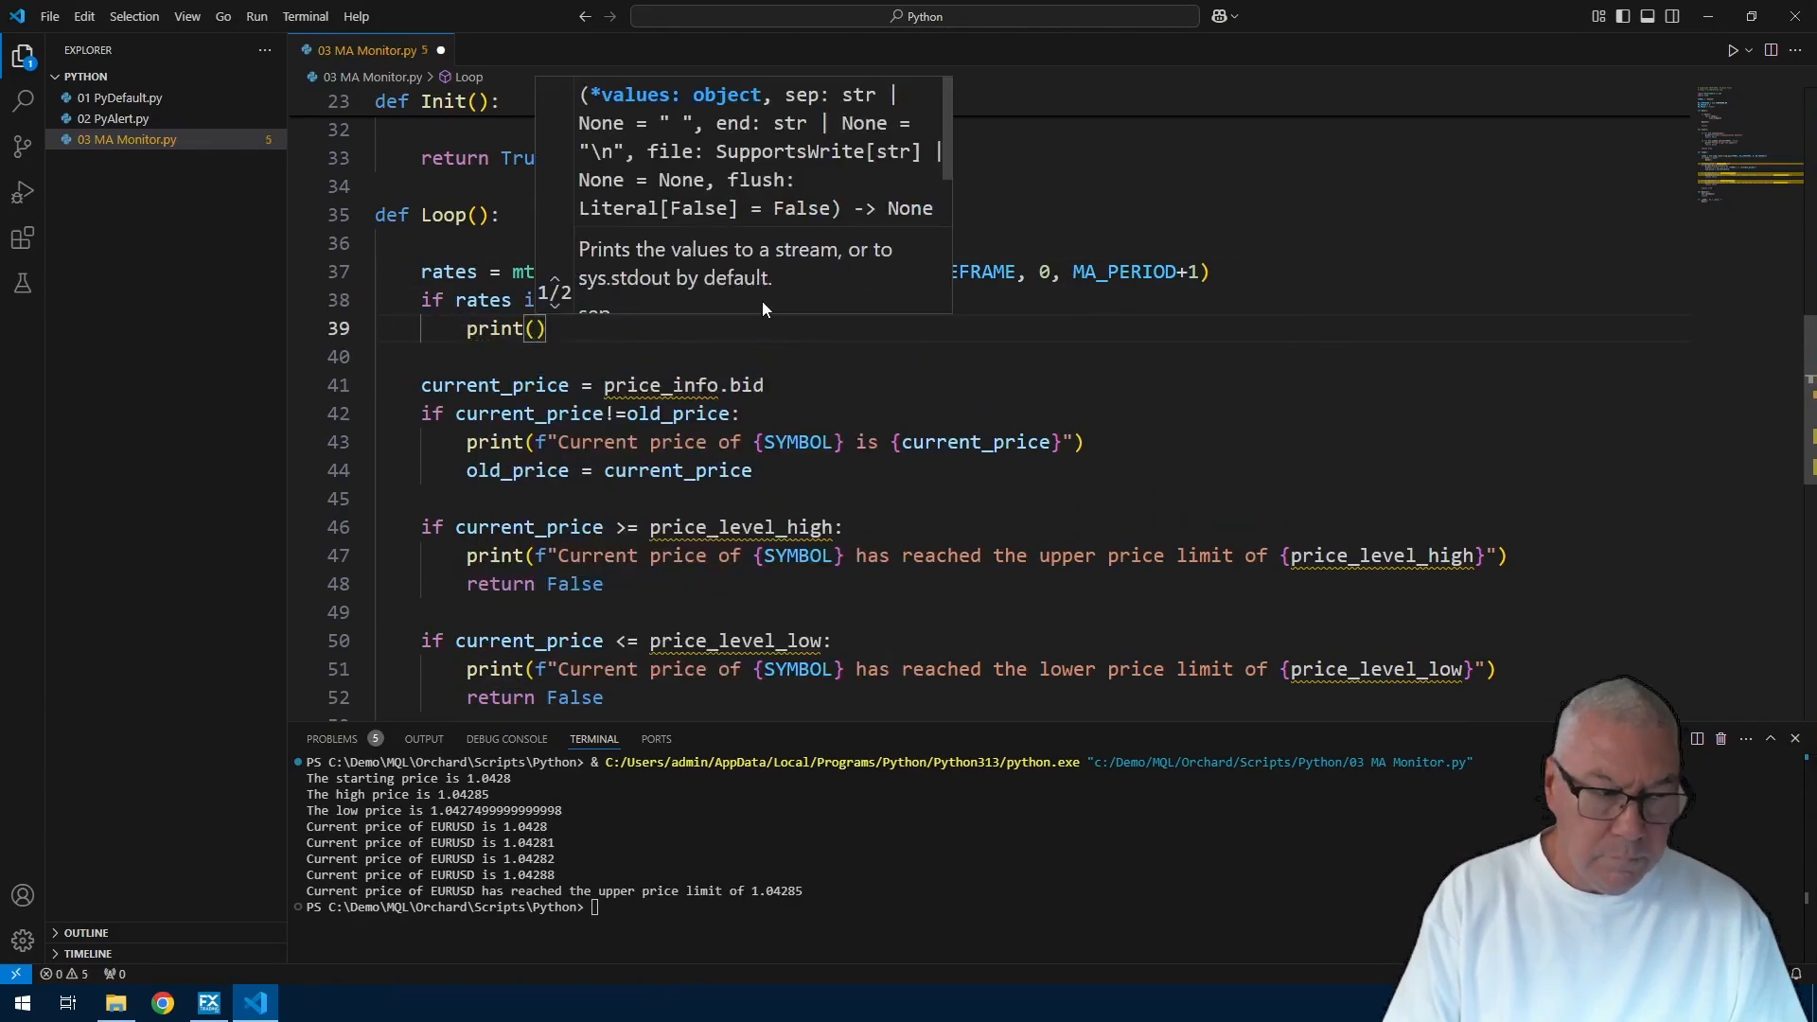
text('No rates data retrieved')
text(import p)
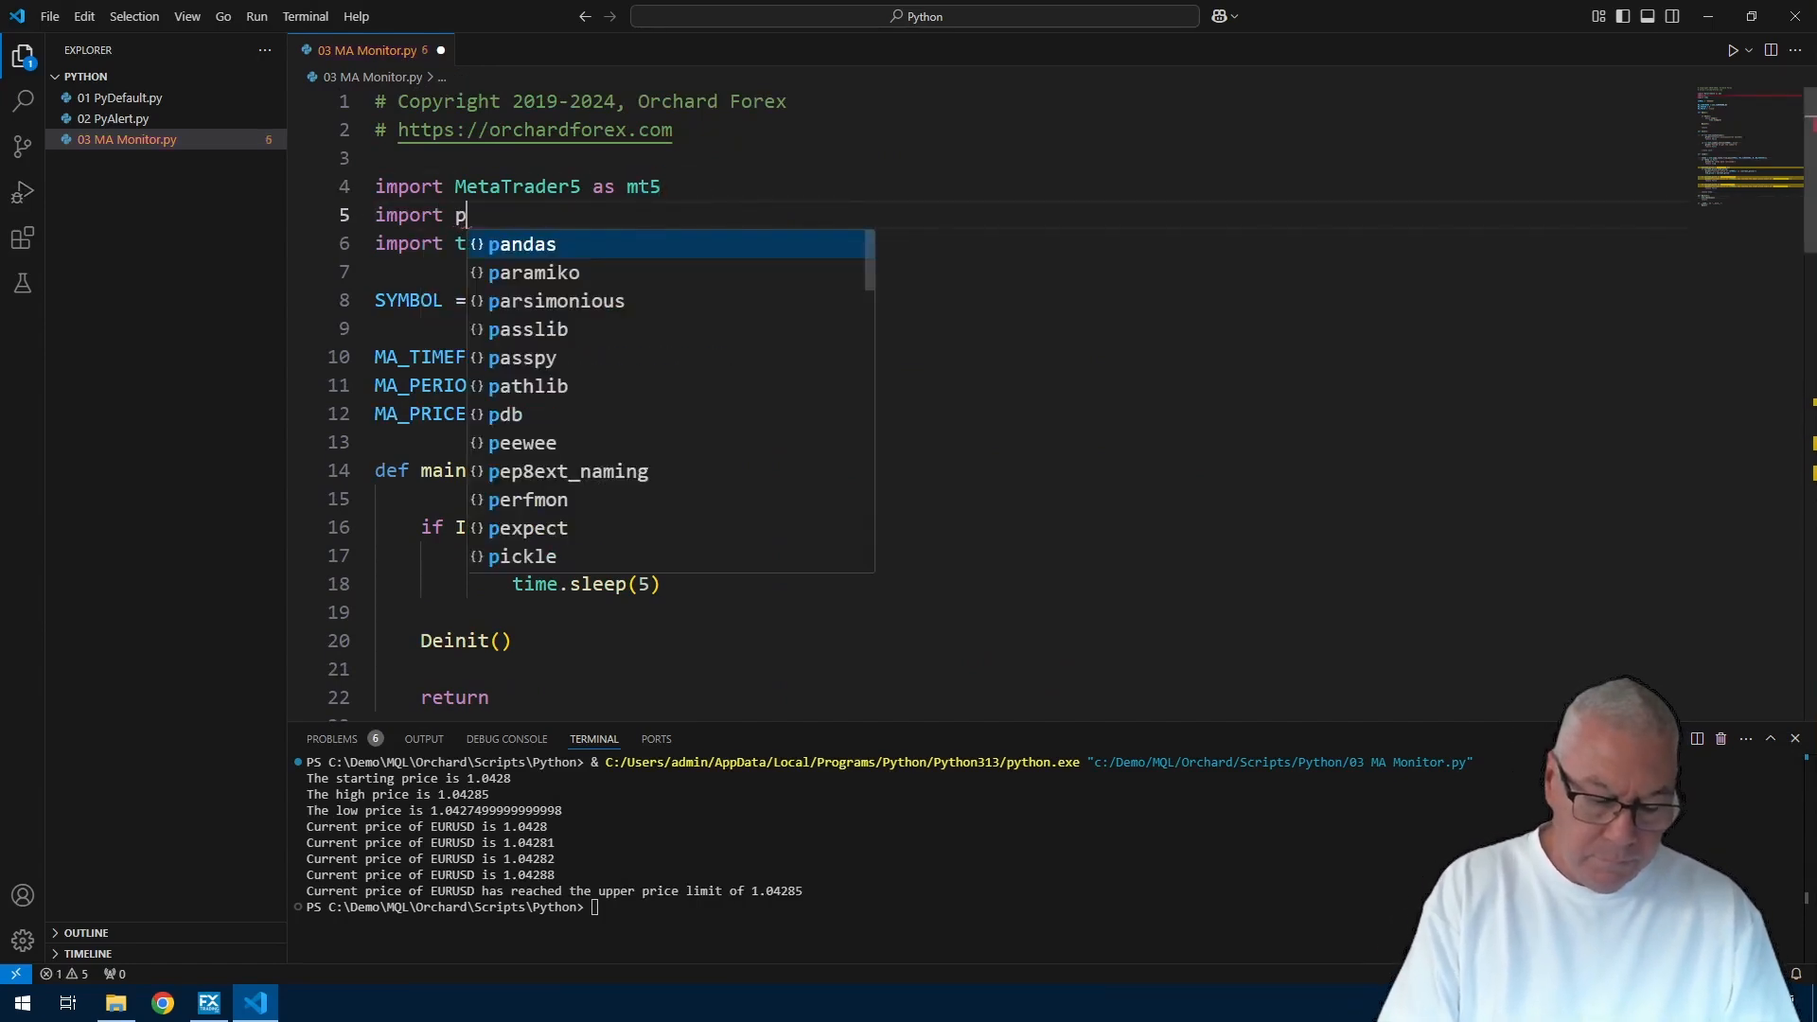
Step: Add 'import pandas as pd' and install pandas with pip in the terminal
text(andas as pd)
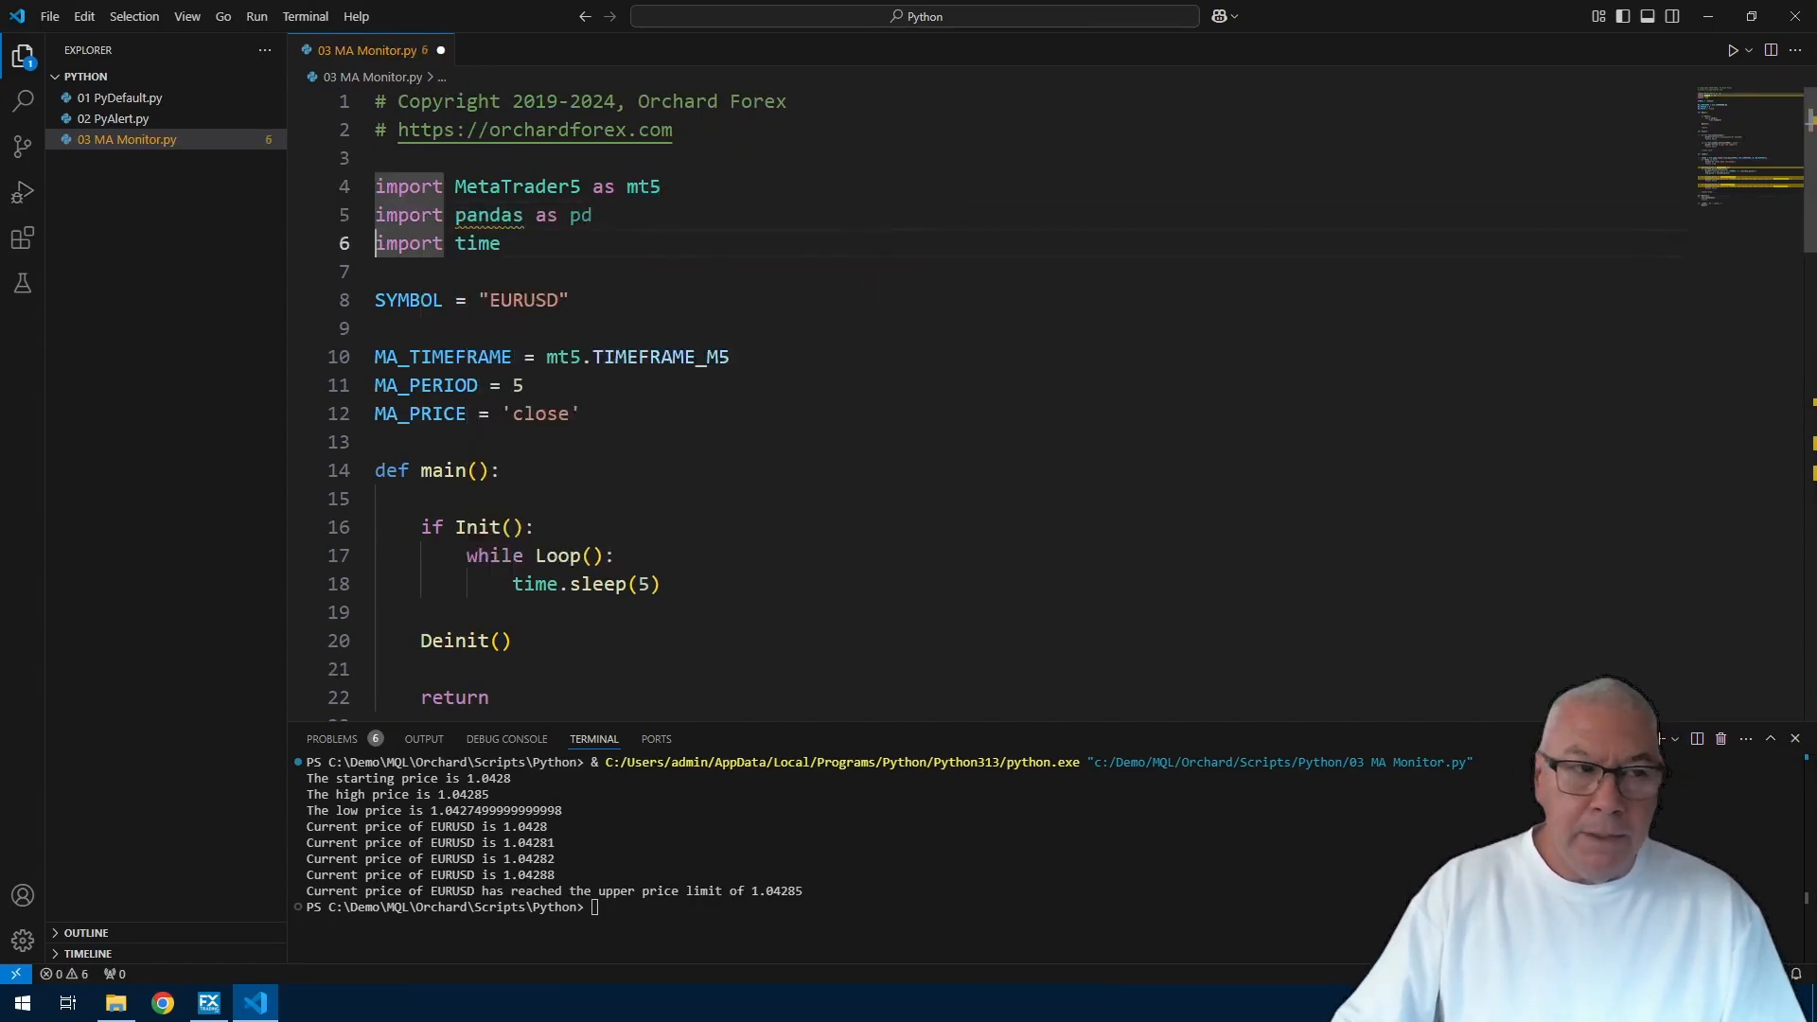
scroll(down, 3)
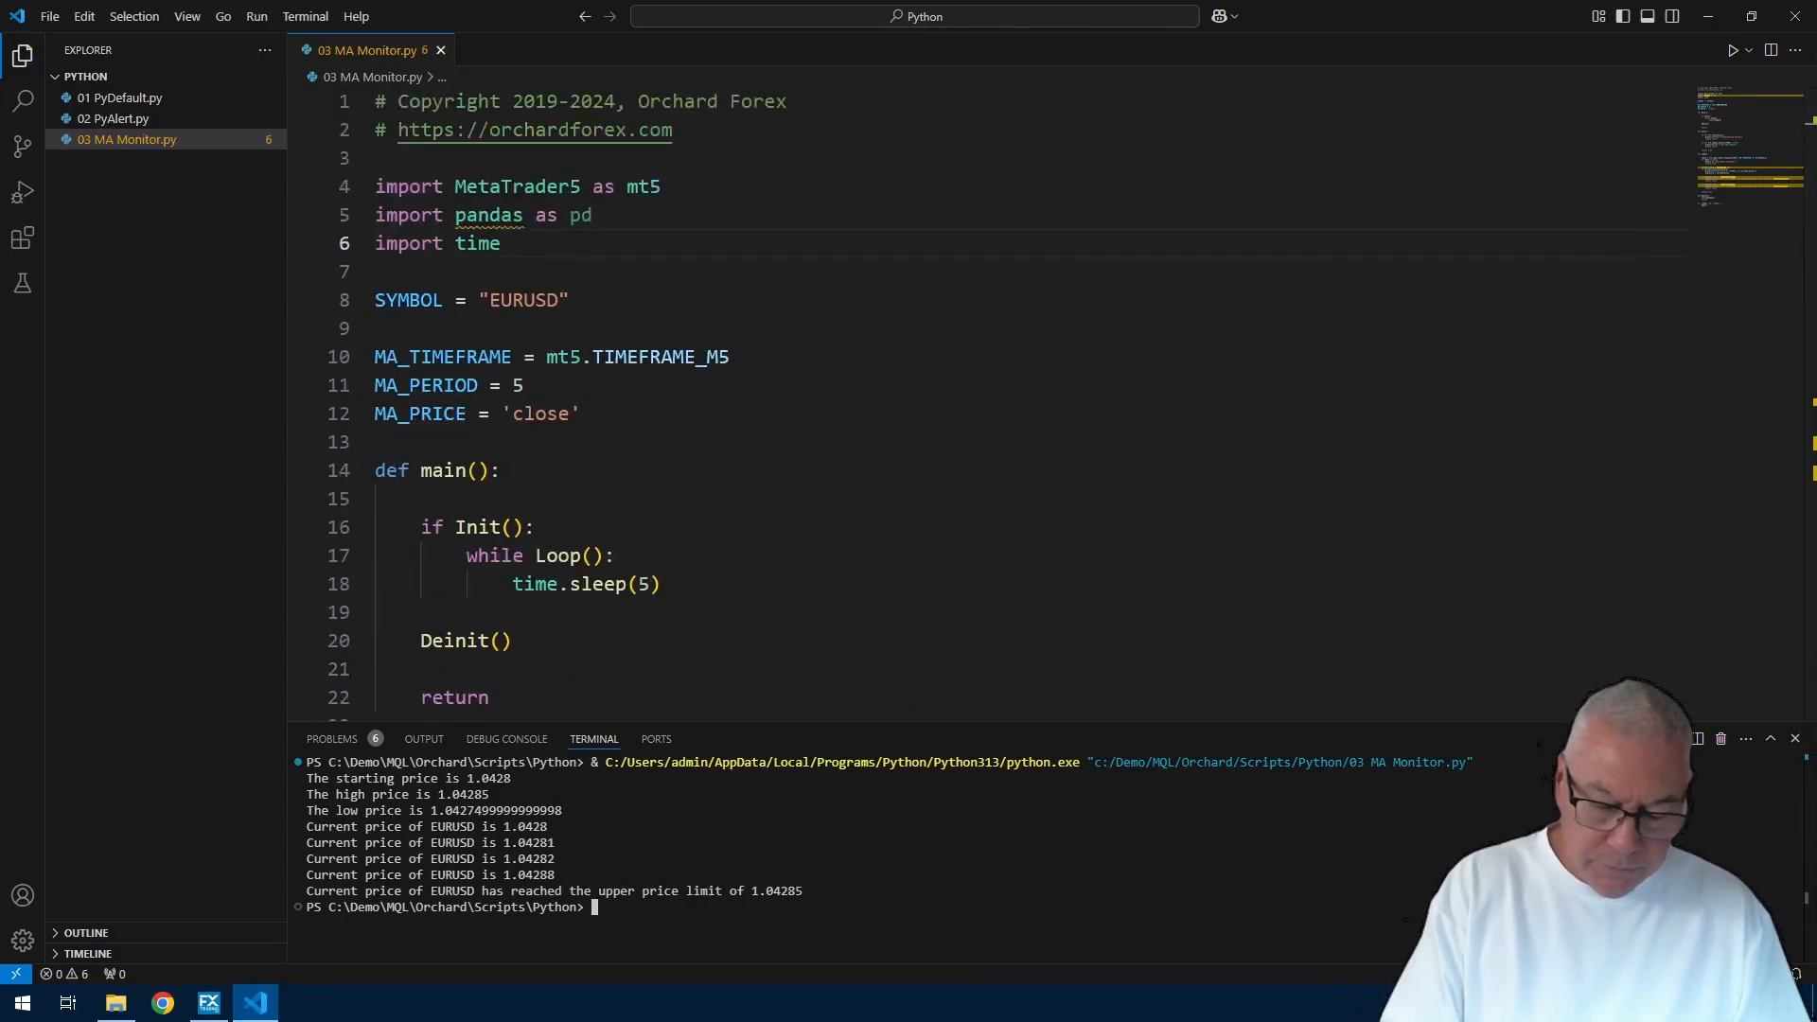
text(pip install pandas)
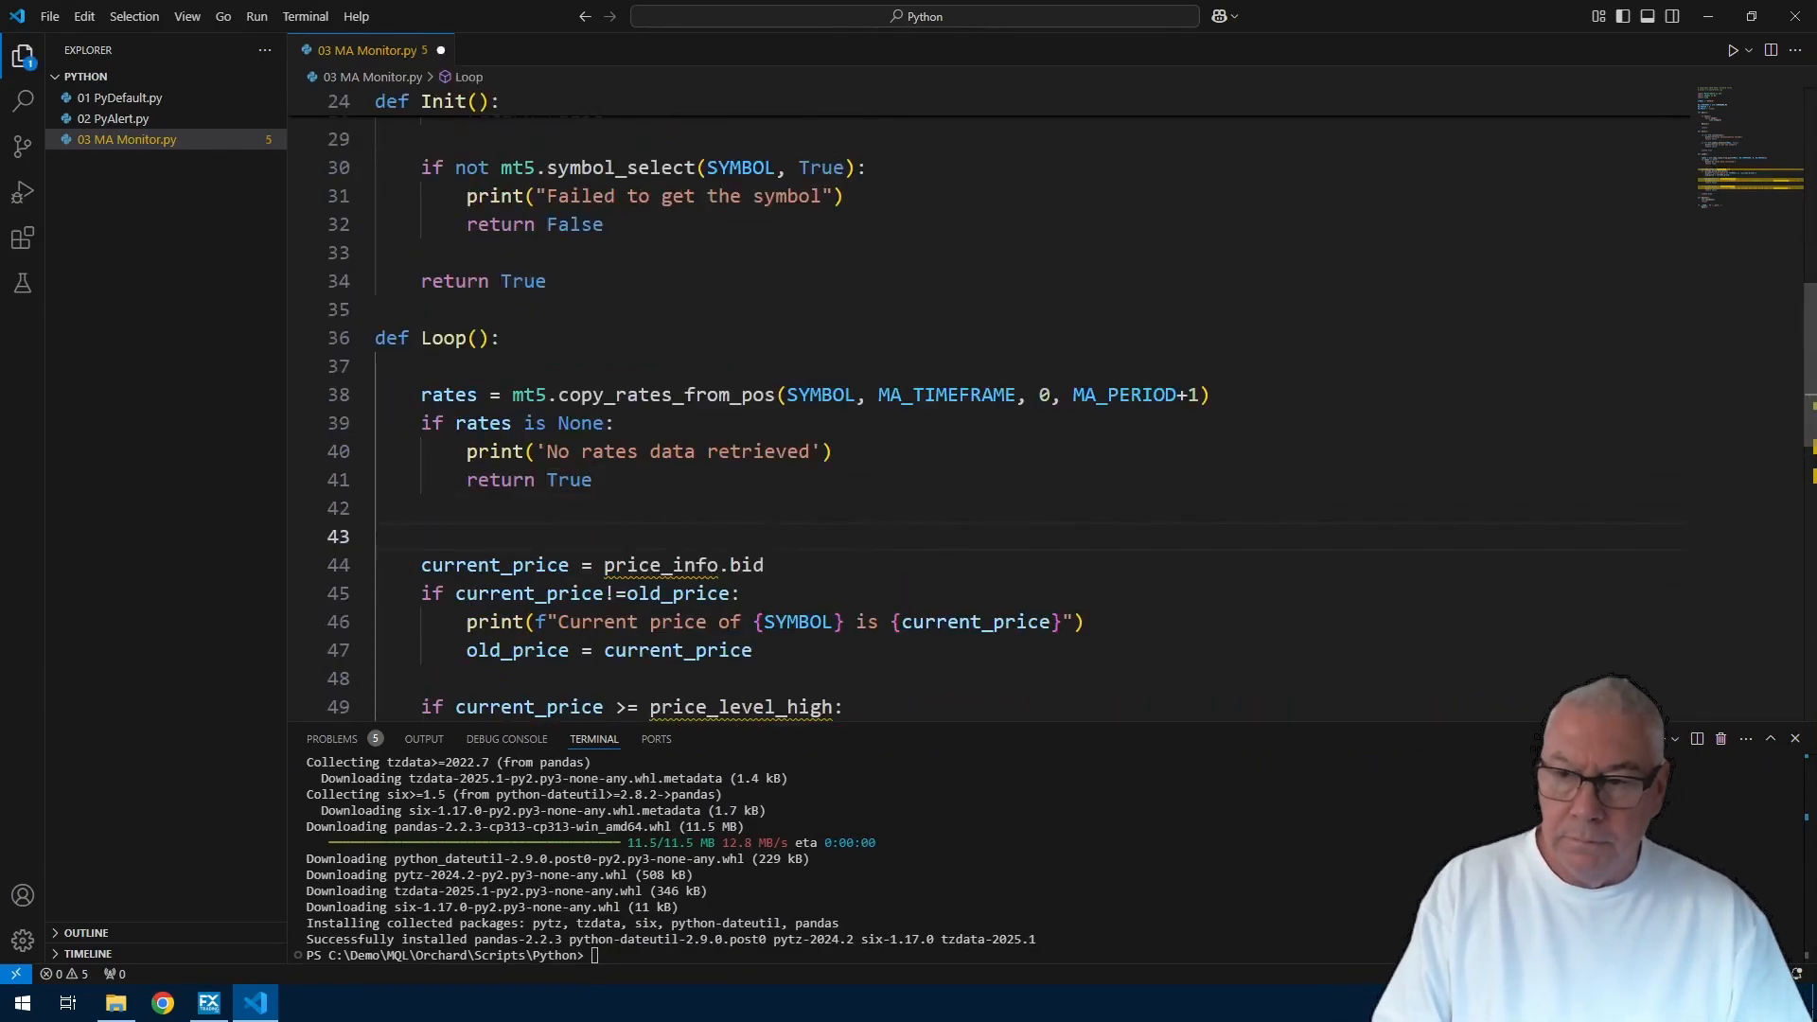
Step: Convert the fetched rates into a pandas DataFrame named rates_frame with pd.DataFrame(rates)
text(rates_frame = pd)
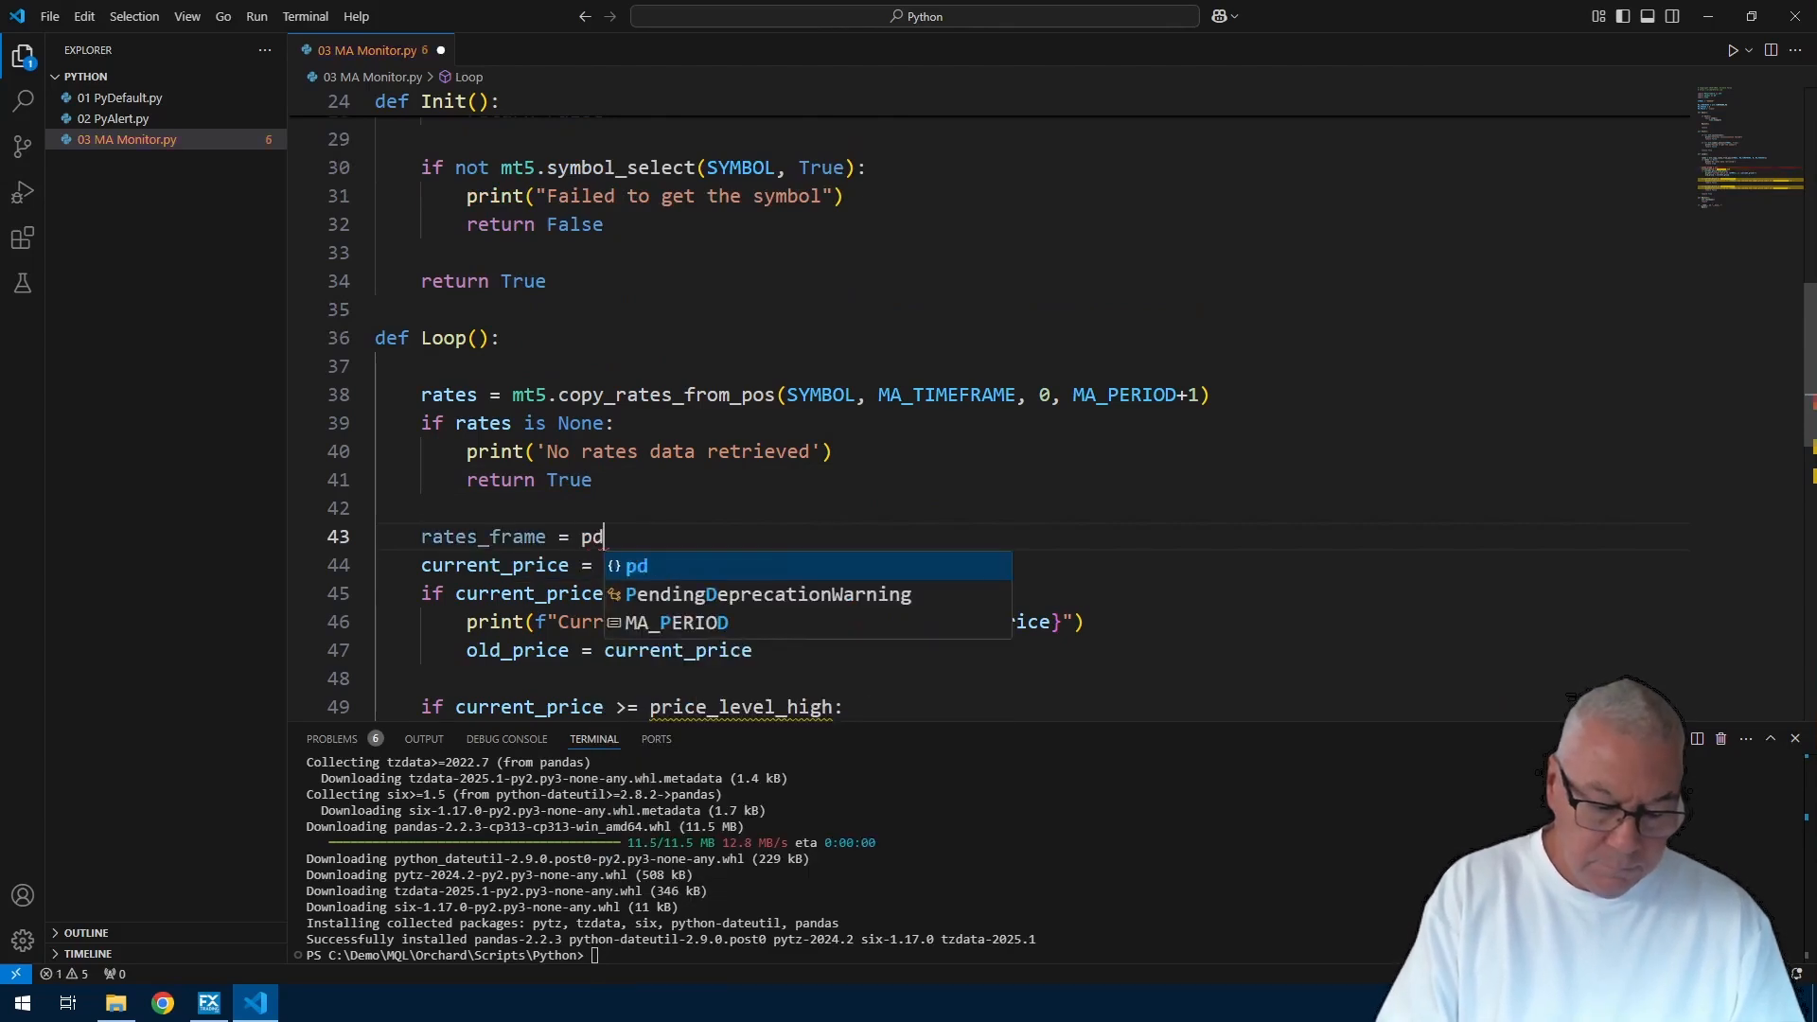
text(.DataFrame(rates))
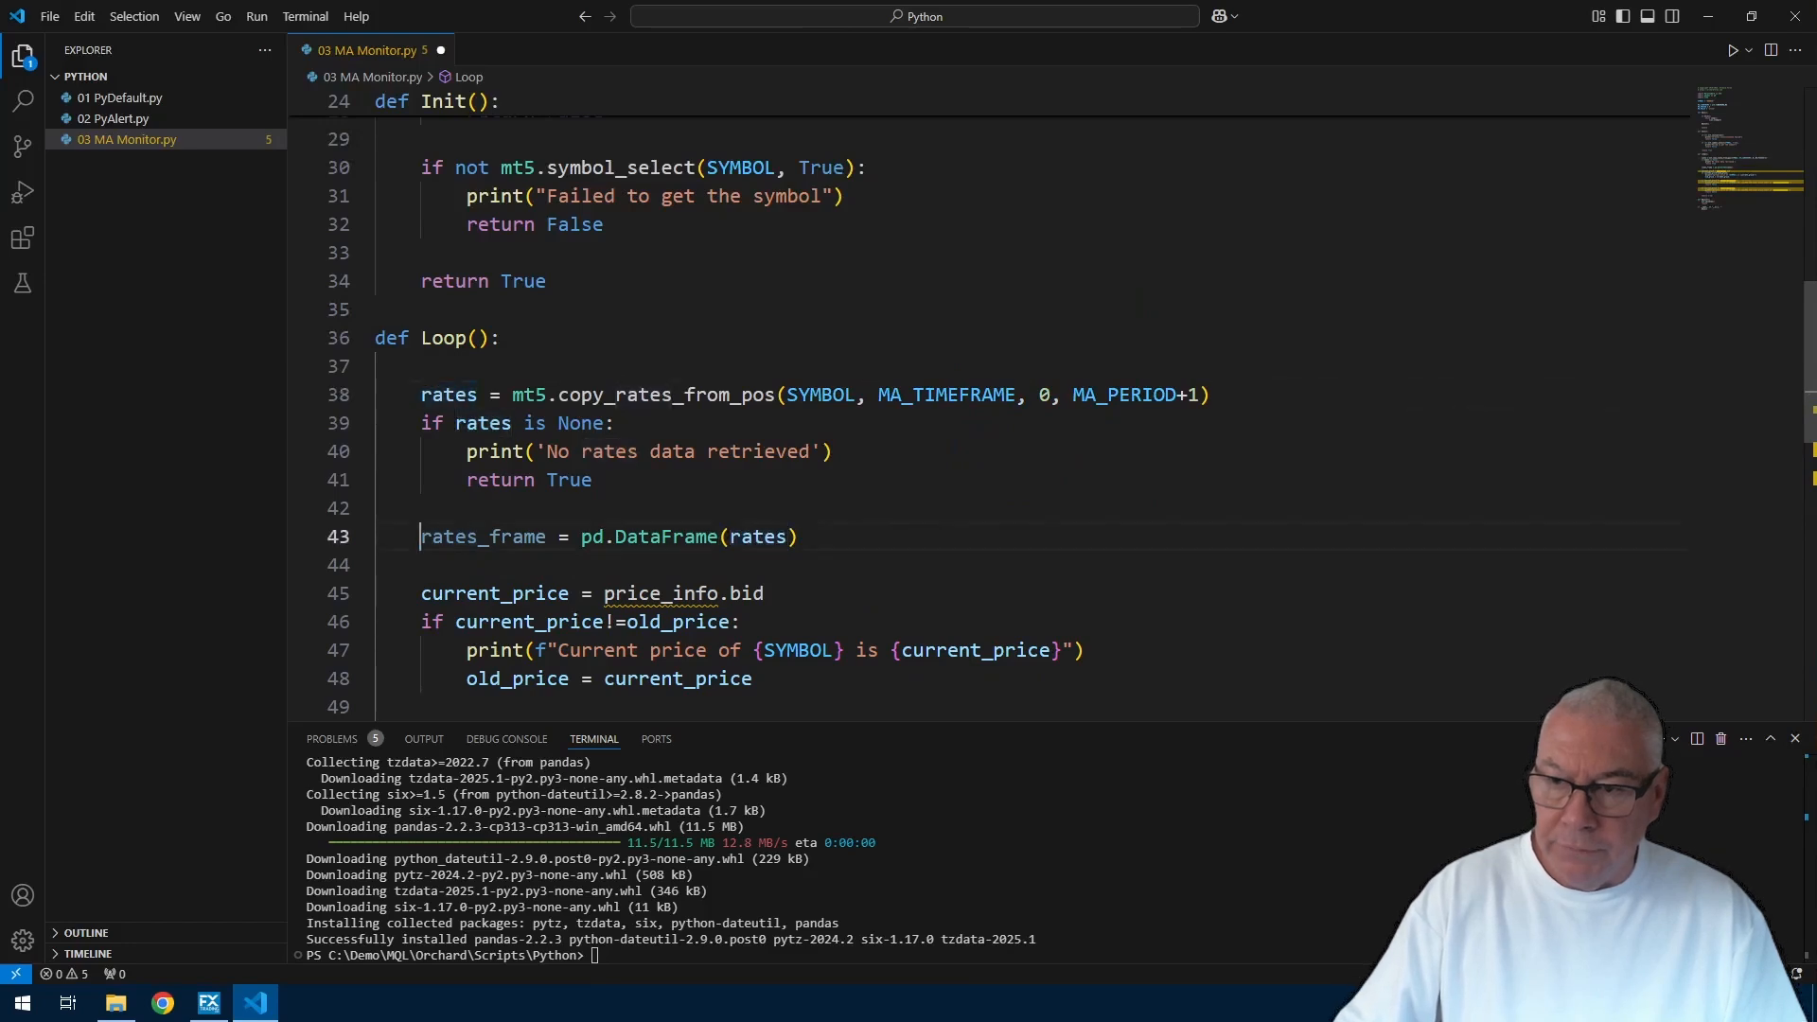
double_click(595, 537)
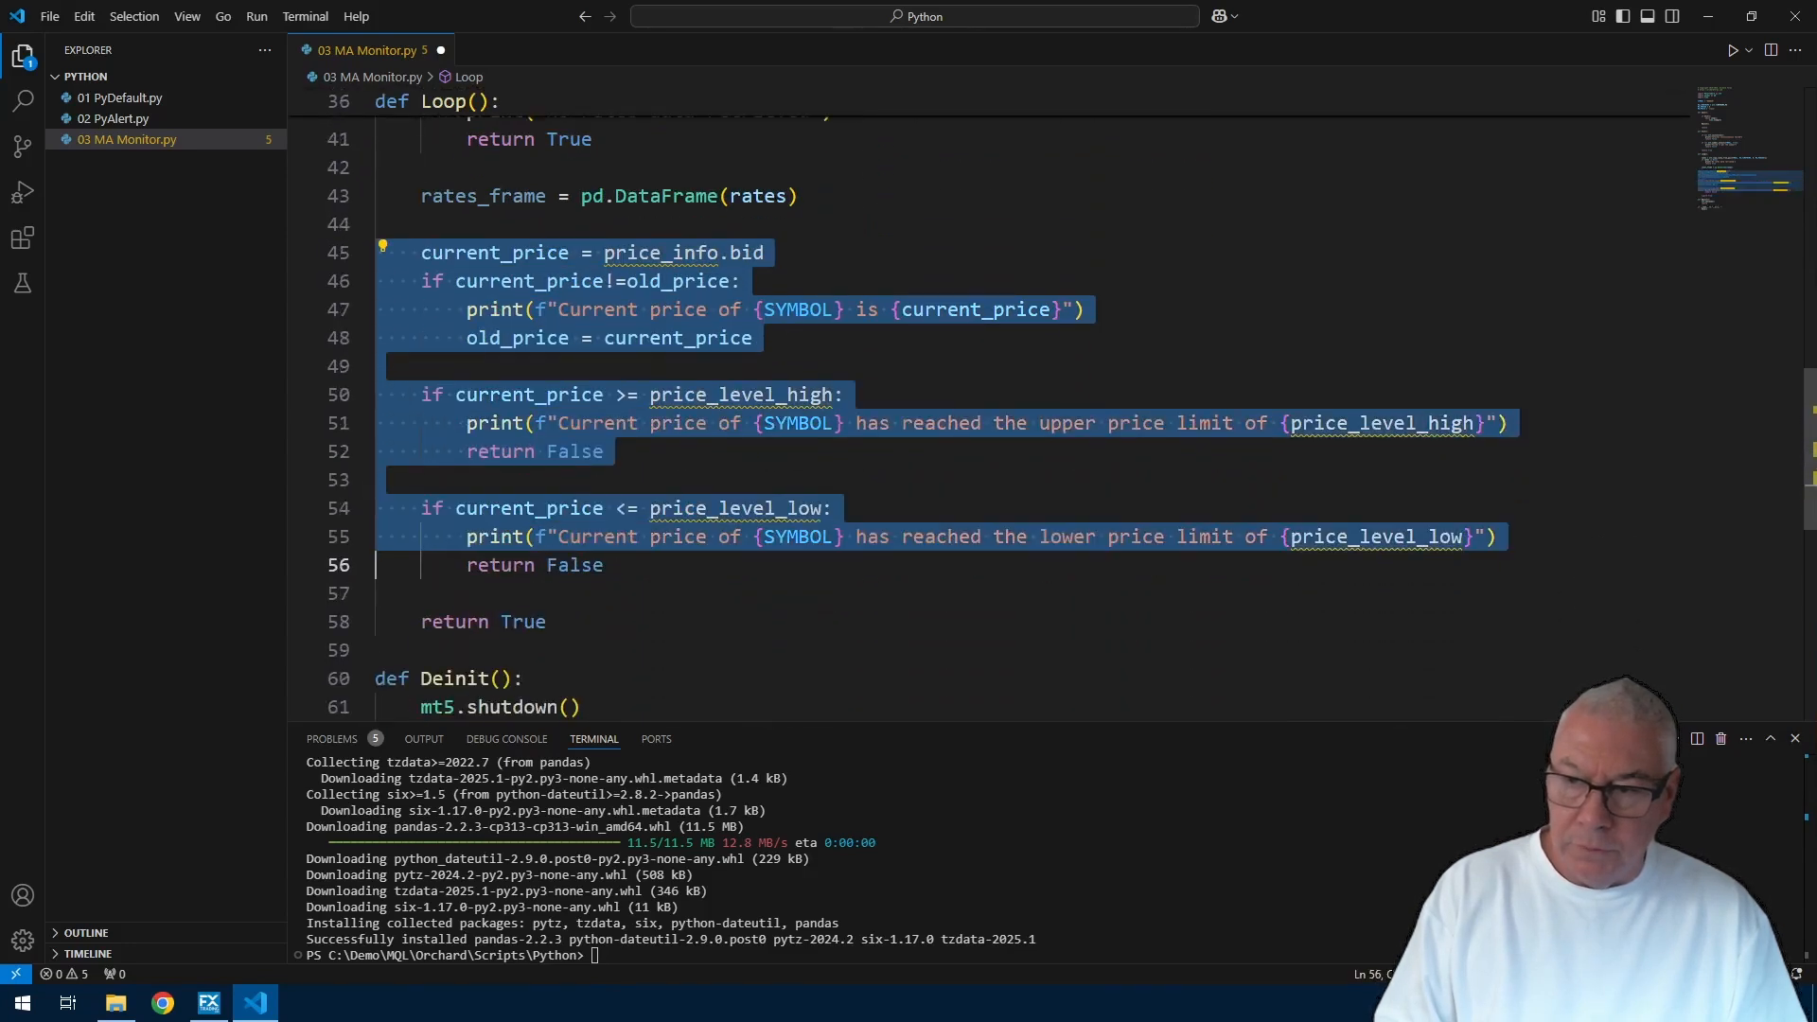
Step: Replace the old price checks with rates_frame['ma'] = rates_frame[MA_PRICE], where MA_PRICE is 'close'
key(Delete)
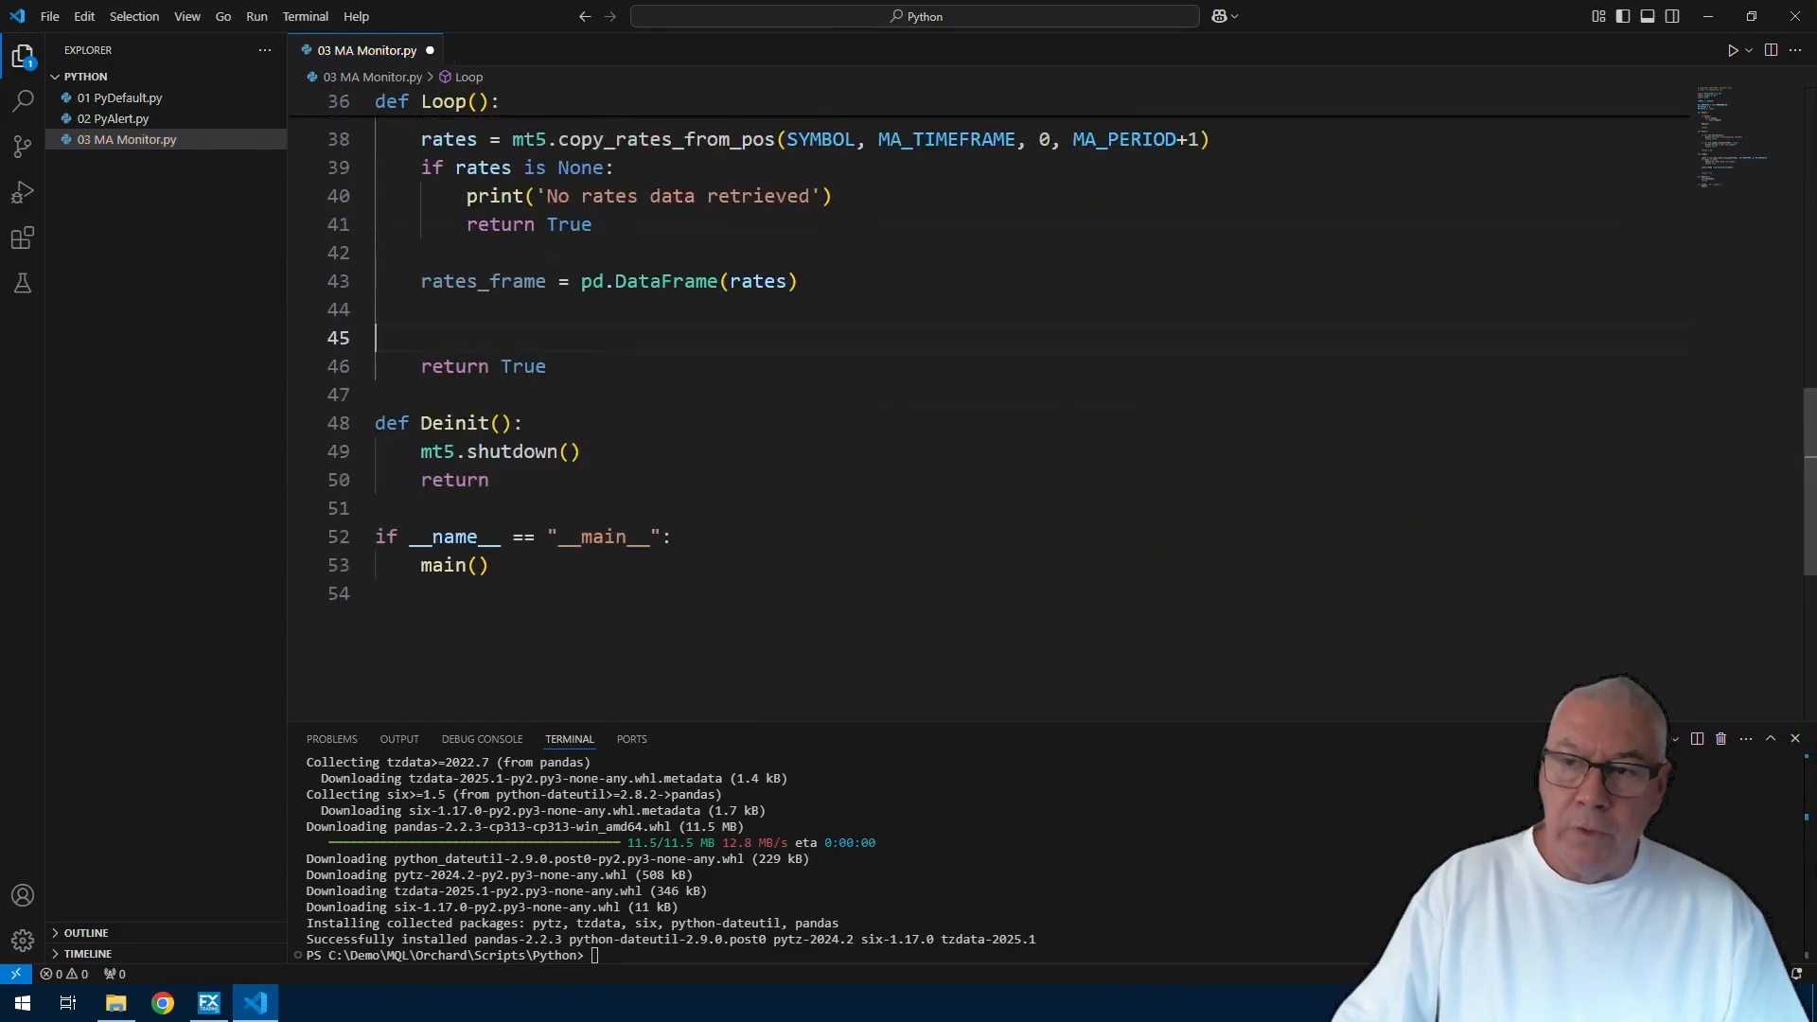
mouse_move(662, 281)
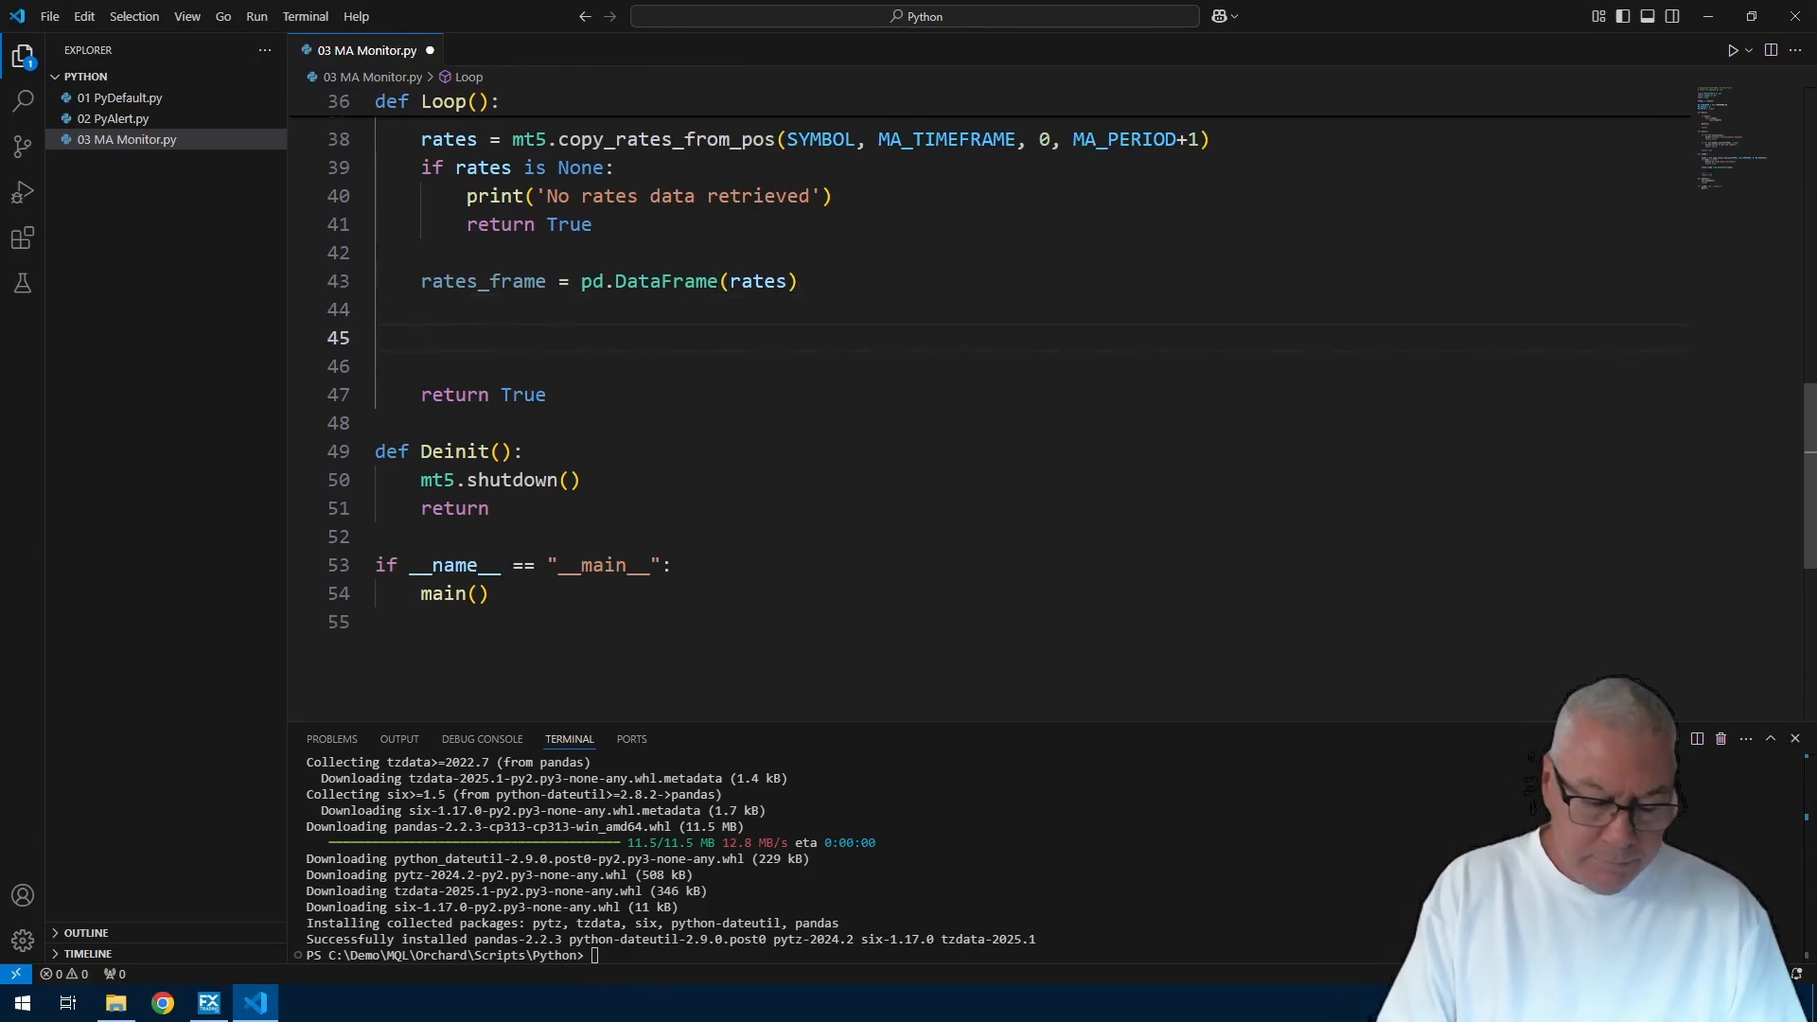
text(rates_frame['ma'])
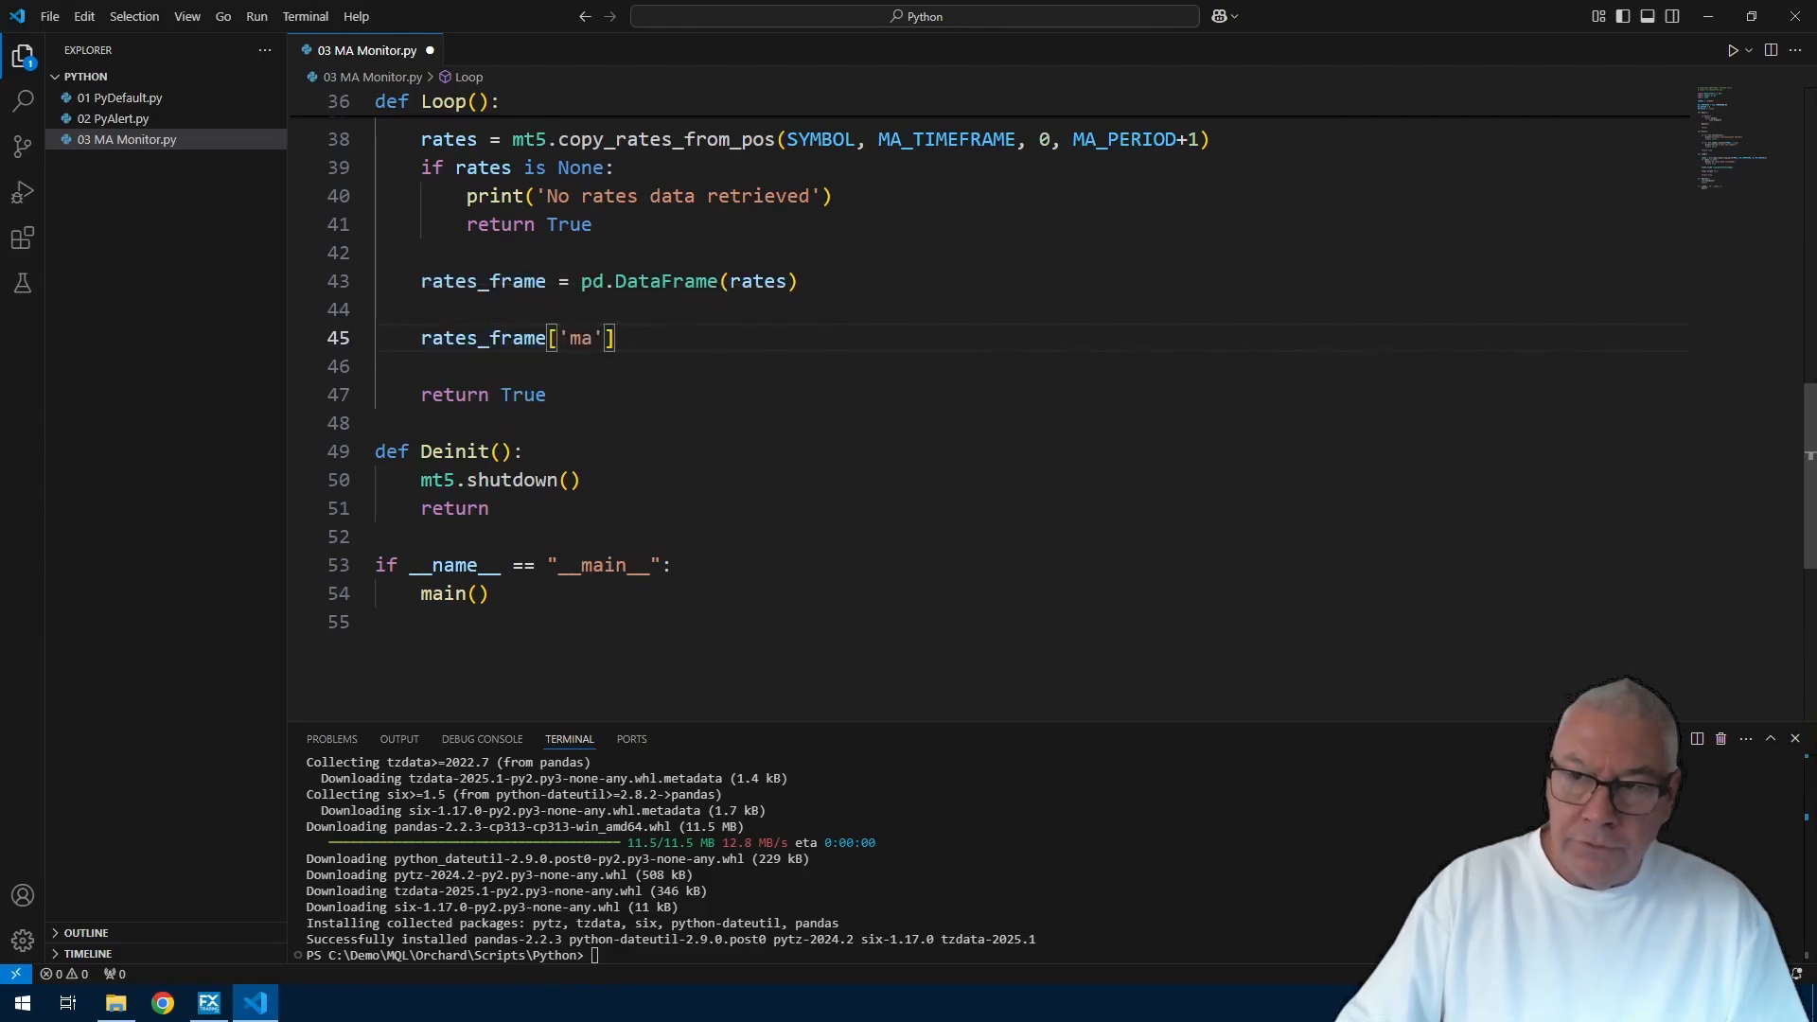
double_click(578, 337)
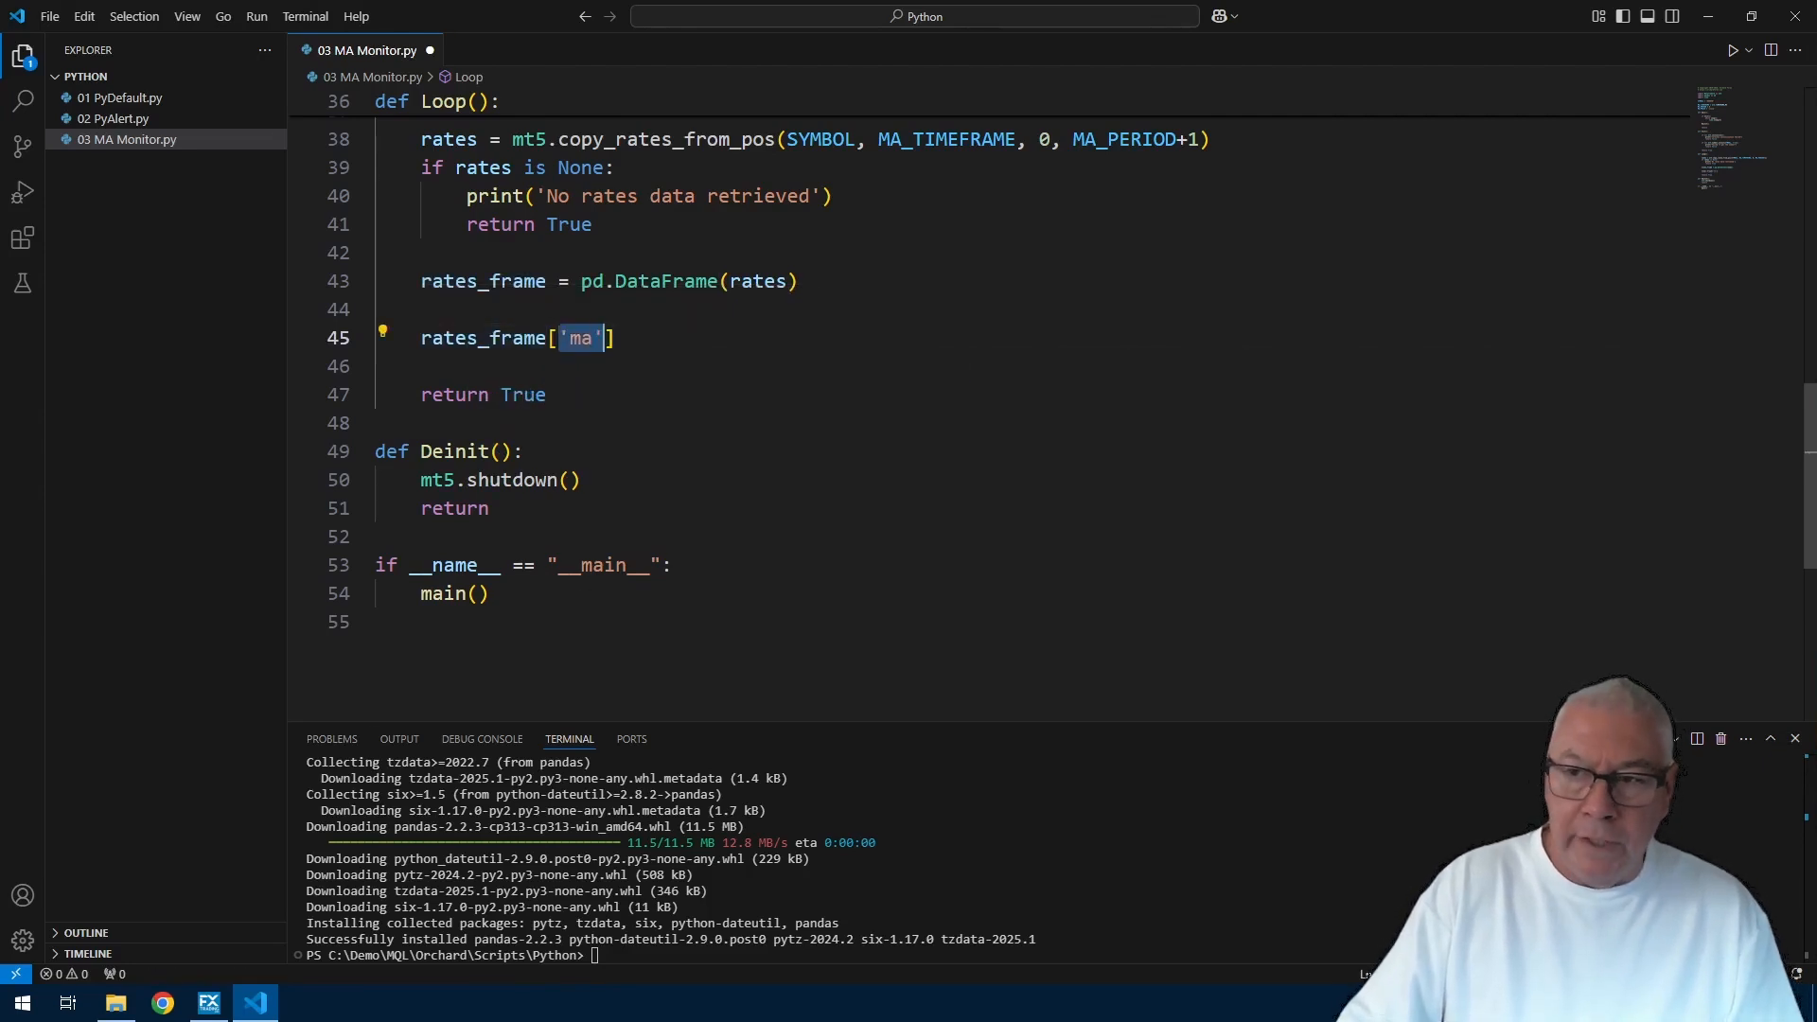
double_click(482, 337)
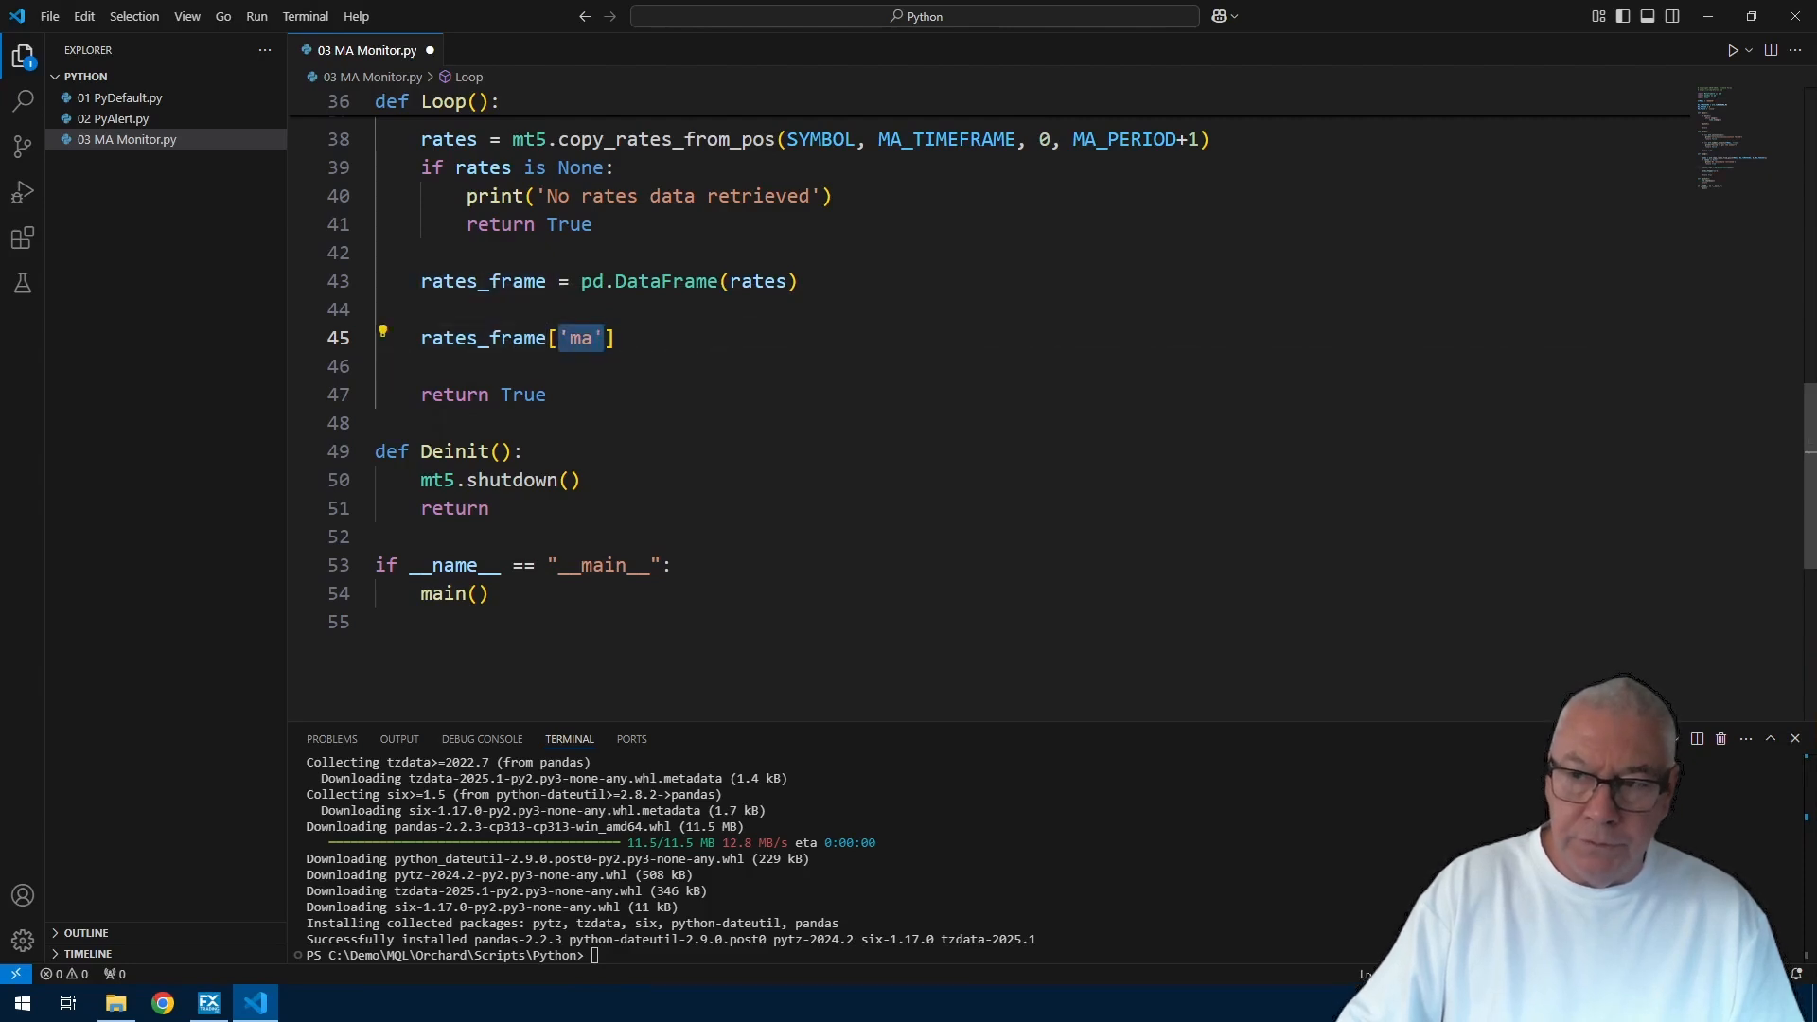
text(=)
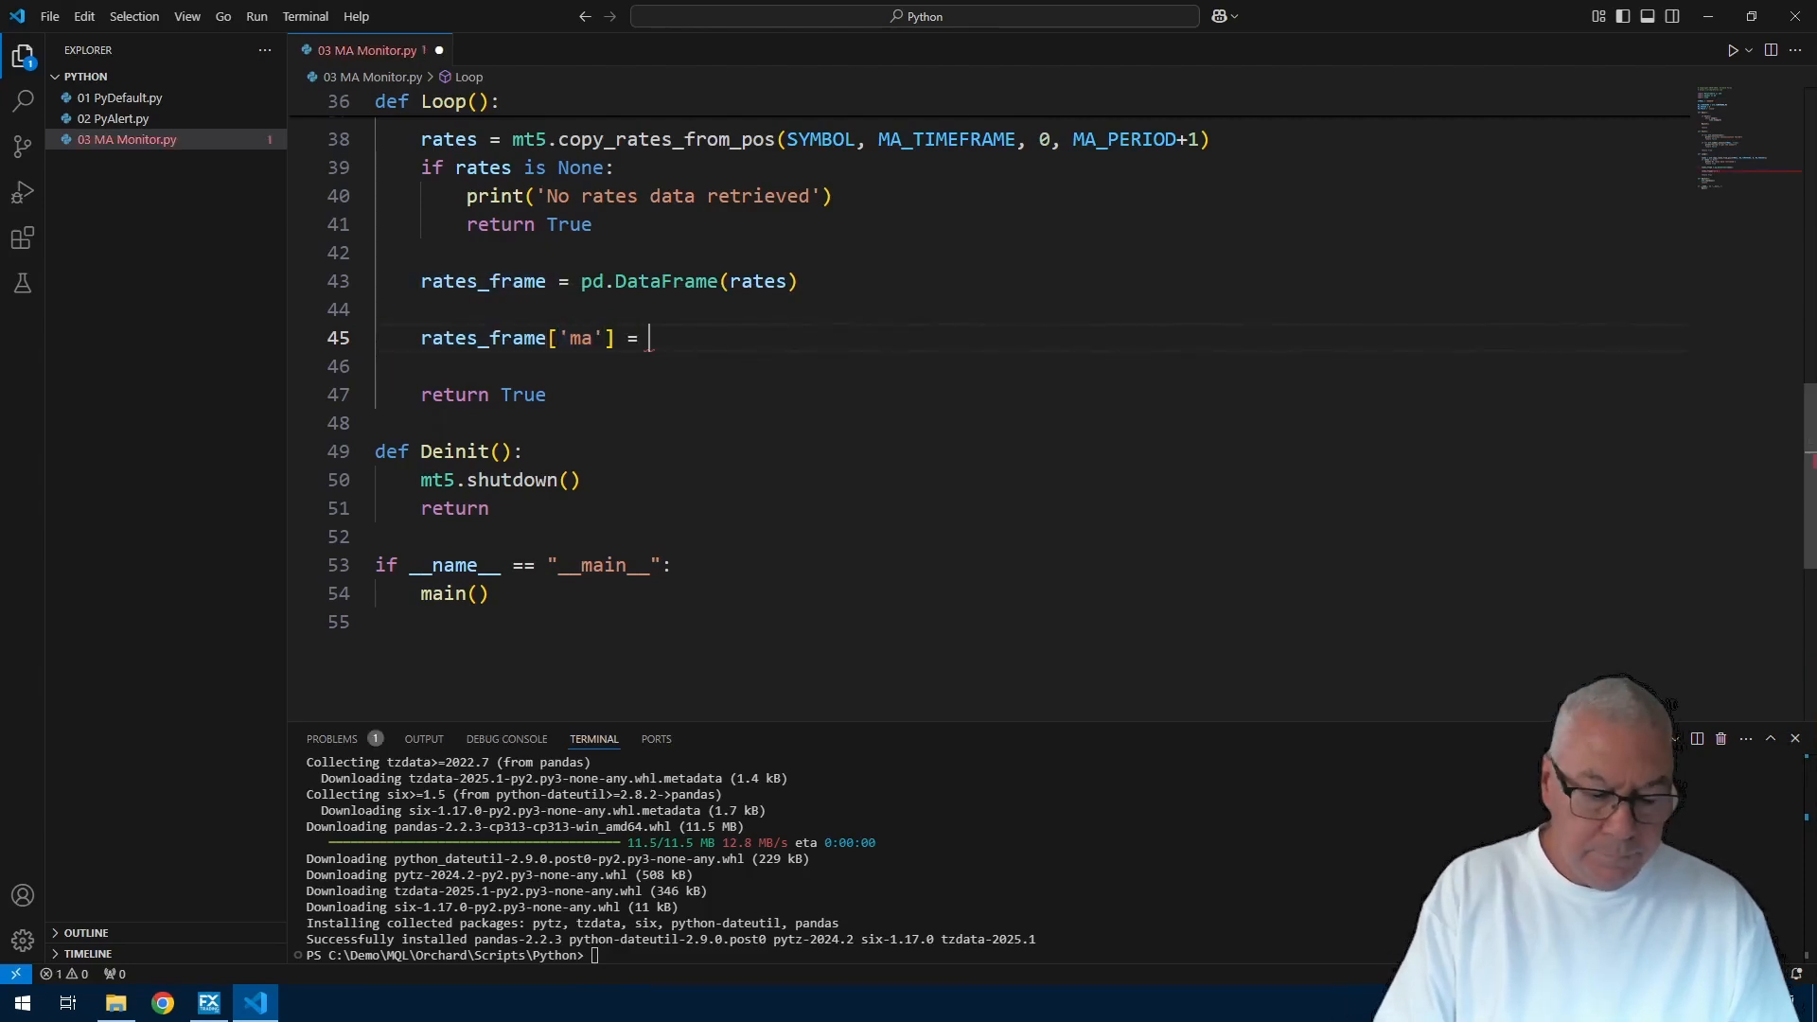
text(rates_frame[MA_PRICE)
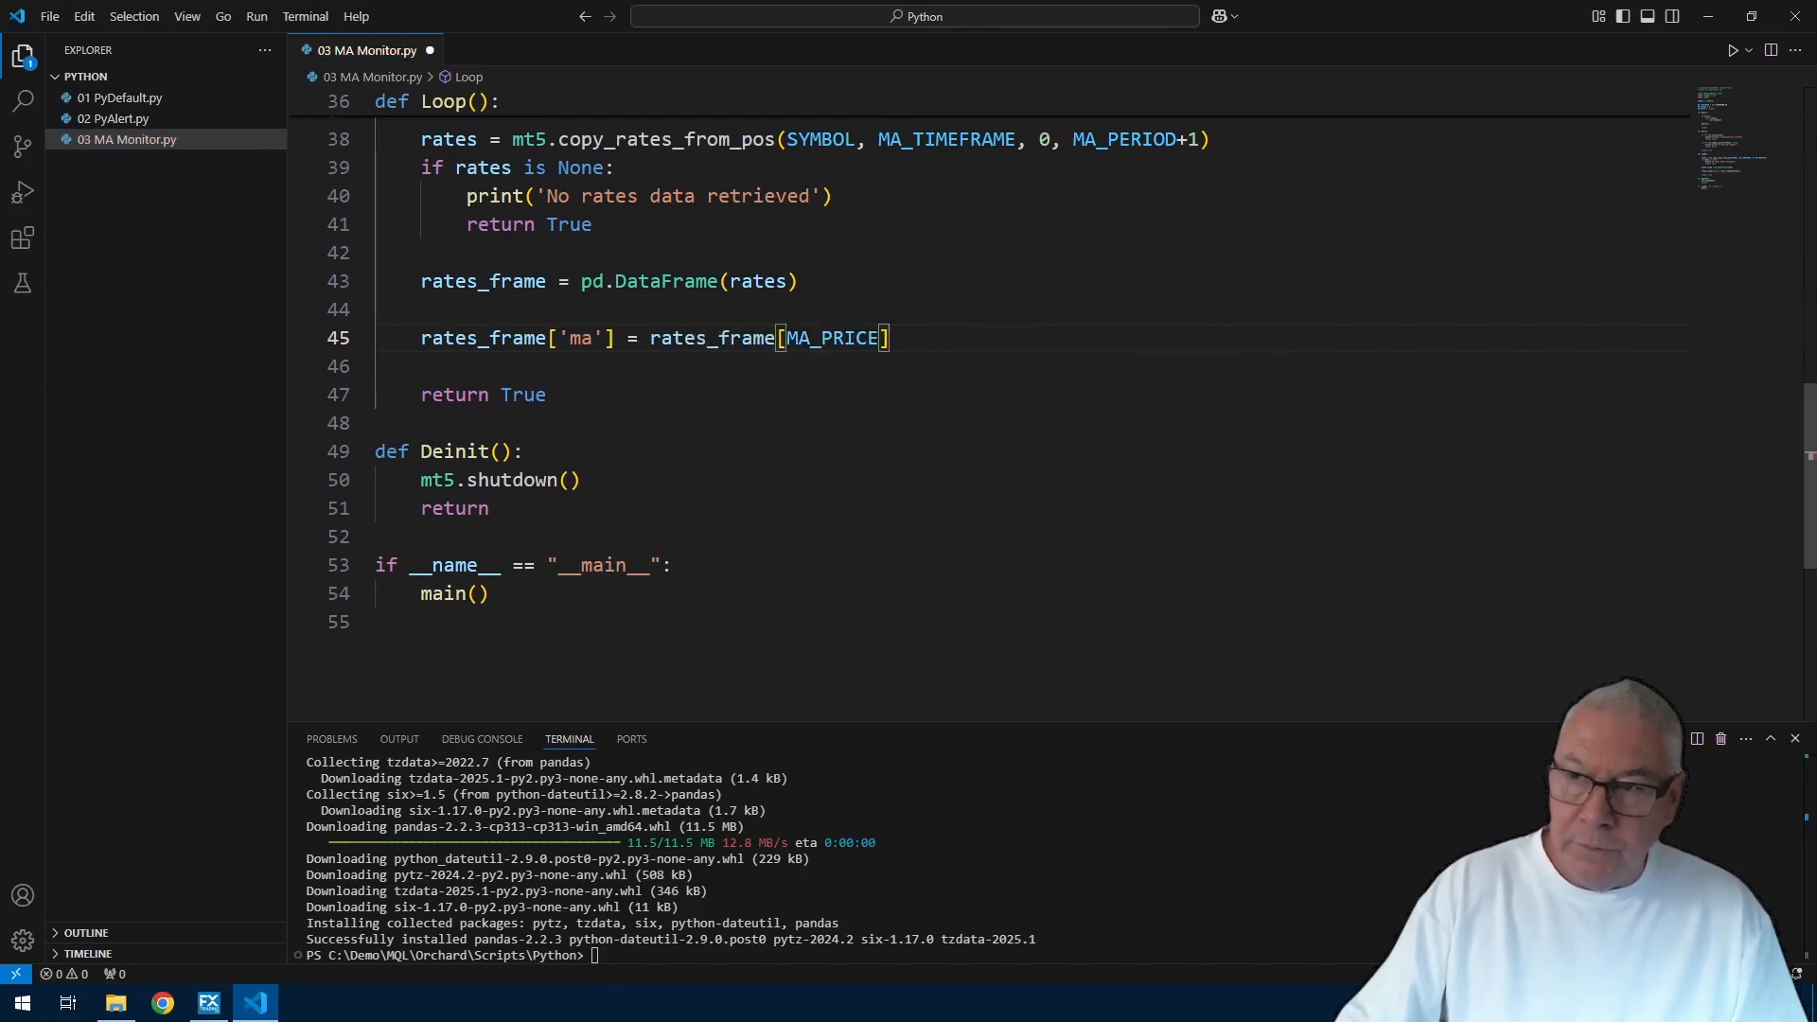
double_click(834, 338)
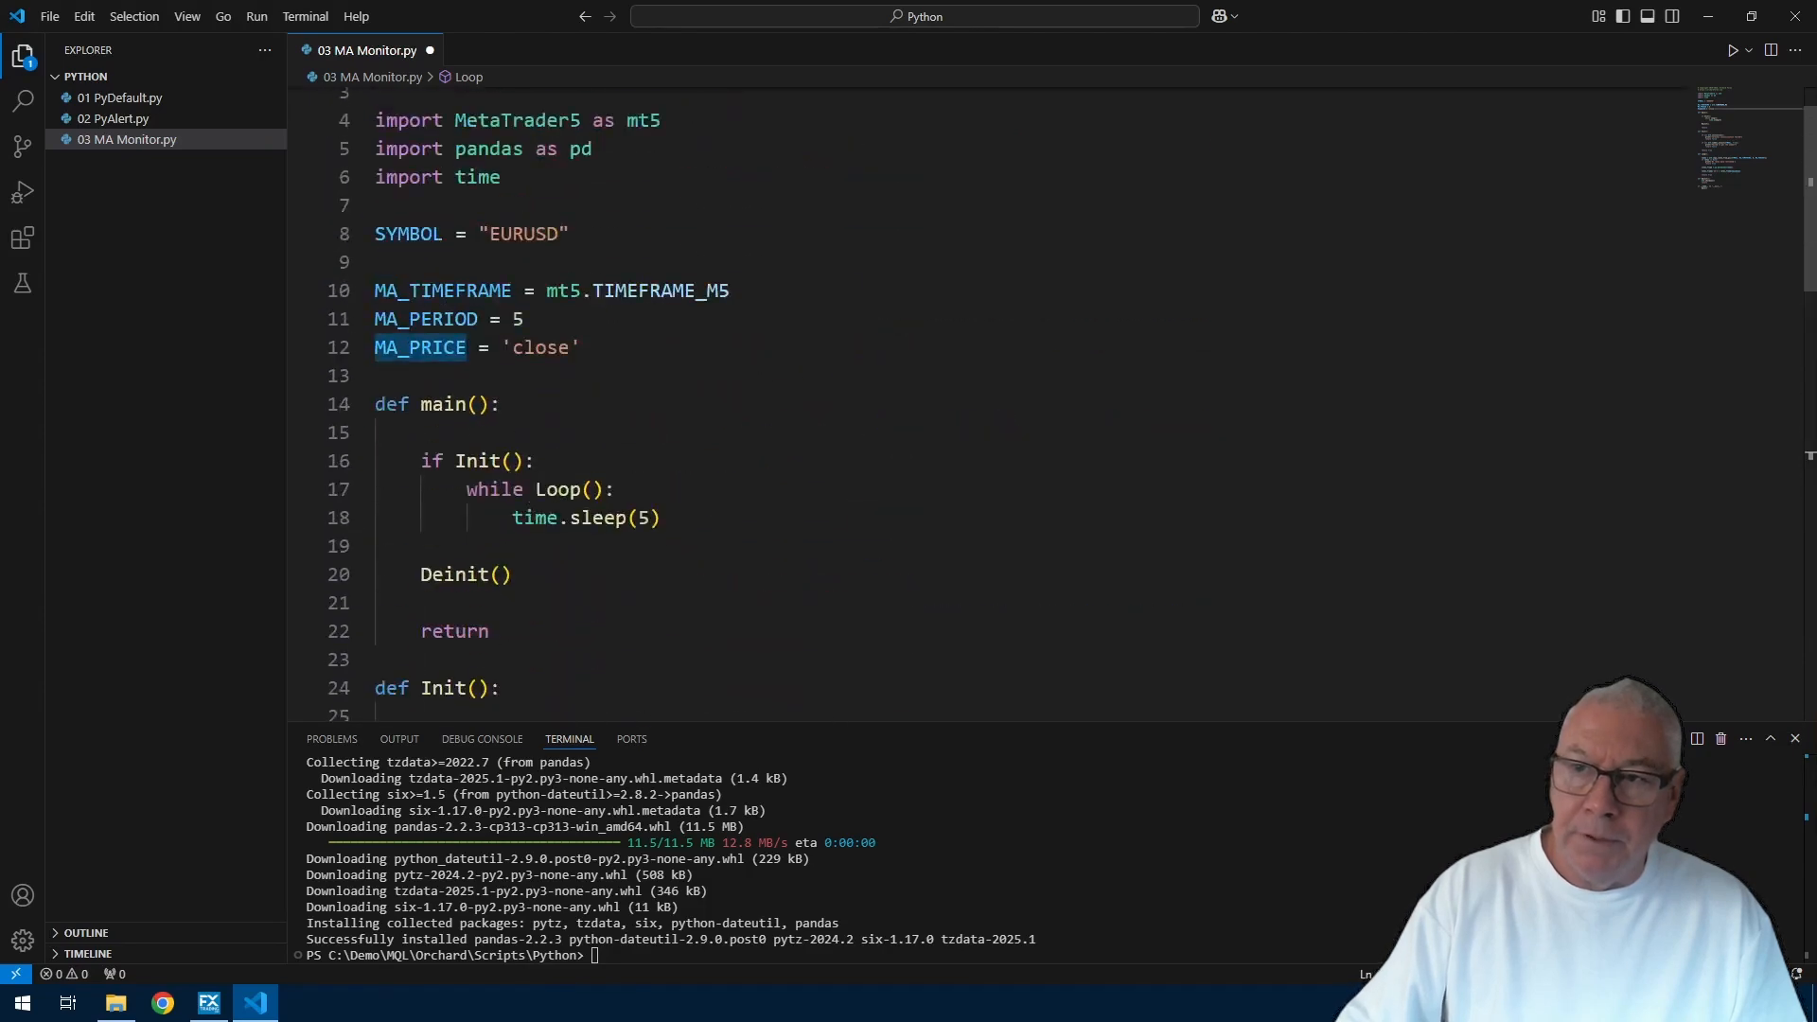
double_click(537, 348)
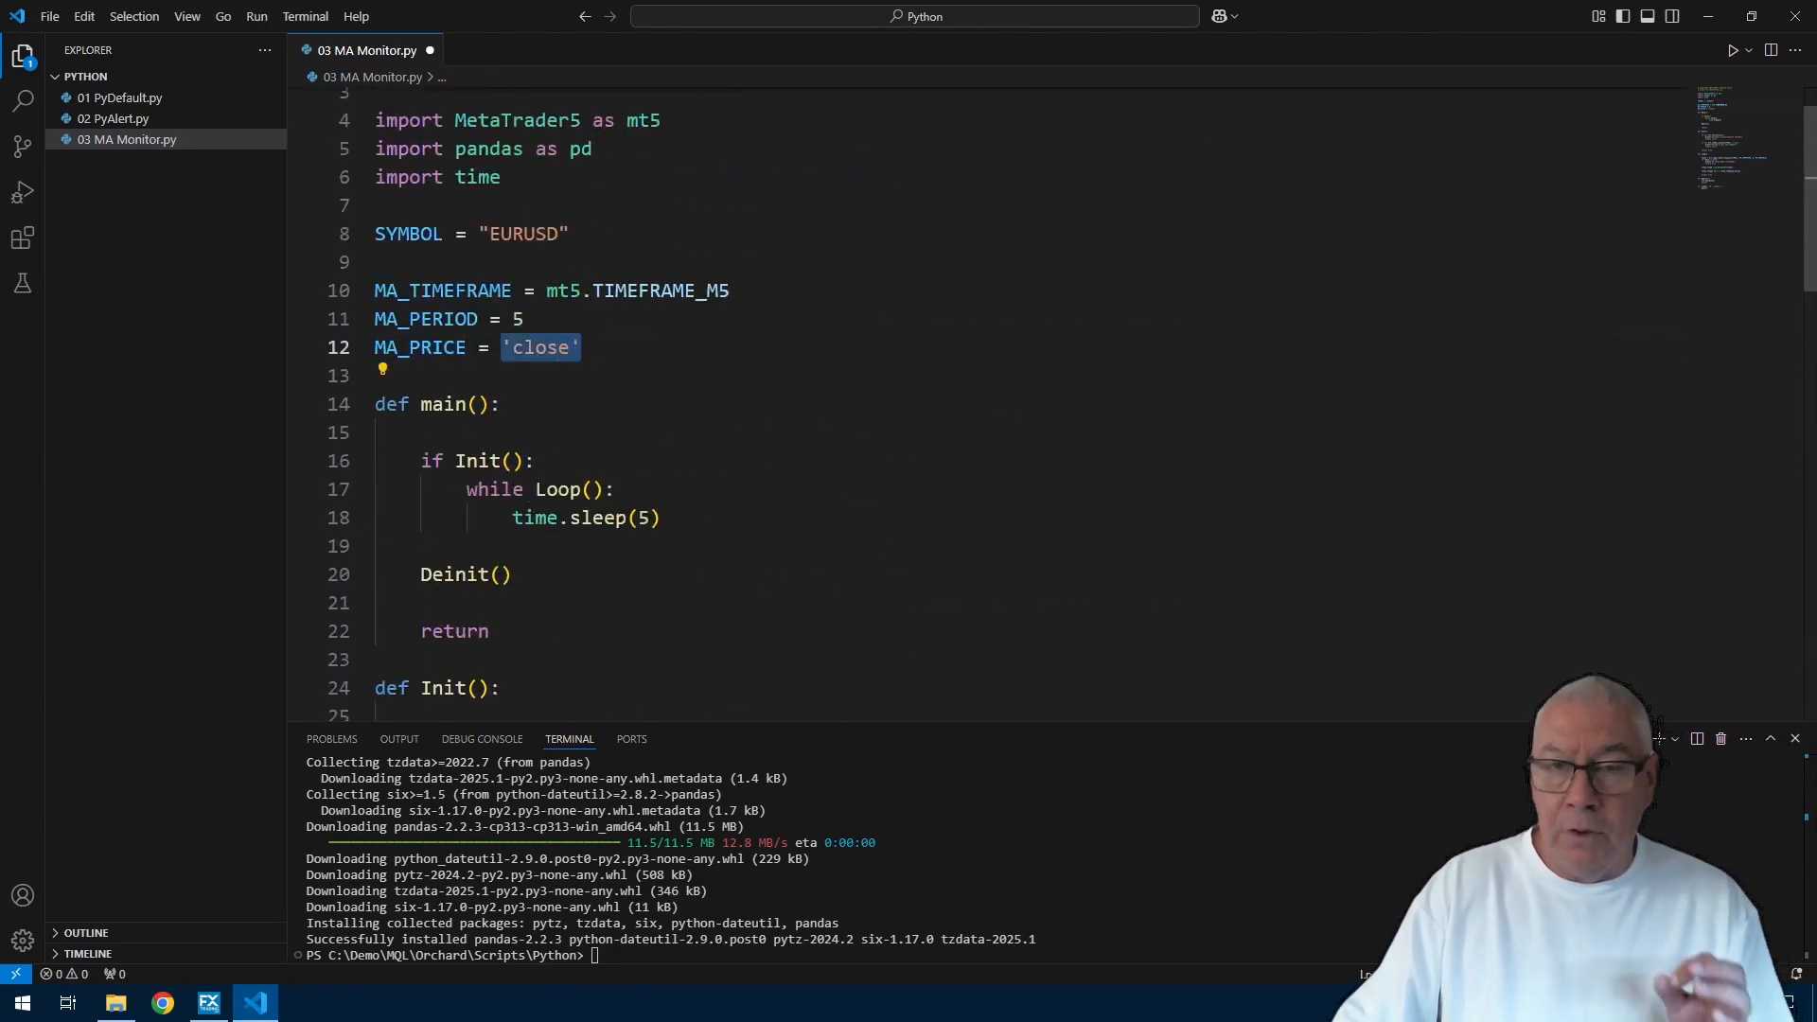
scroll(down, 3)
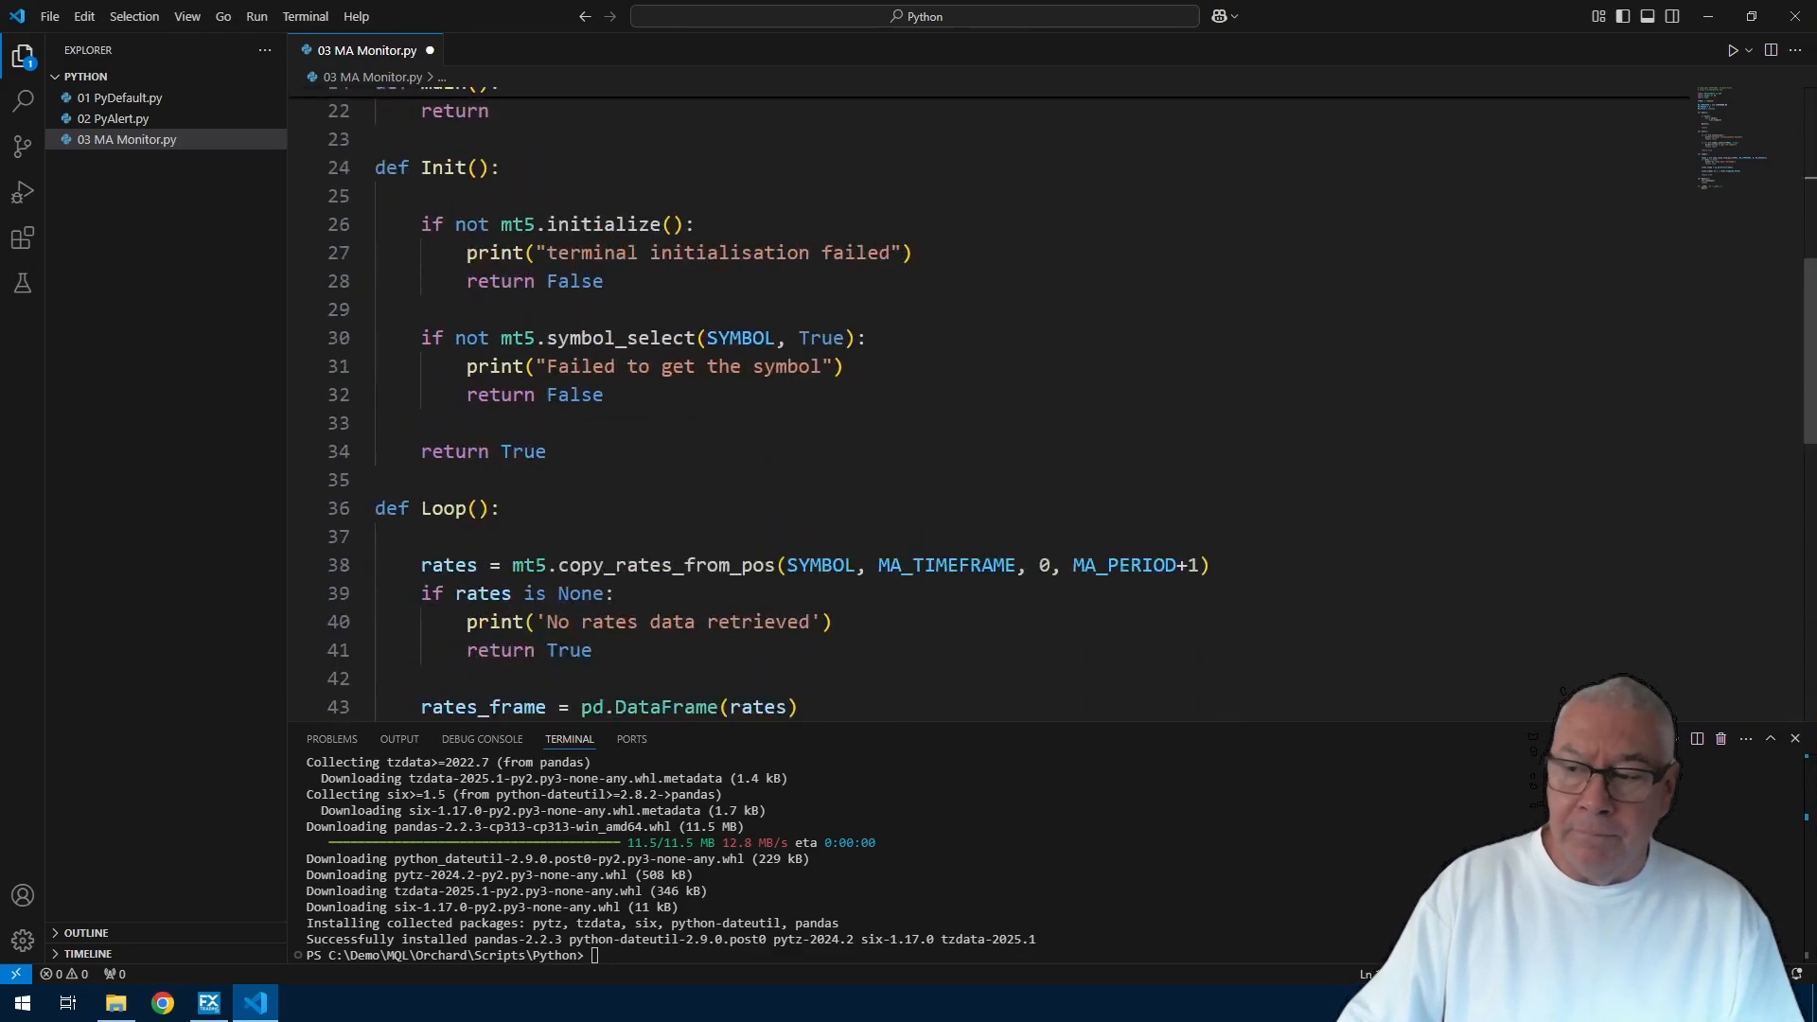
Step: Make rates_frame['ma'] the rolling(window=MA_PERIOD).mean() of the MA_PRICE column
text(rates_frame['ma'] = rates_frame[MA_PRICE].rolling()
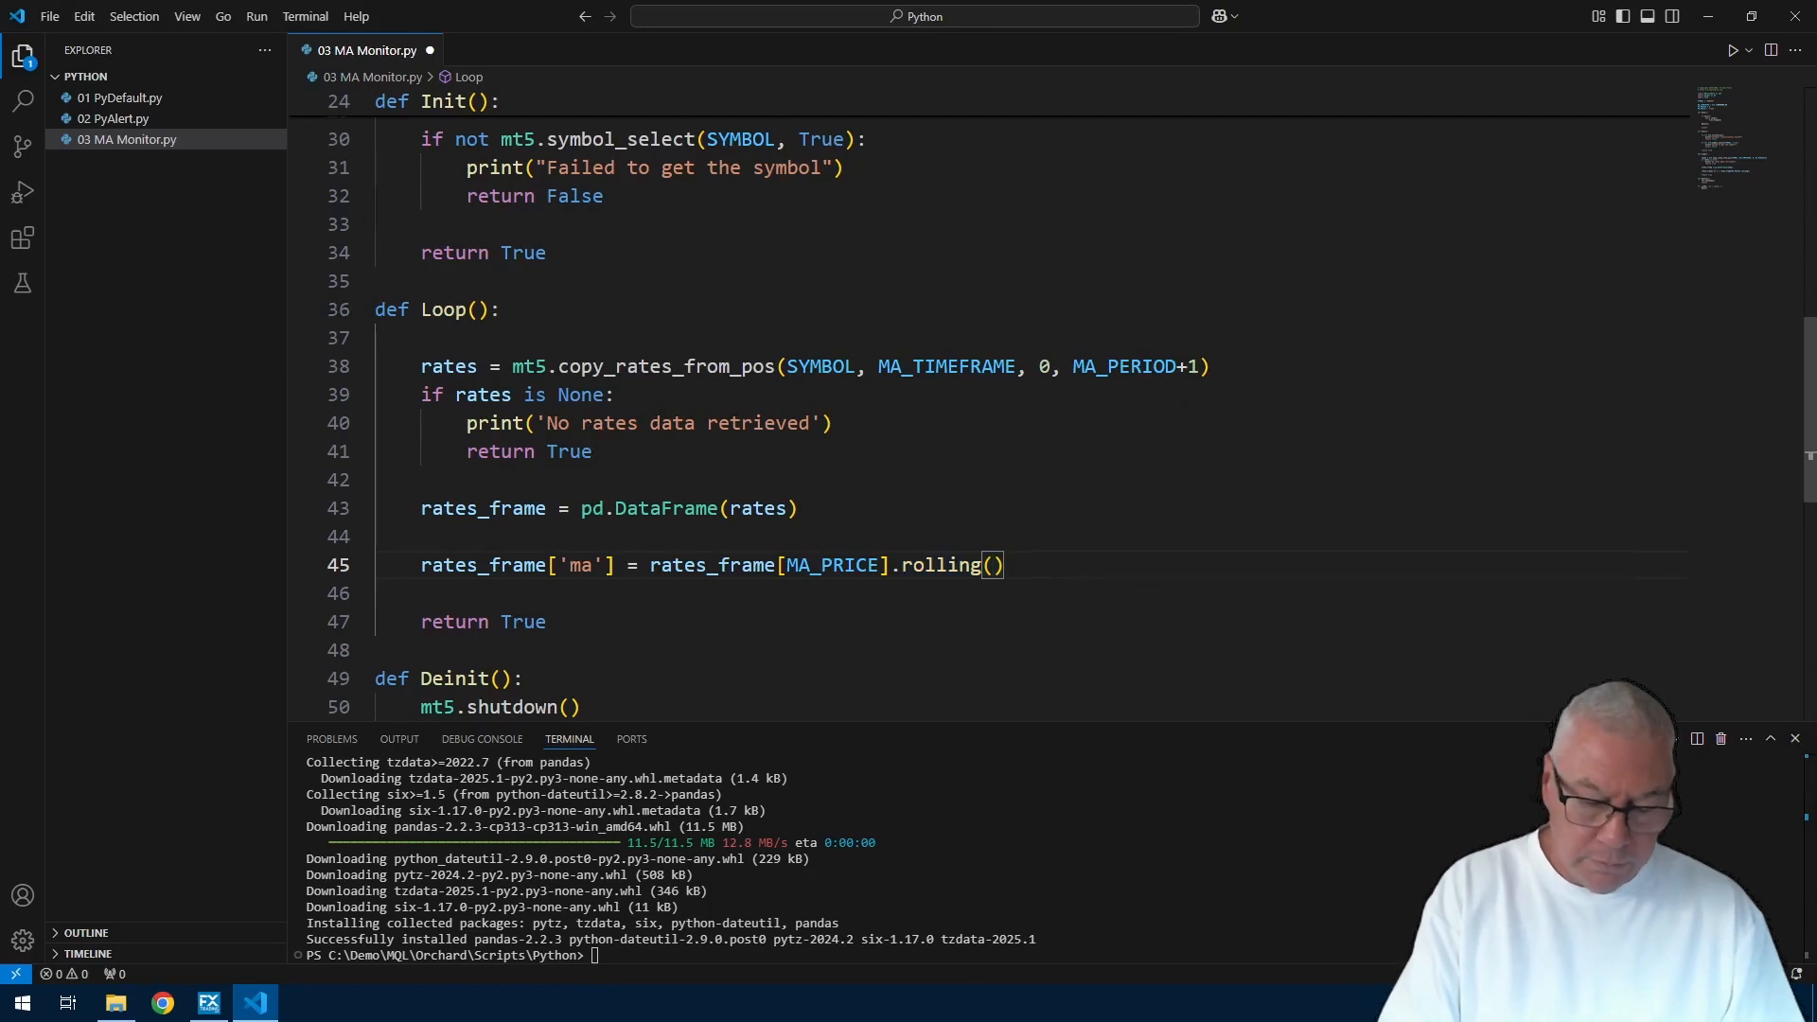
text(MA_PERIOD)
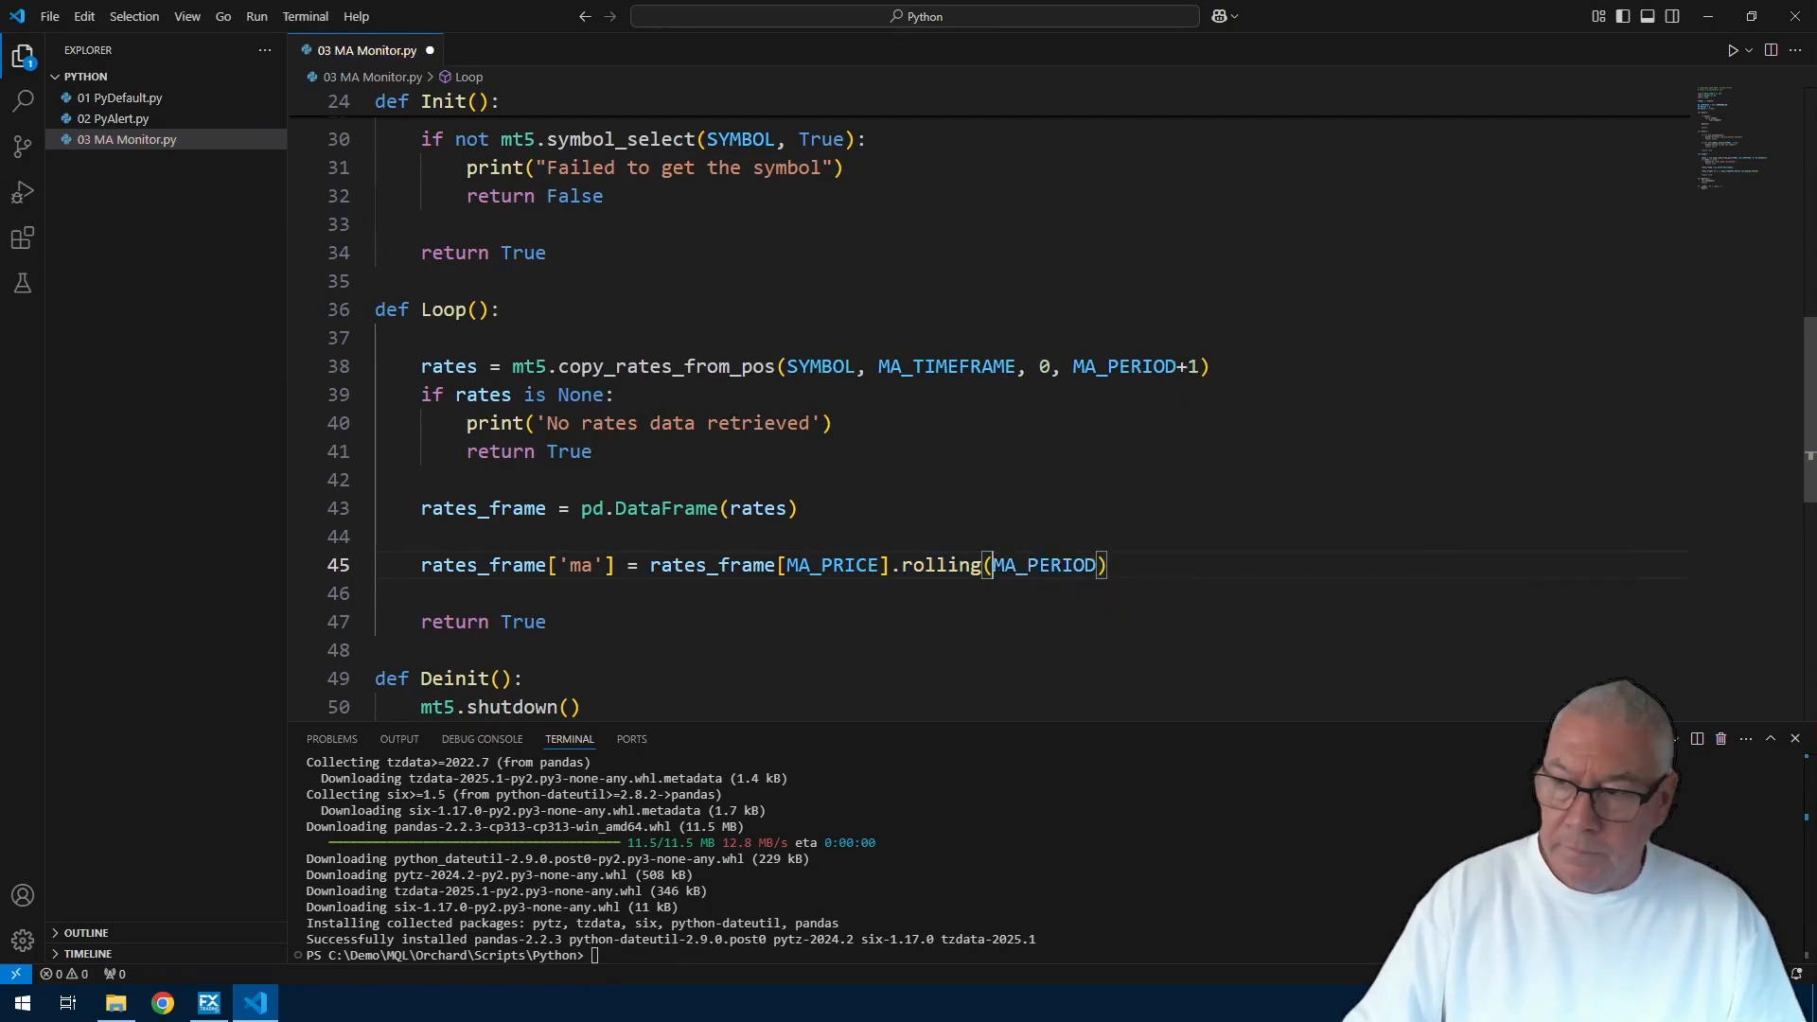
text(window=)
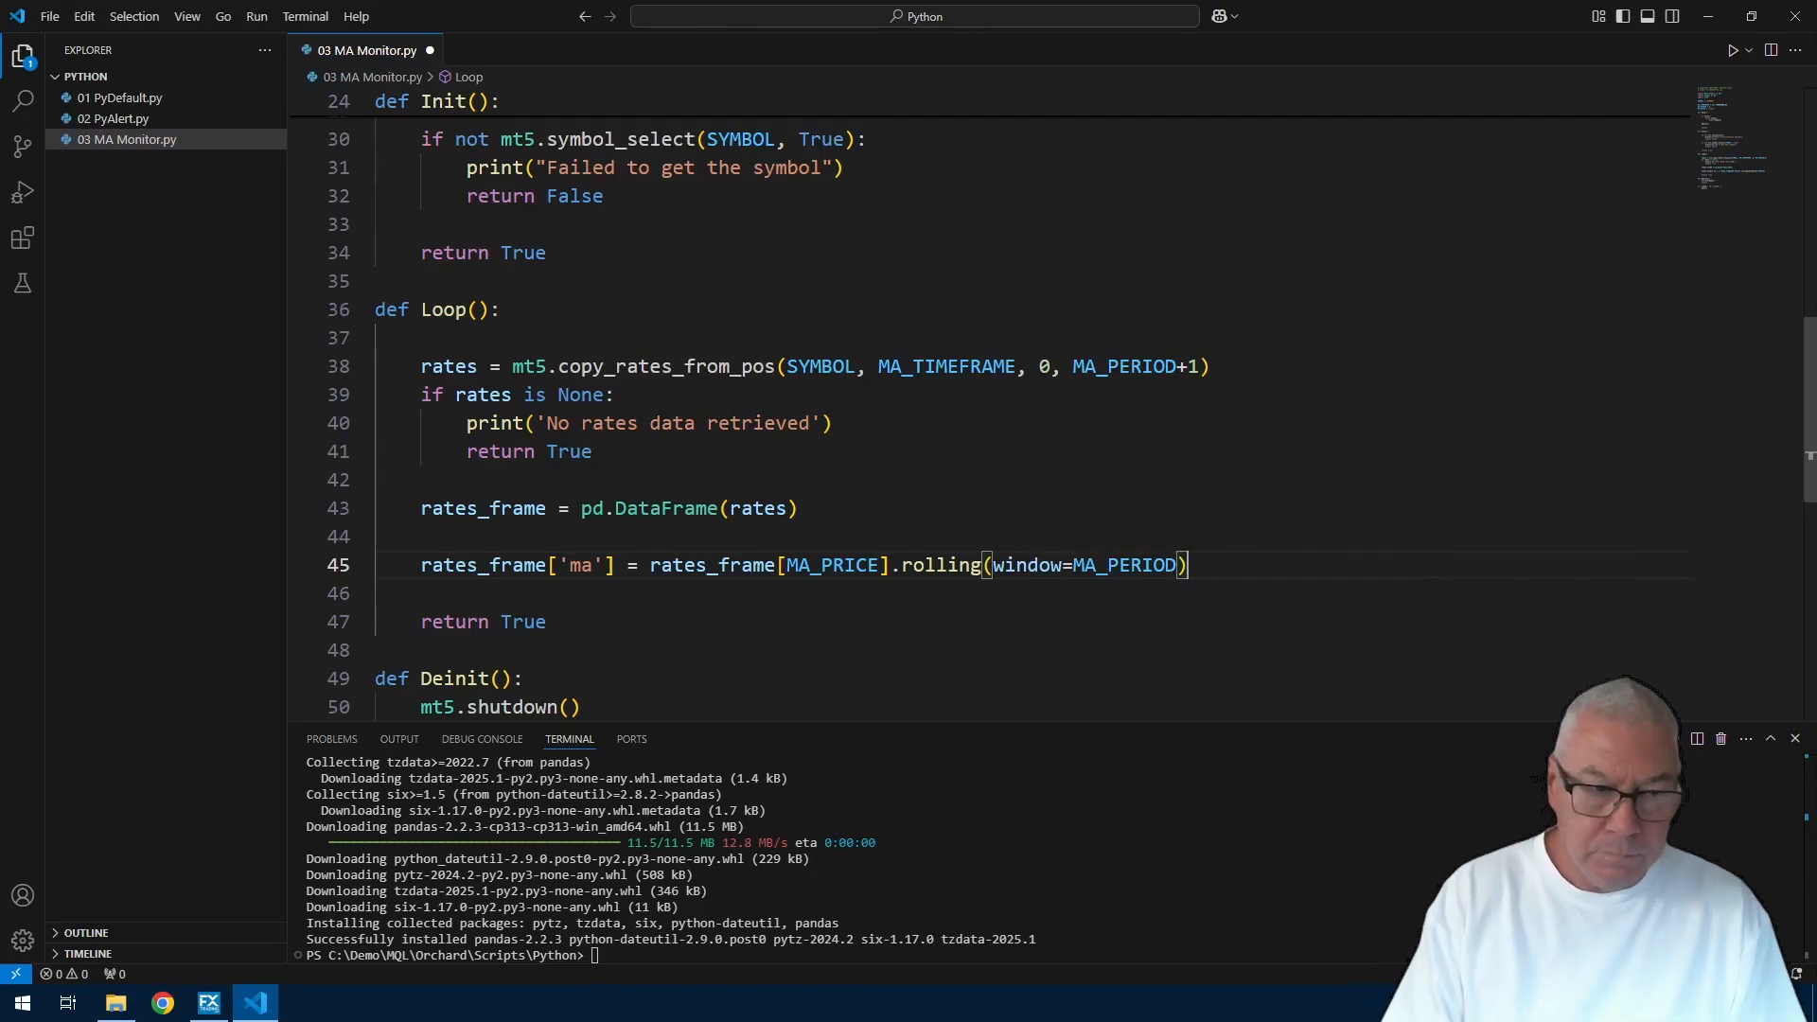
text(.mean())
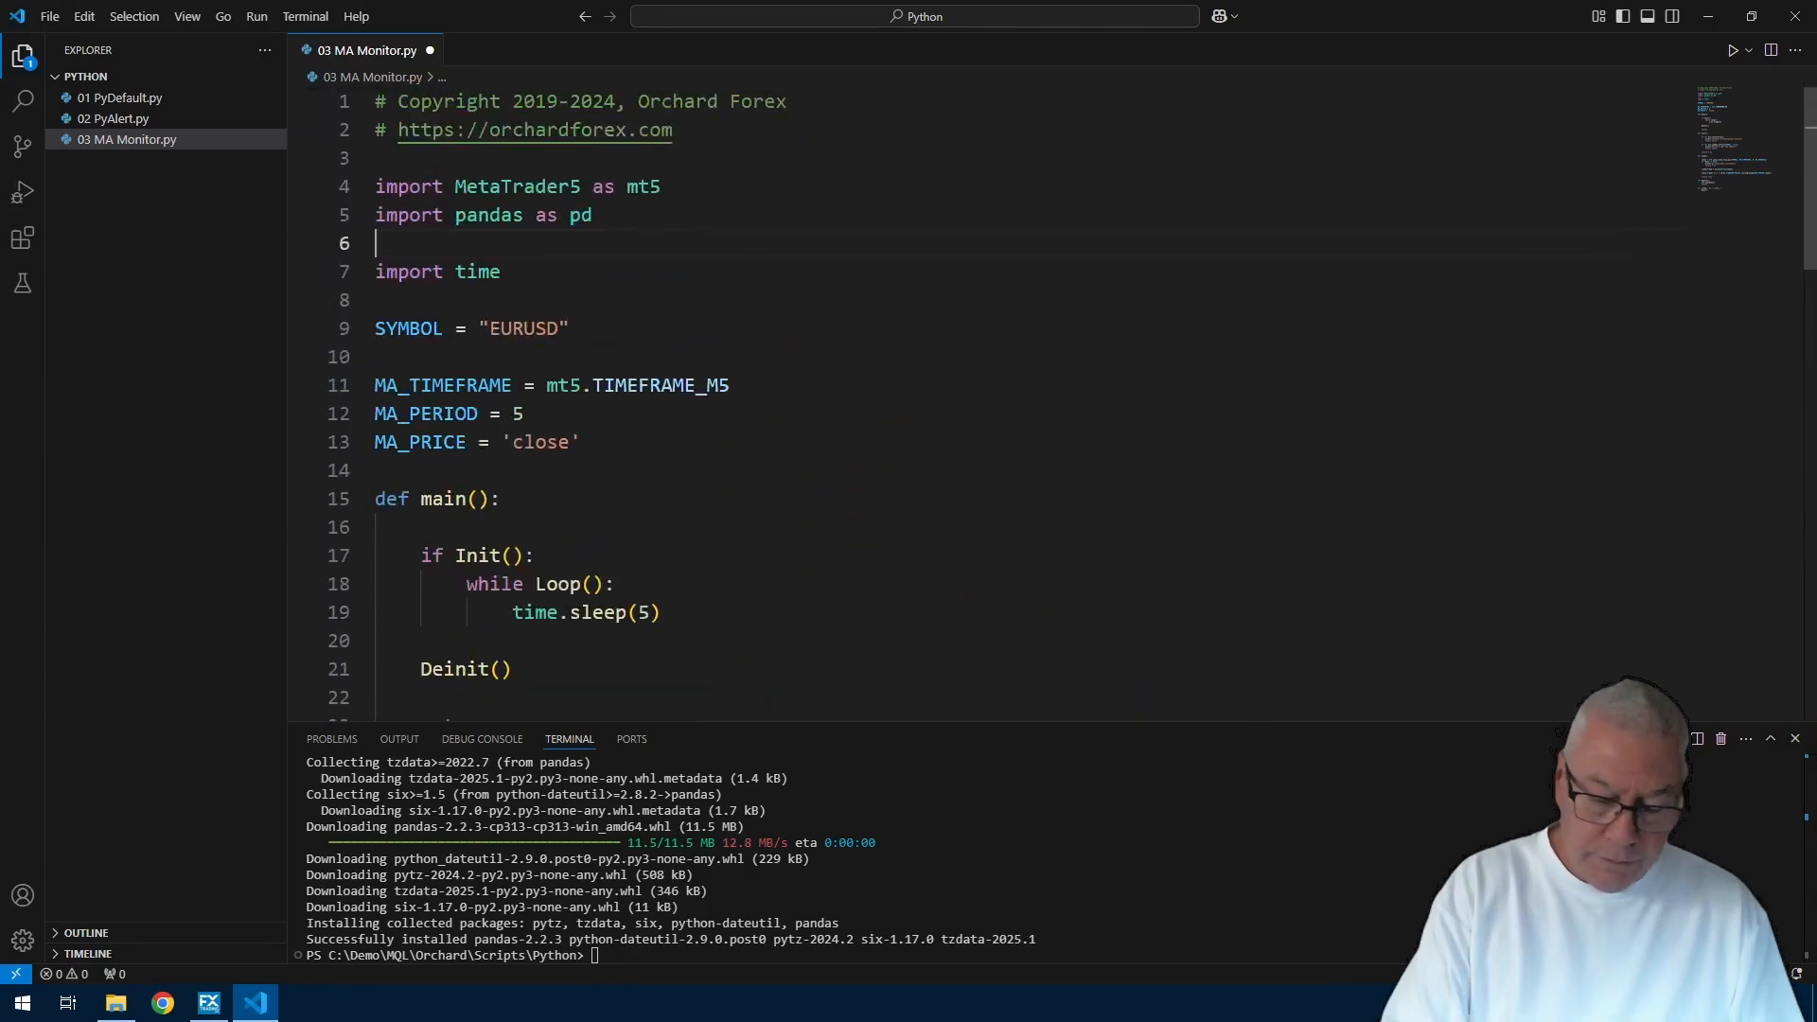
Step: Add 'import numpy as np' on the line below the pandas import
text(import numpy as np)
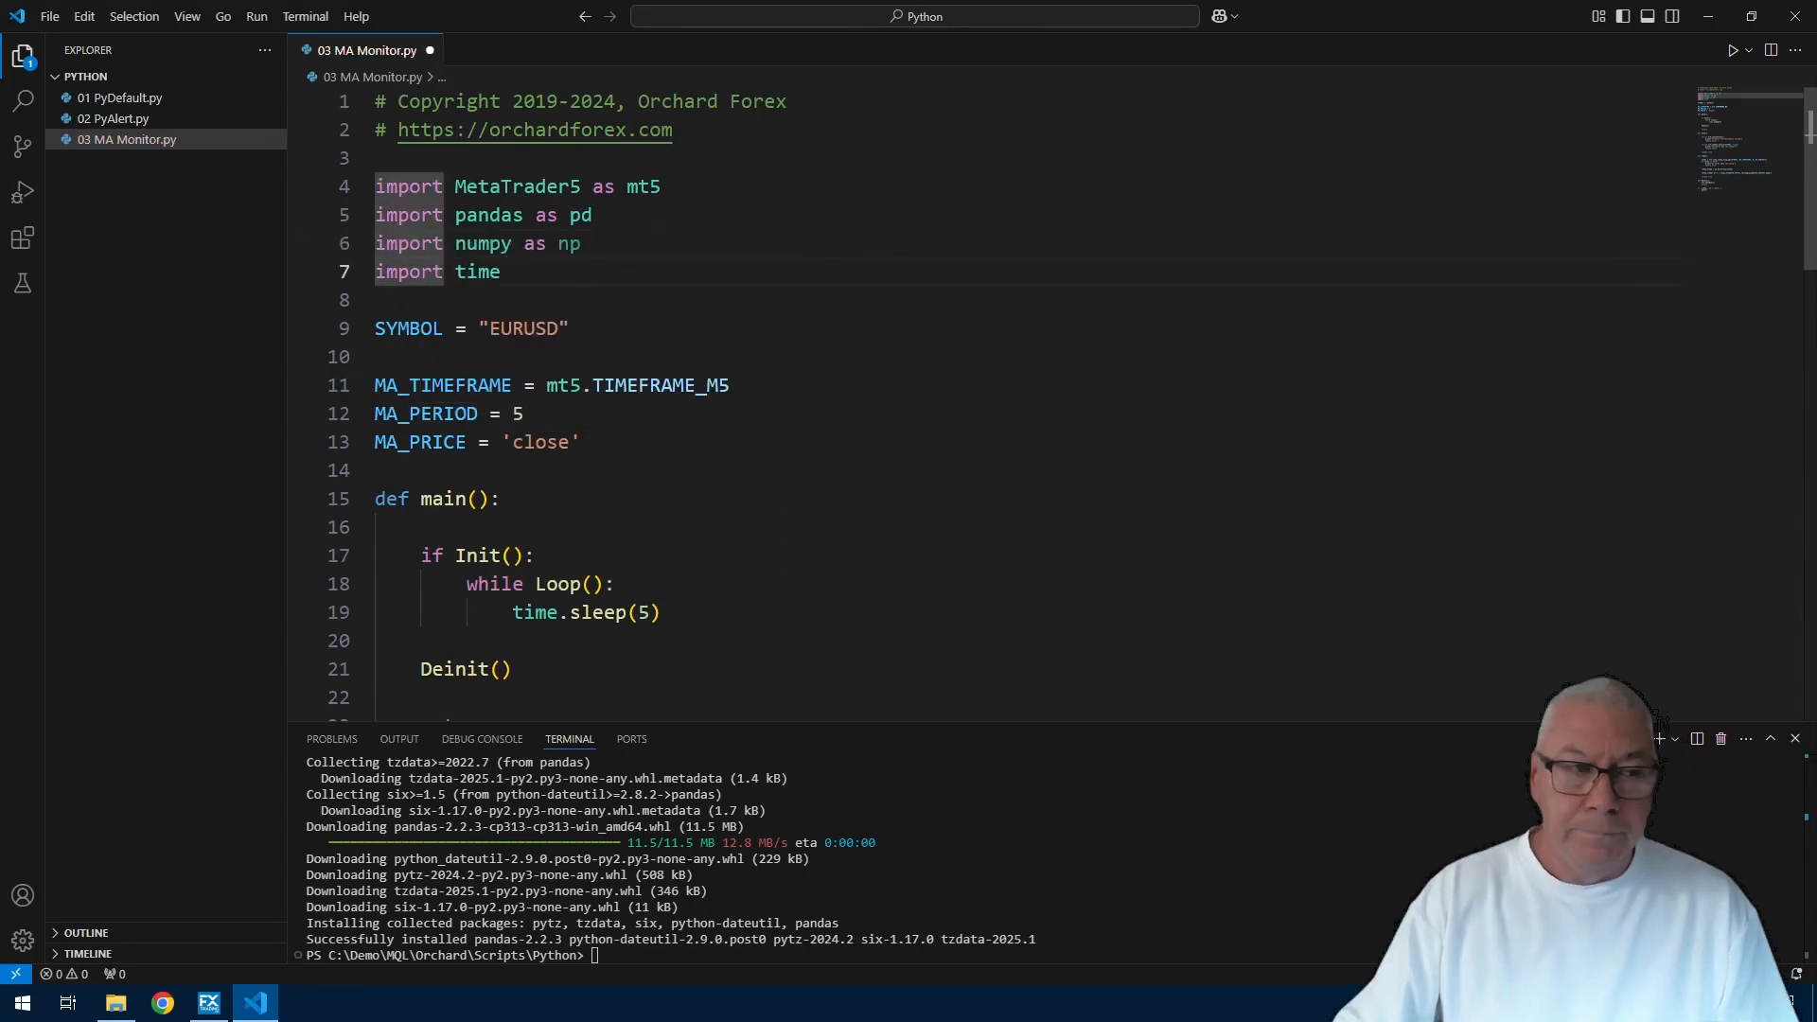
scroll(down, 3)
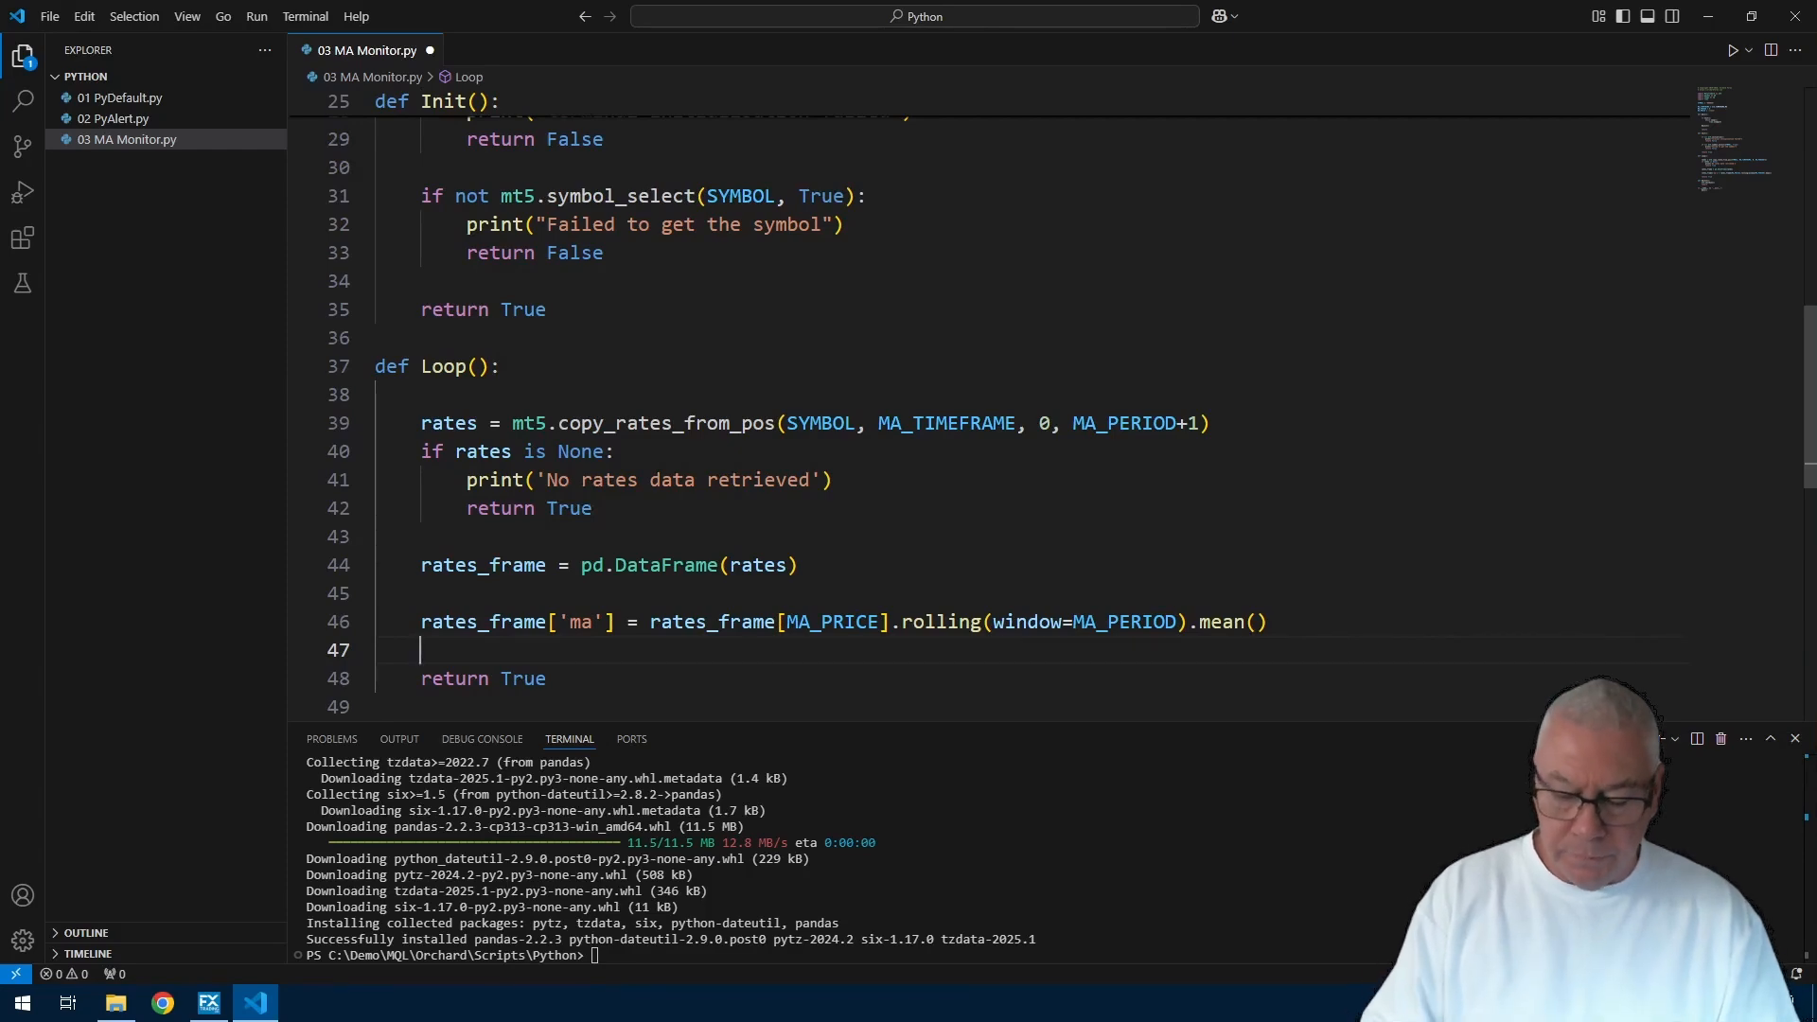
Step: Store the latest moving average with ma_value = rates_frame['ma'].iloc[-1]
text(prin)
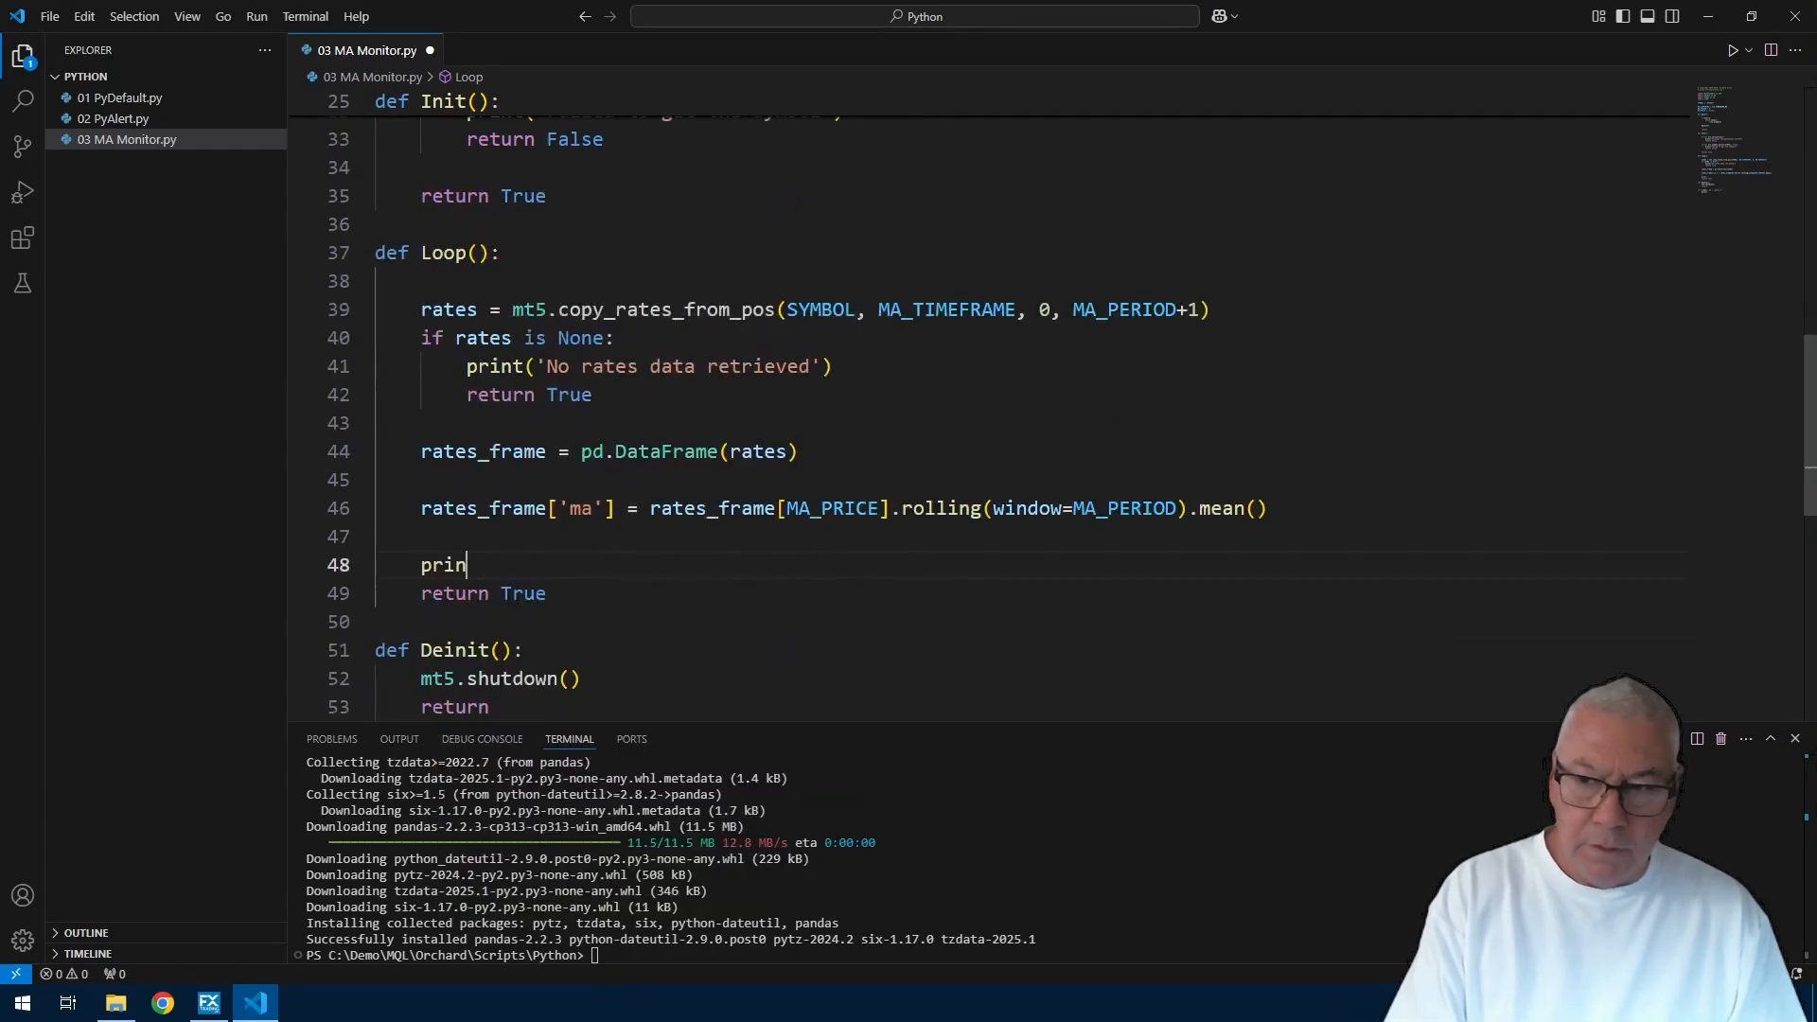
text(ma_v)
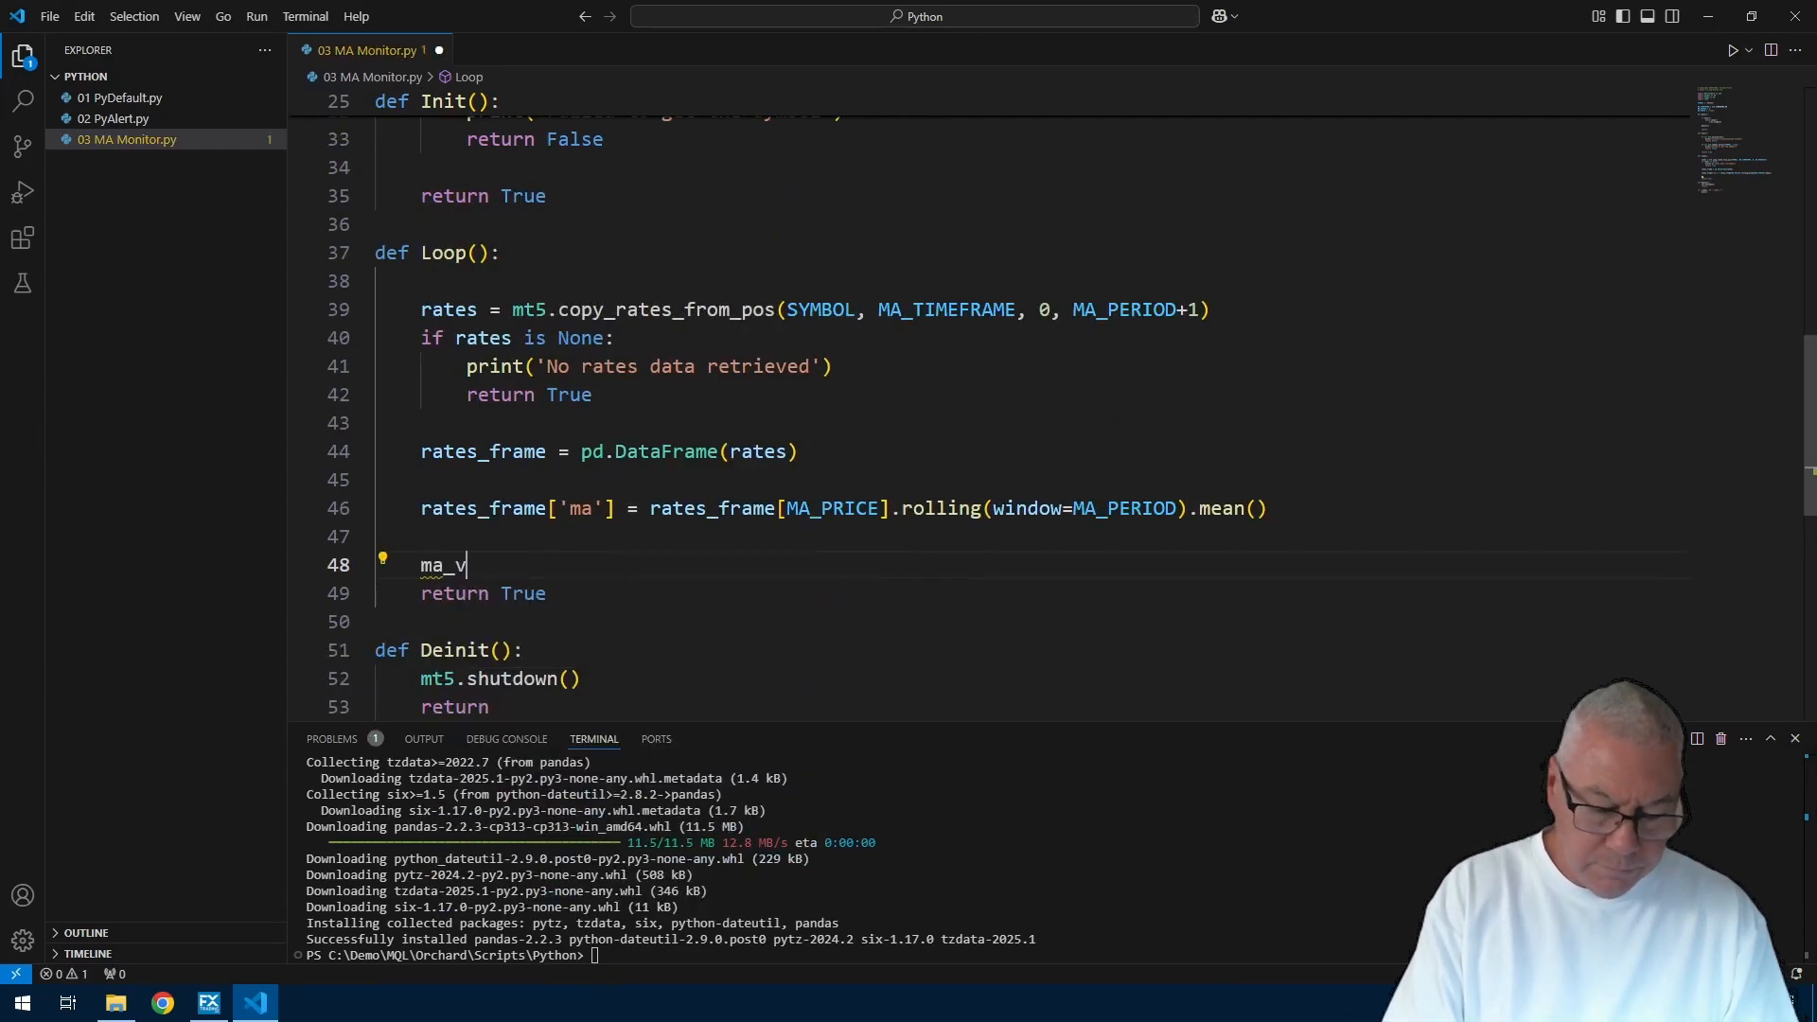
text(alue = rates_frame)
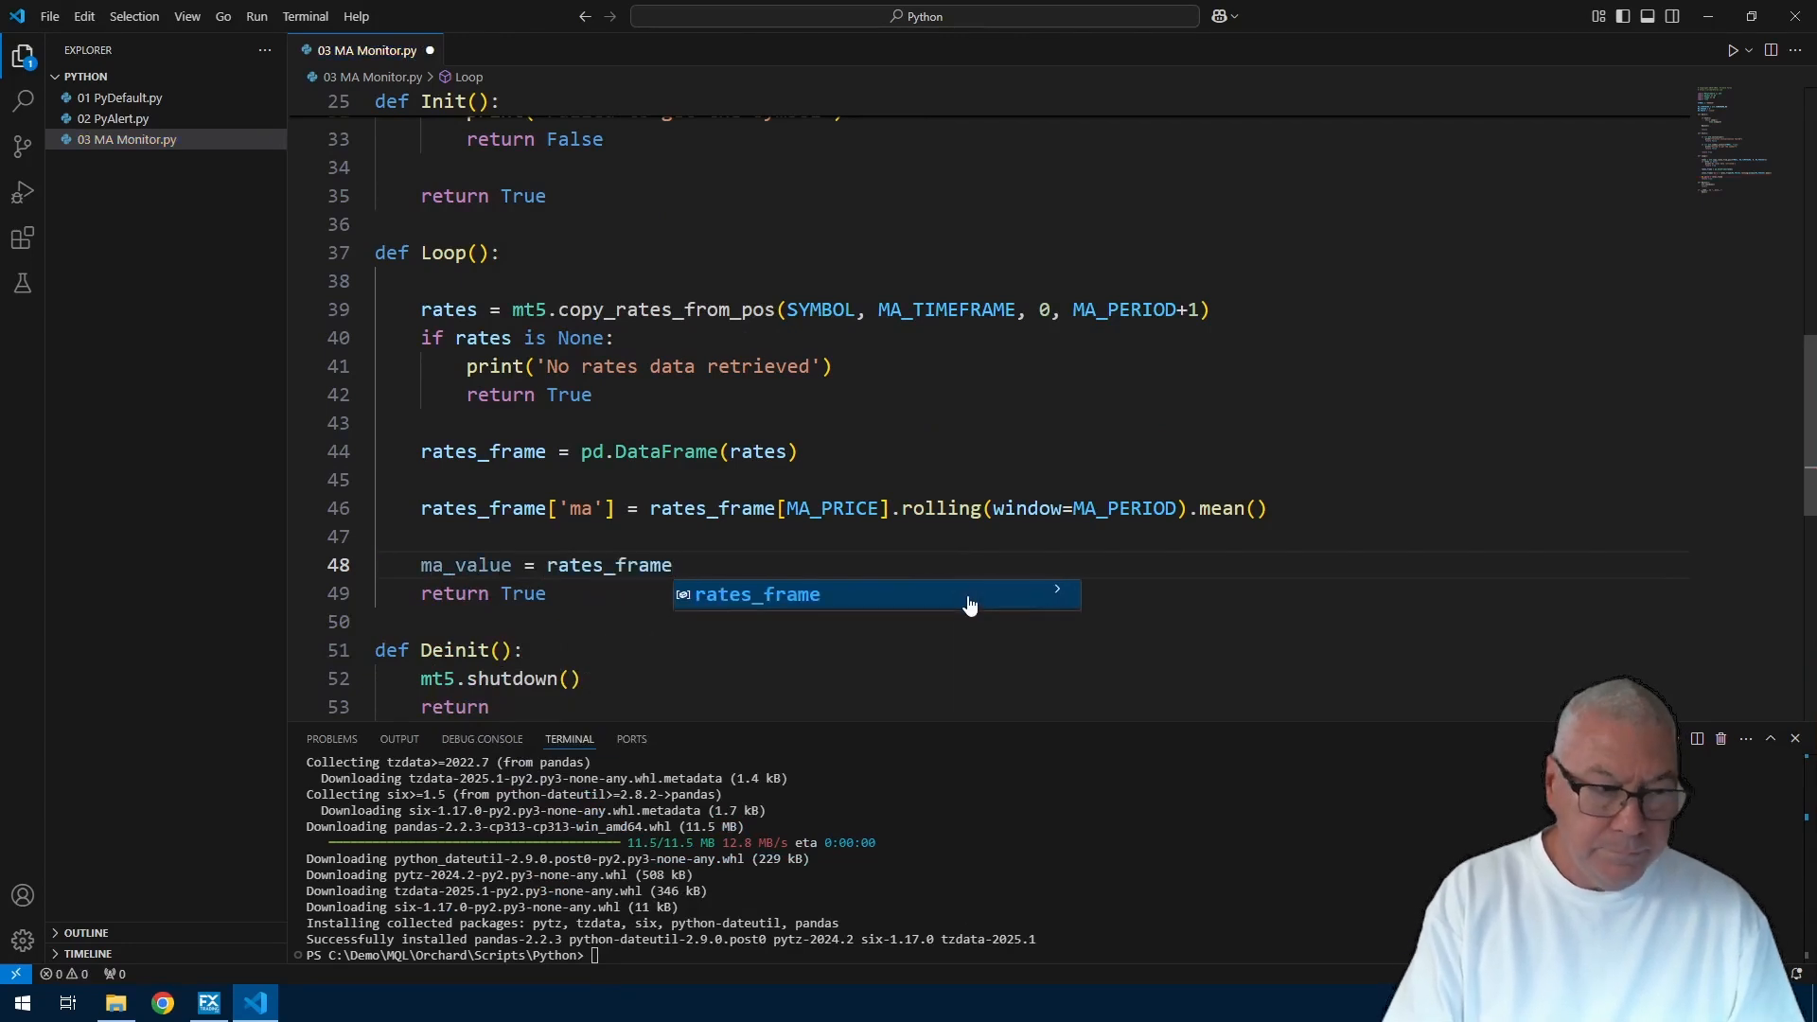
text(['ma'])
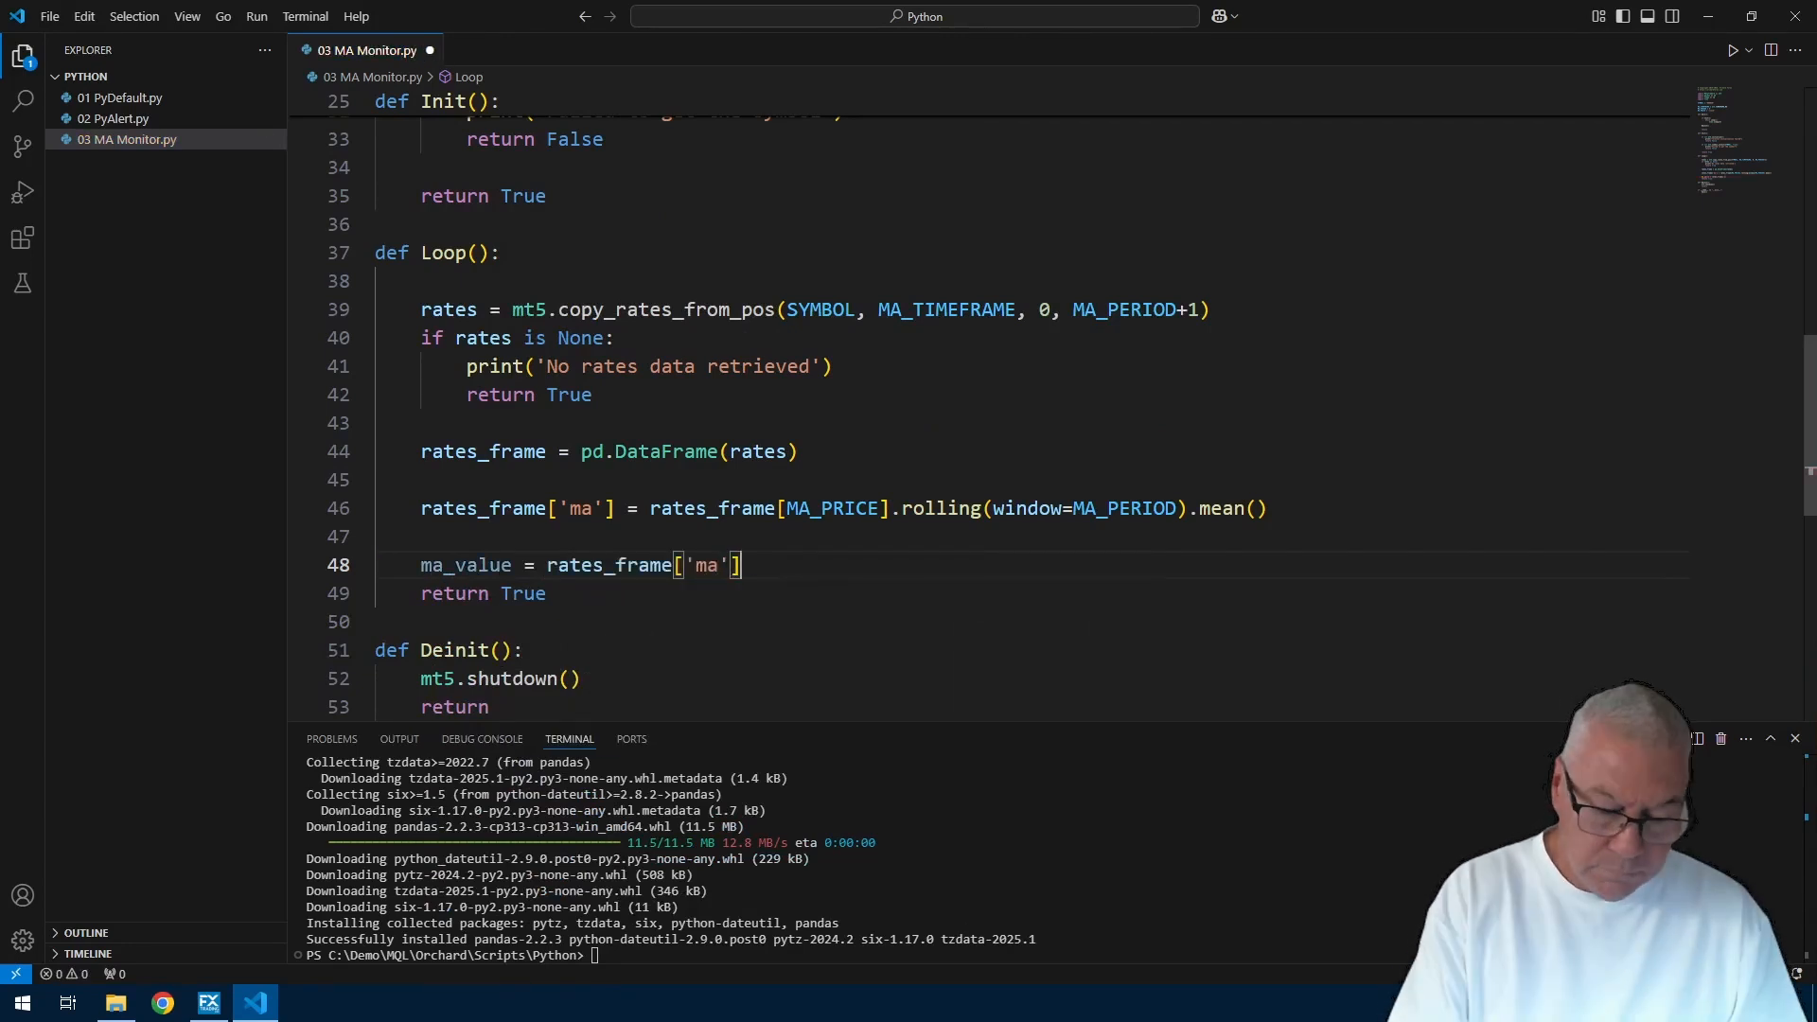
text(.iloc[-1])
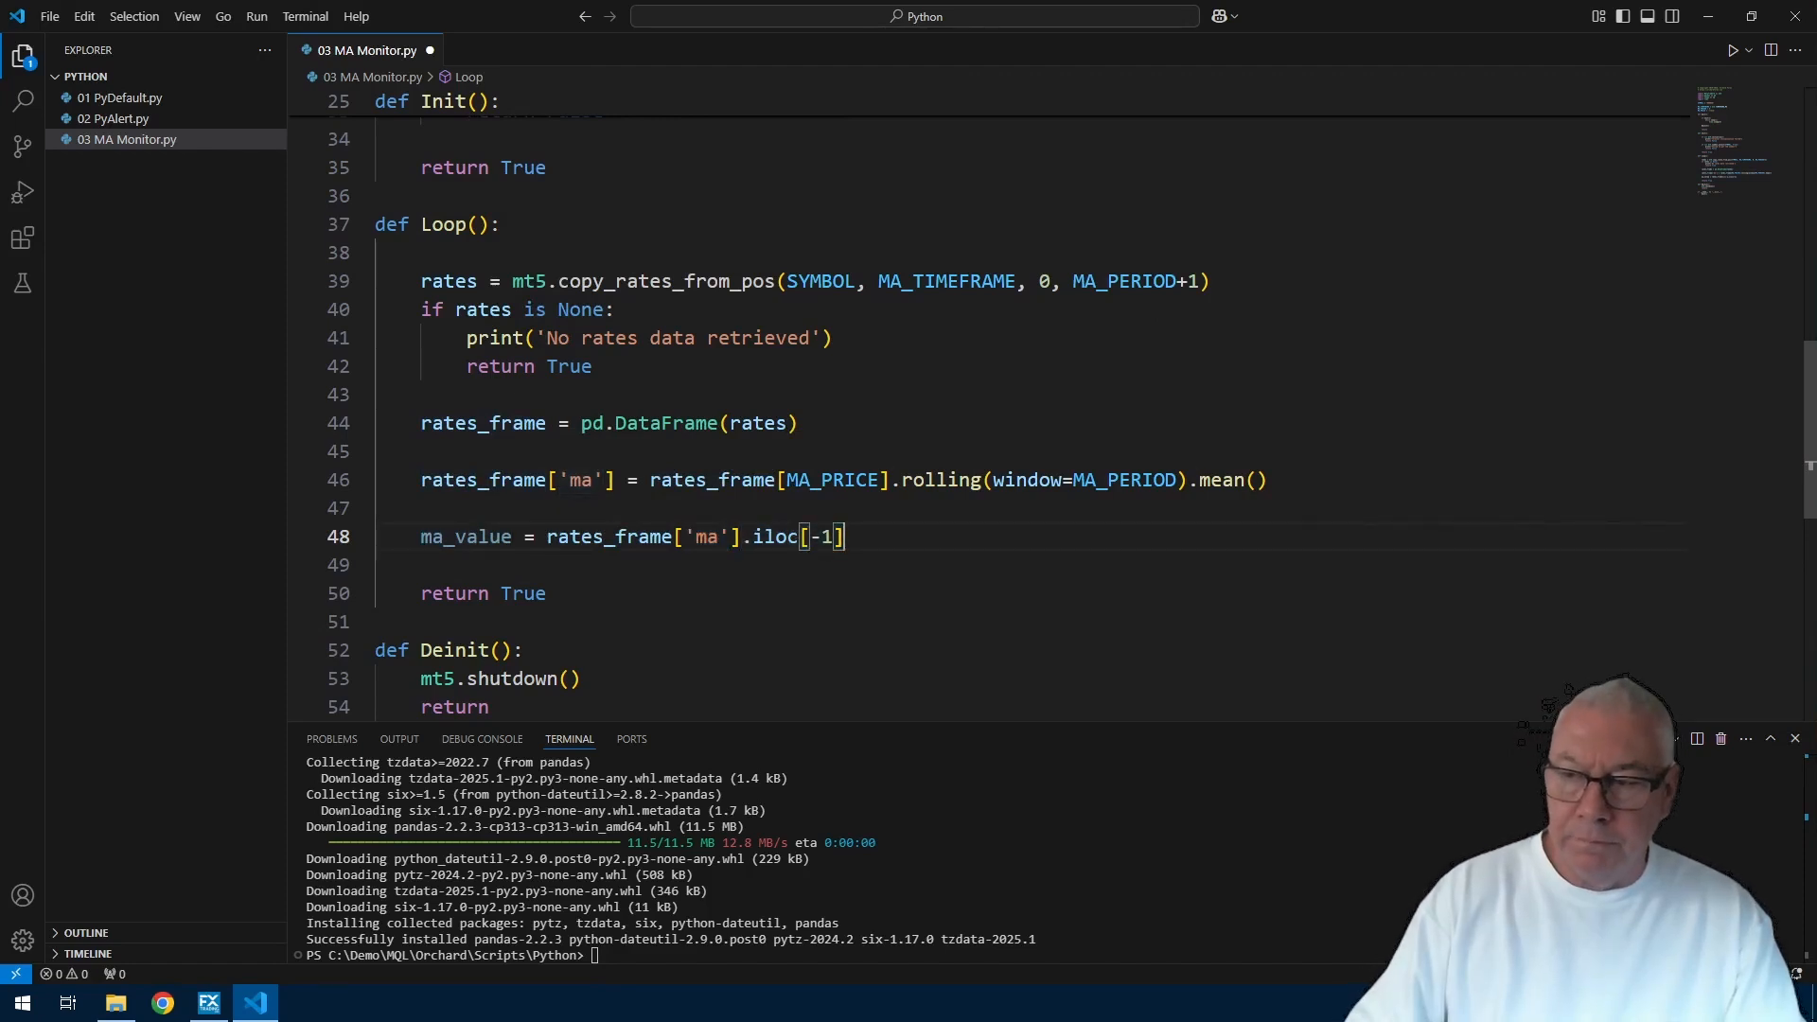
Step: Print it with print(f"Moving average value: {ma_value}")
text(print(f)
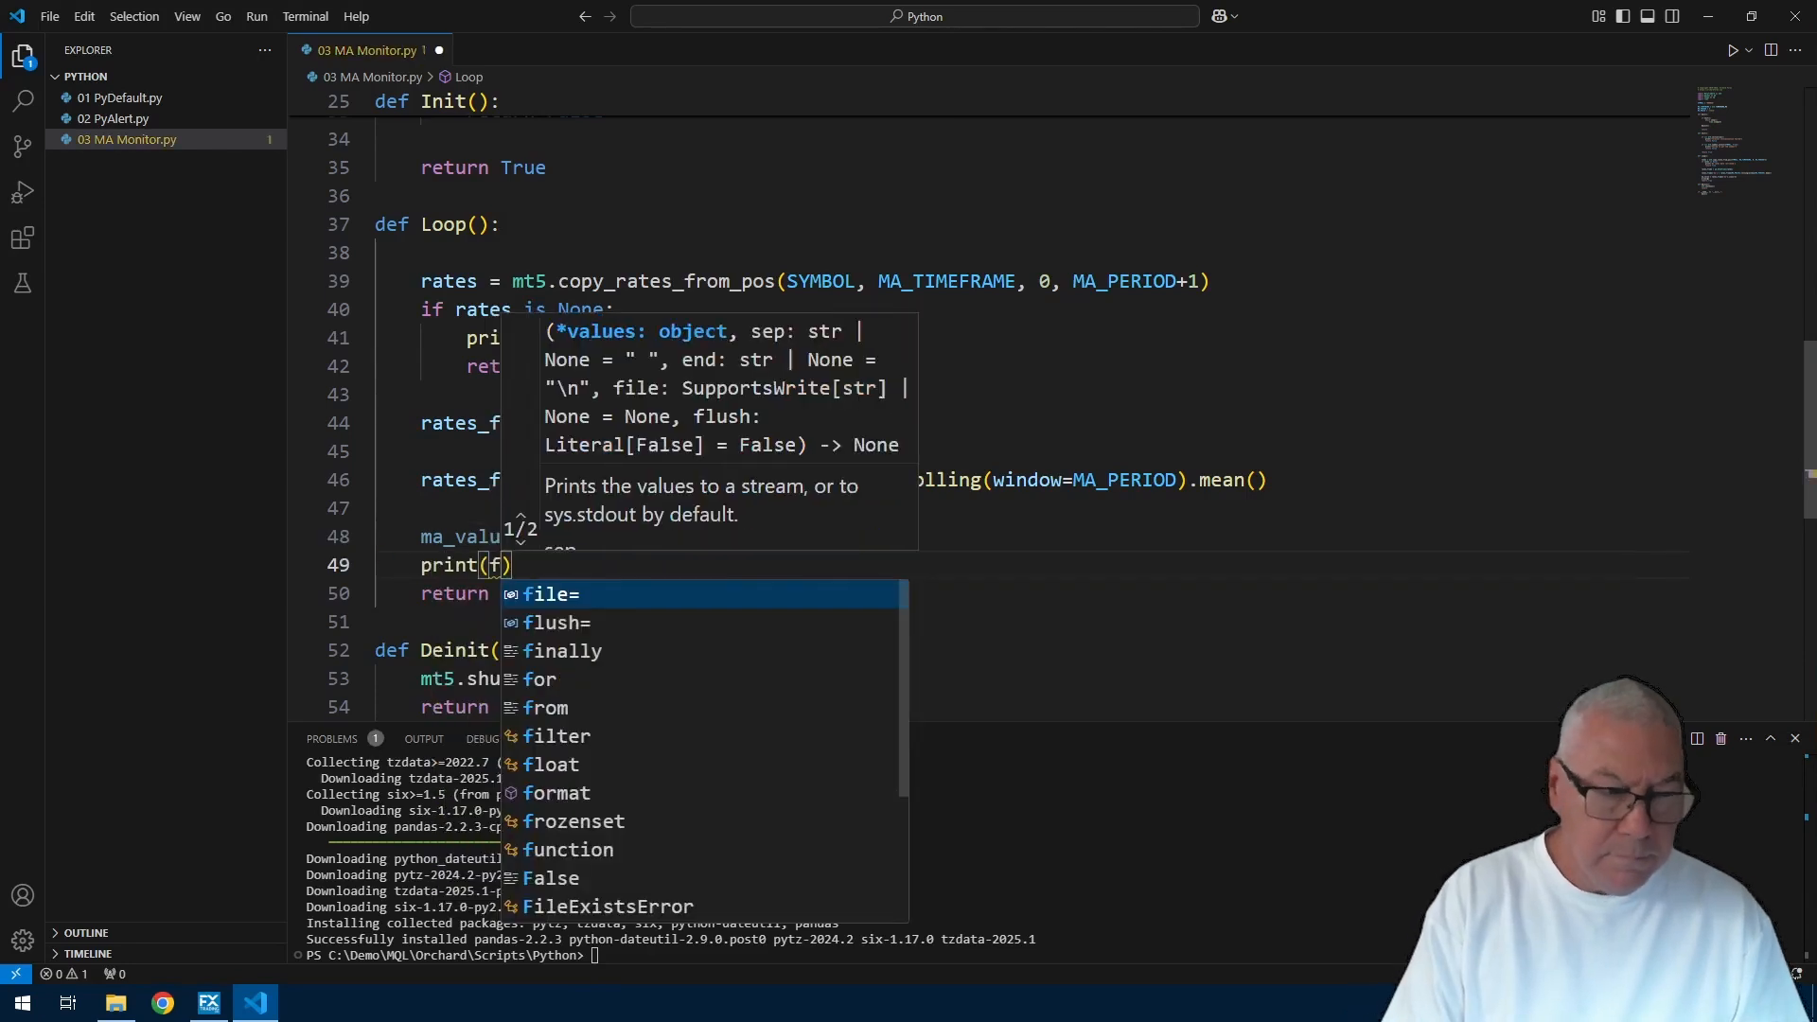
text("Moving average value")
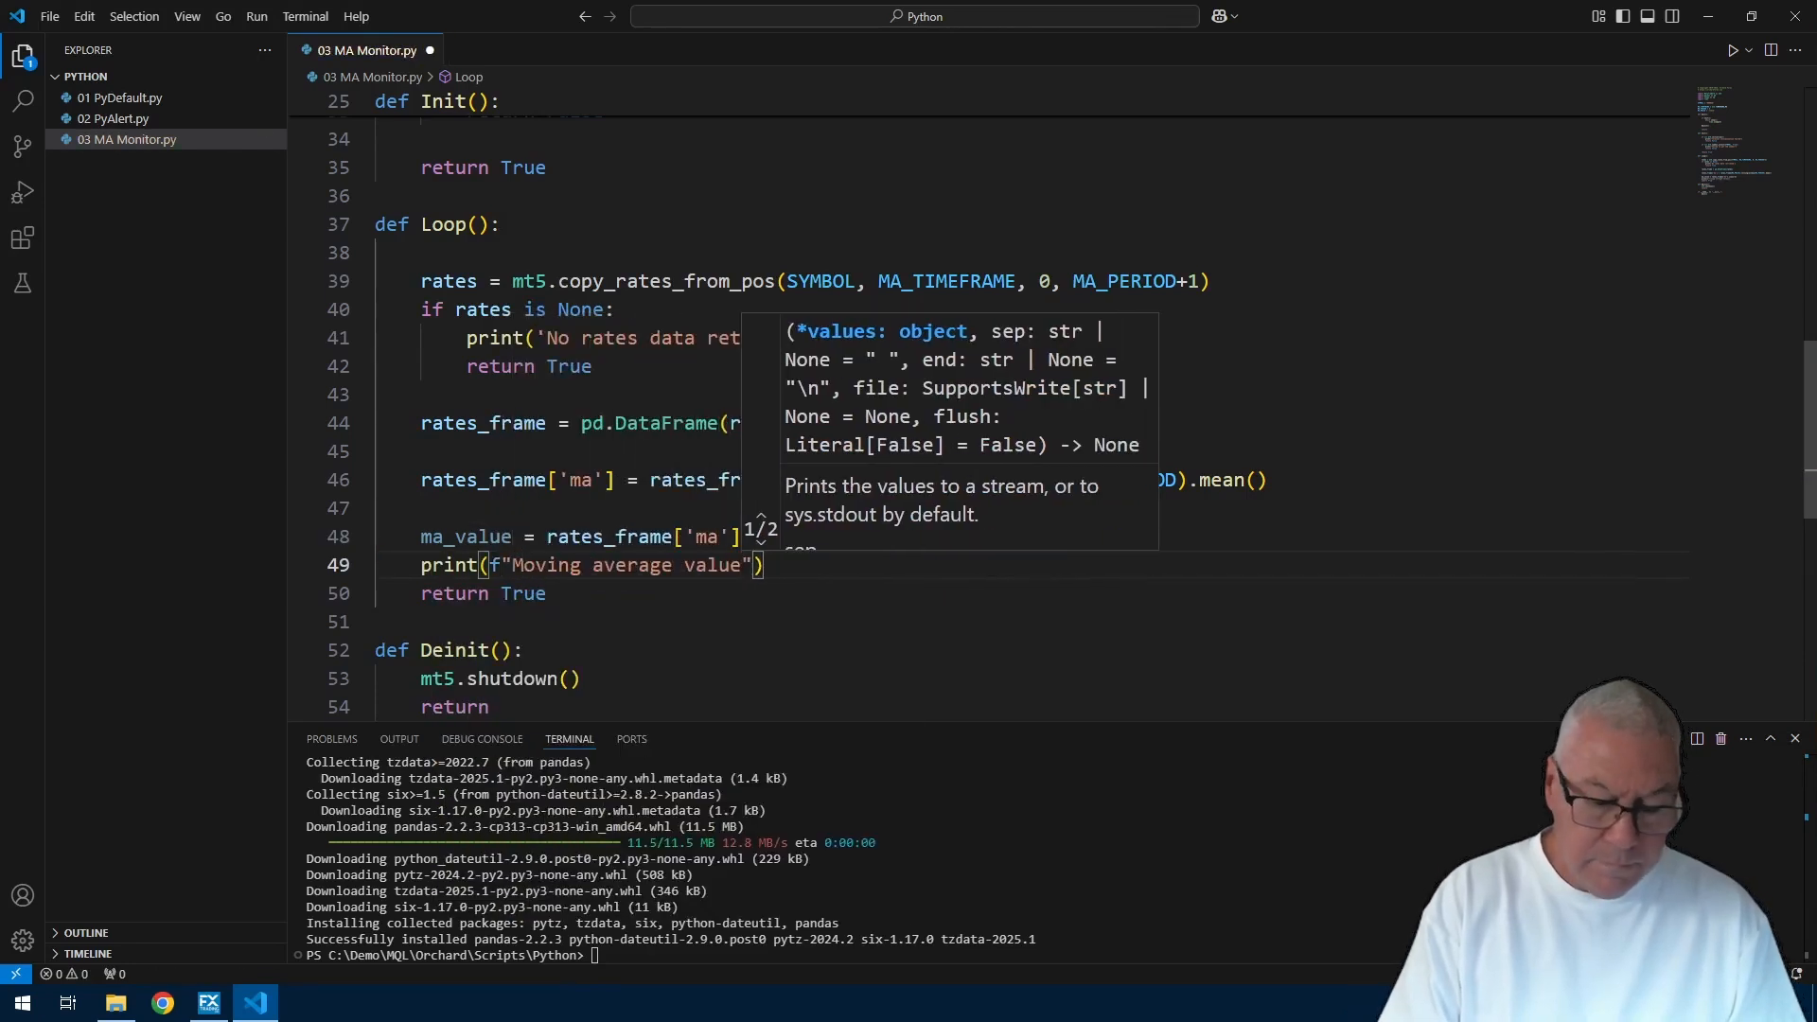
text(: {ma_value})
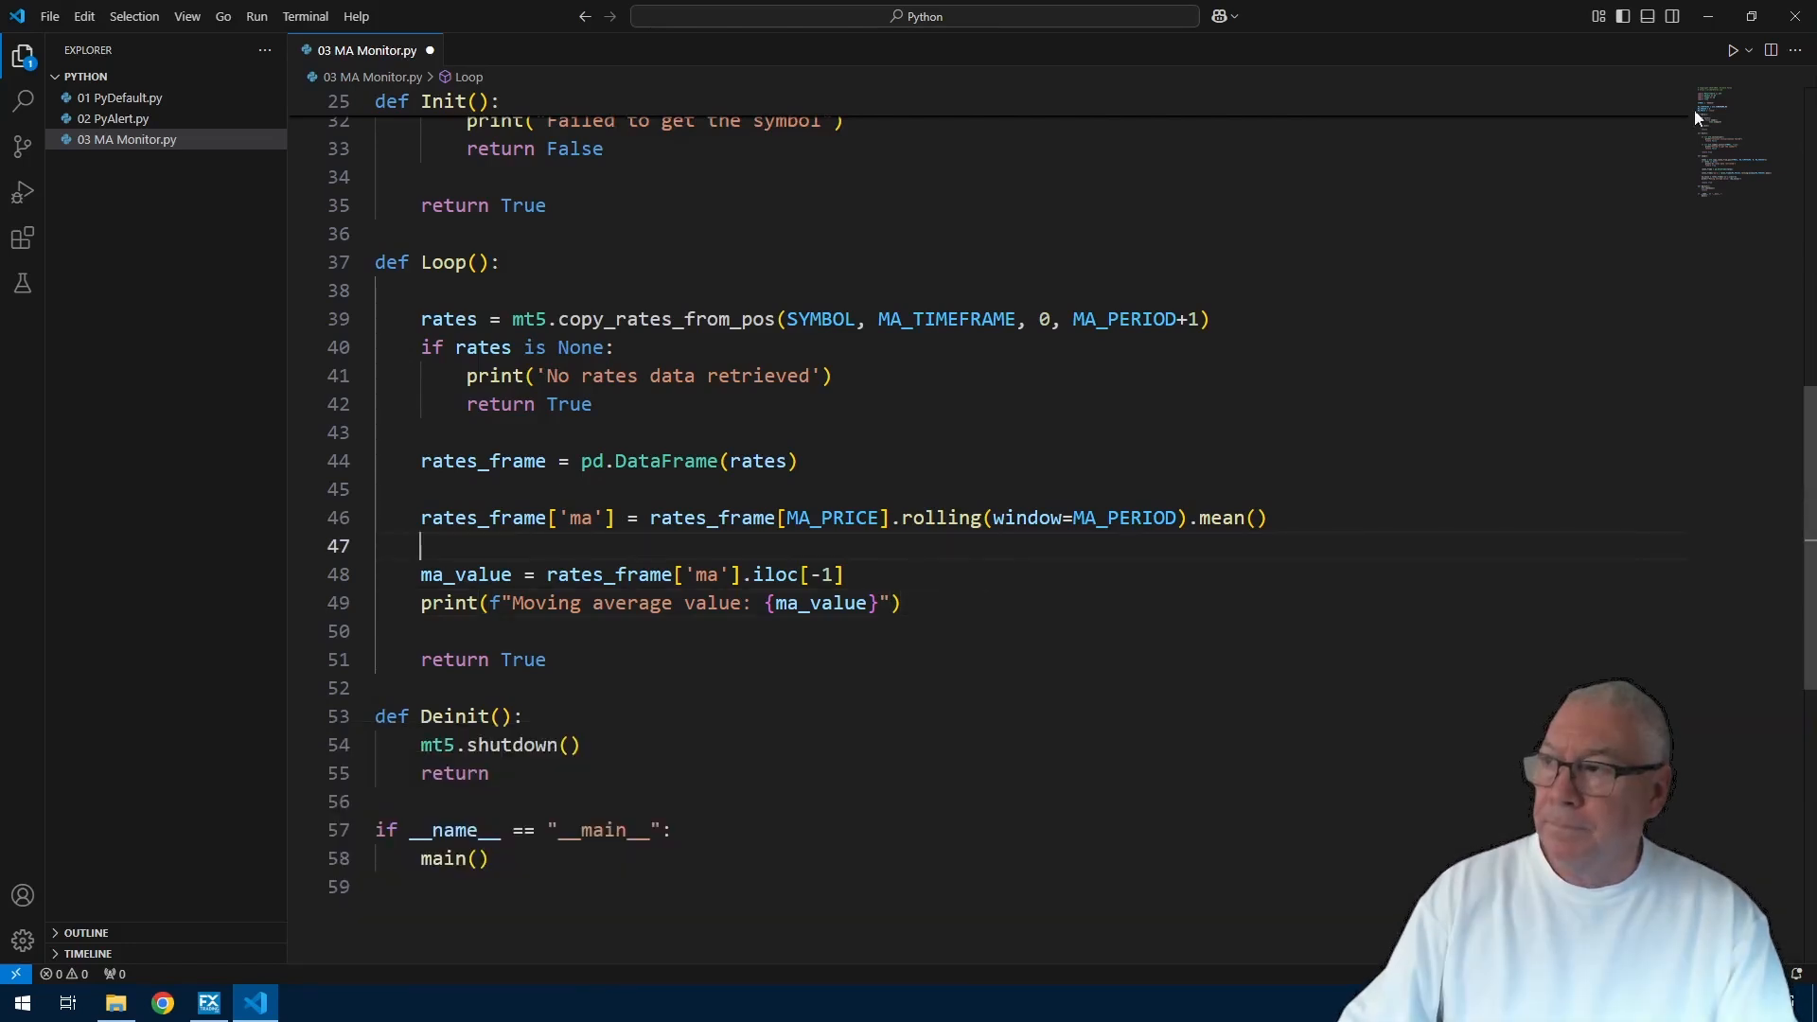
Step: Run MA Monitor, watch moving-average values around 1.0426 print, then stop it with Ctrl+C
key(ctrl+`)
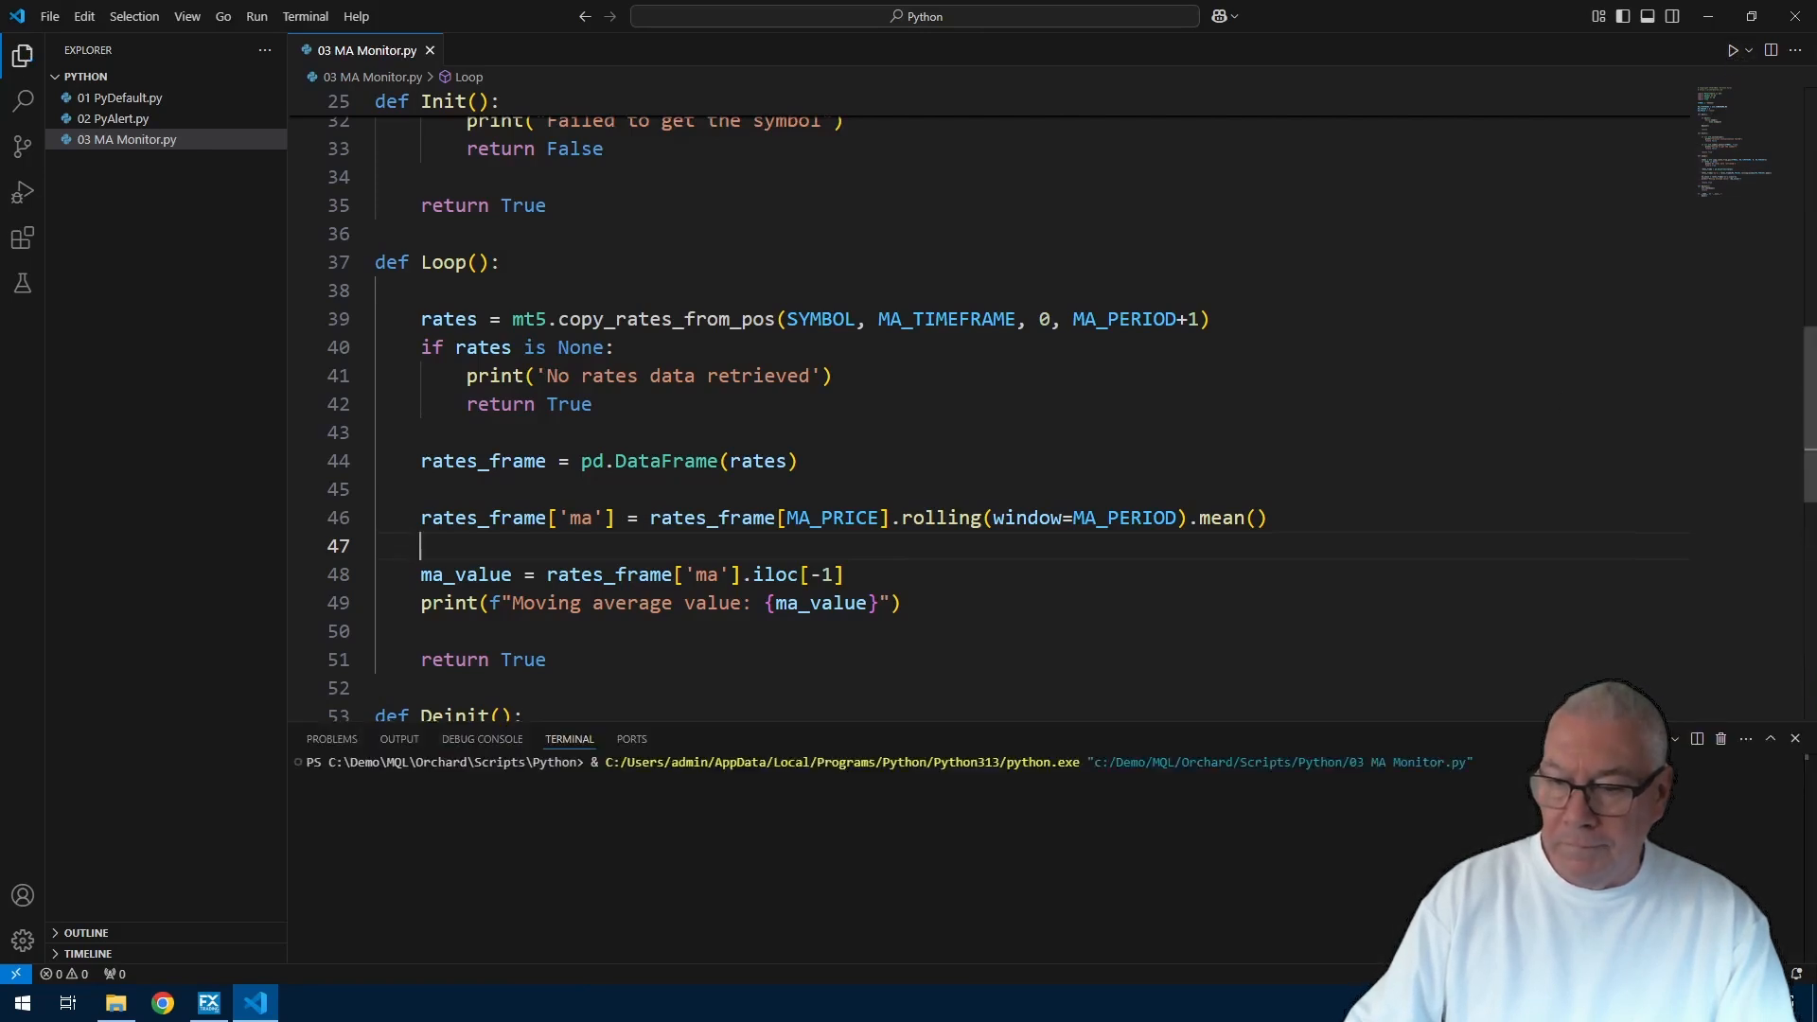
click(1732, 49)
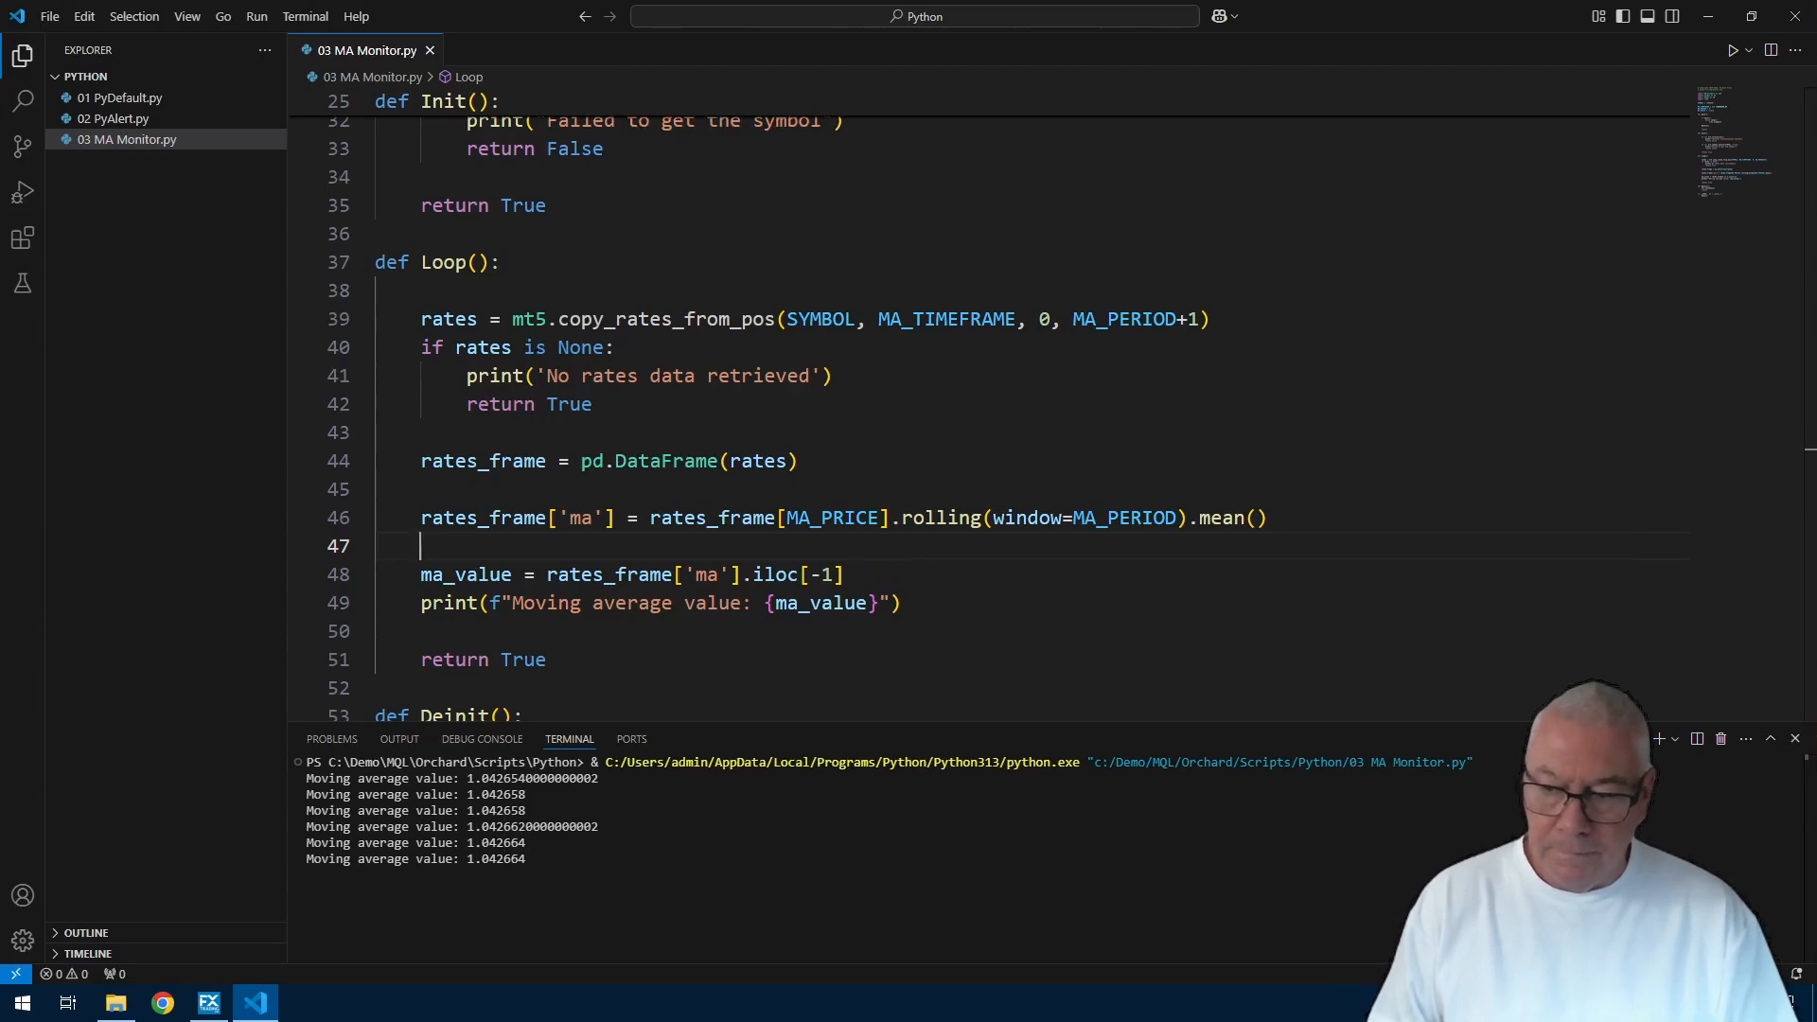
key(ctrl+c)
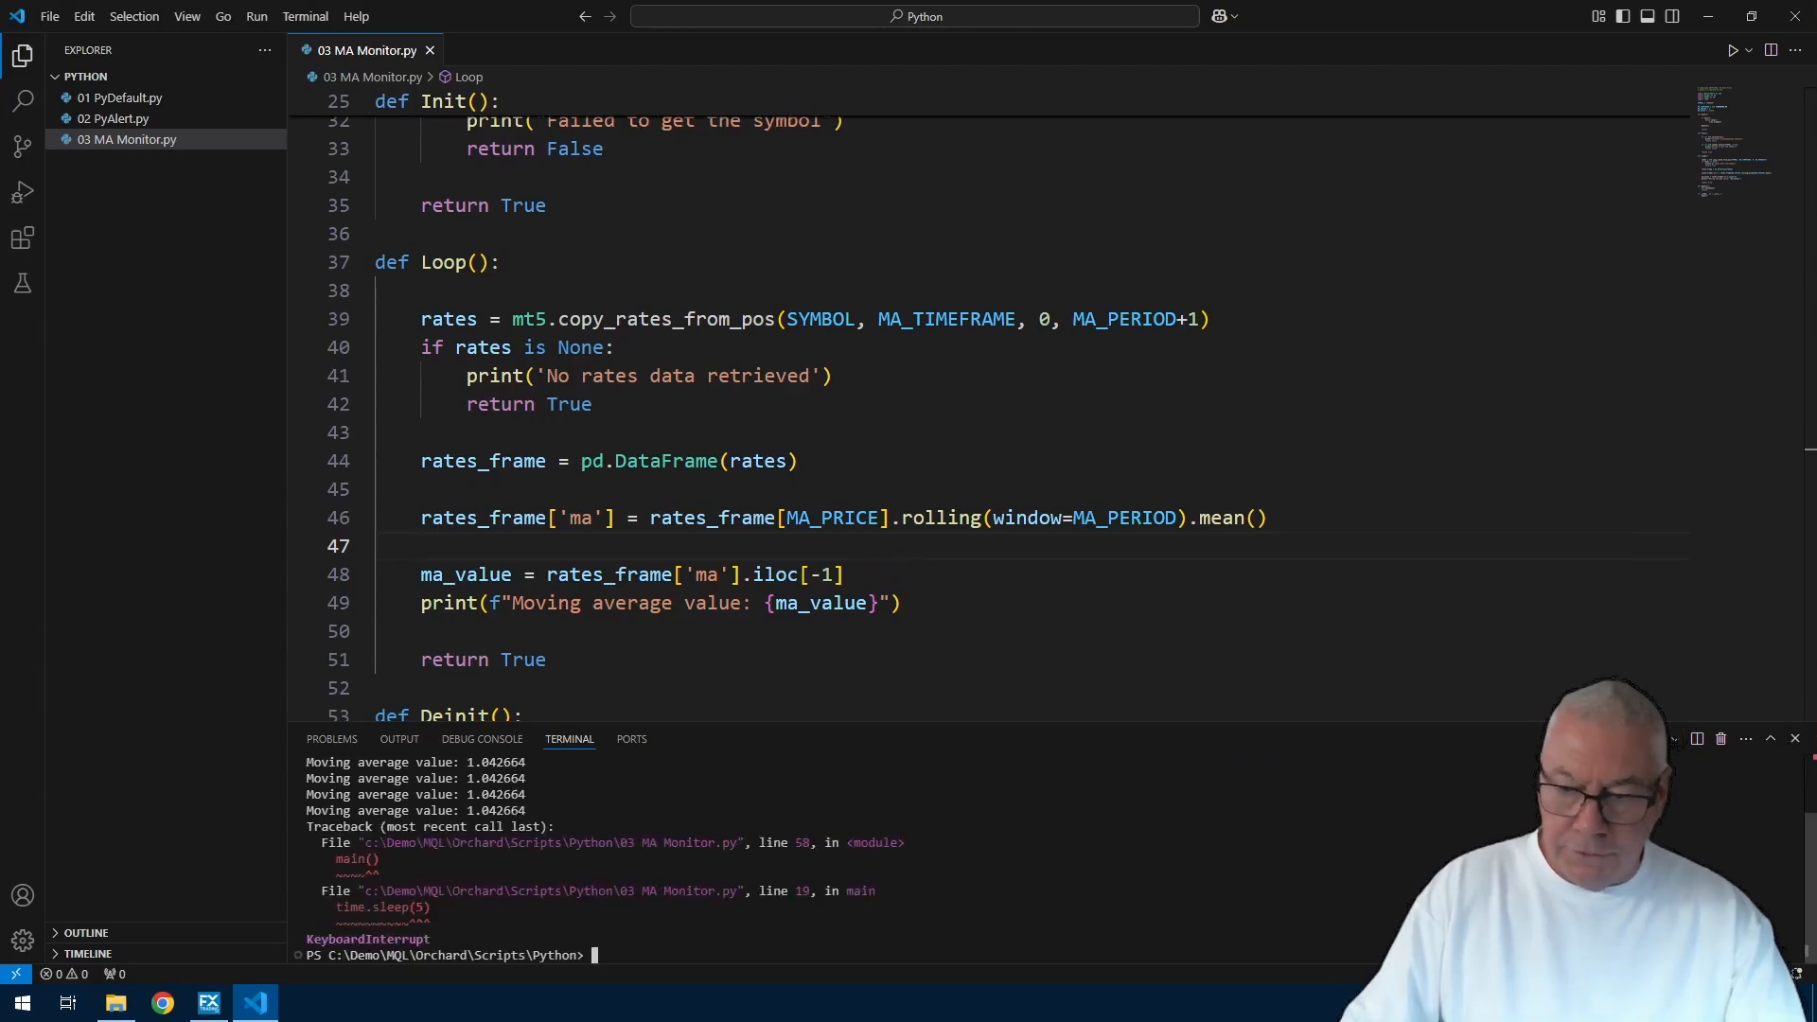